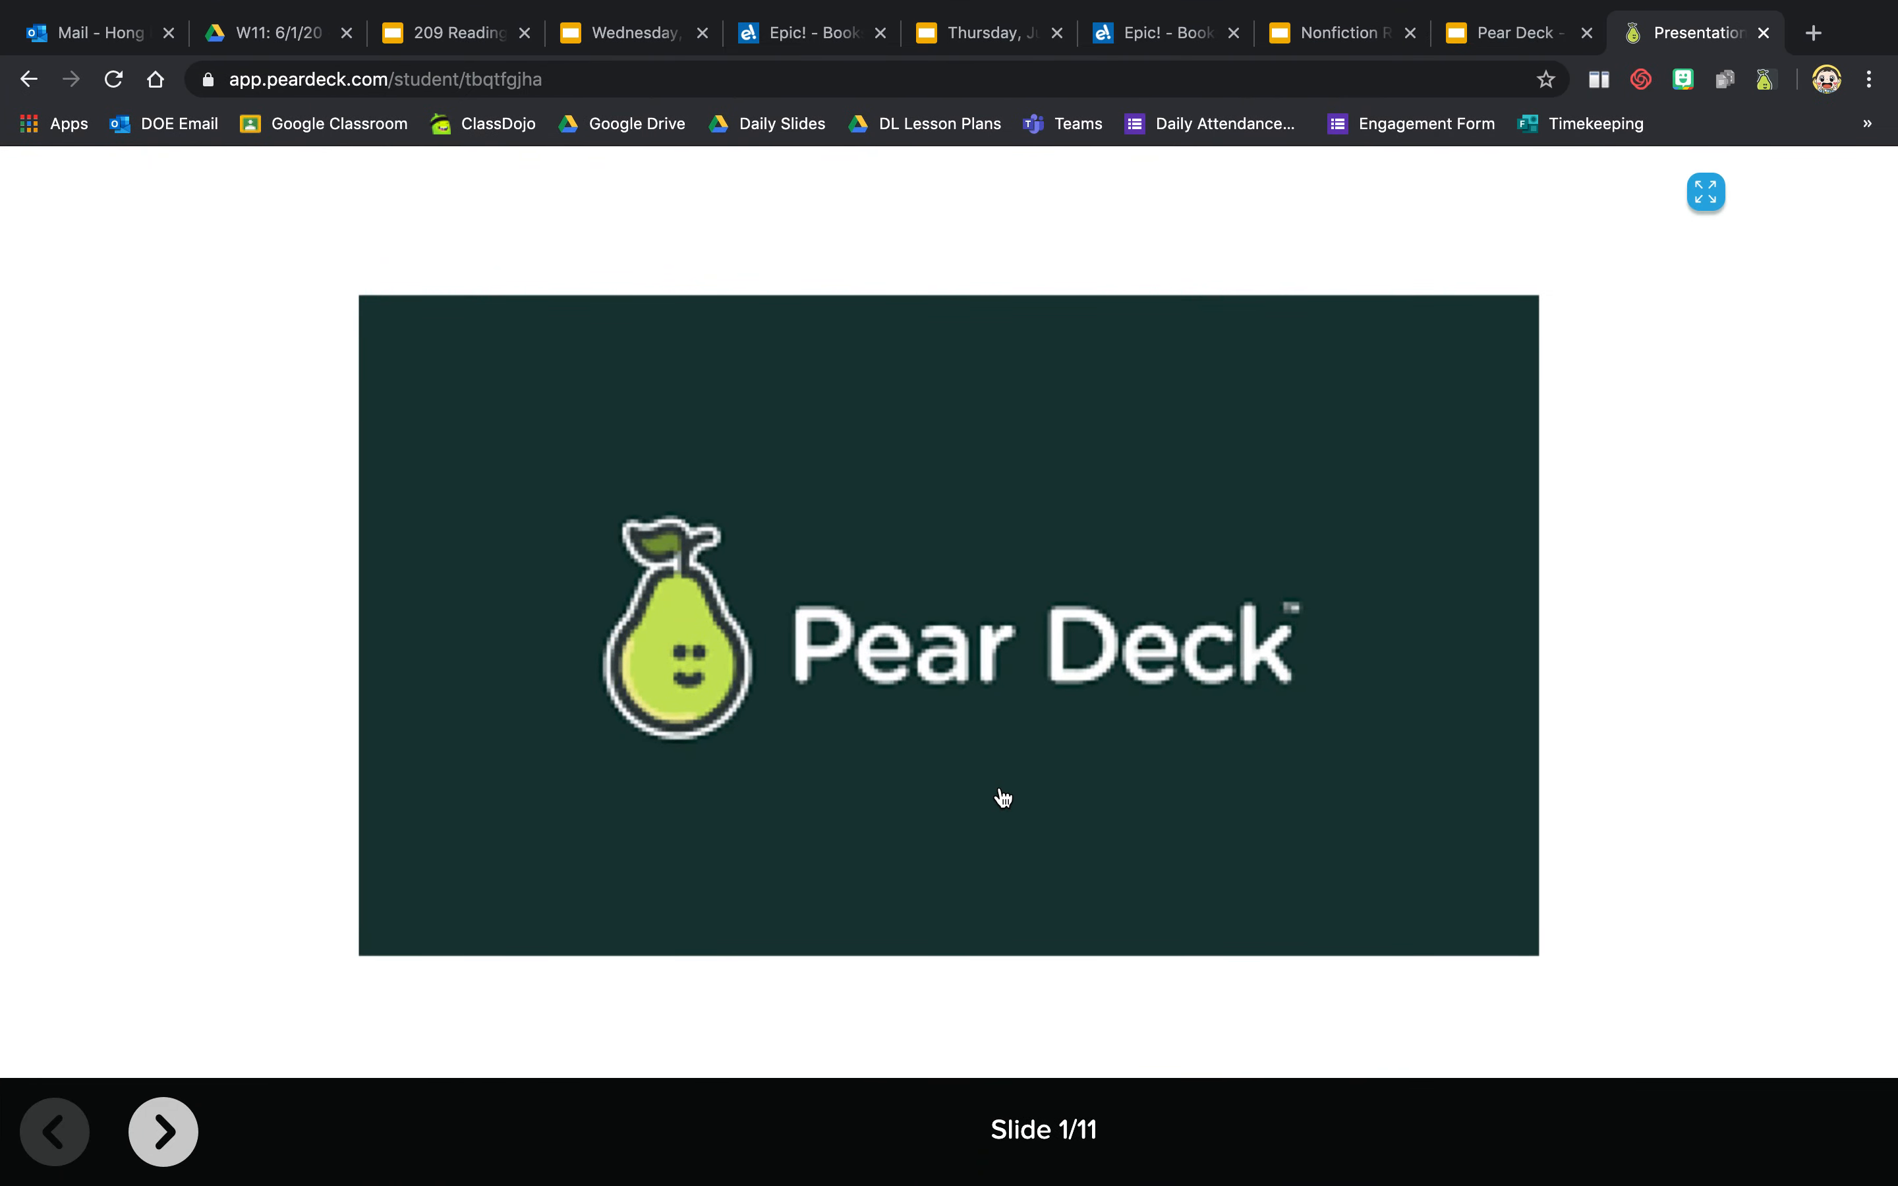
mouse_move(414, 1061)
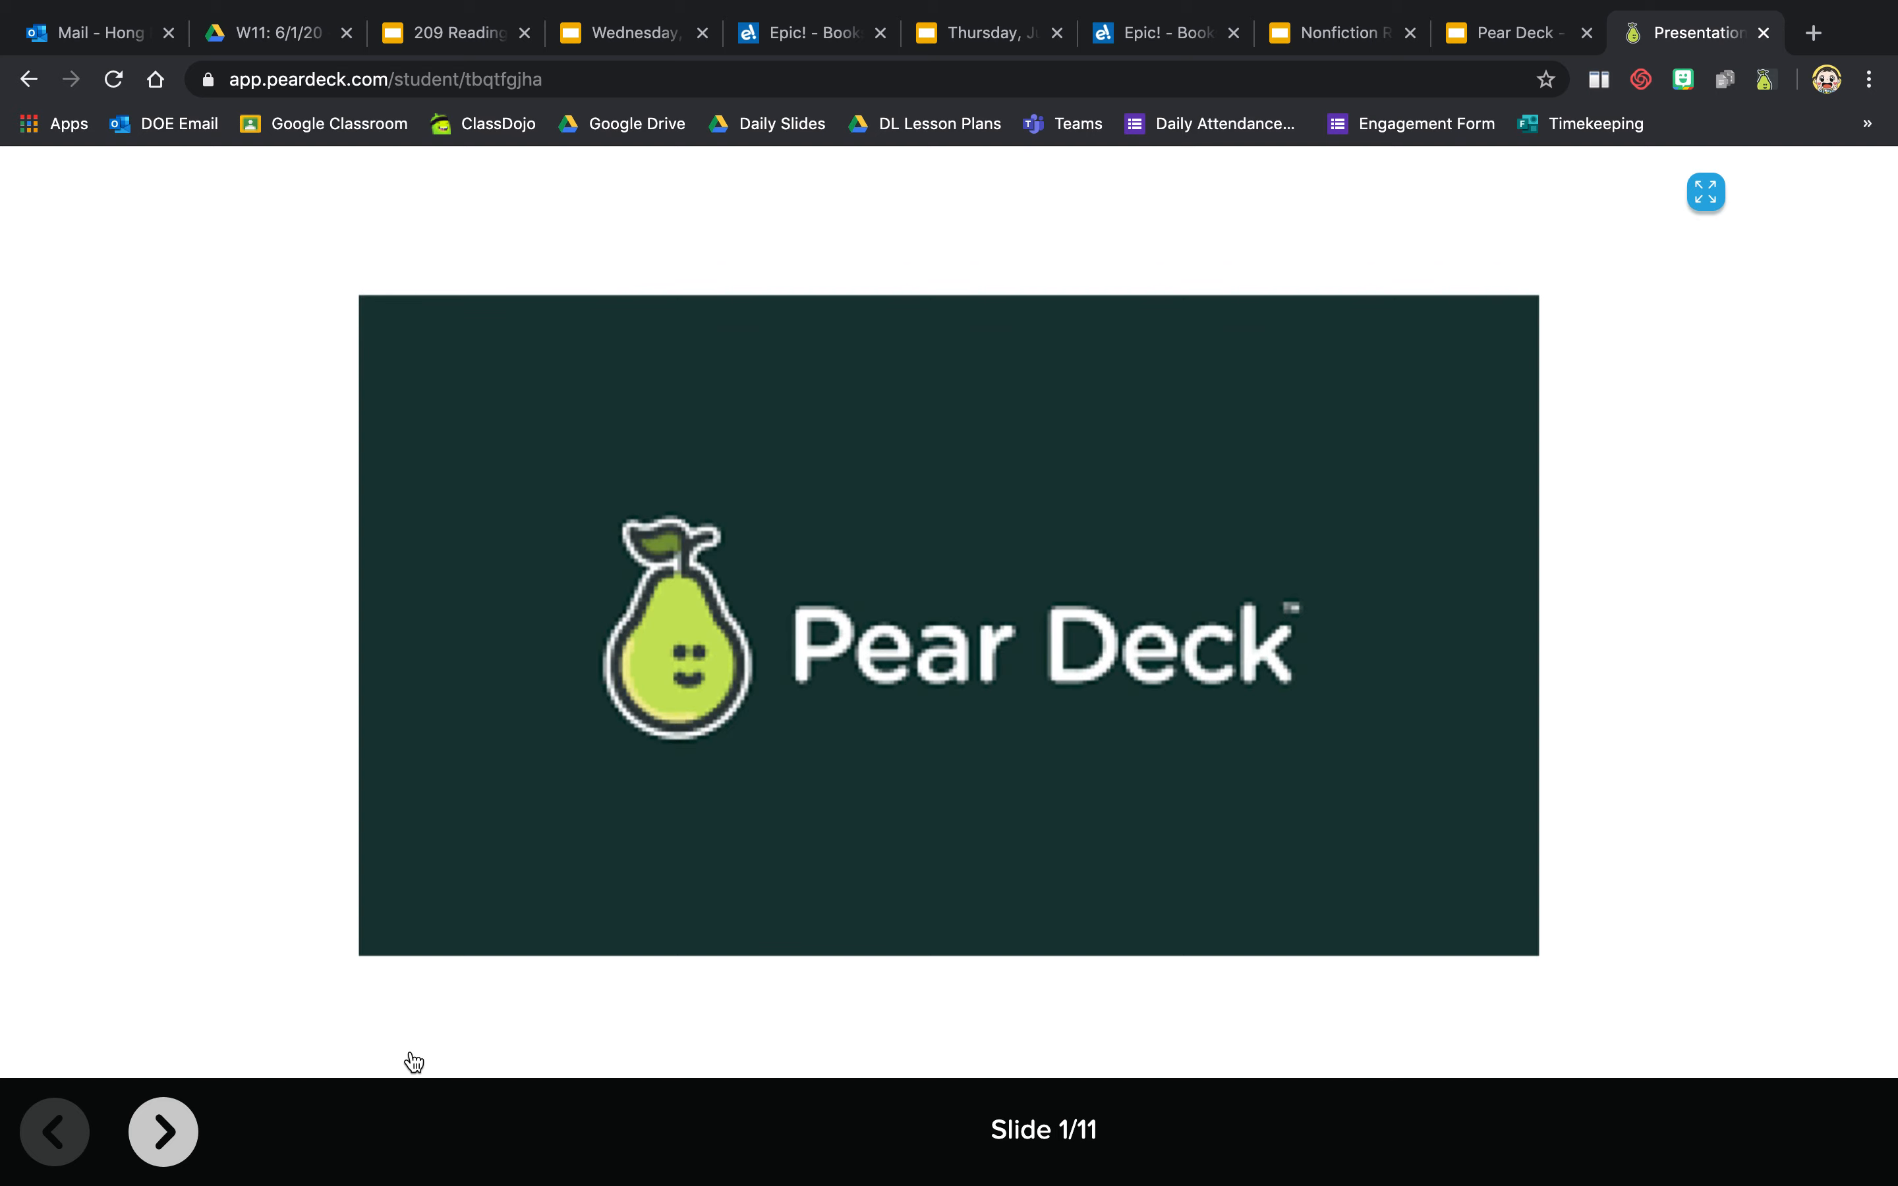
- Advance from the title slide to slide 2, the drawing prompt
click(162, 1132)
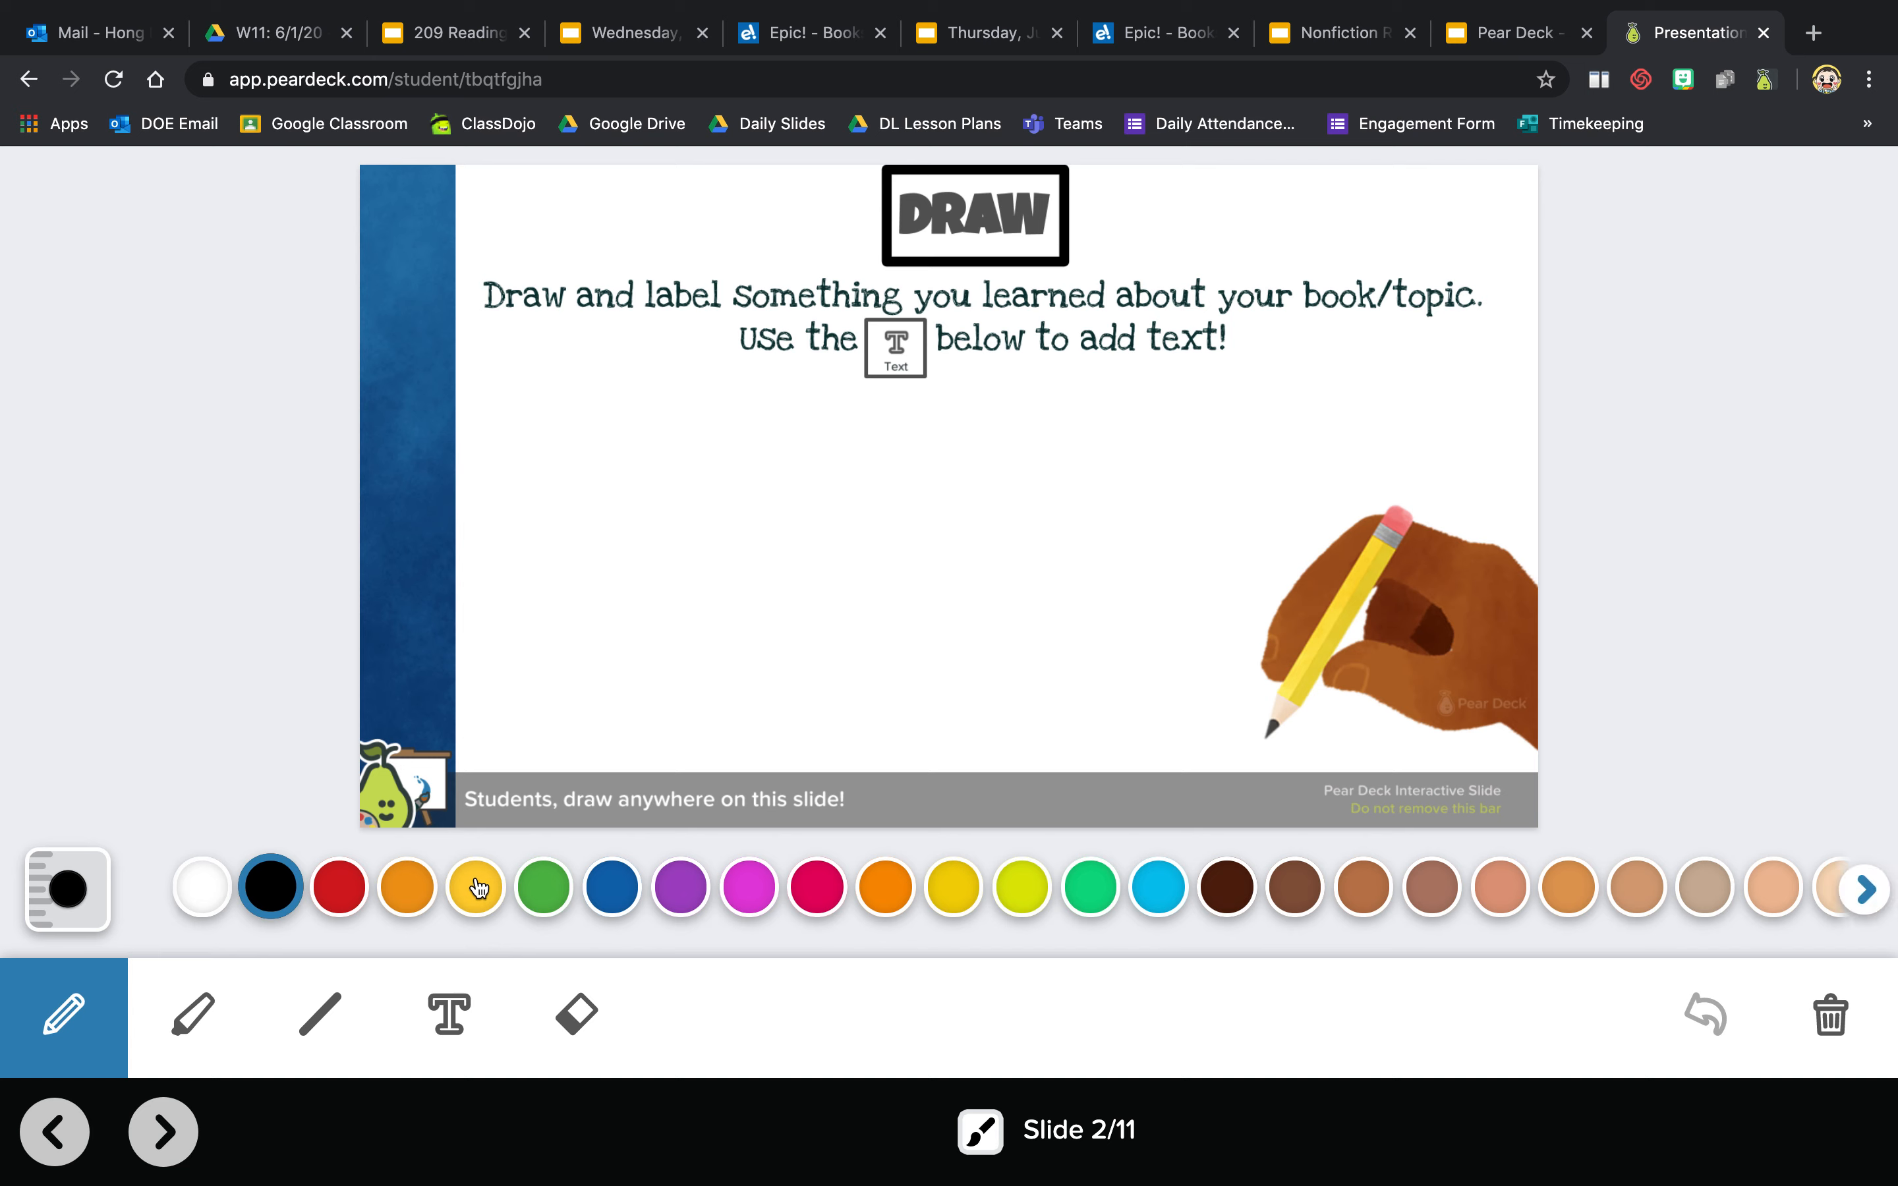
- Draw a yellow banana outline in two curves and switch the pen colour to black
drag(571, 645, 786, 438)
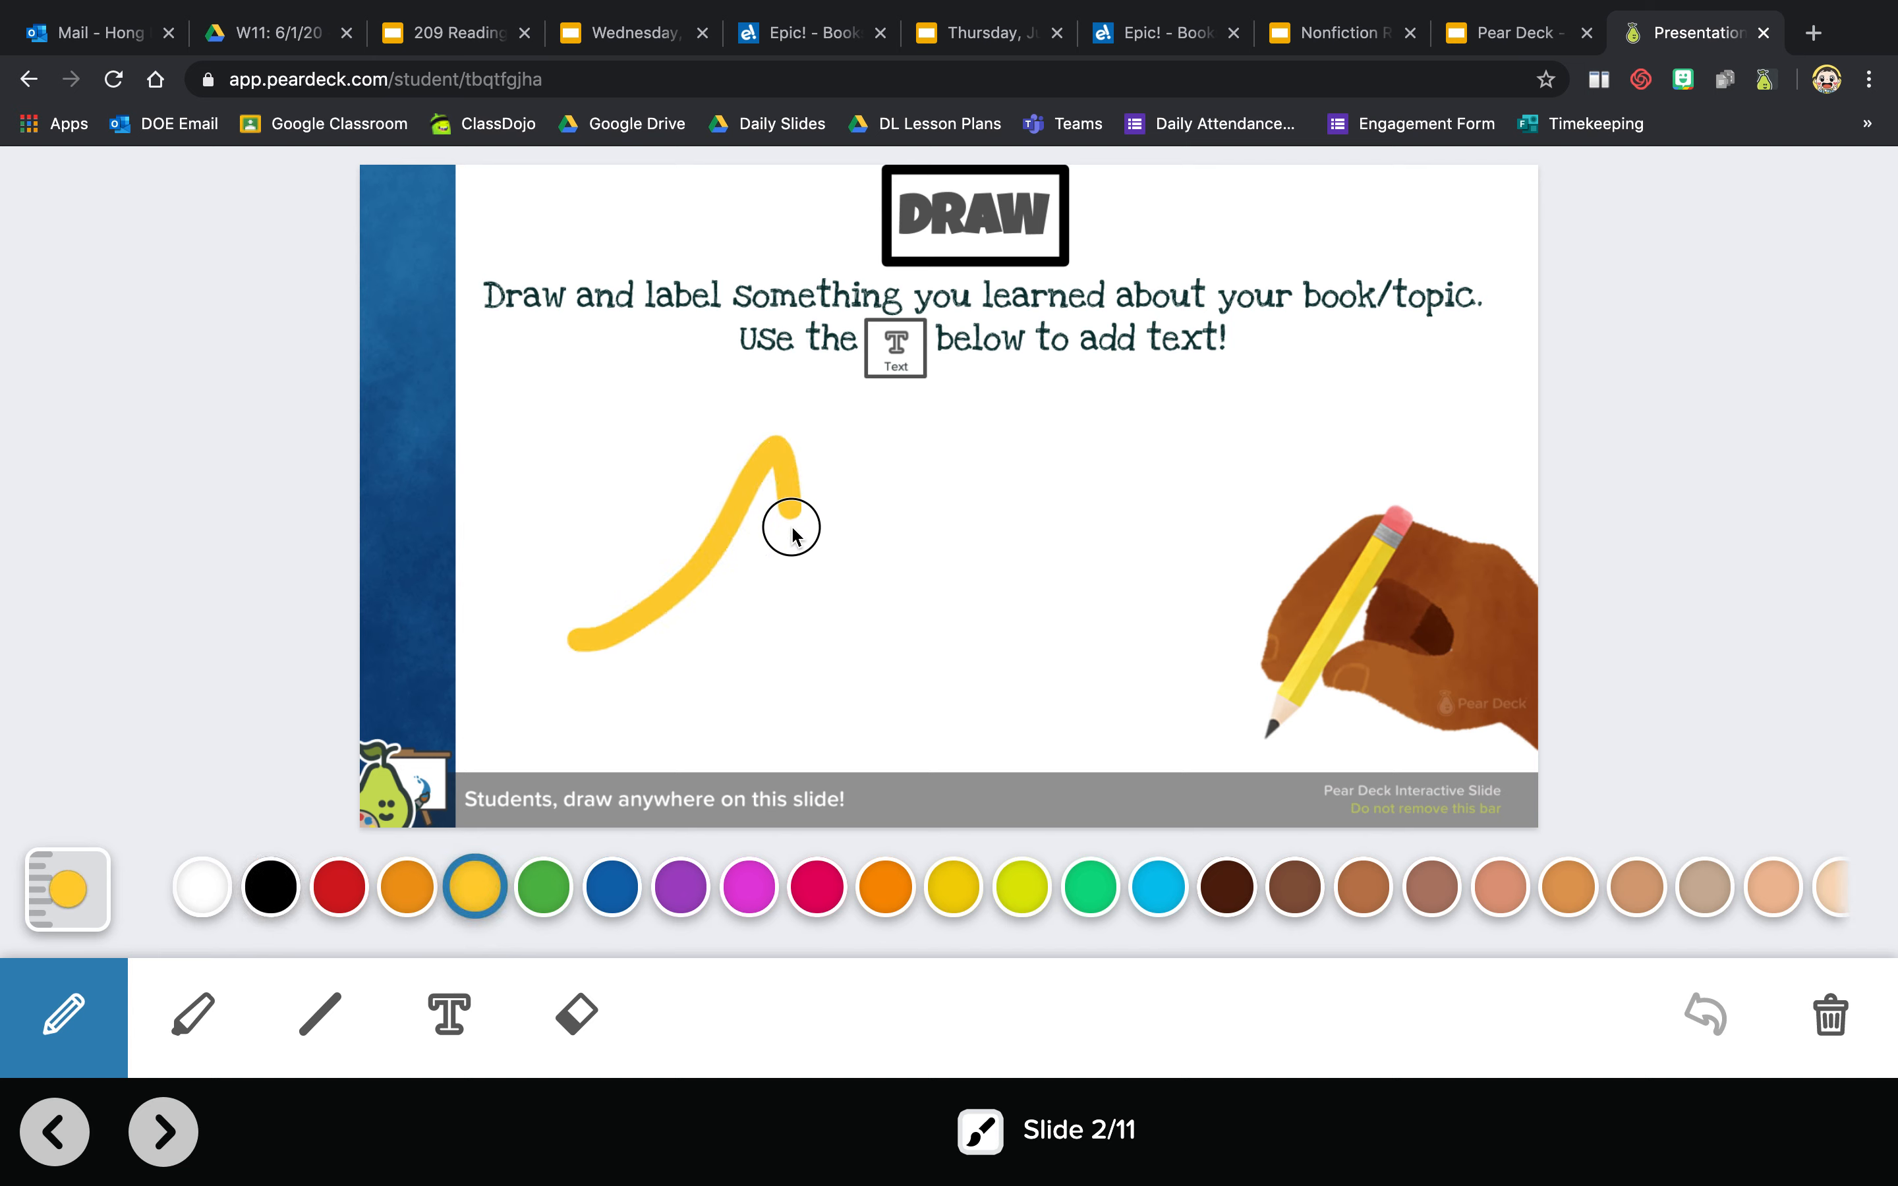
drag(790, 521, 575, 678)
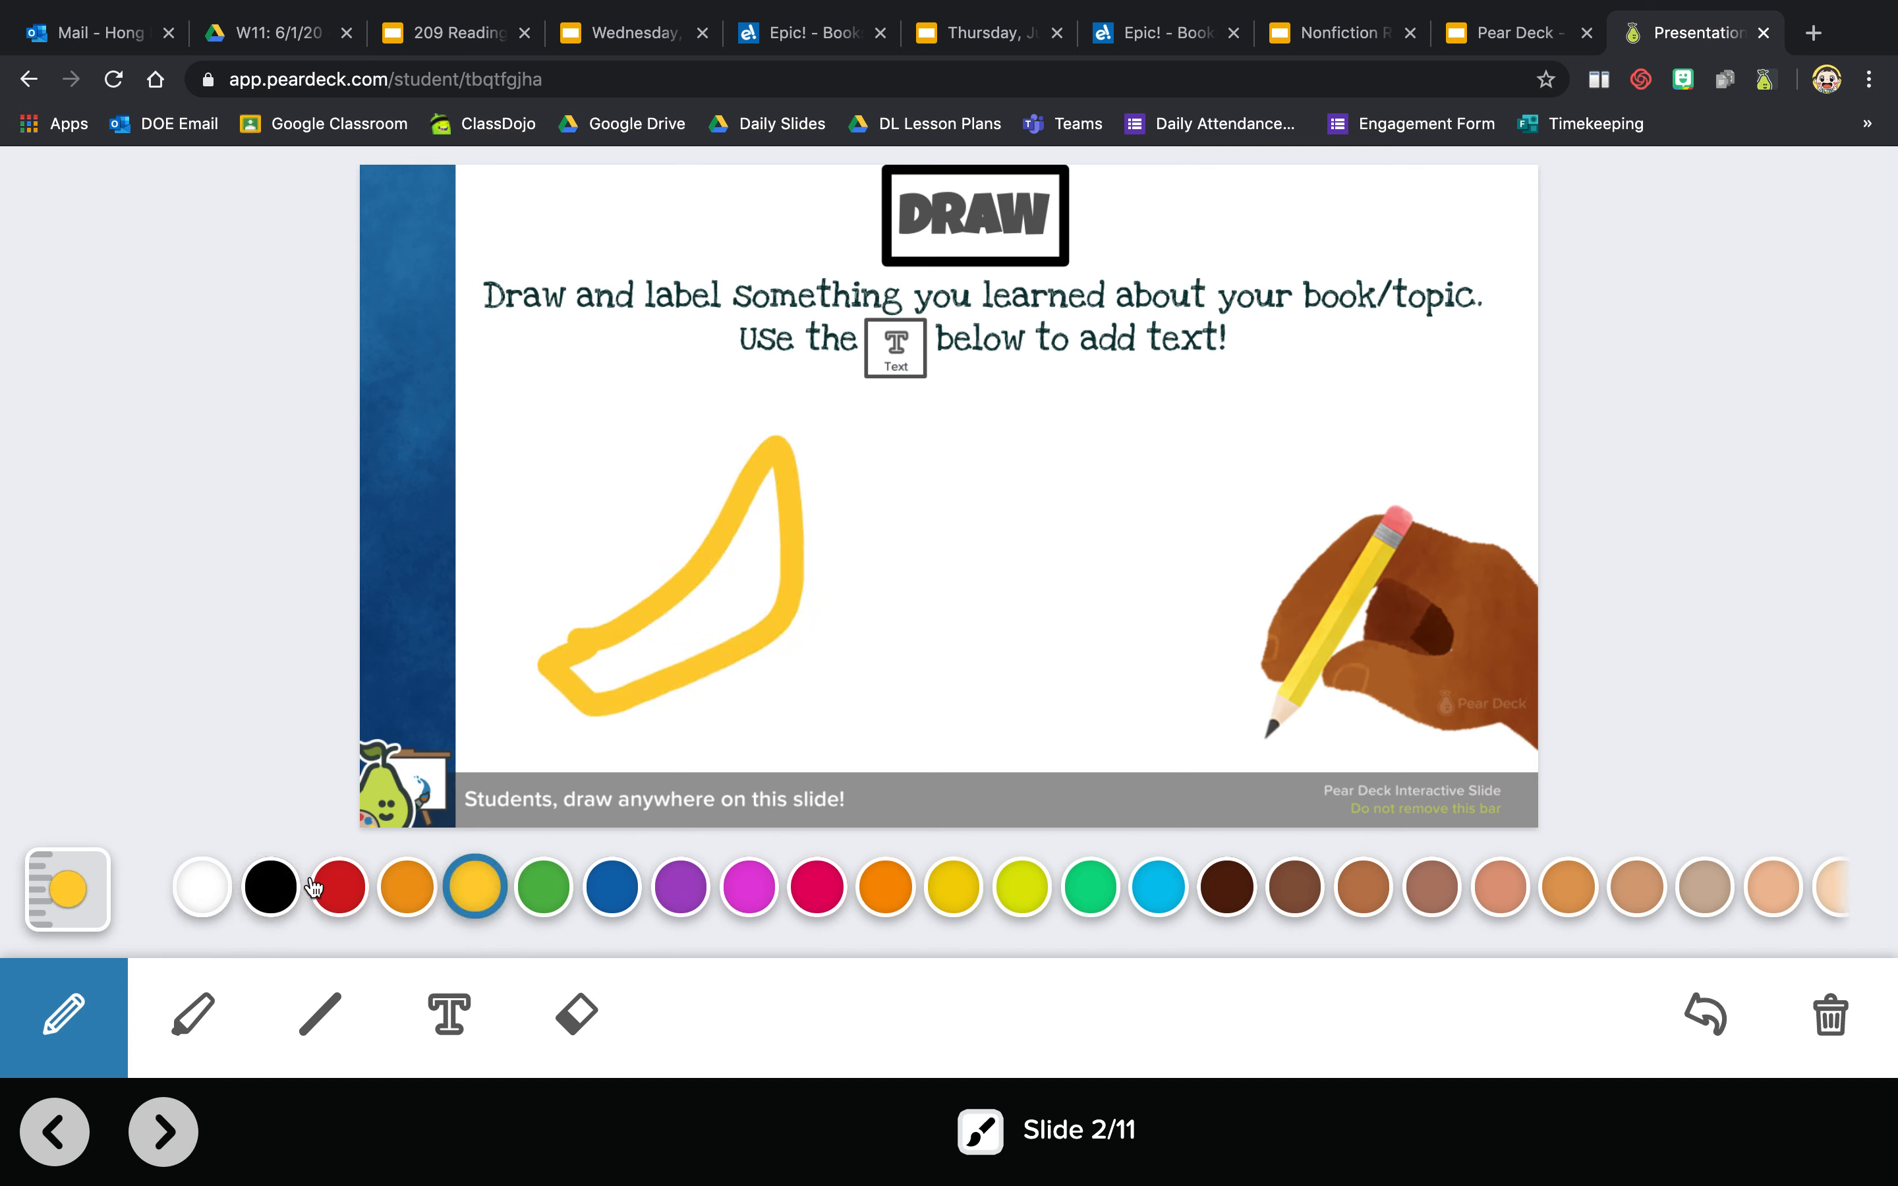
click(269, 887)
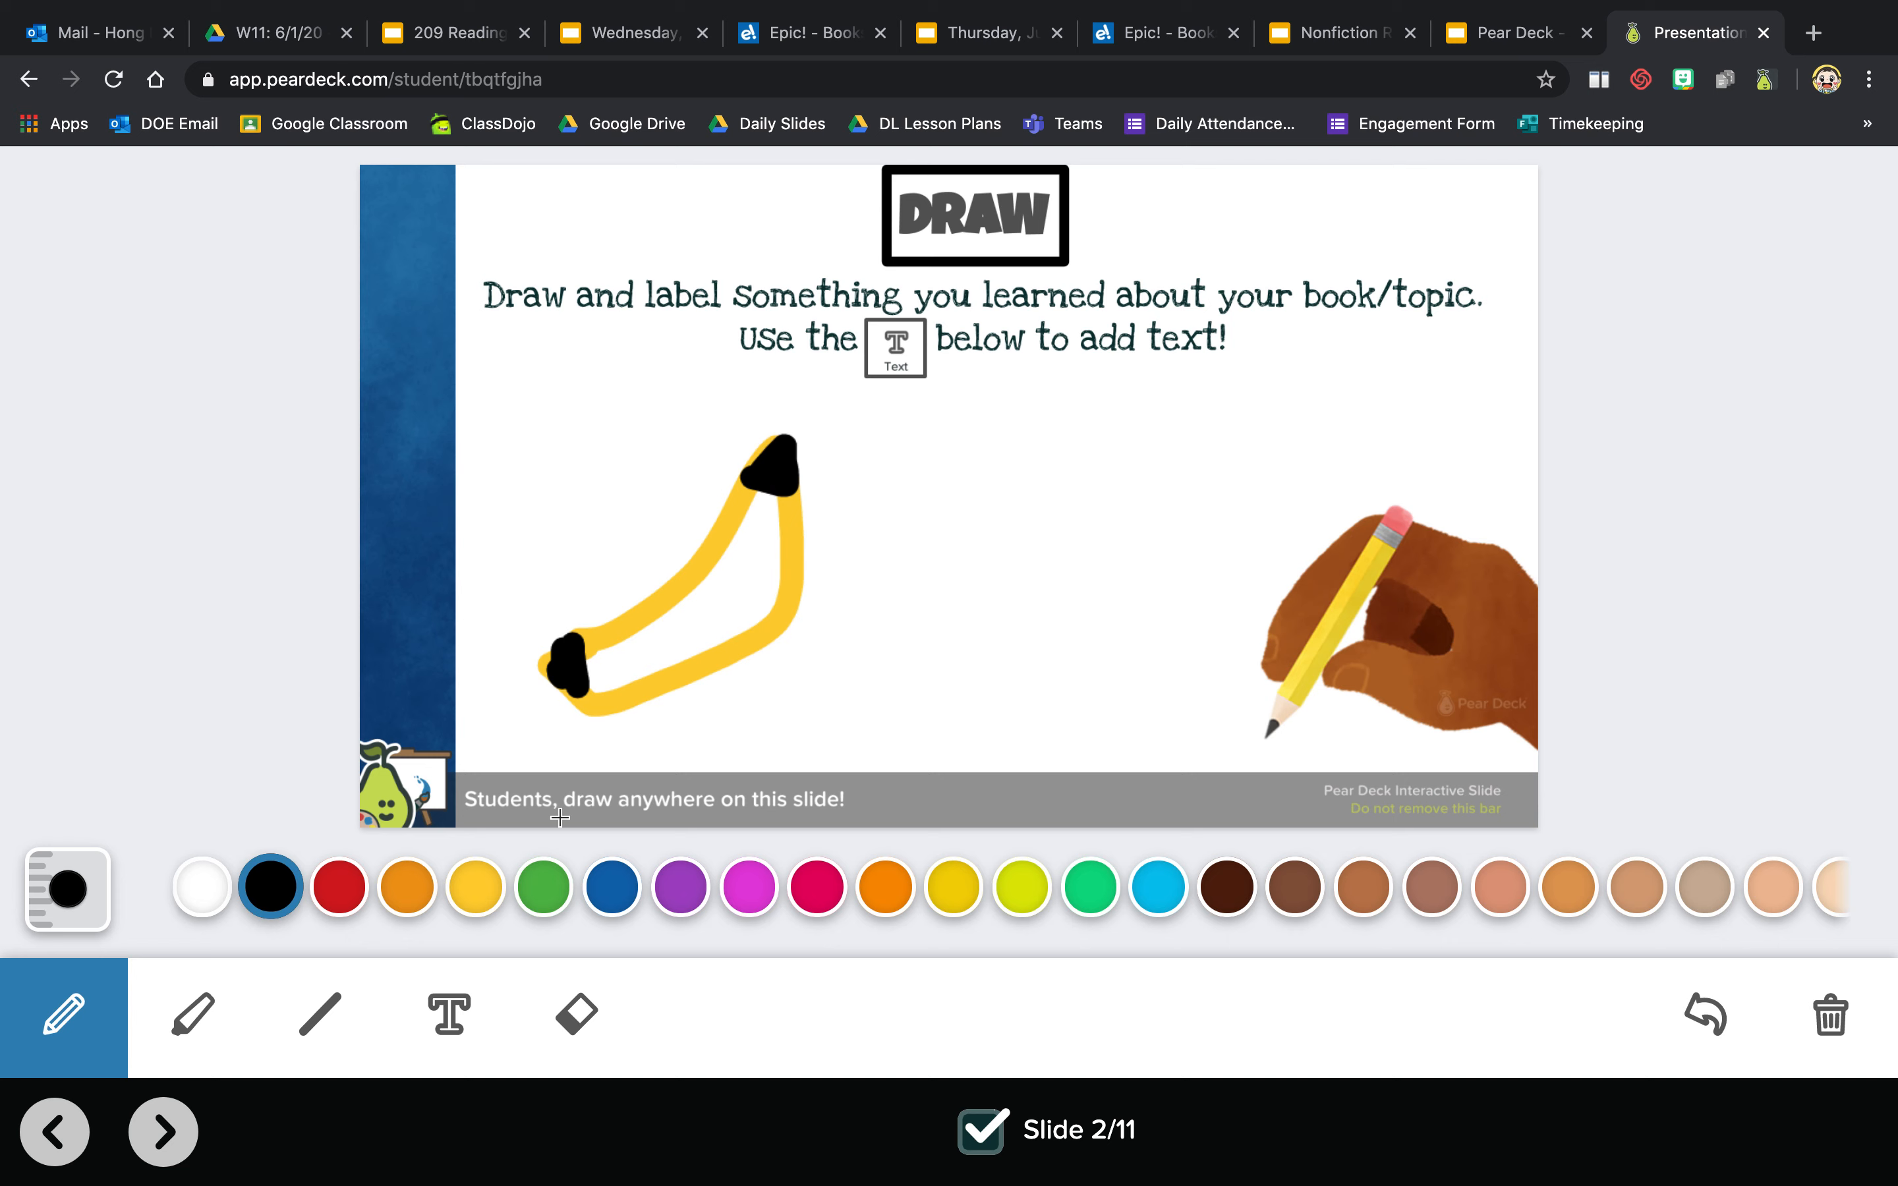
- Add a text label 'This is a banana.' to the right of the banana drawing
click(448, 1014)
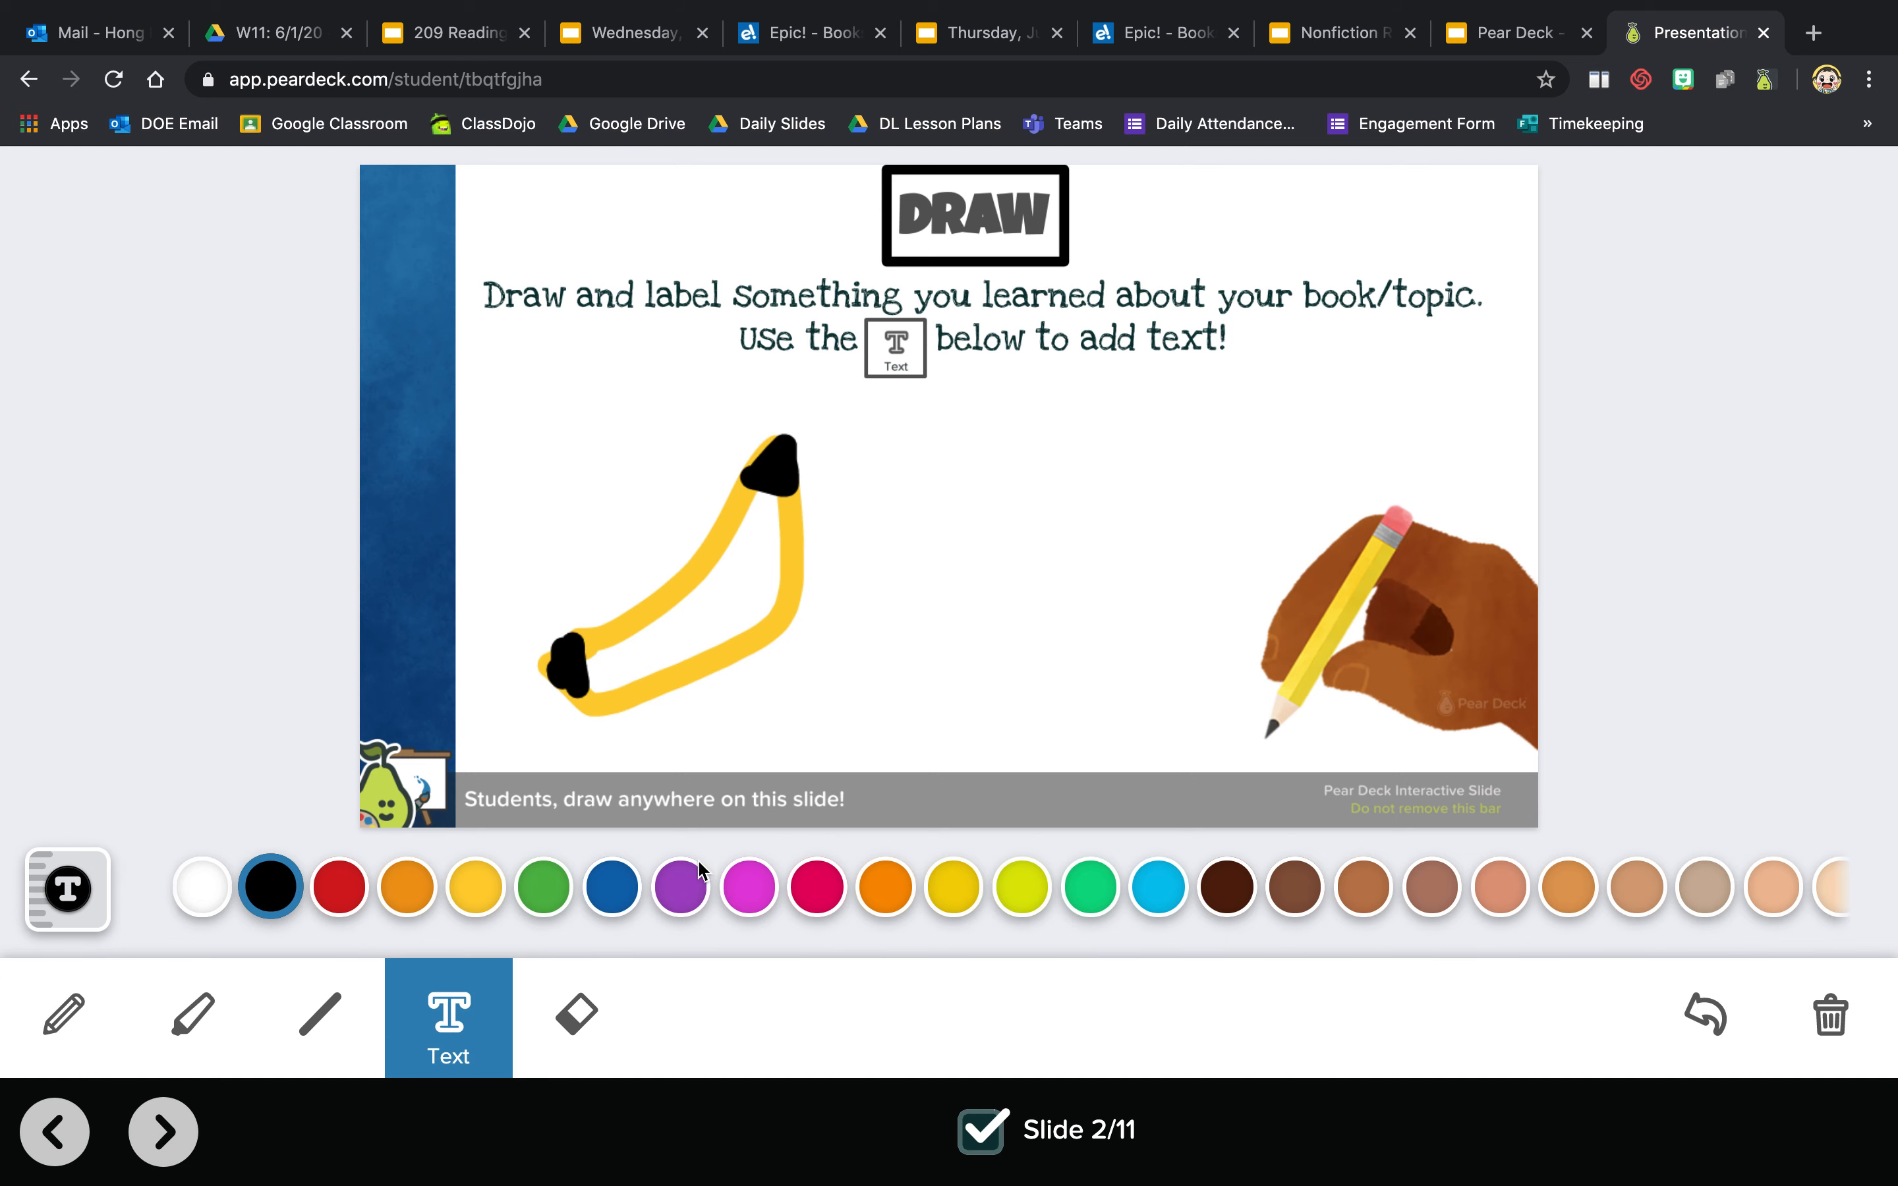
click(929, 526)
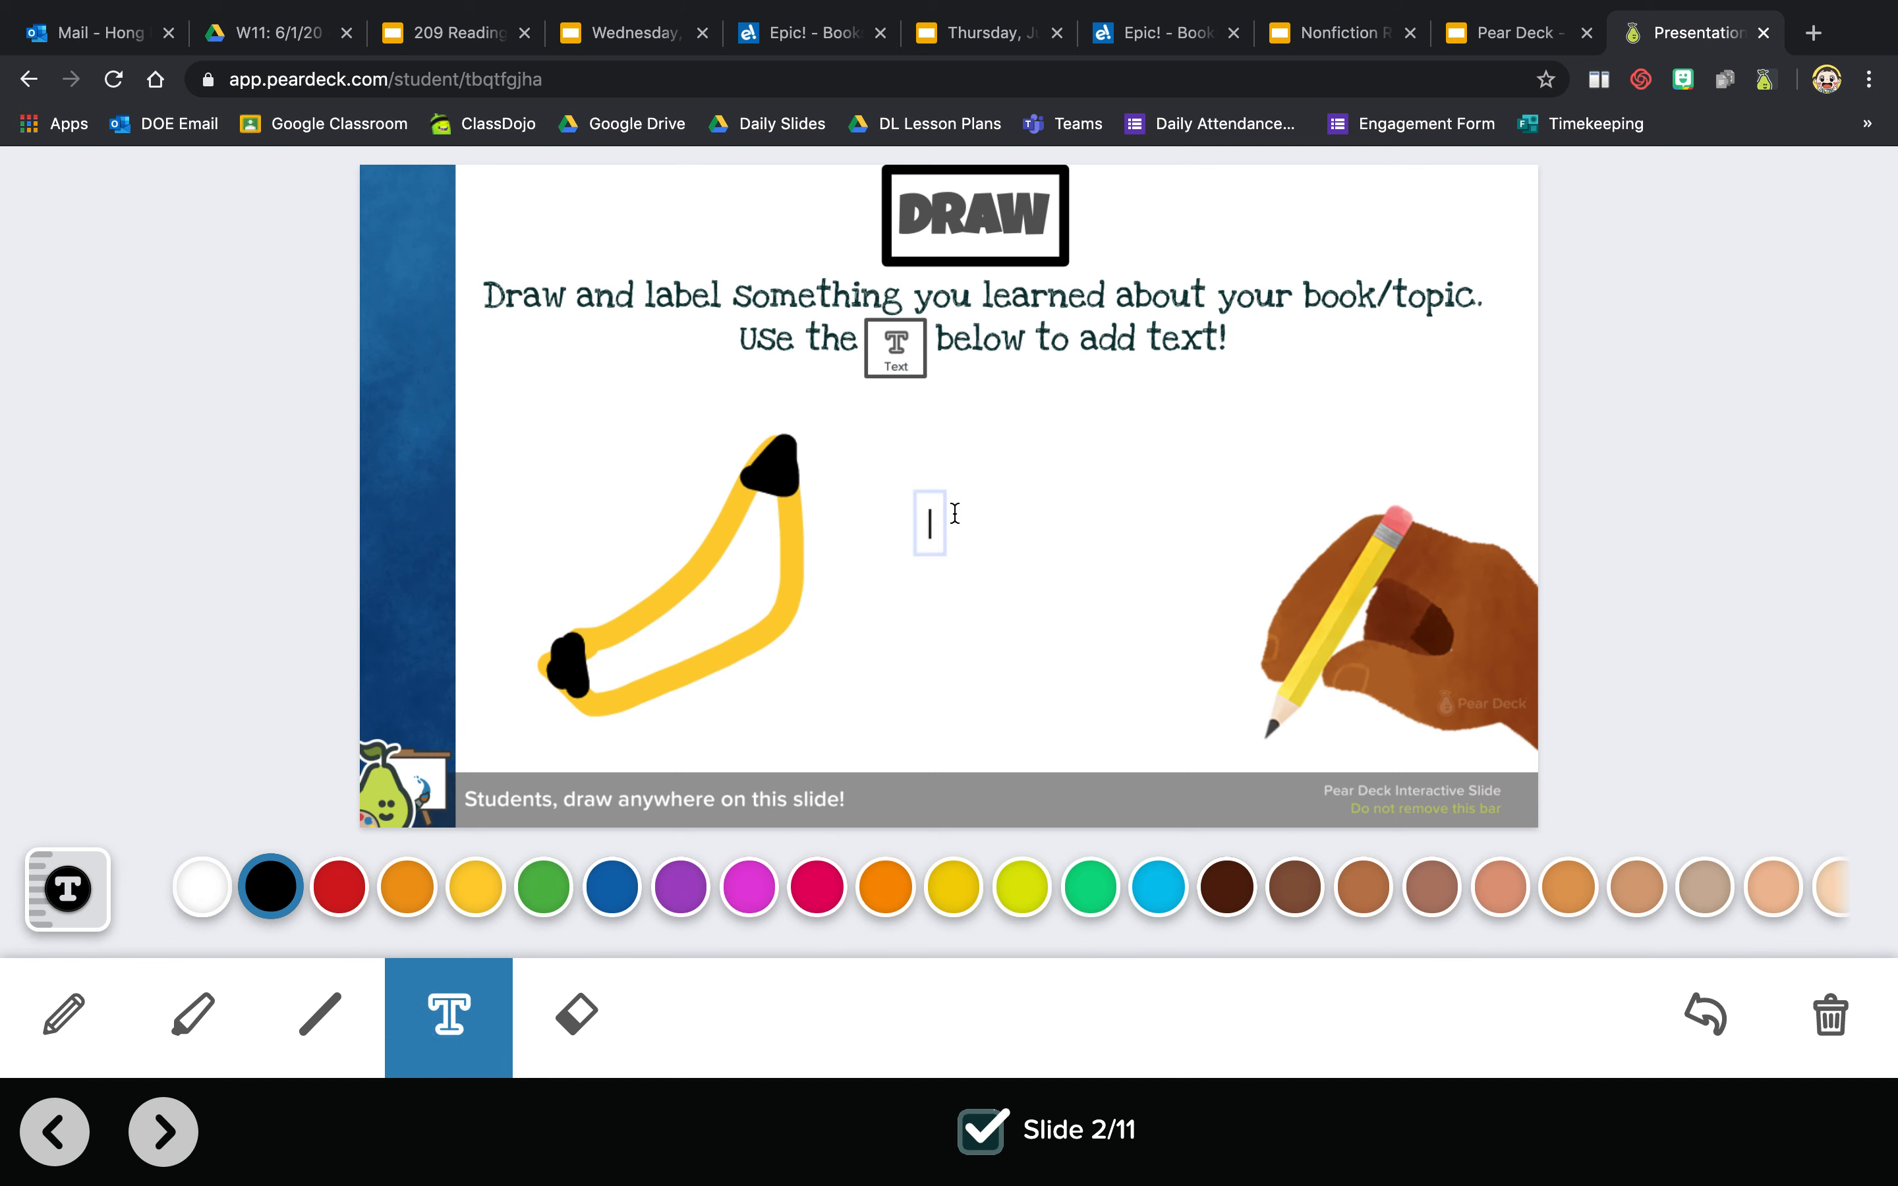
text(This)
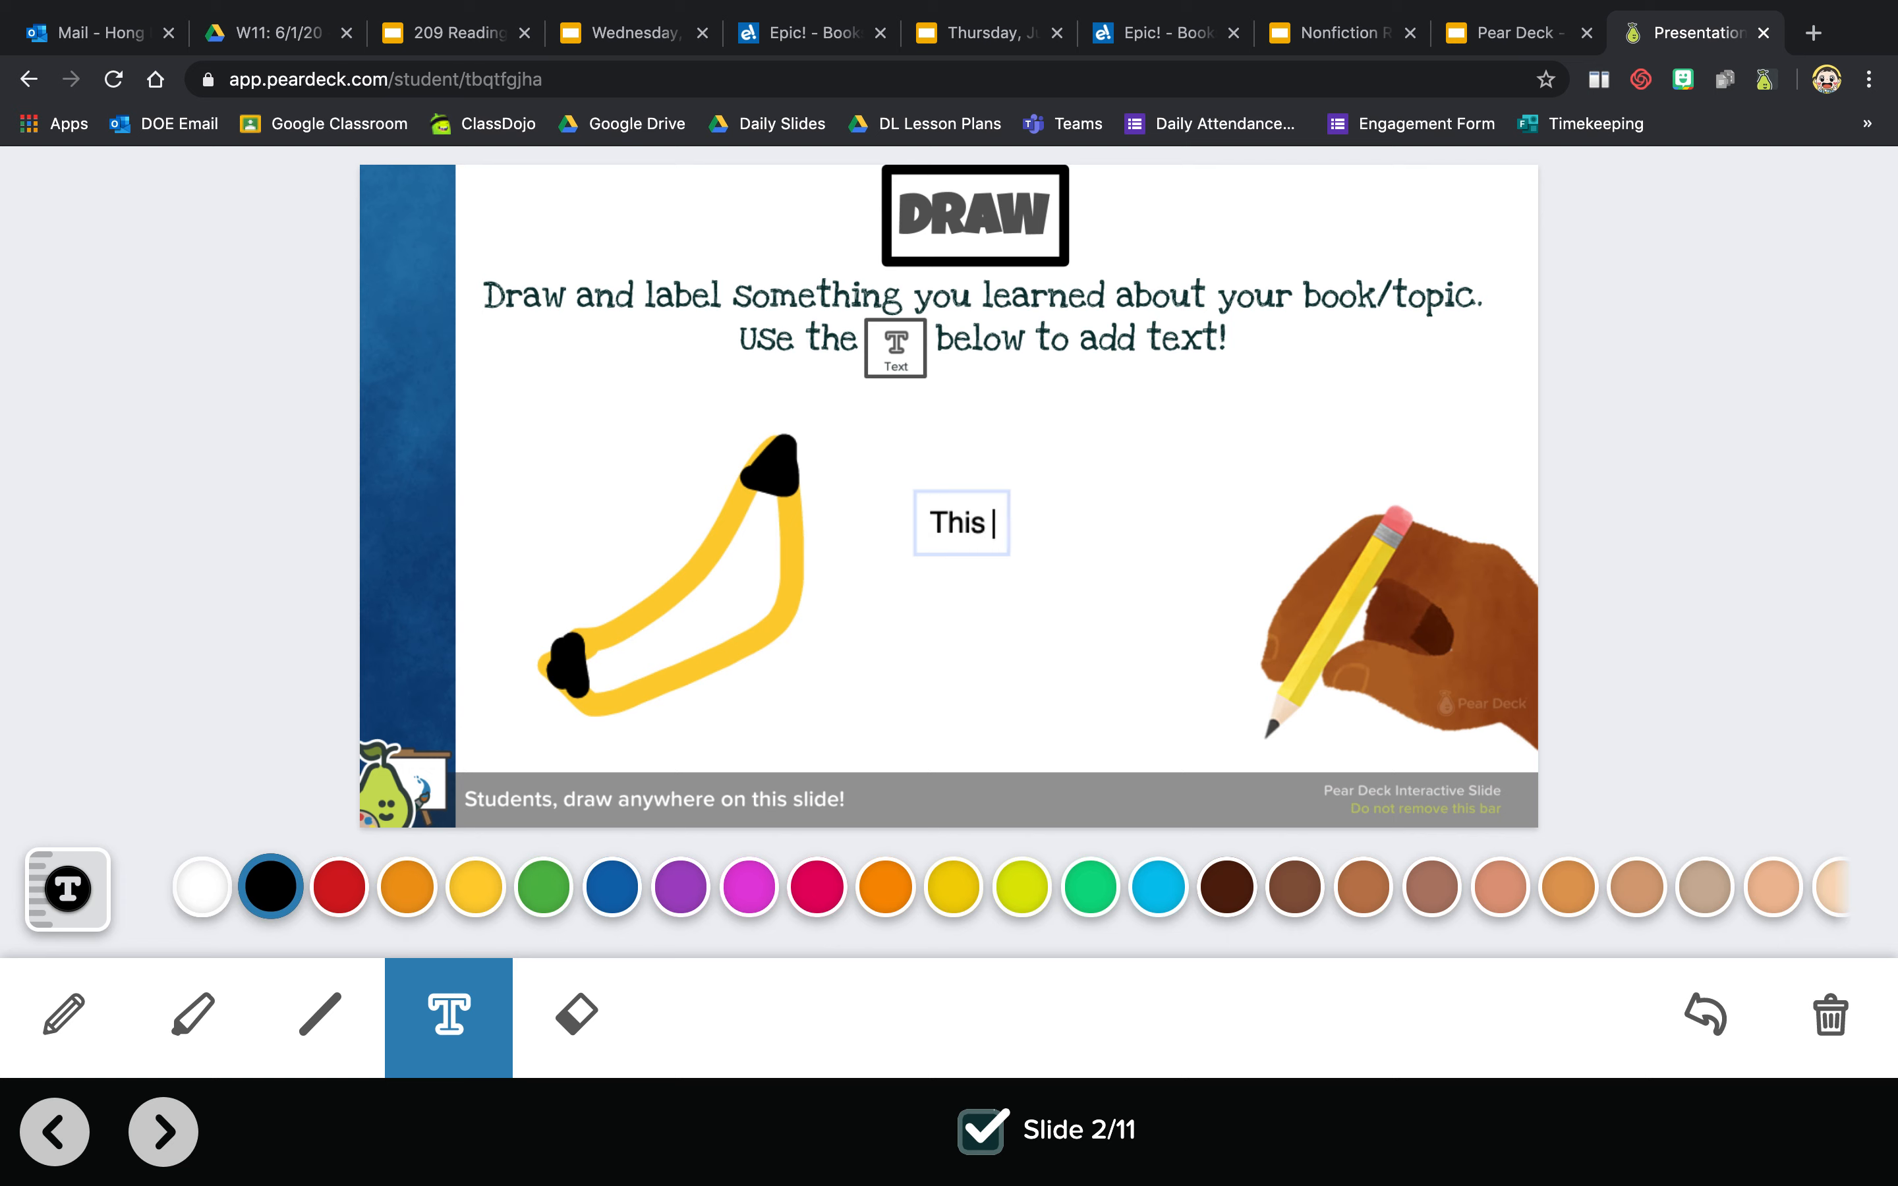
text(is a bana)
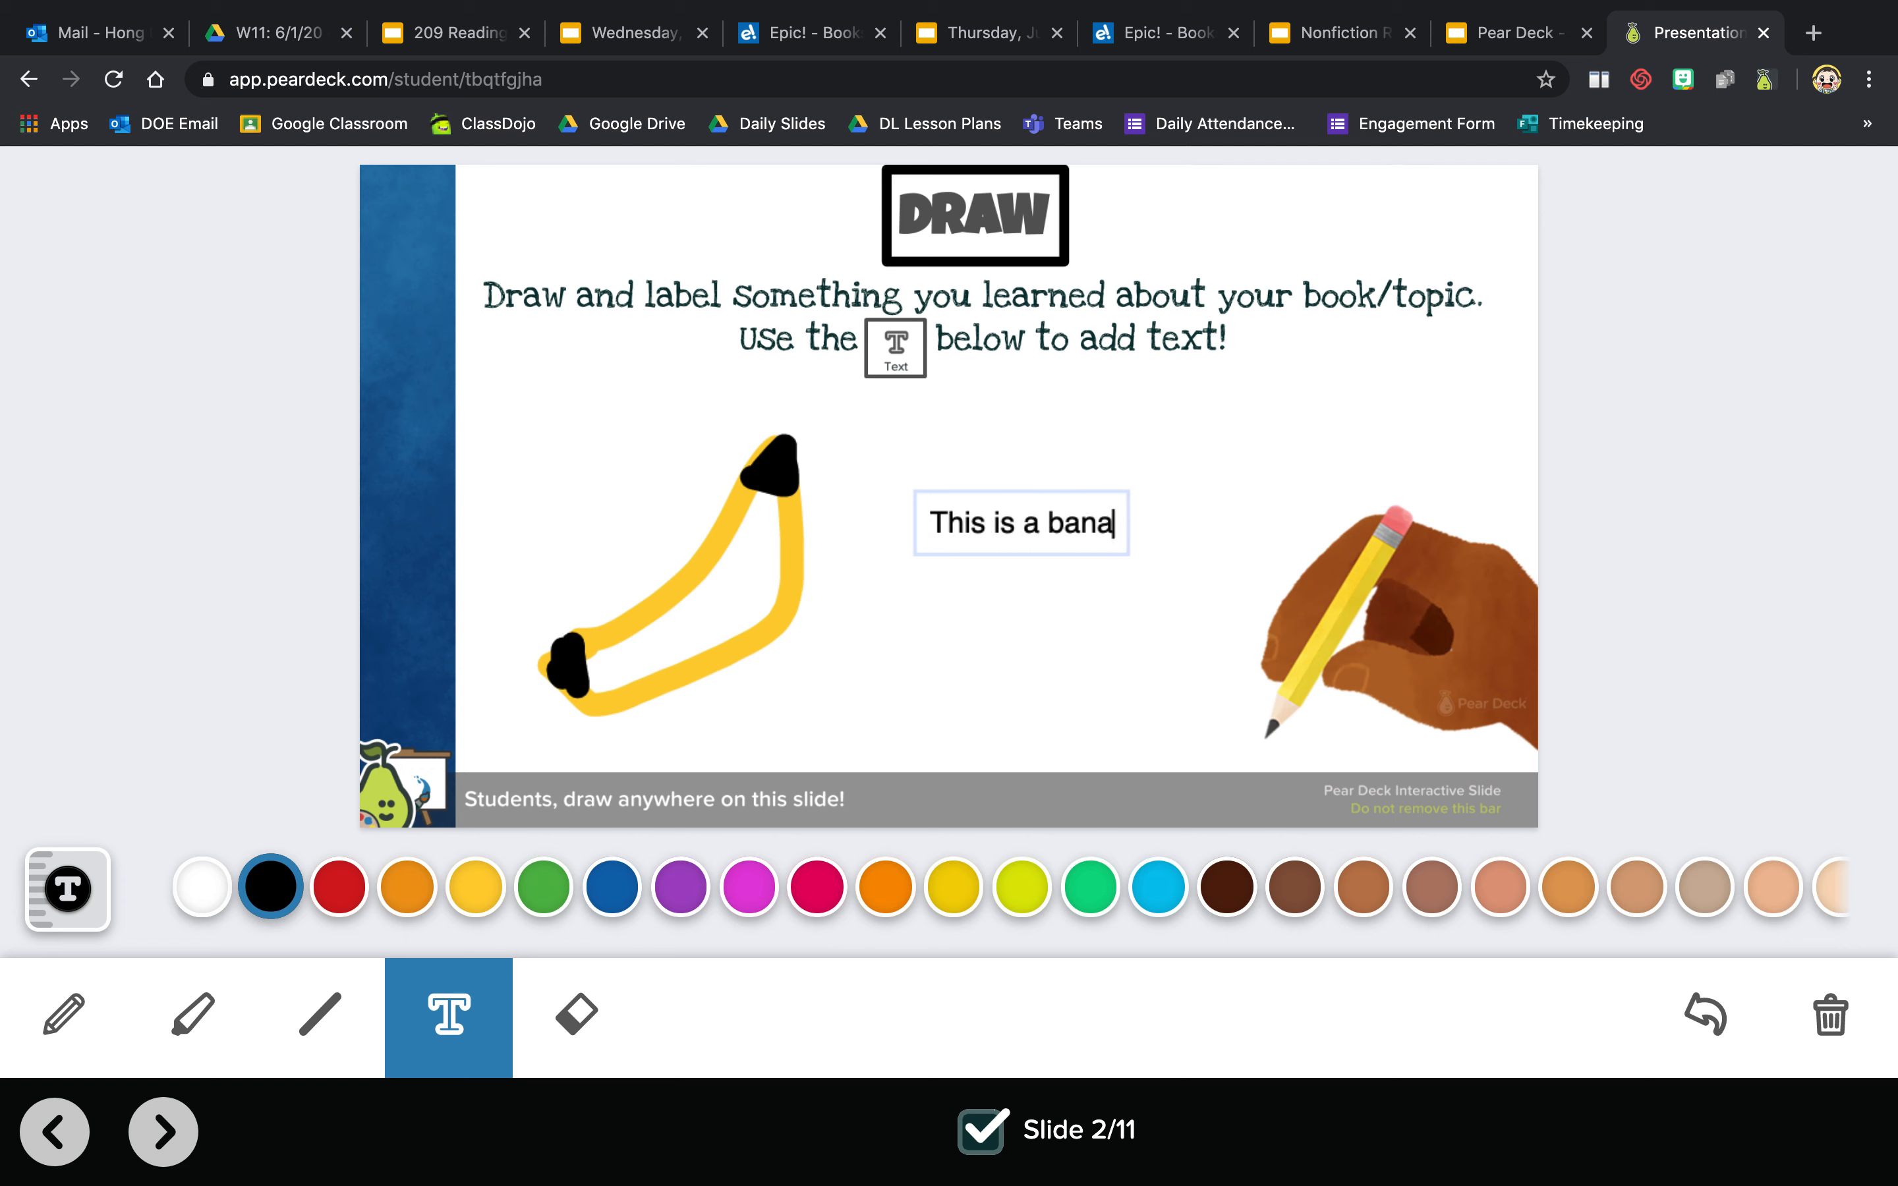
text(na.)
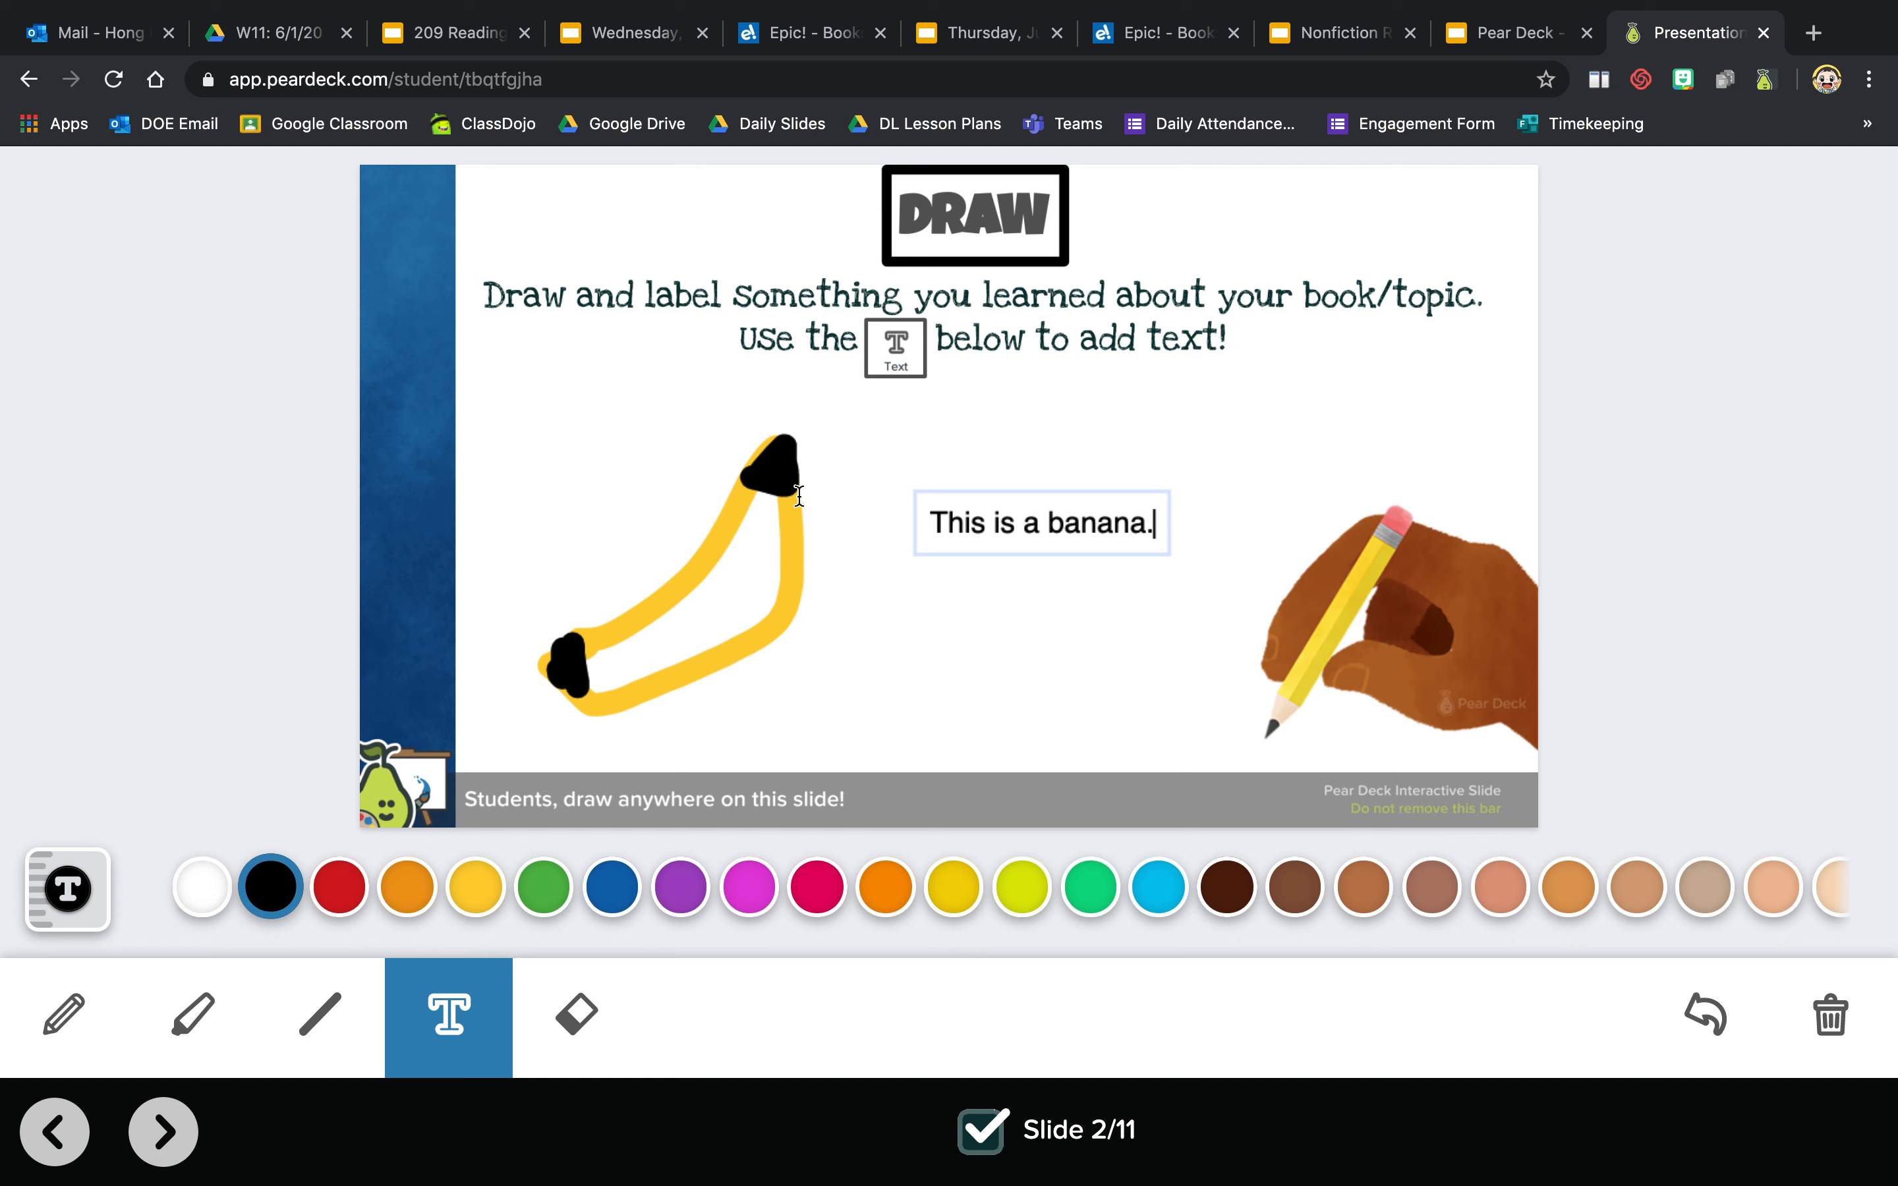
mouse_move(719, 756)
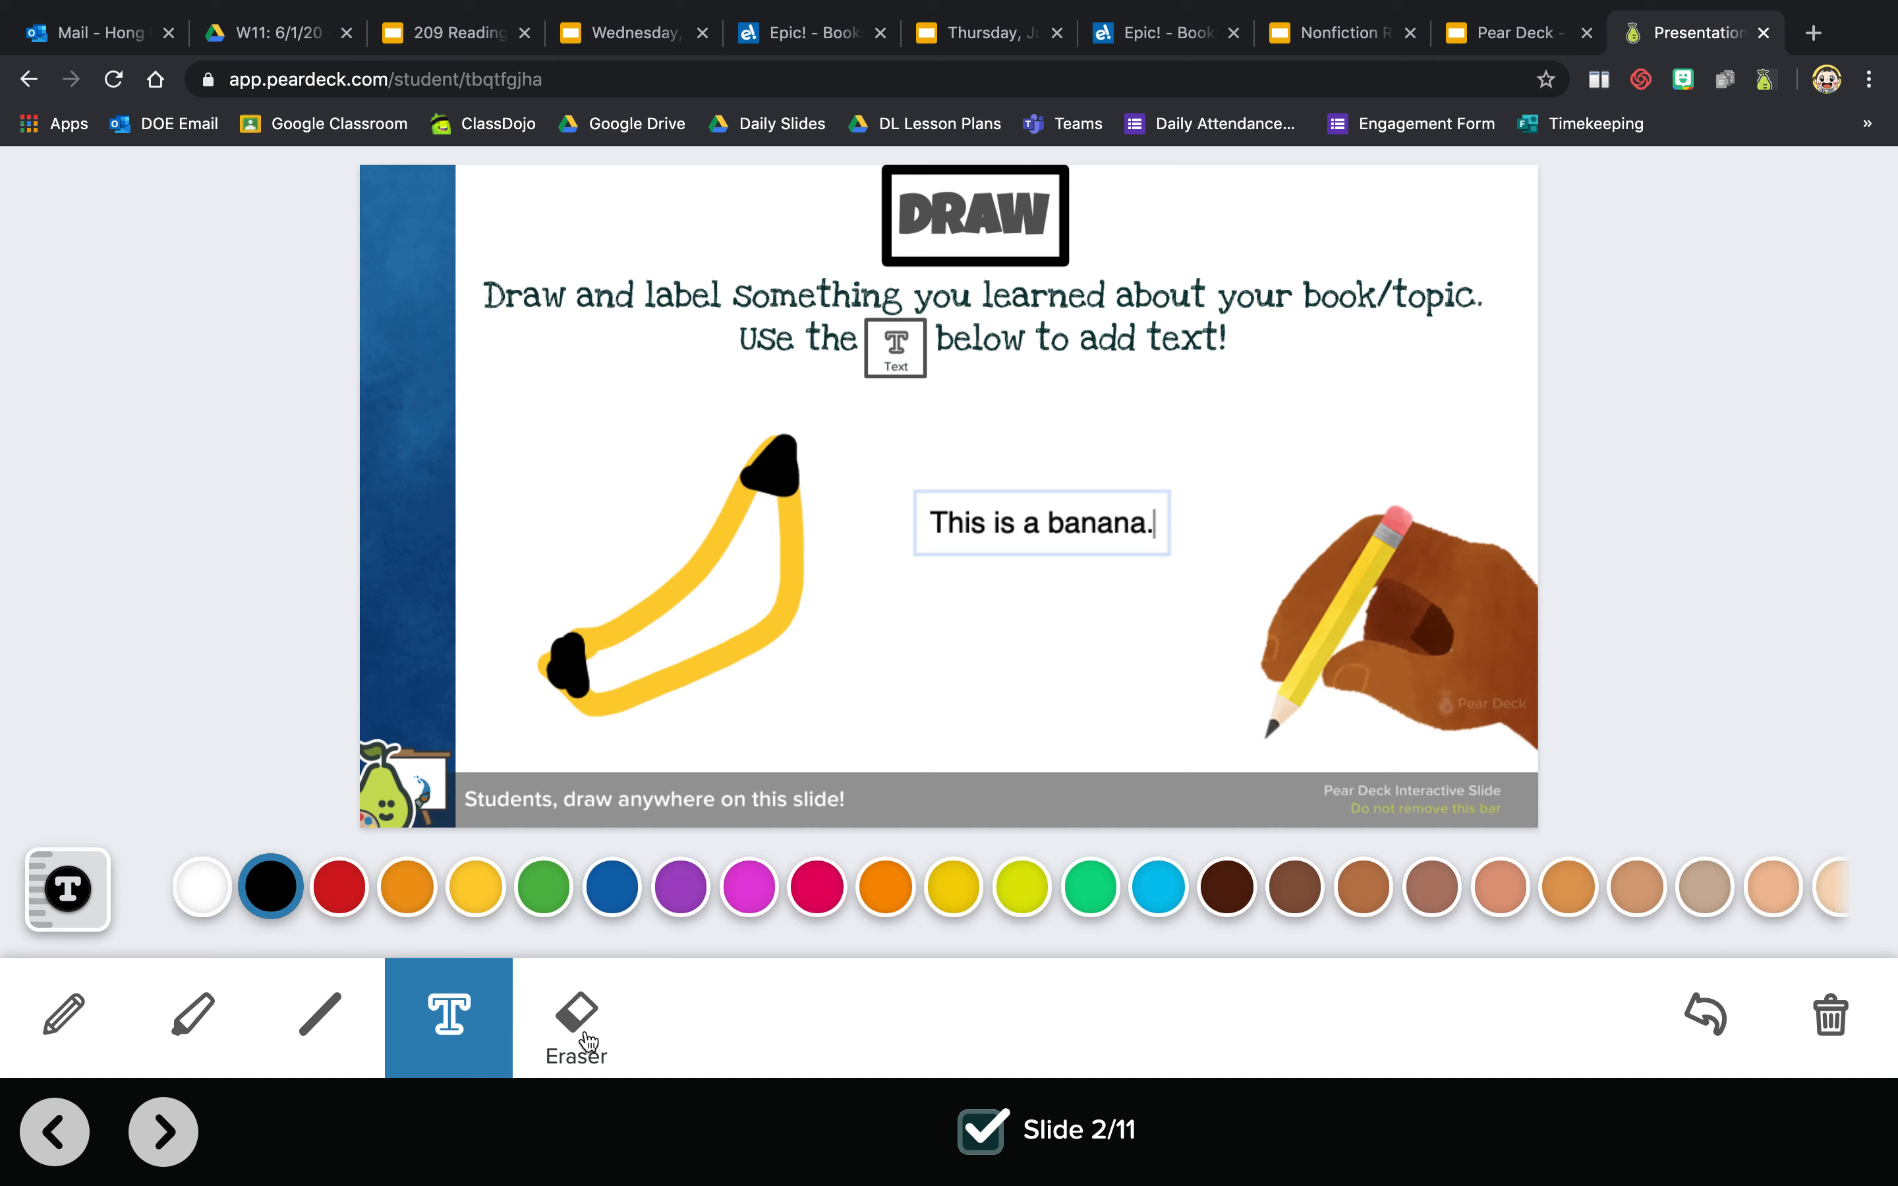
mouse_move(1661, 1016)
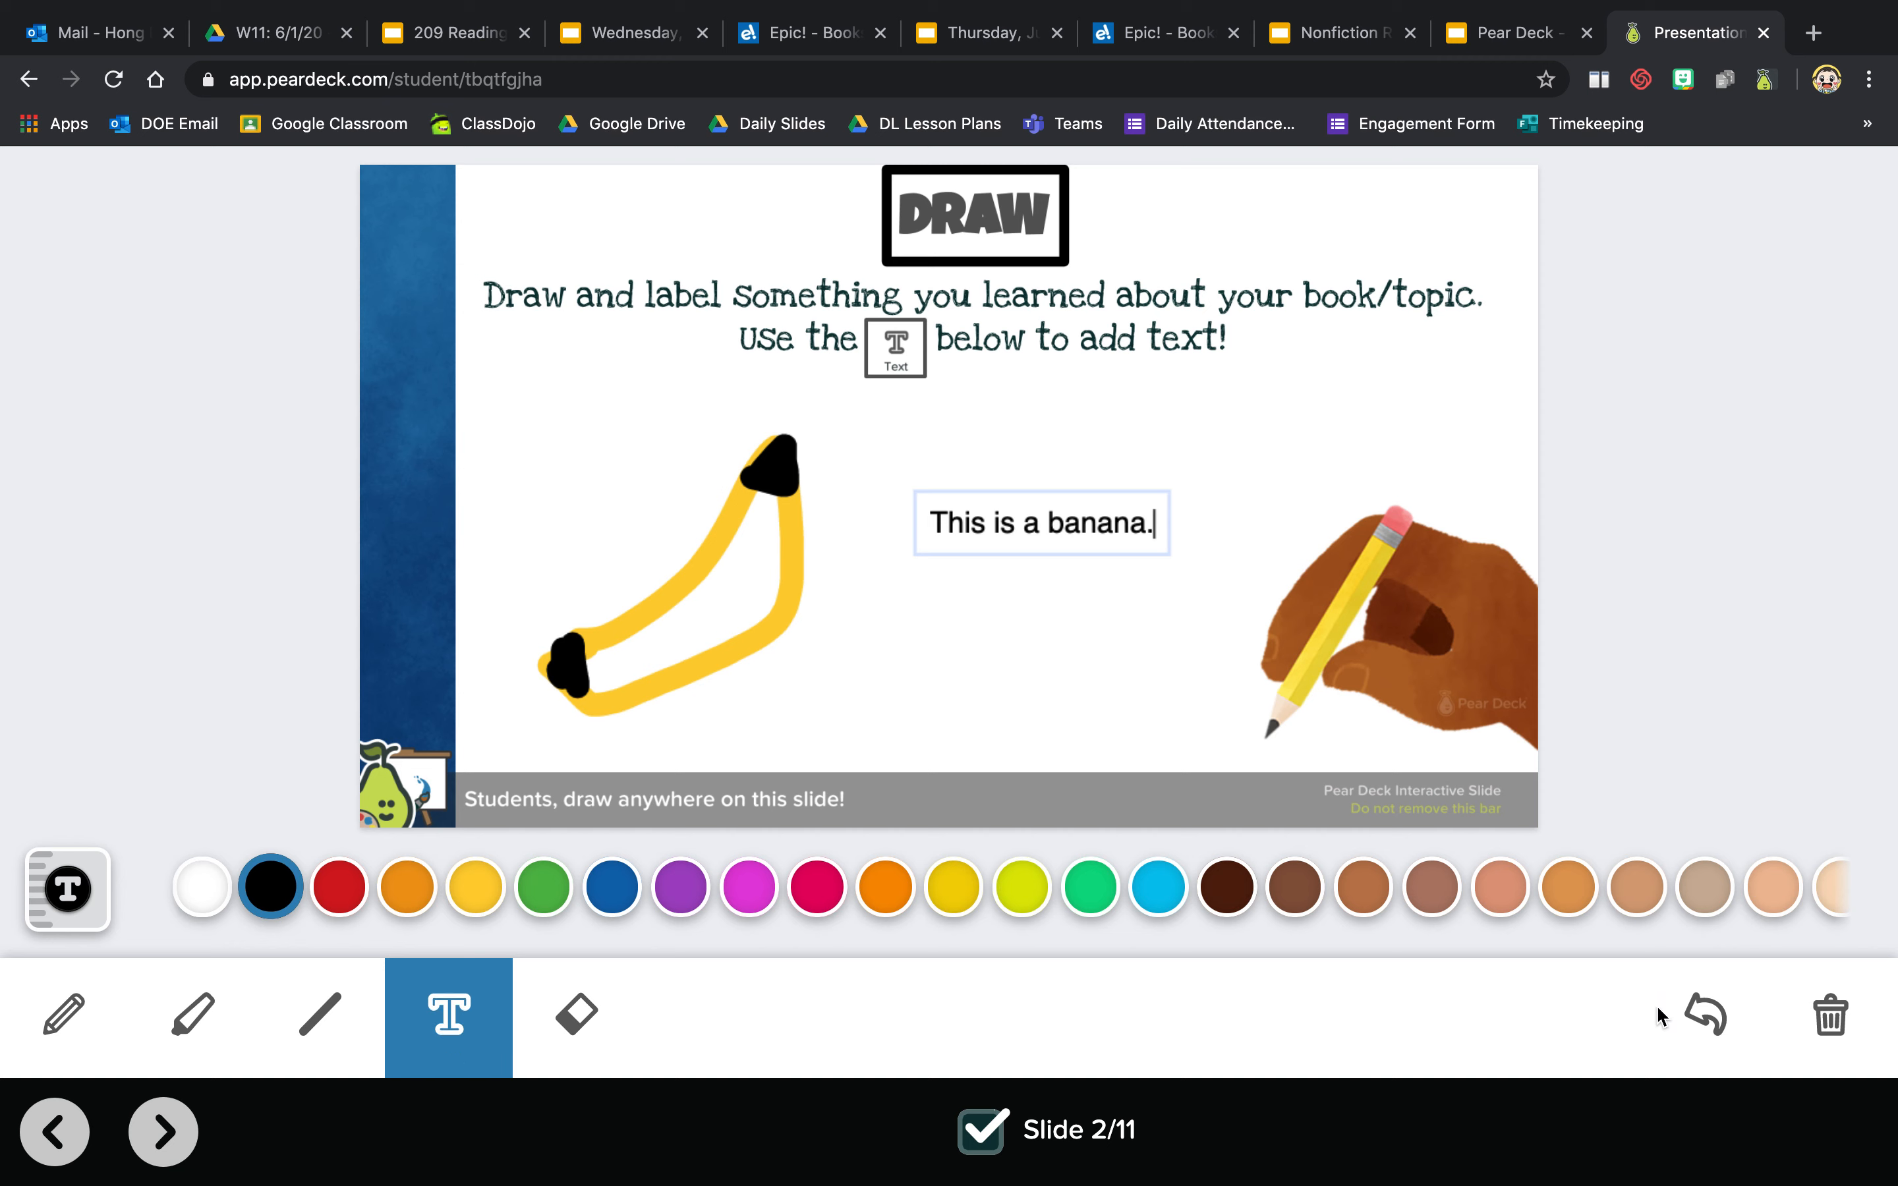
mouse_move(319, 1014)
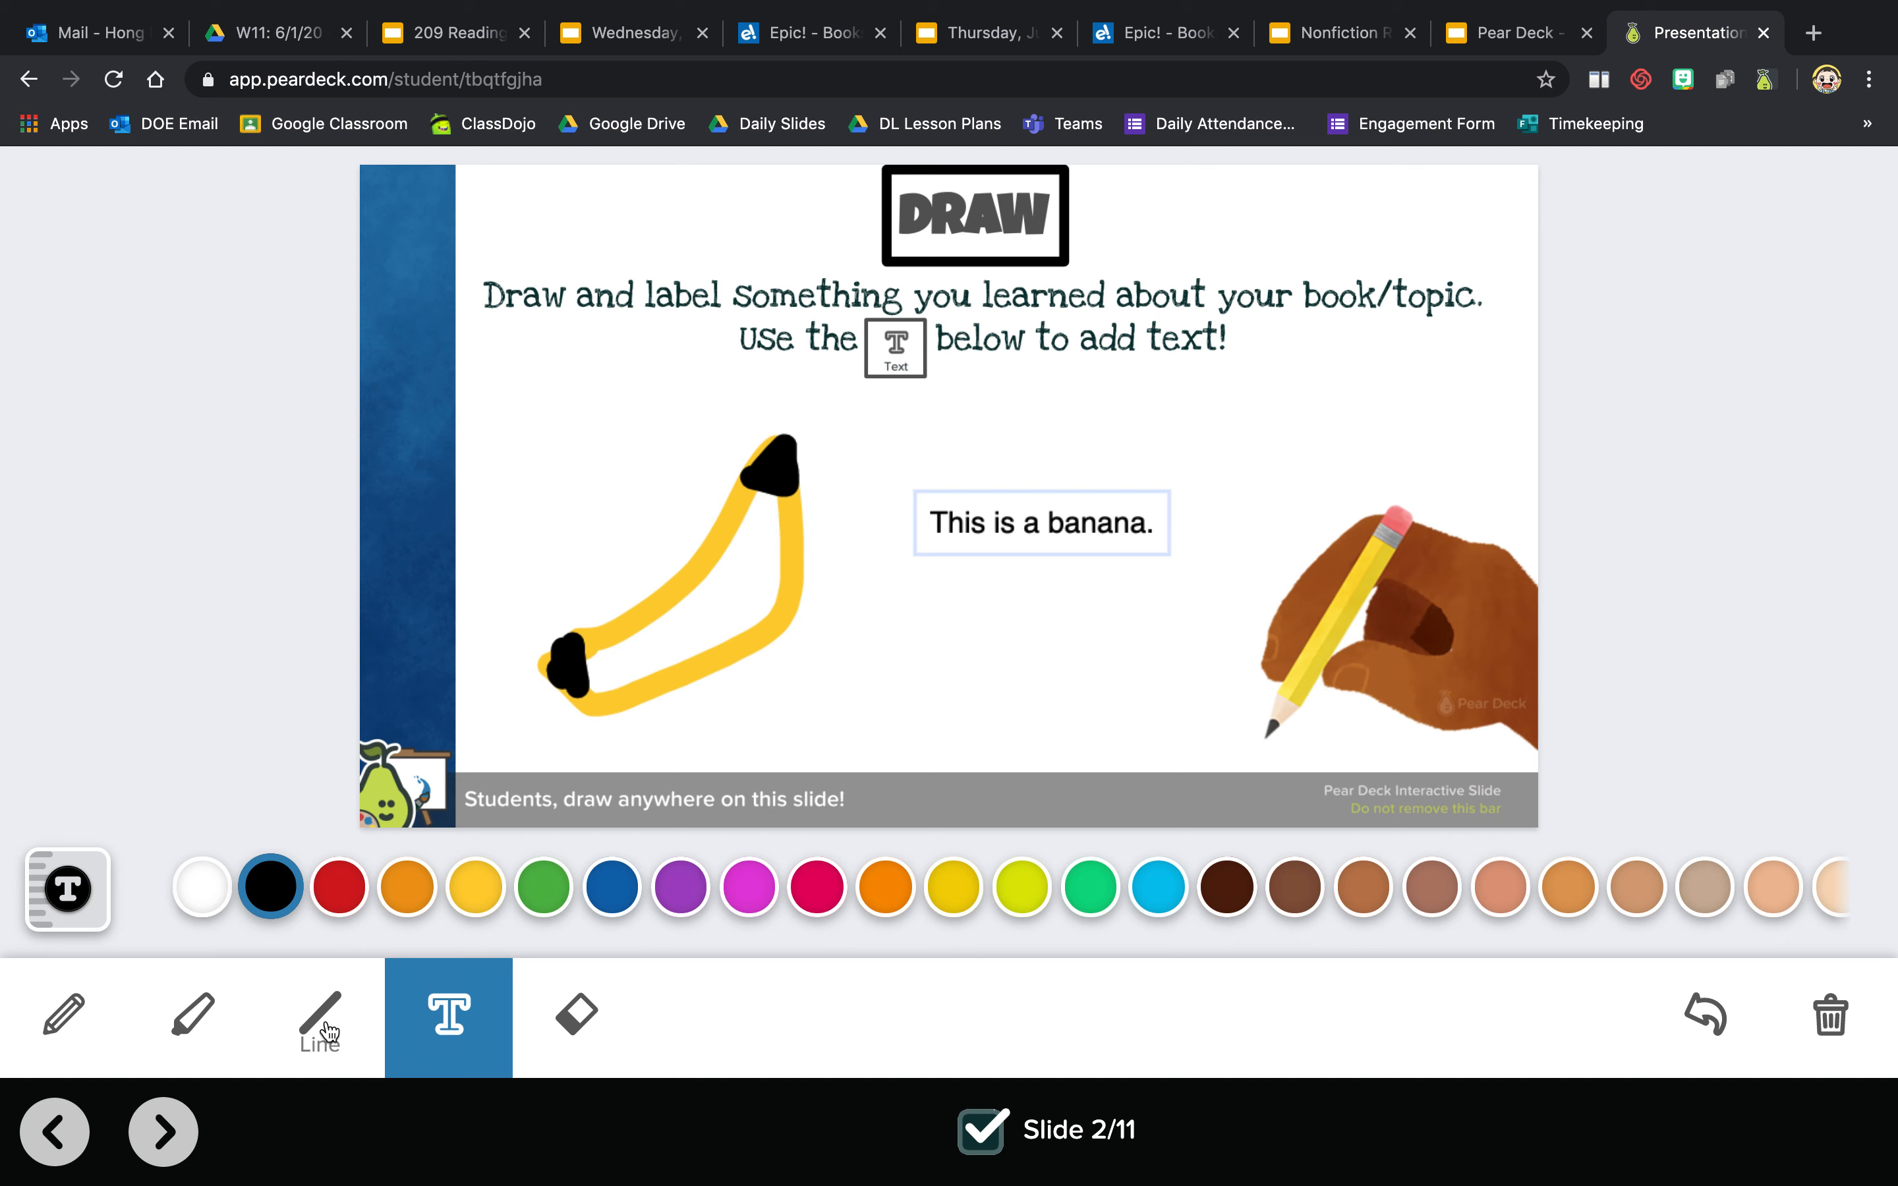
- Draw a straight line under the label with the Line tool, then pick the blue swatch
click(319, 1016)
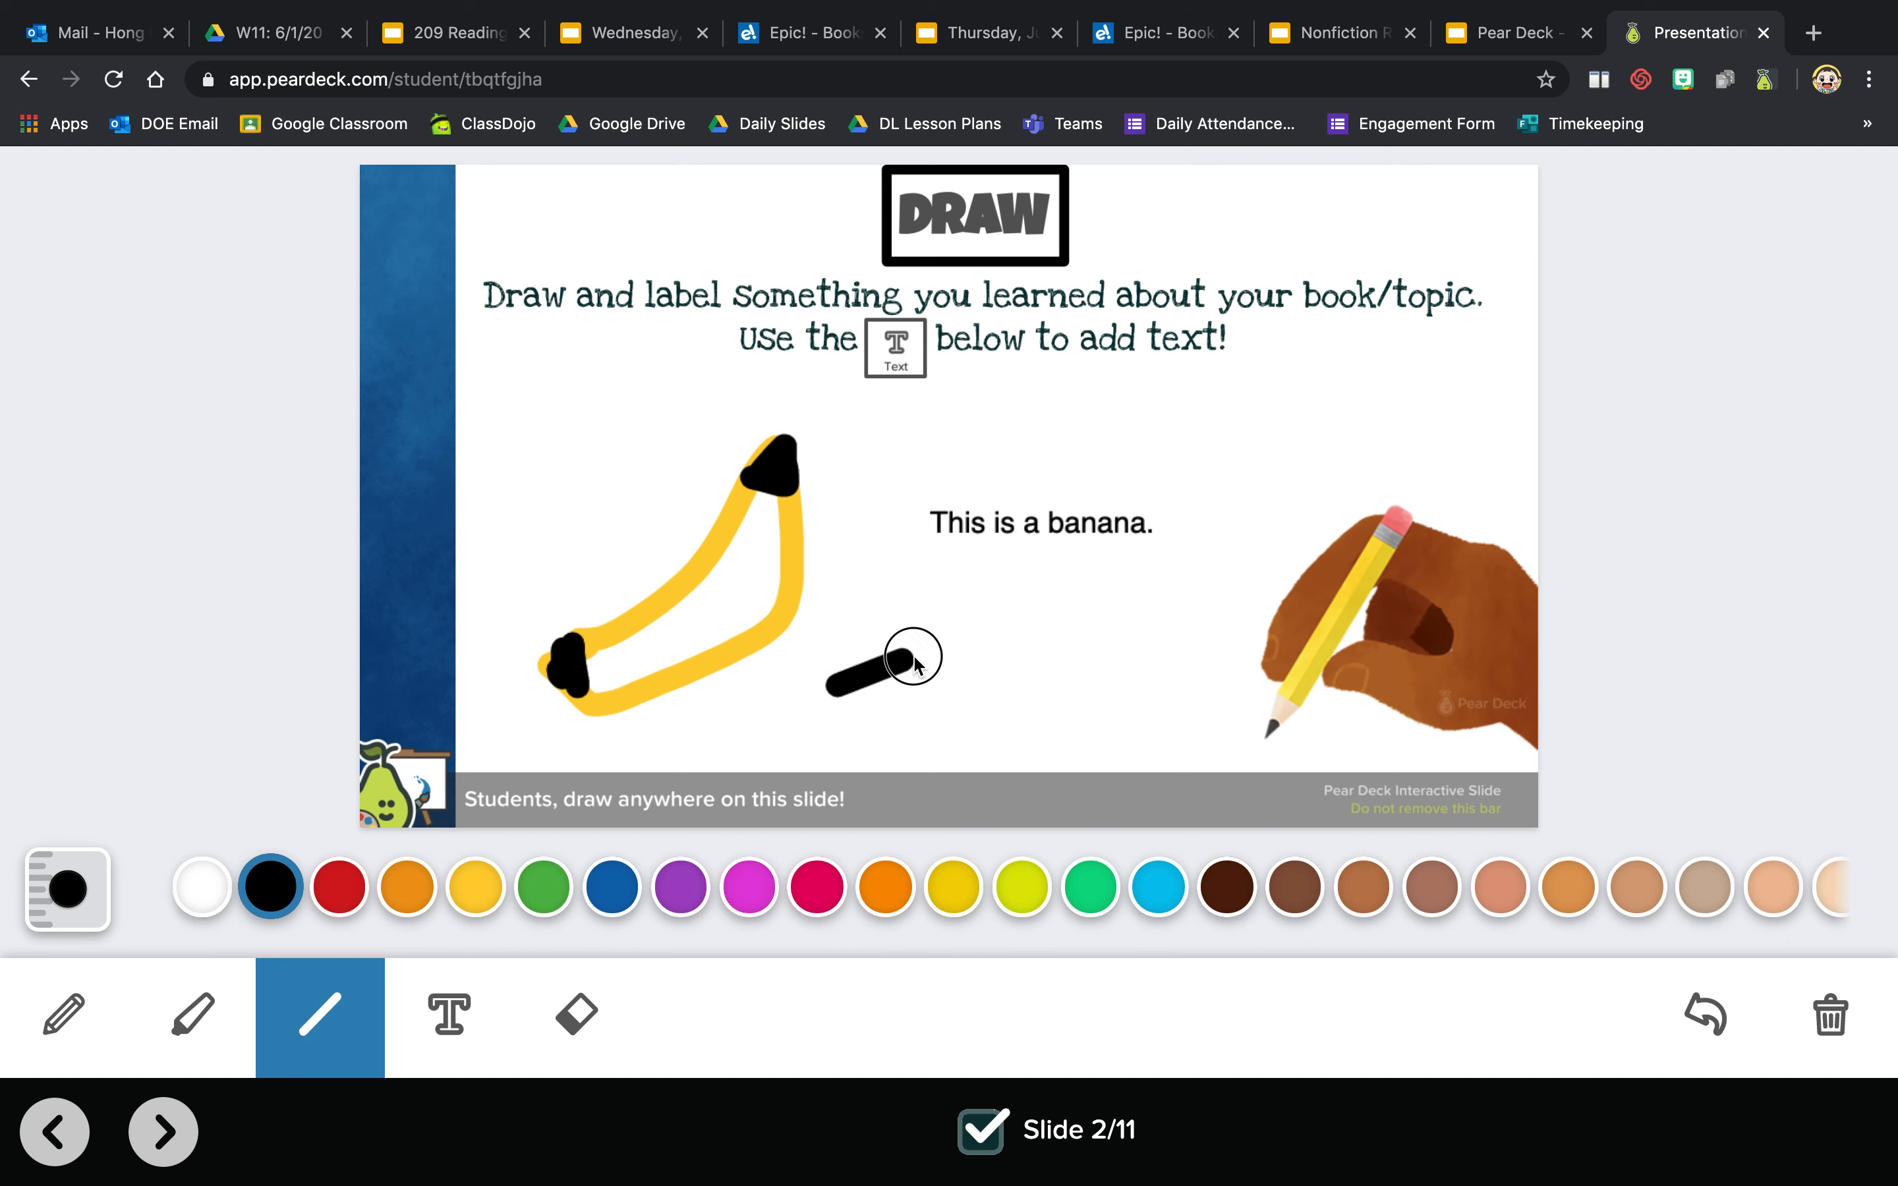
drag(913, 659, 1163, 689)
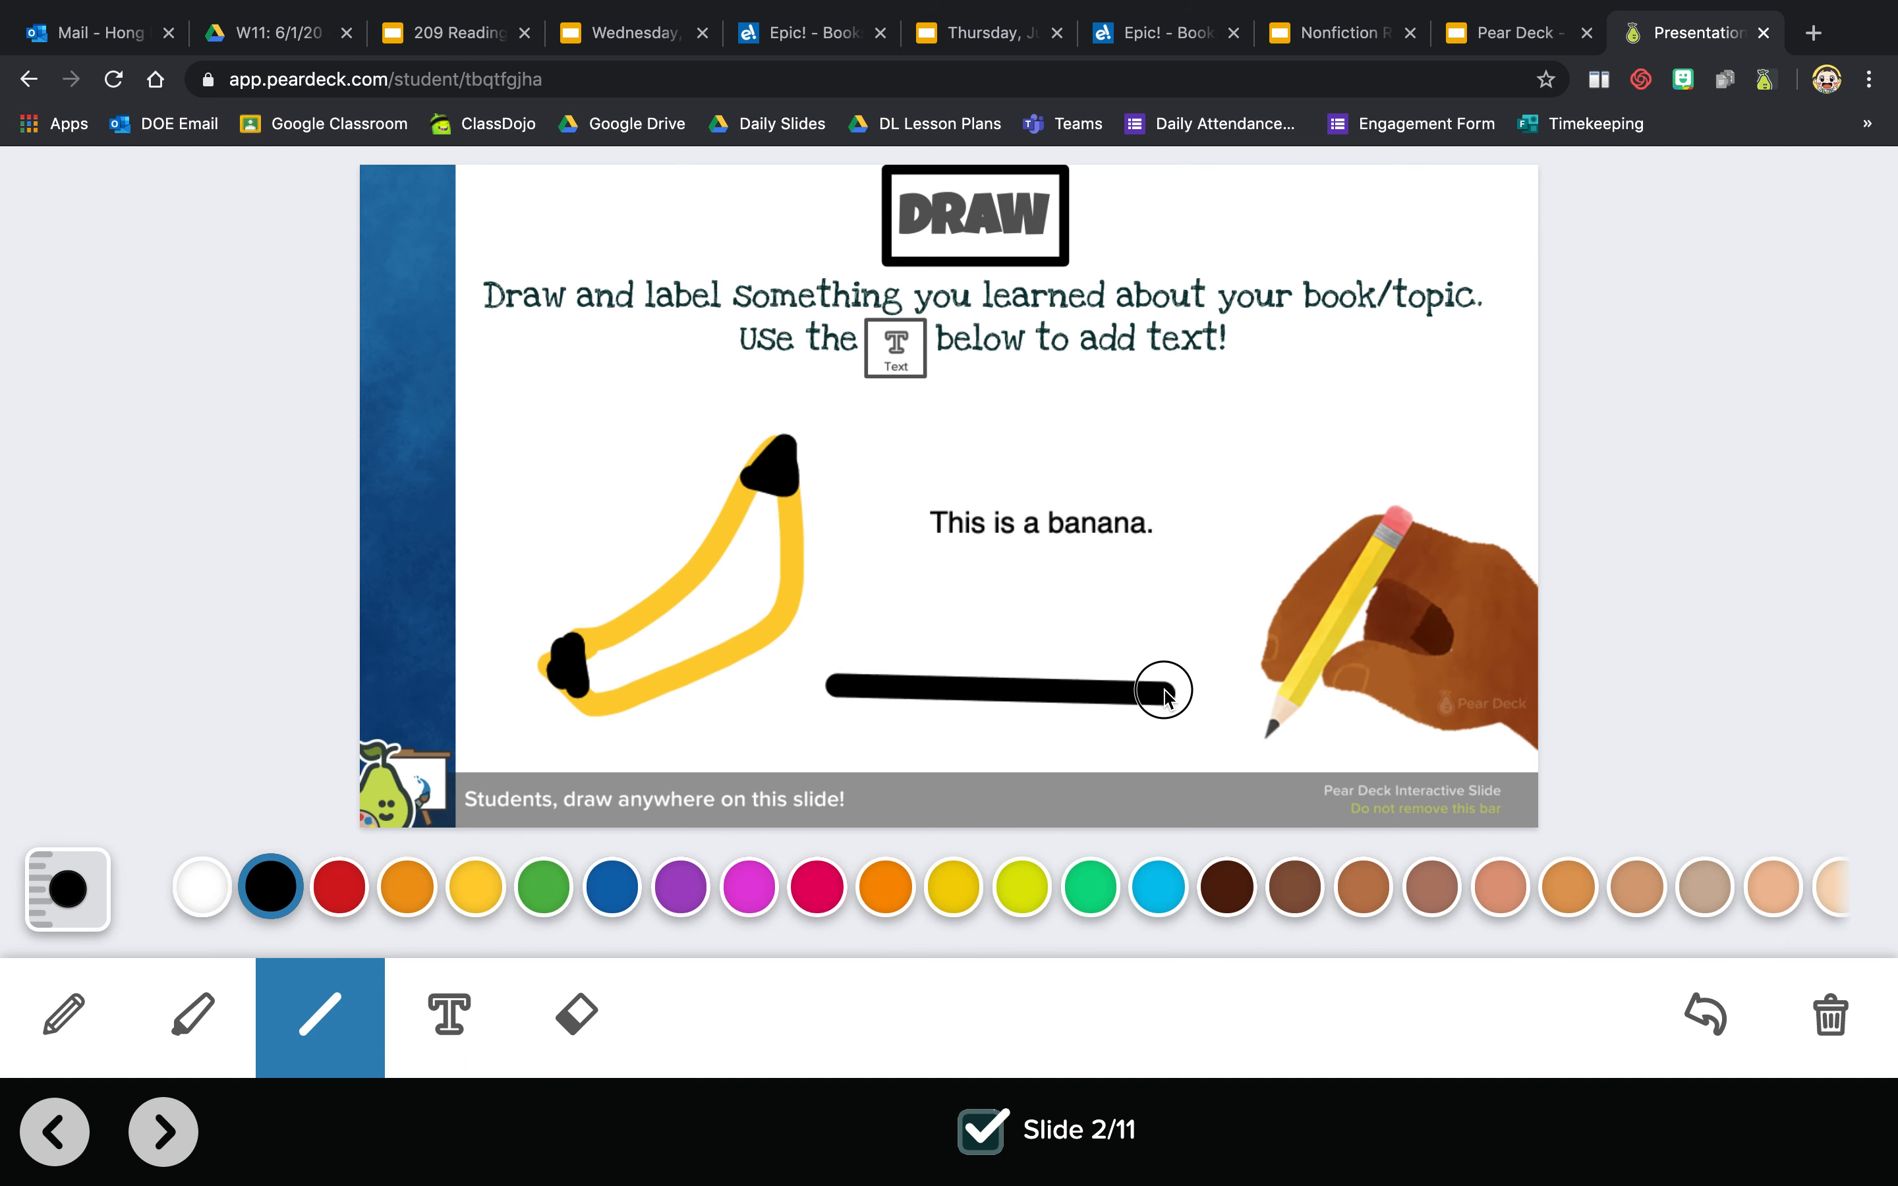
click(339, 887)
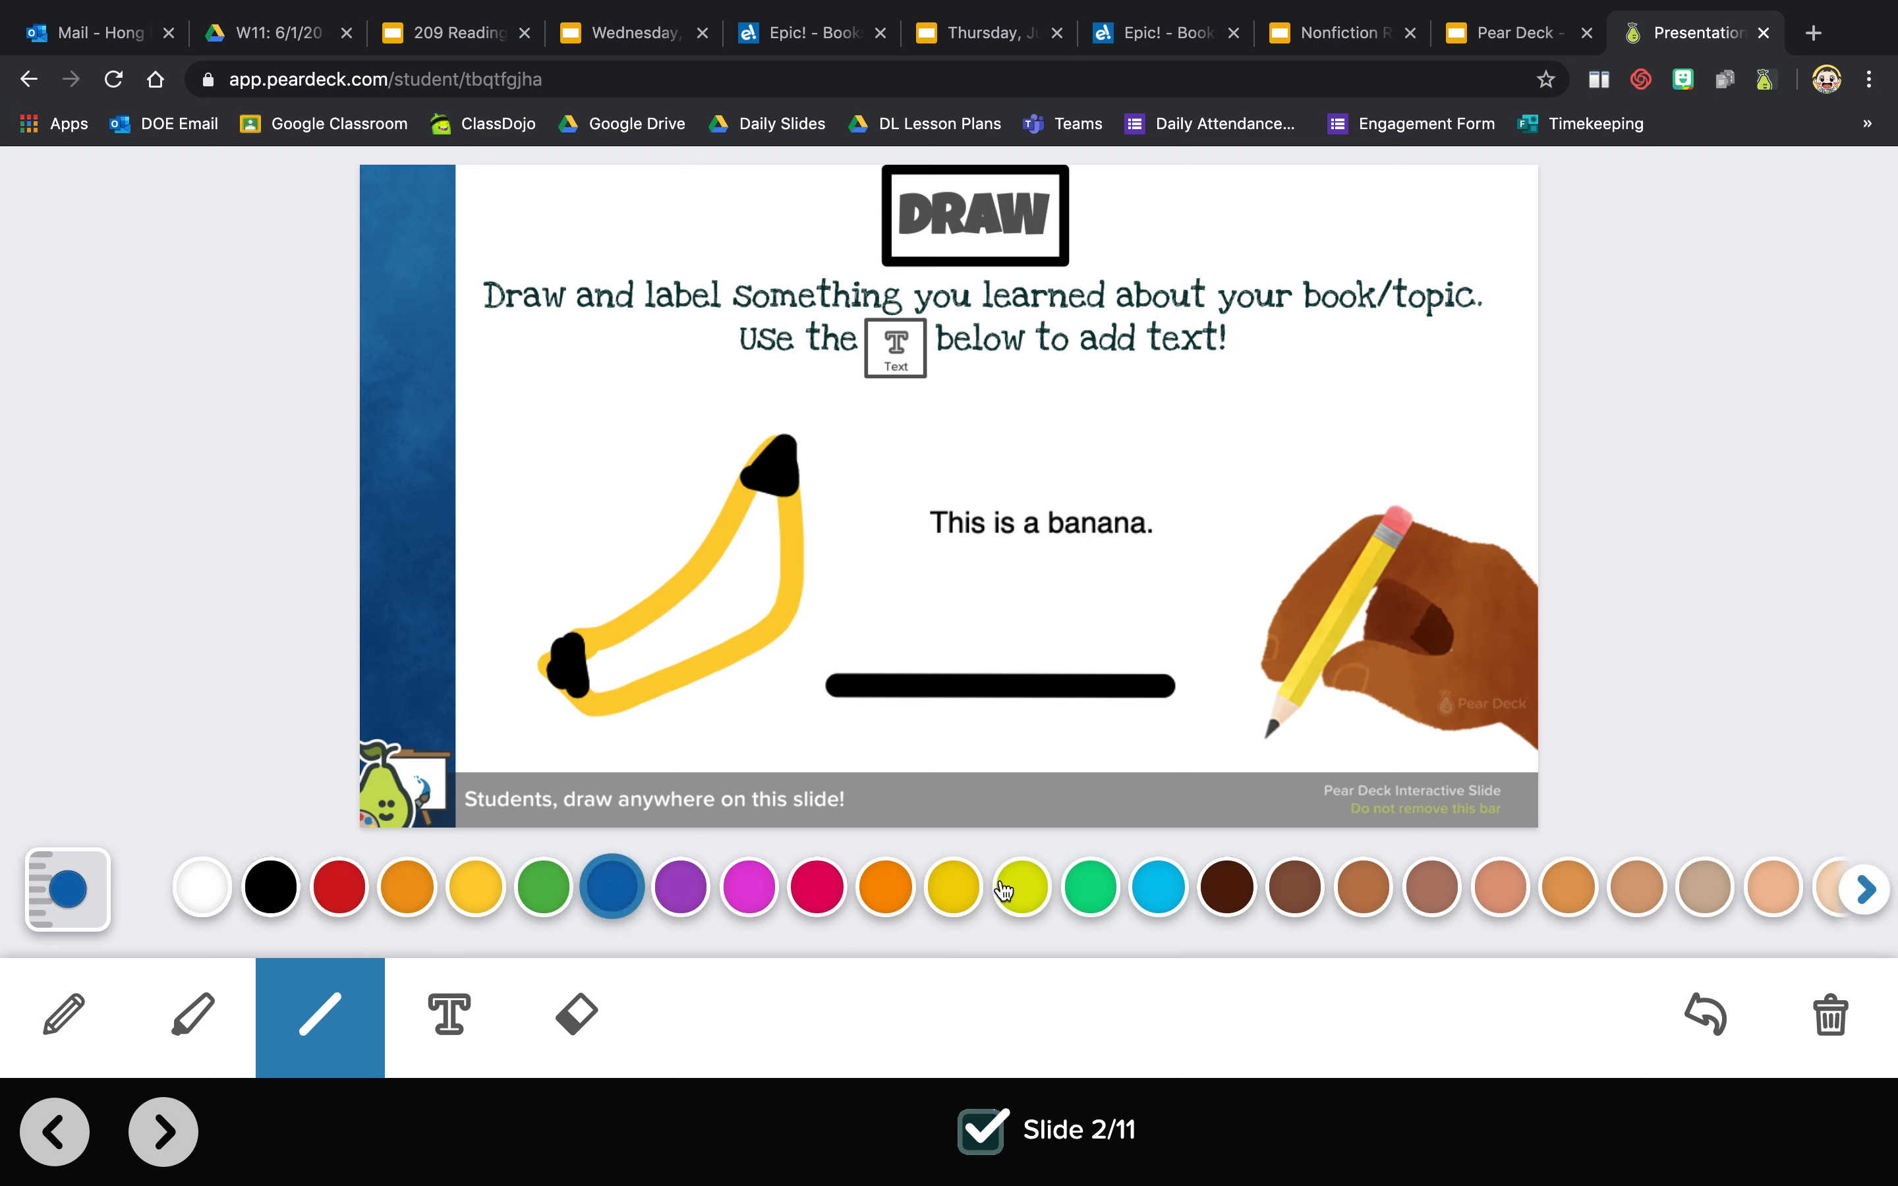
- Highlight the prompt phrase, then paint a thick red highlighter stroke above the banana
click(191, 1014)
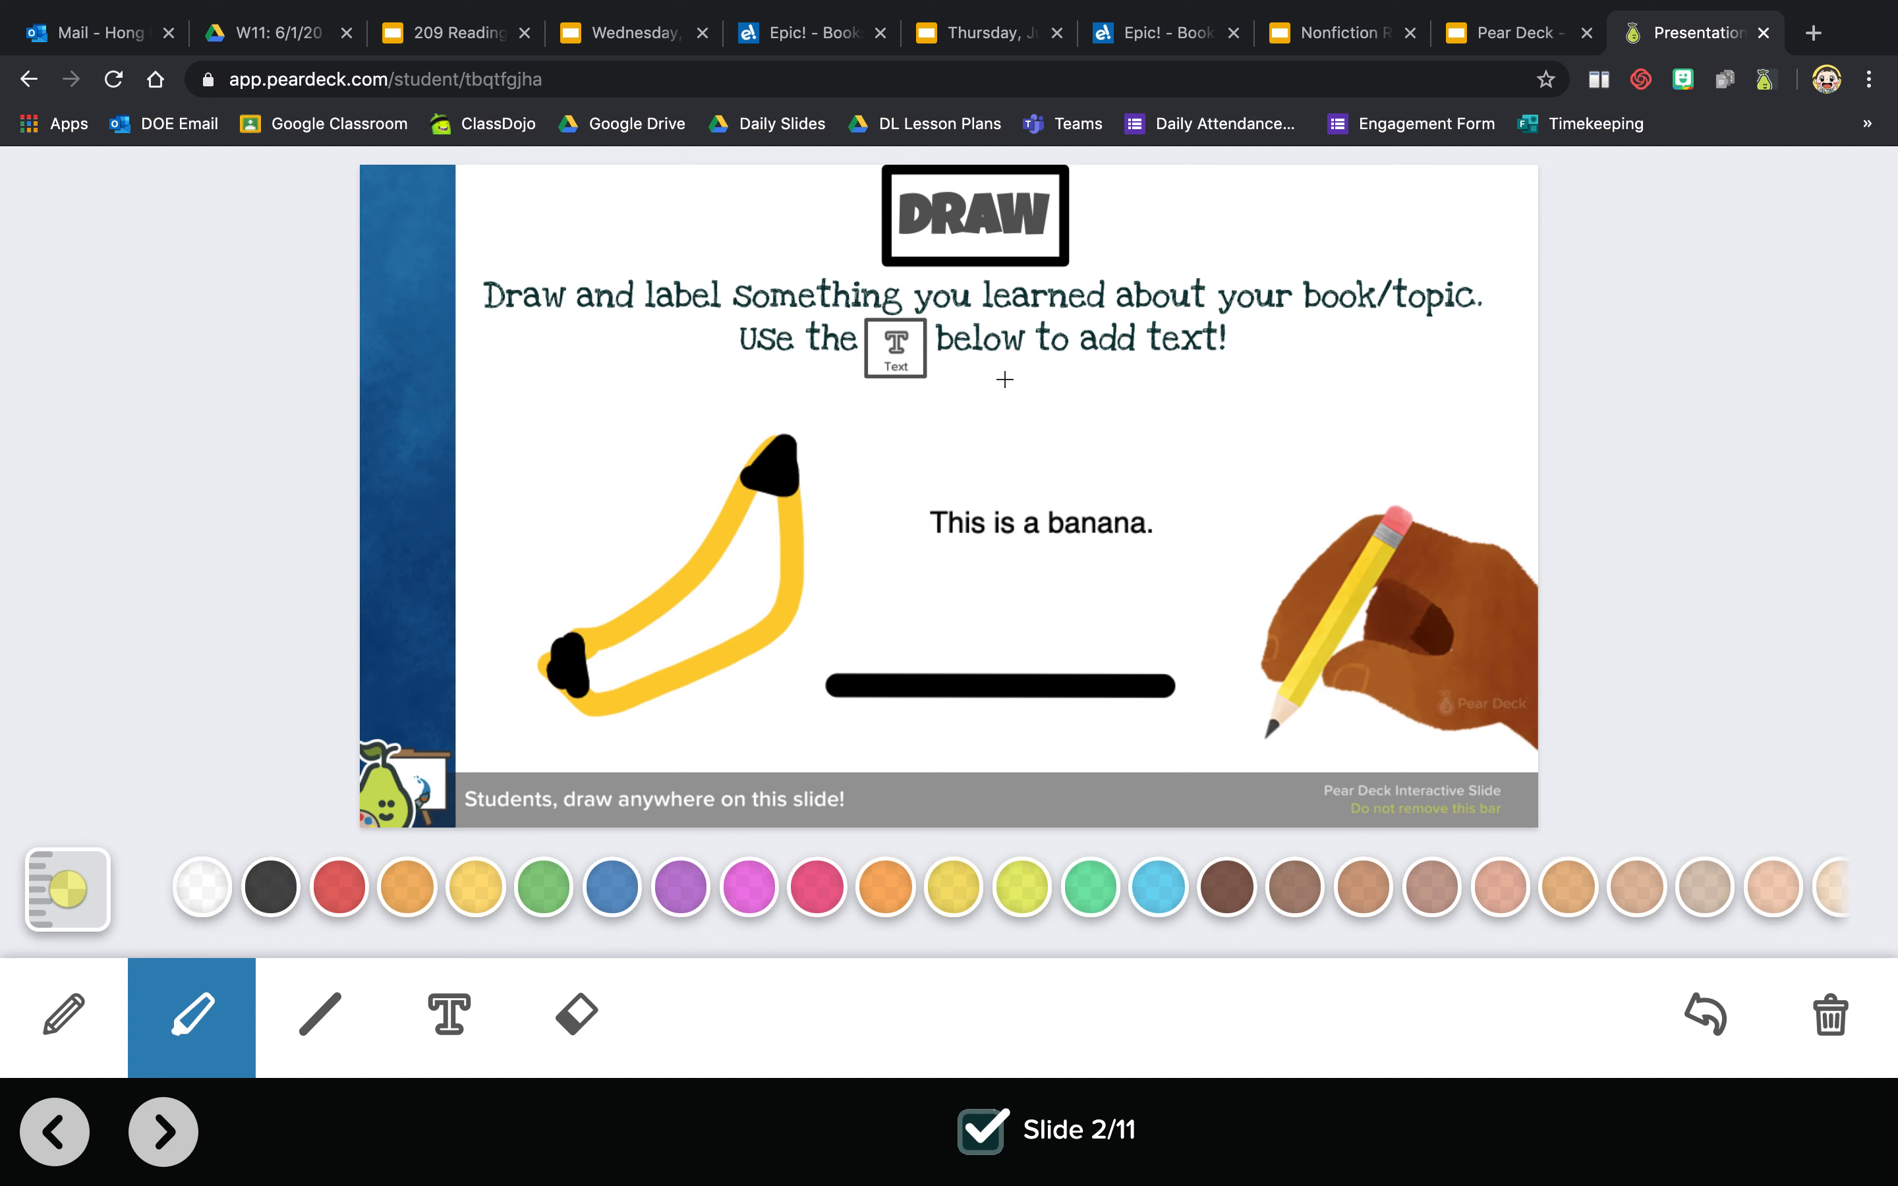
drag(931, 338, 1223, 339)
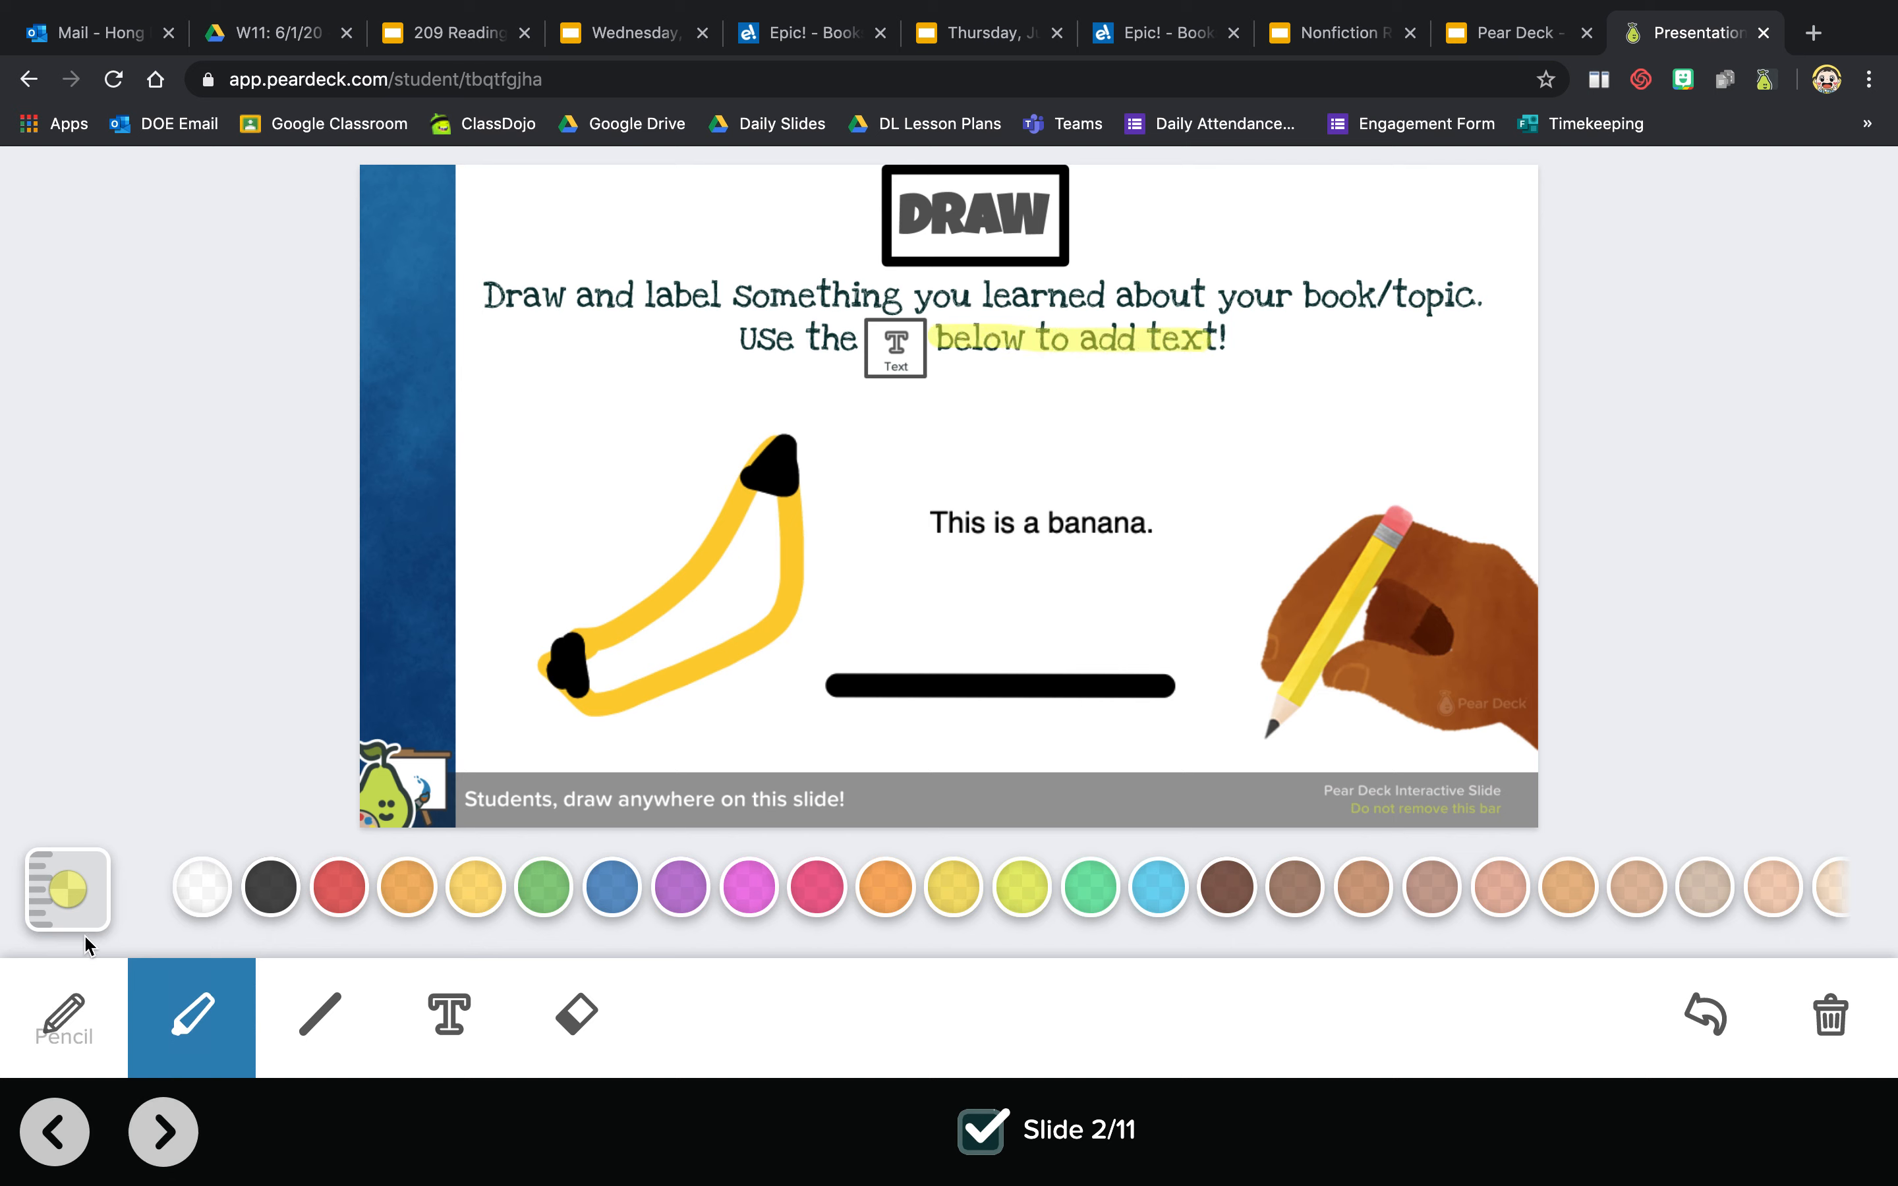
click(67, 892)
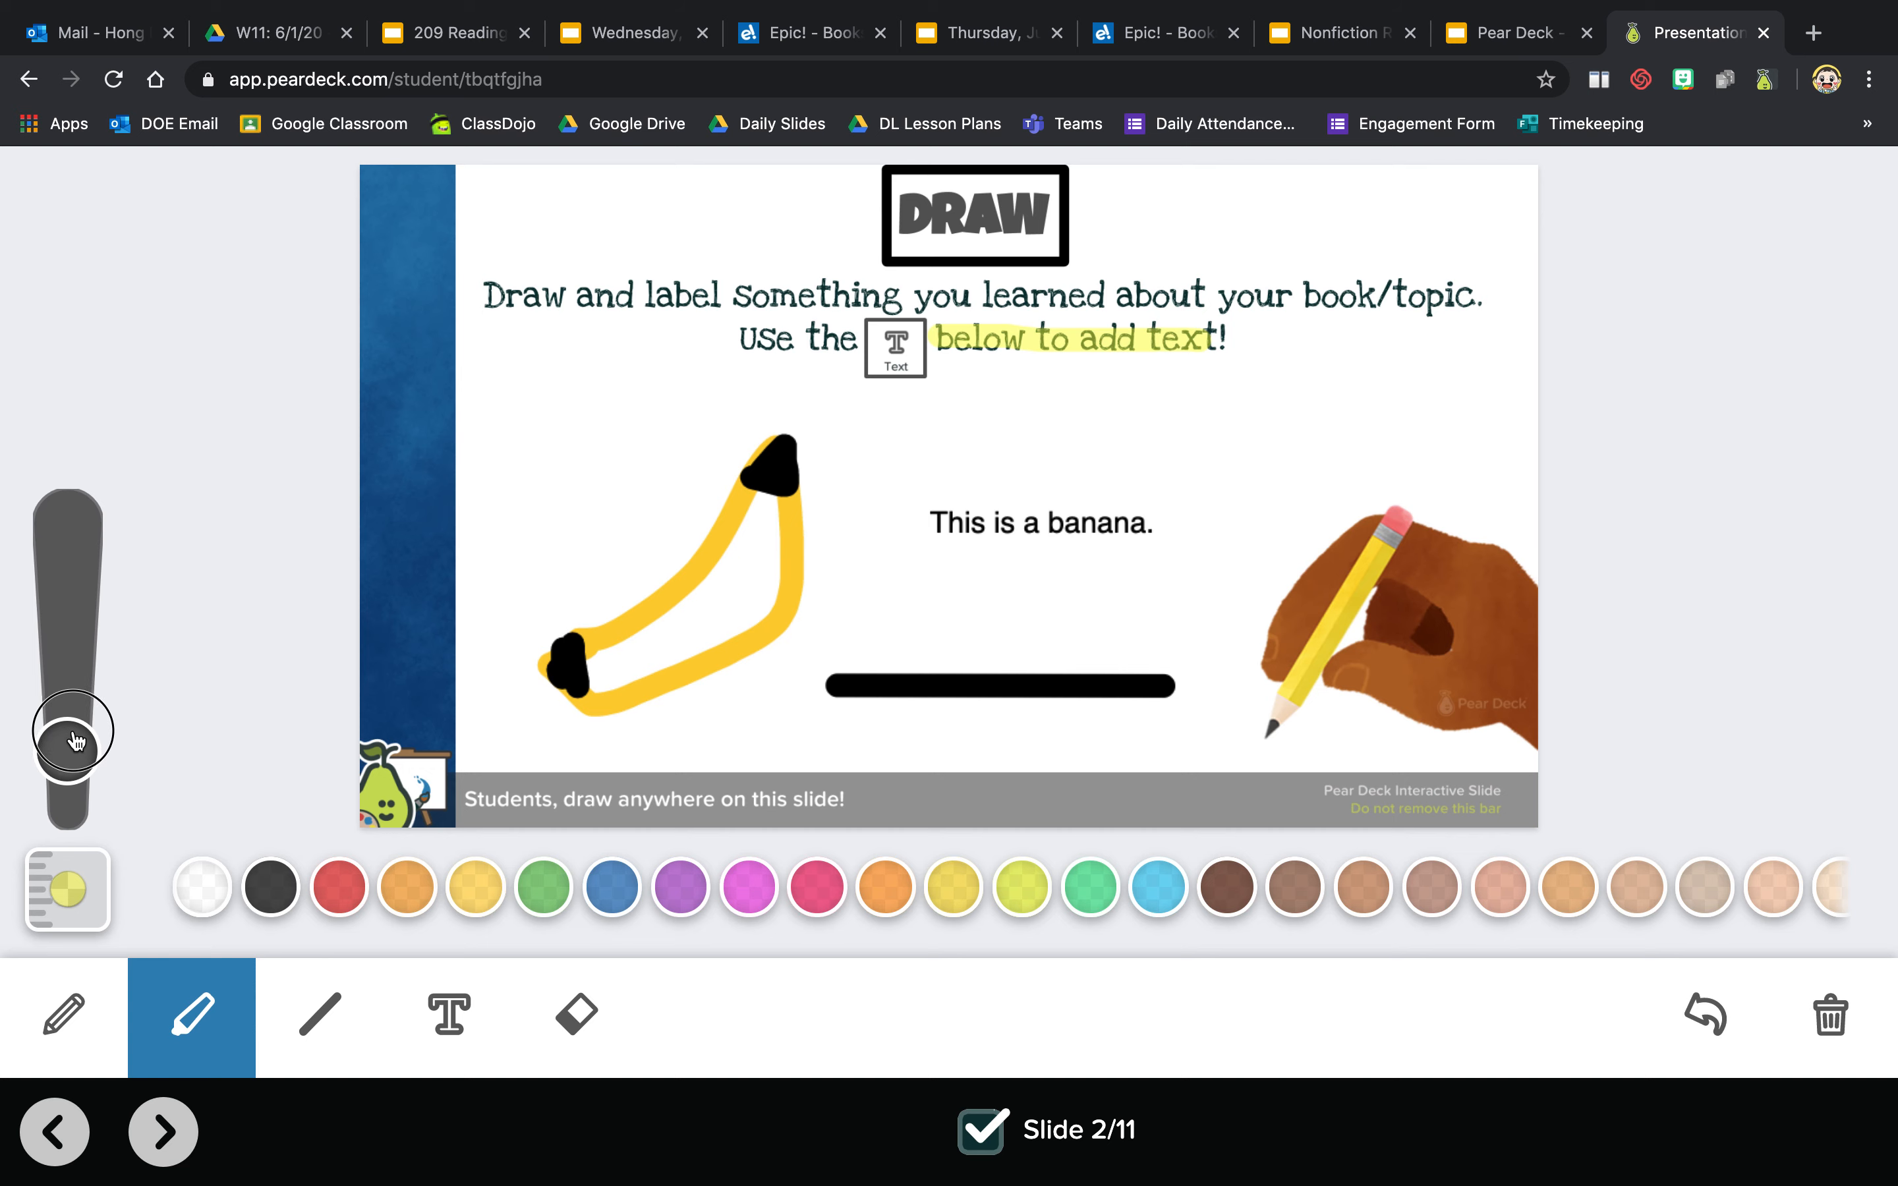
drag(70, 738, 70, 589)
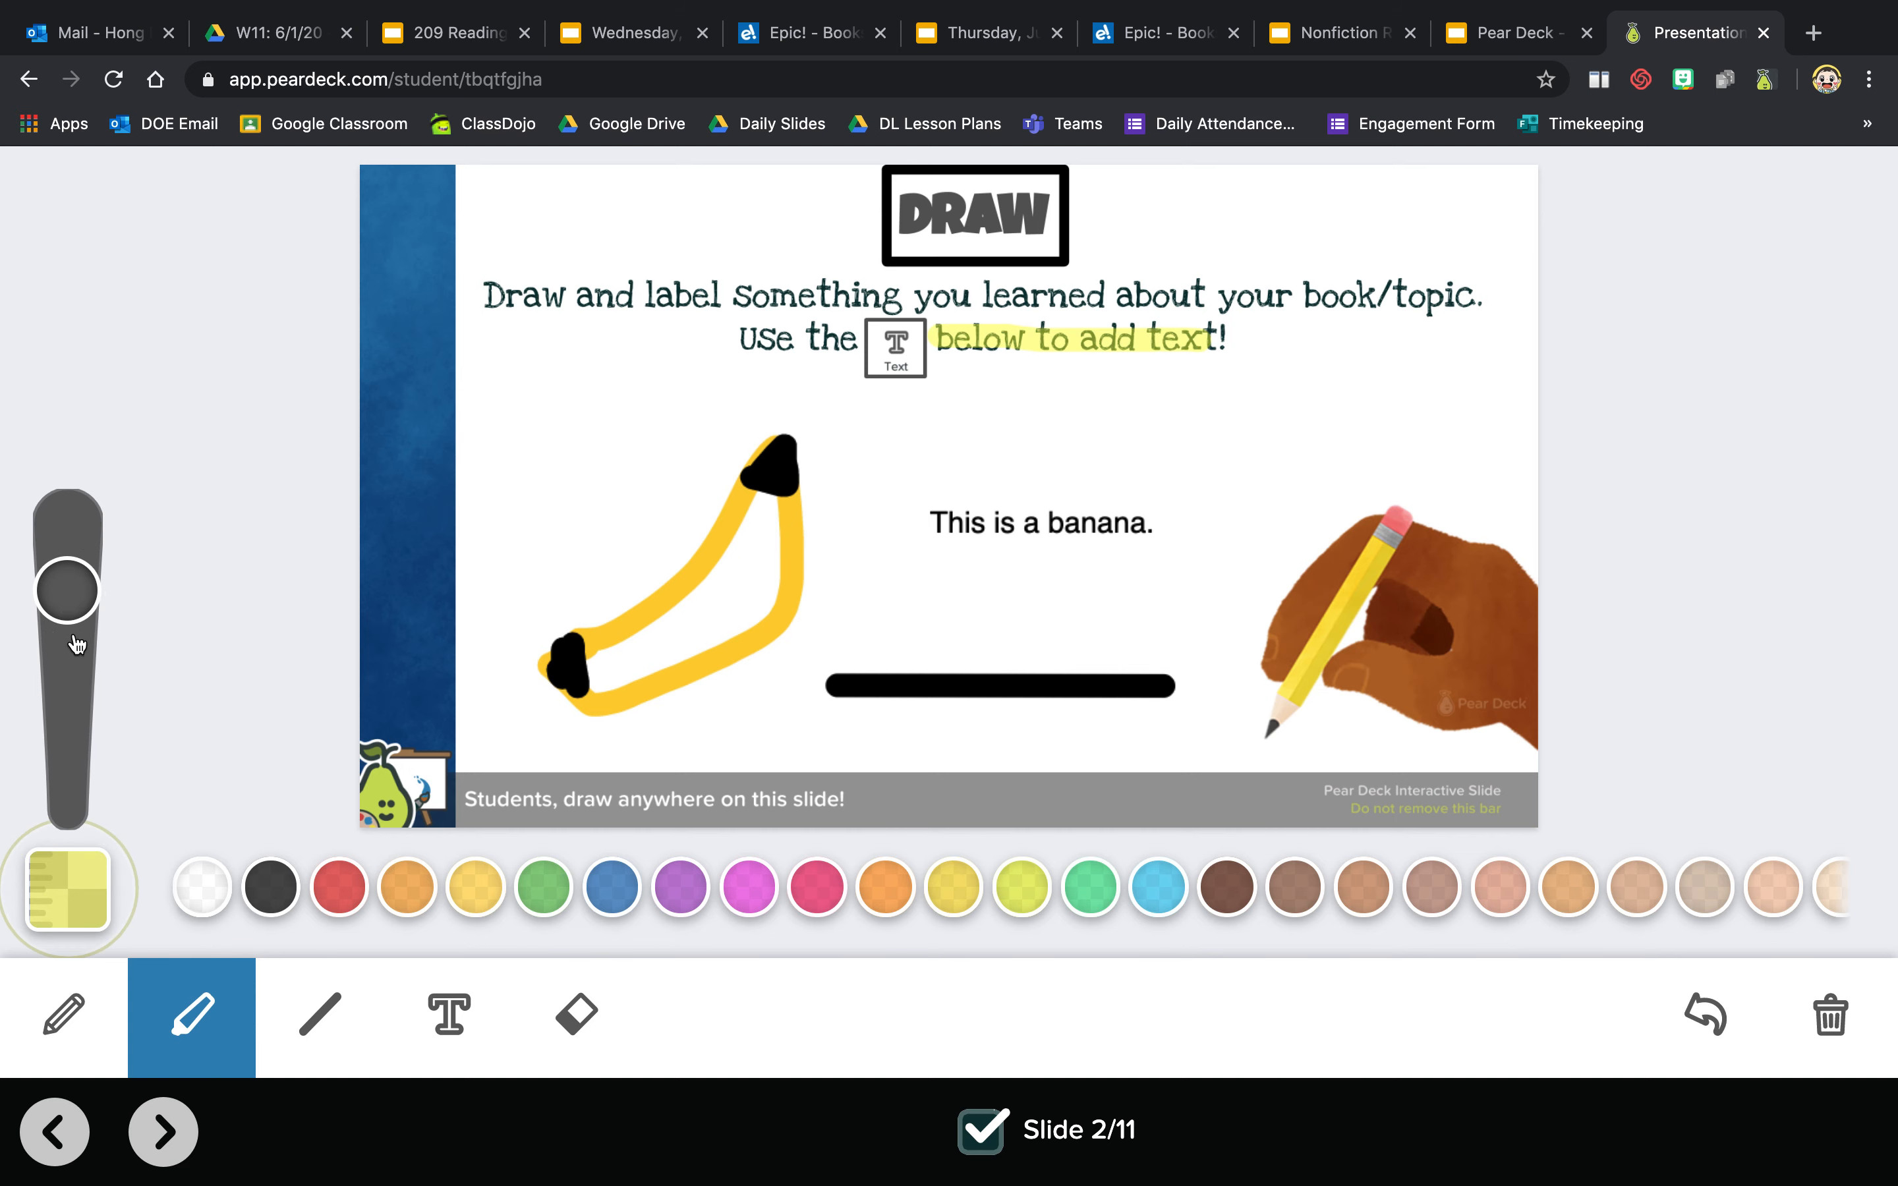
click(339, 887)
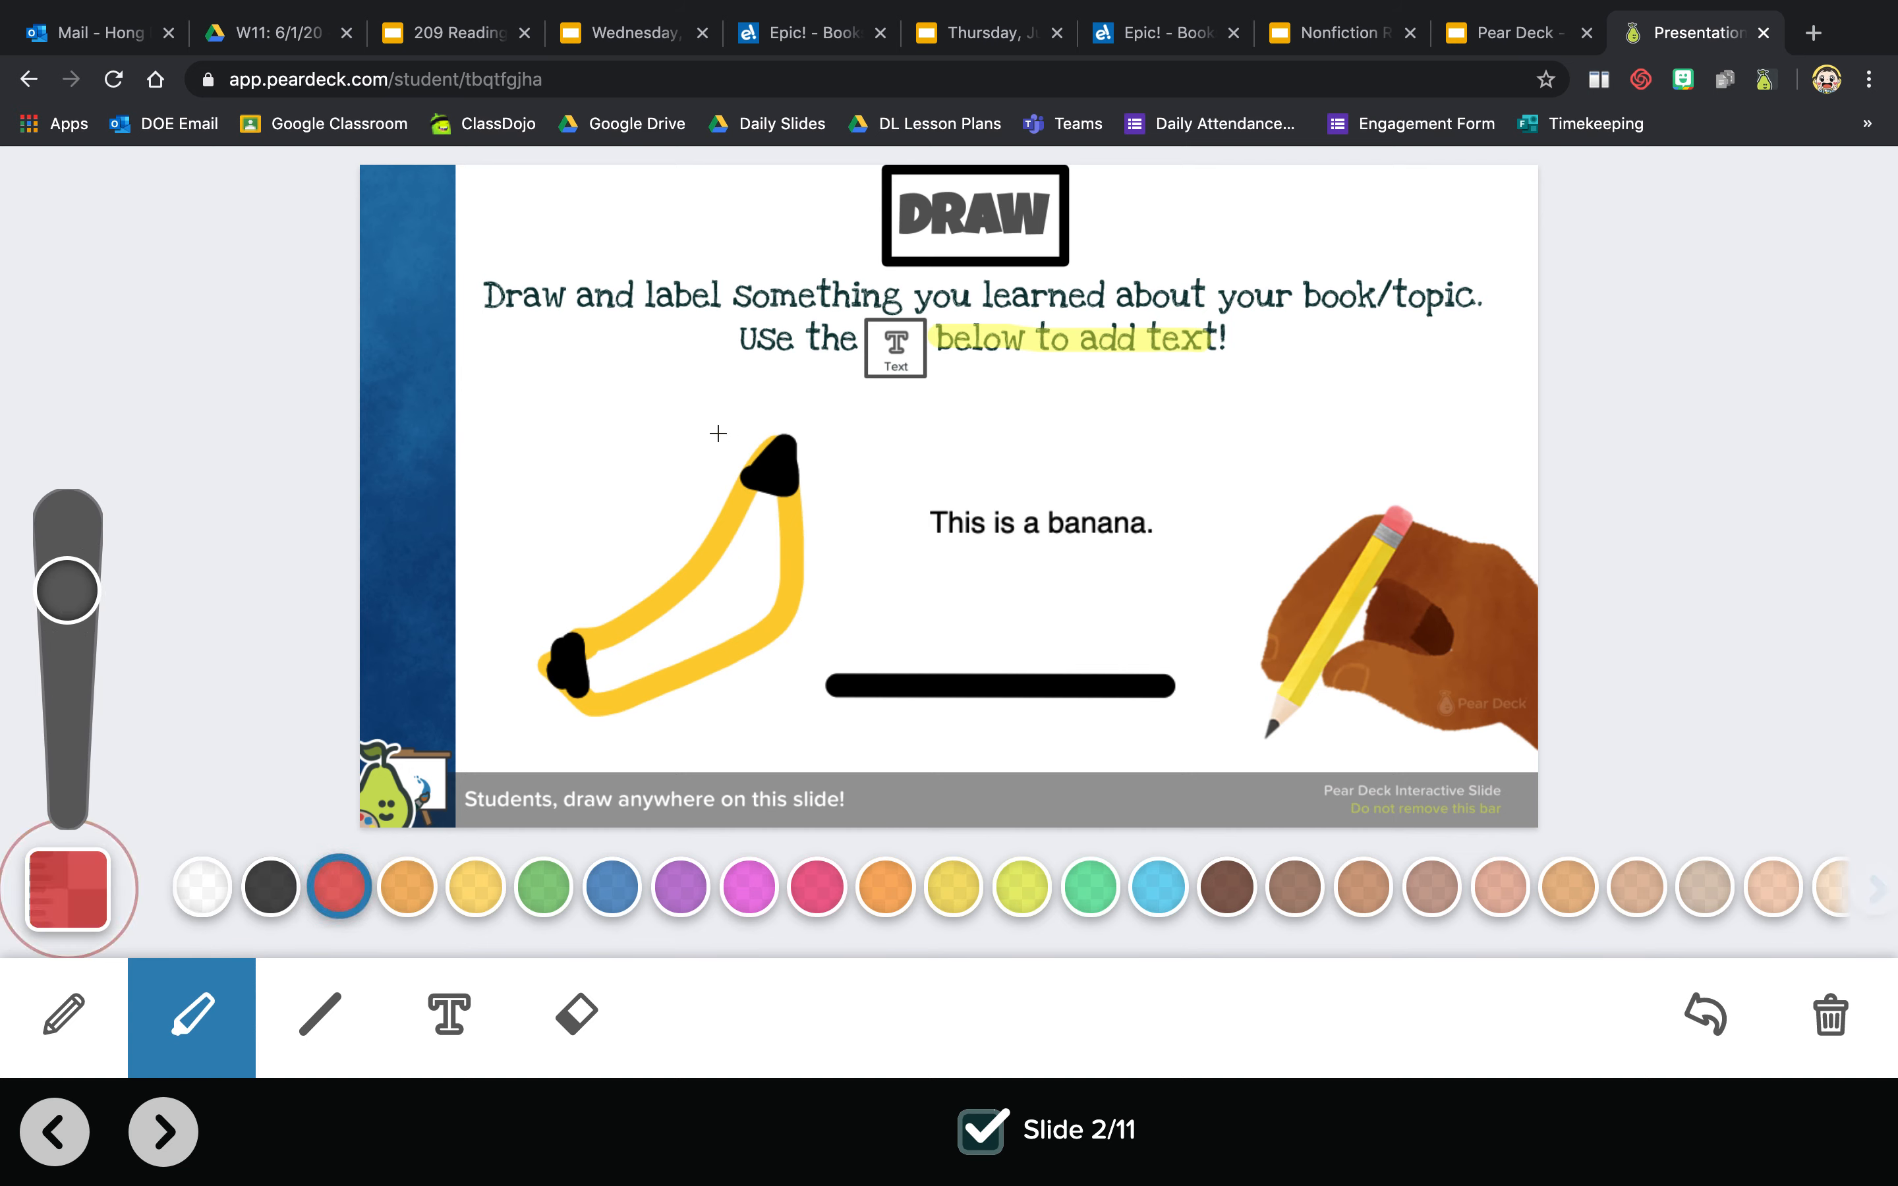
drag(726, 411, 521, 532)
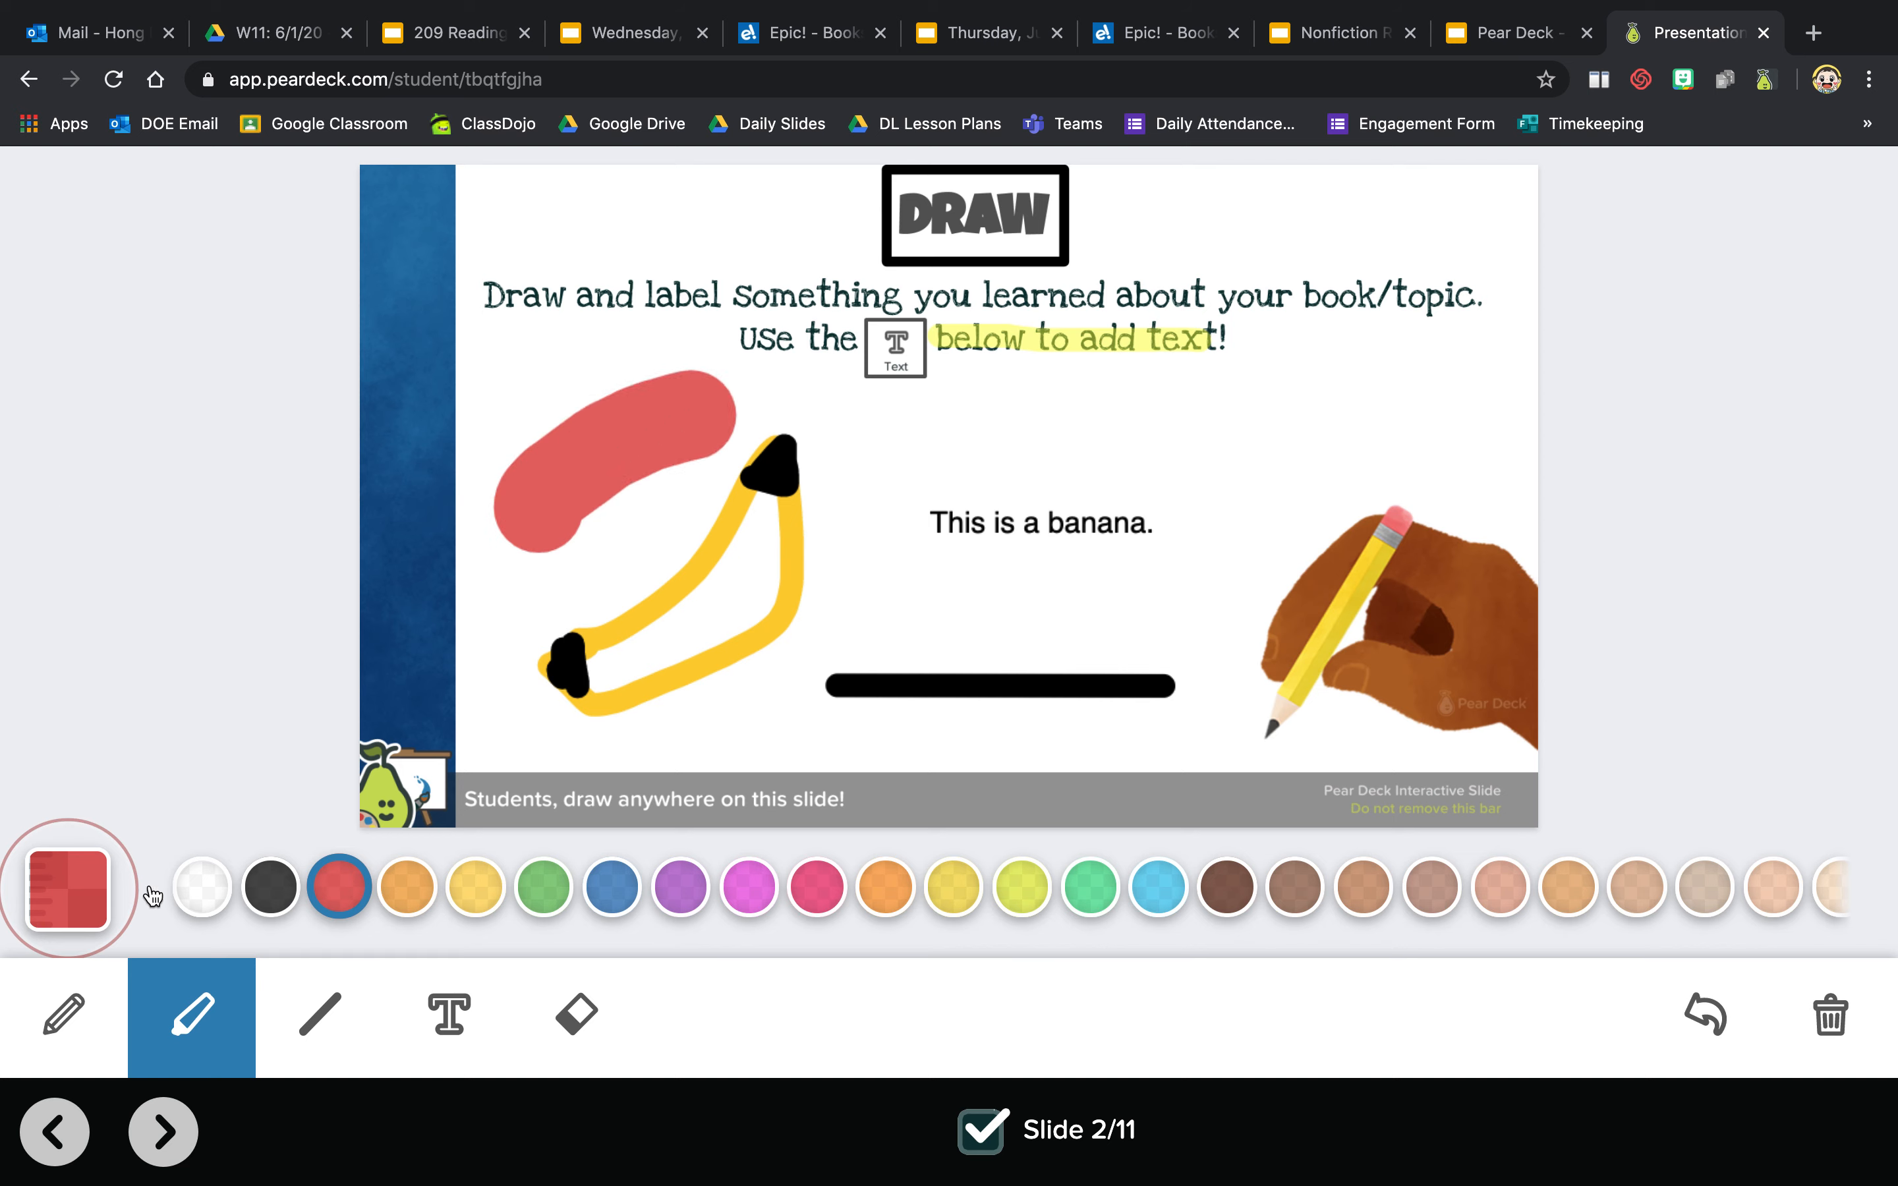
- Scribble a thin green highlighter shape around the label
click(68, 889)
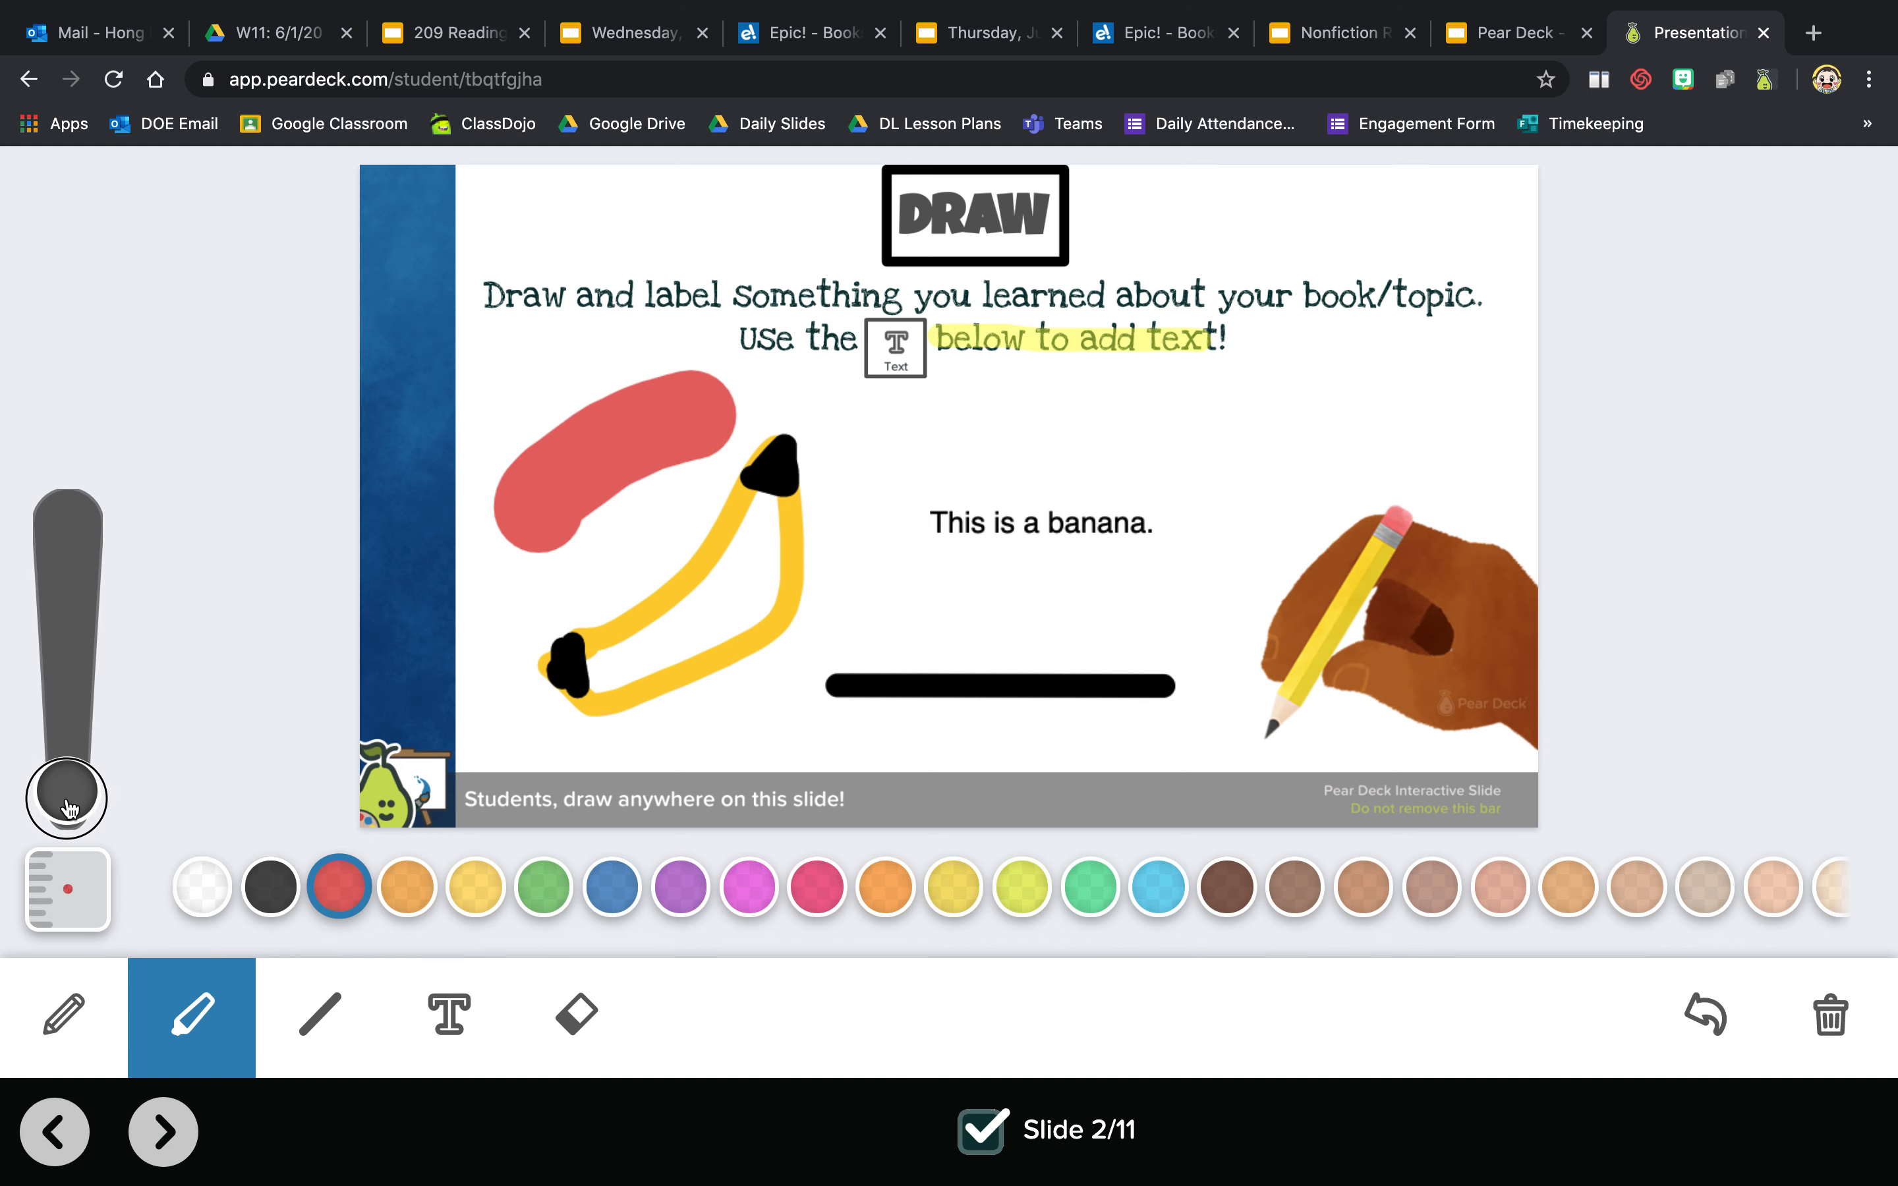
click(543, 886)
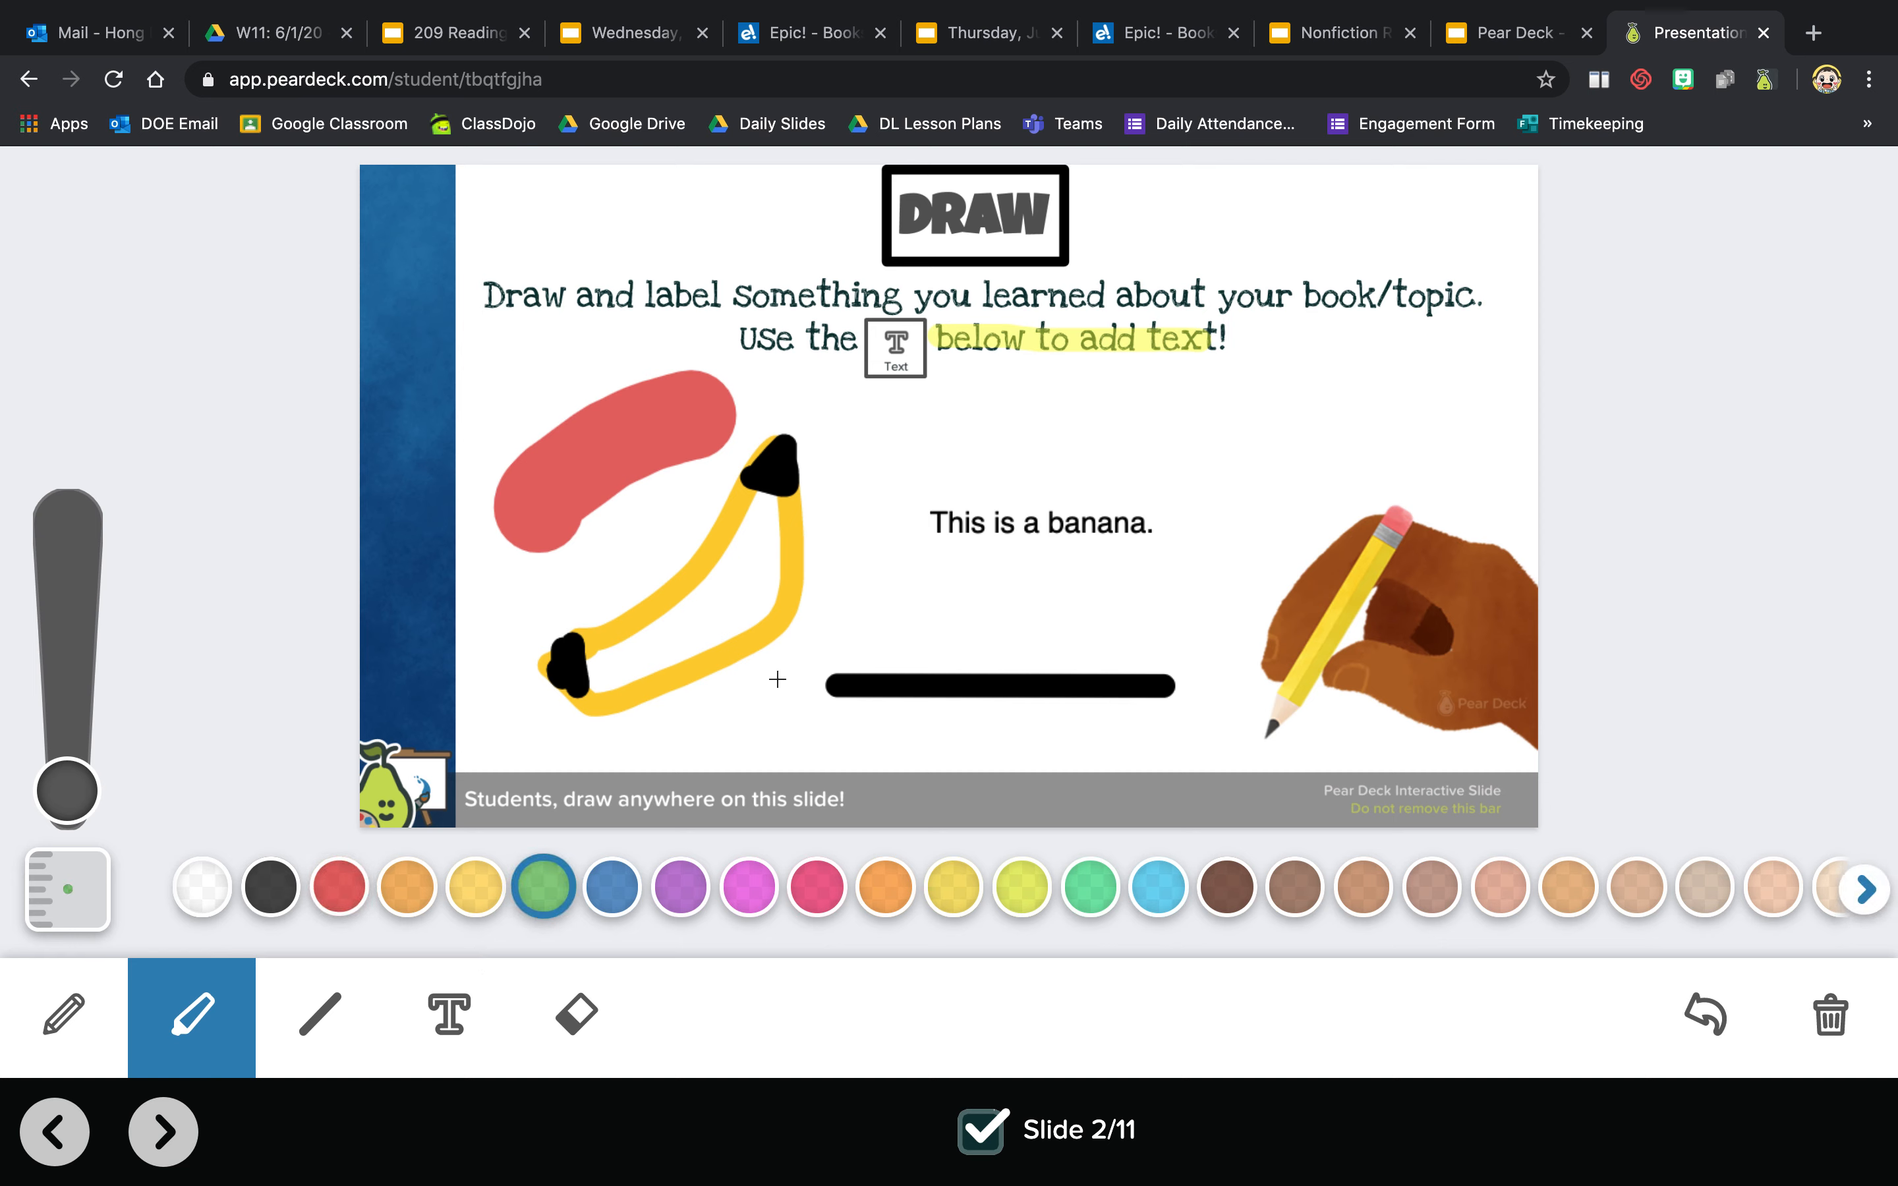
drag(897, 598, 1143, 599)
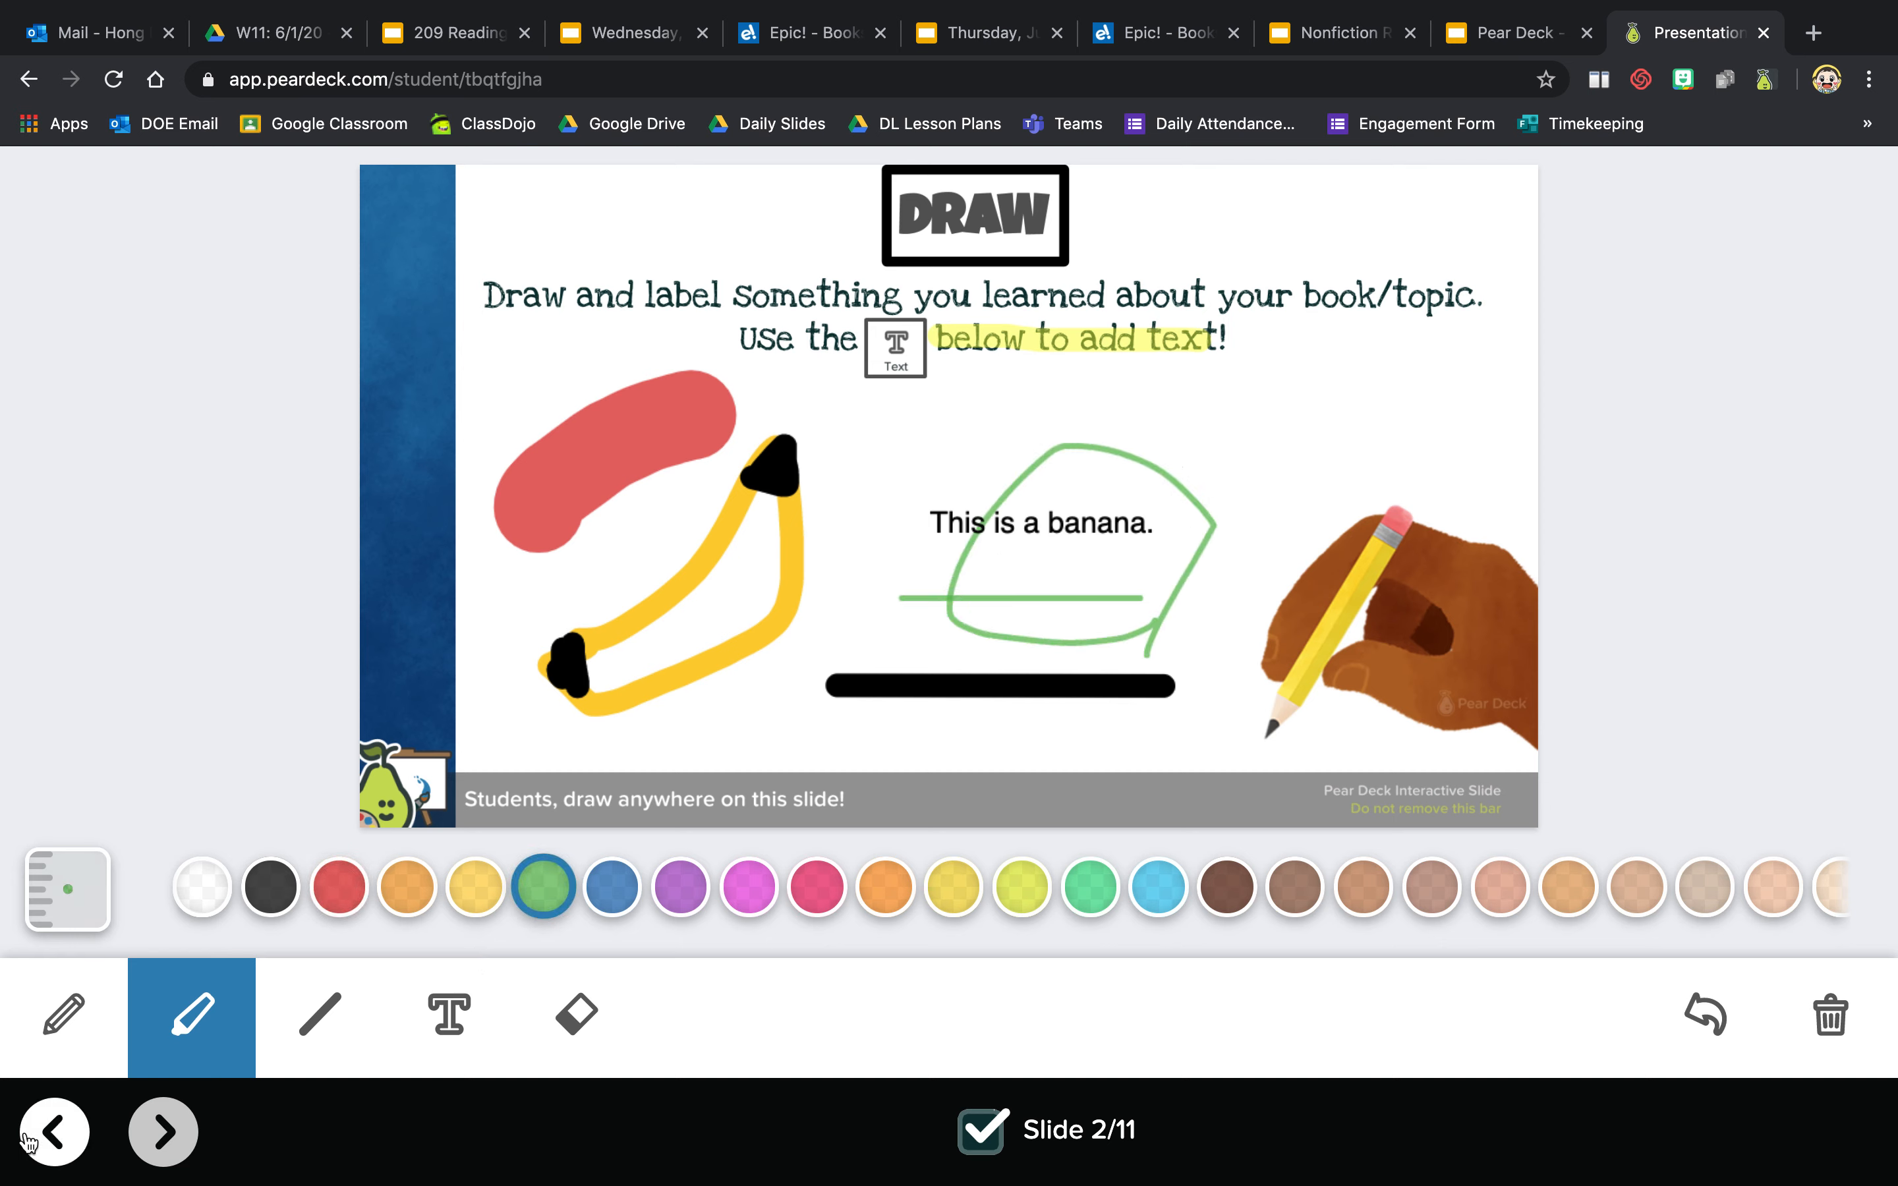
mouse_move(163, 1132)
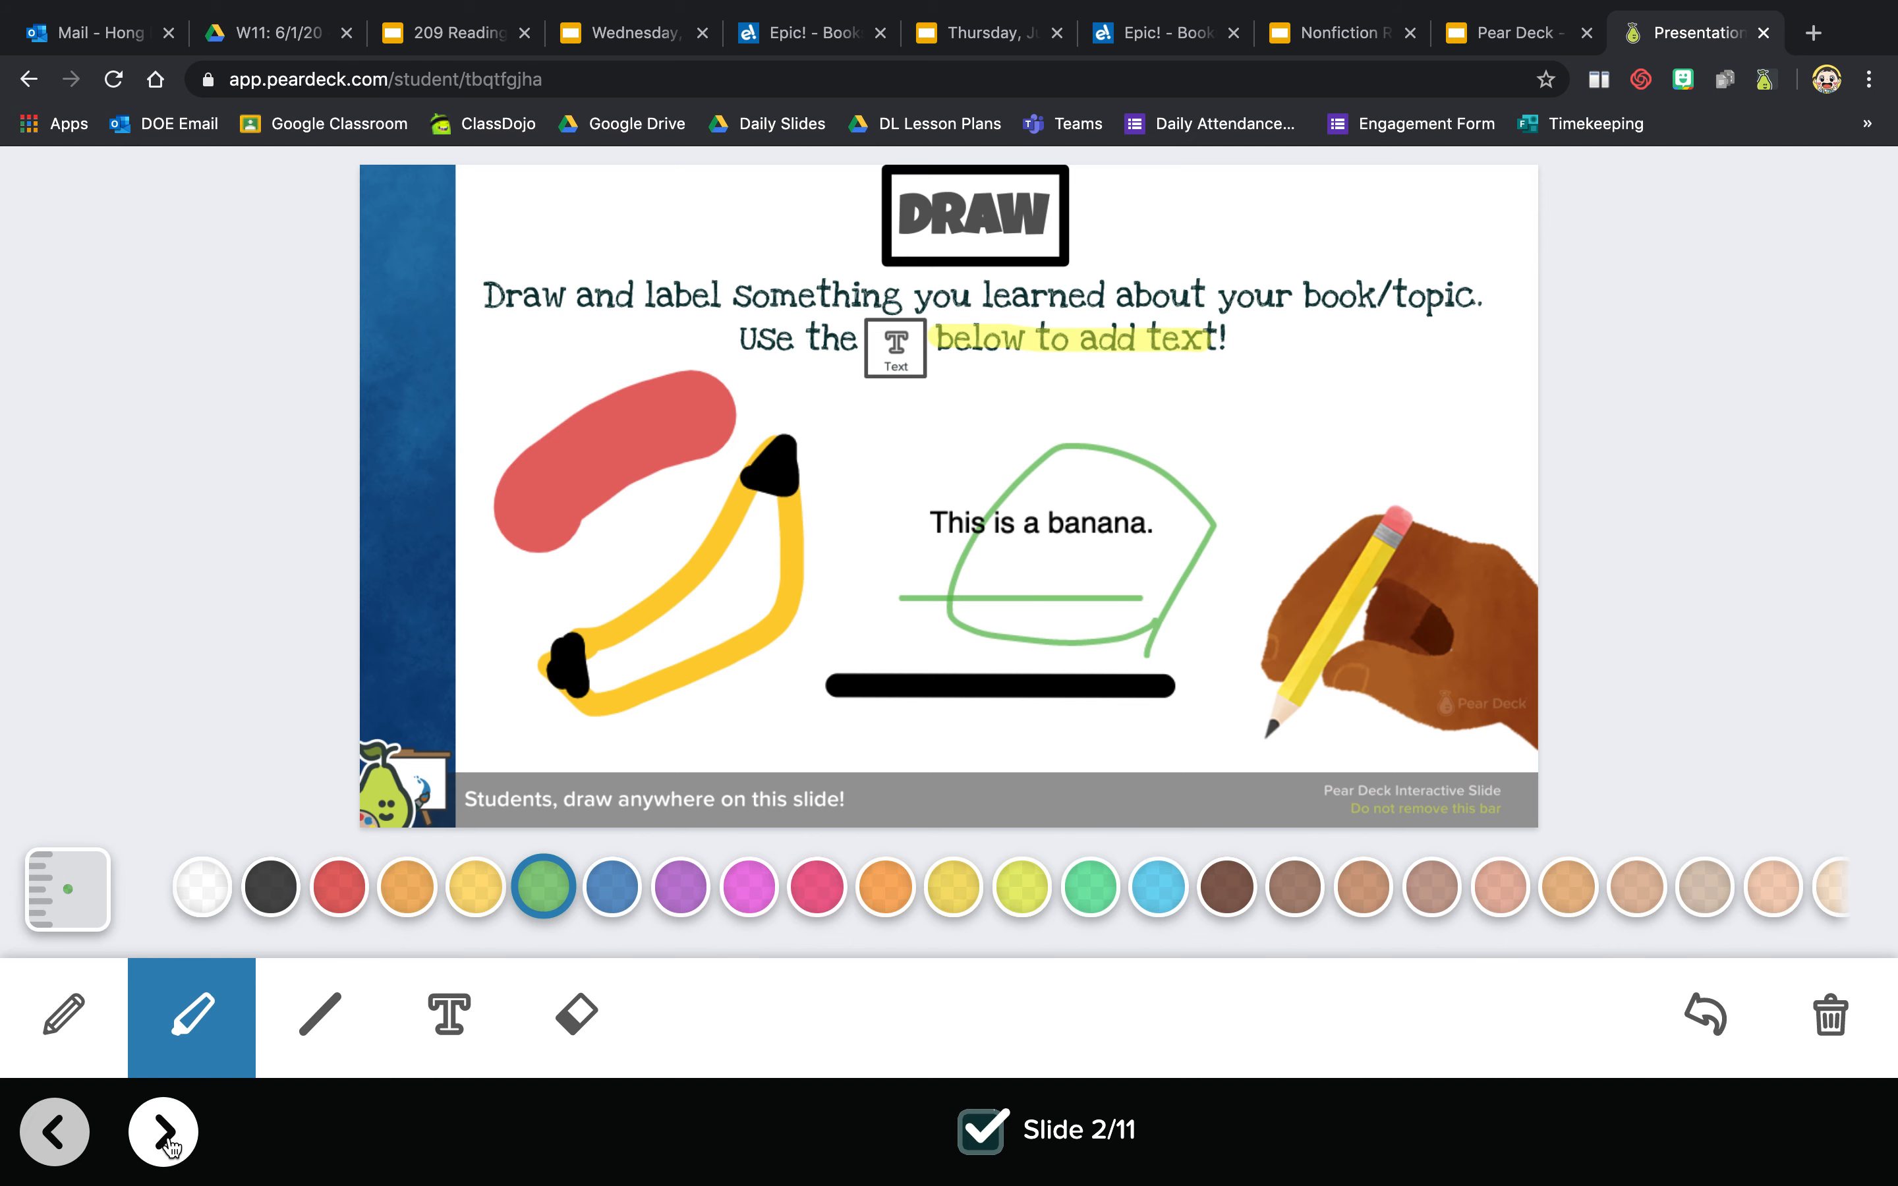
- Go to slide 3, 'I wonder… I think…', and play its audio prompt
click(164, 1131)
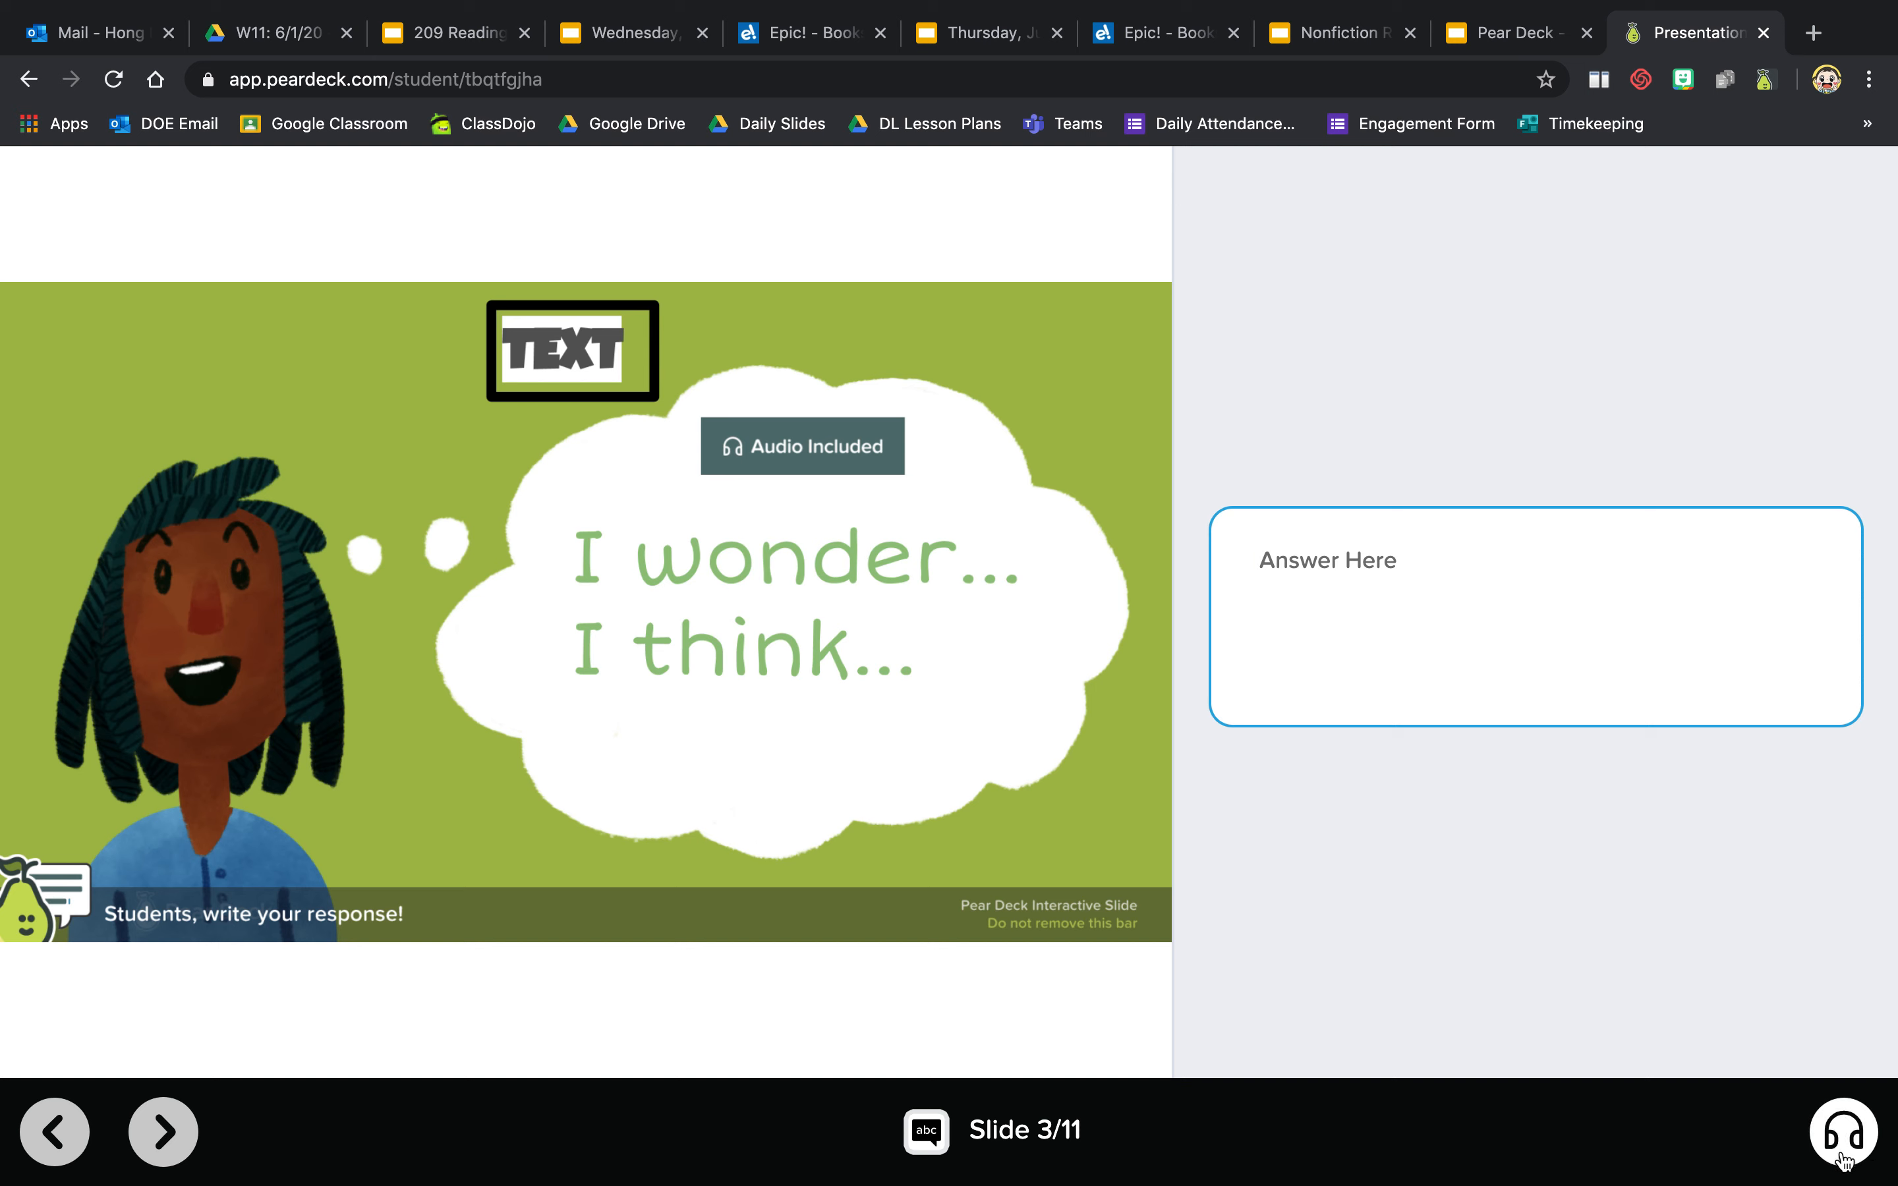
click(1845, 1132)
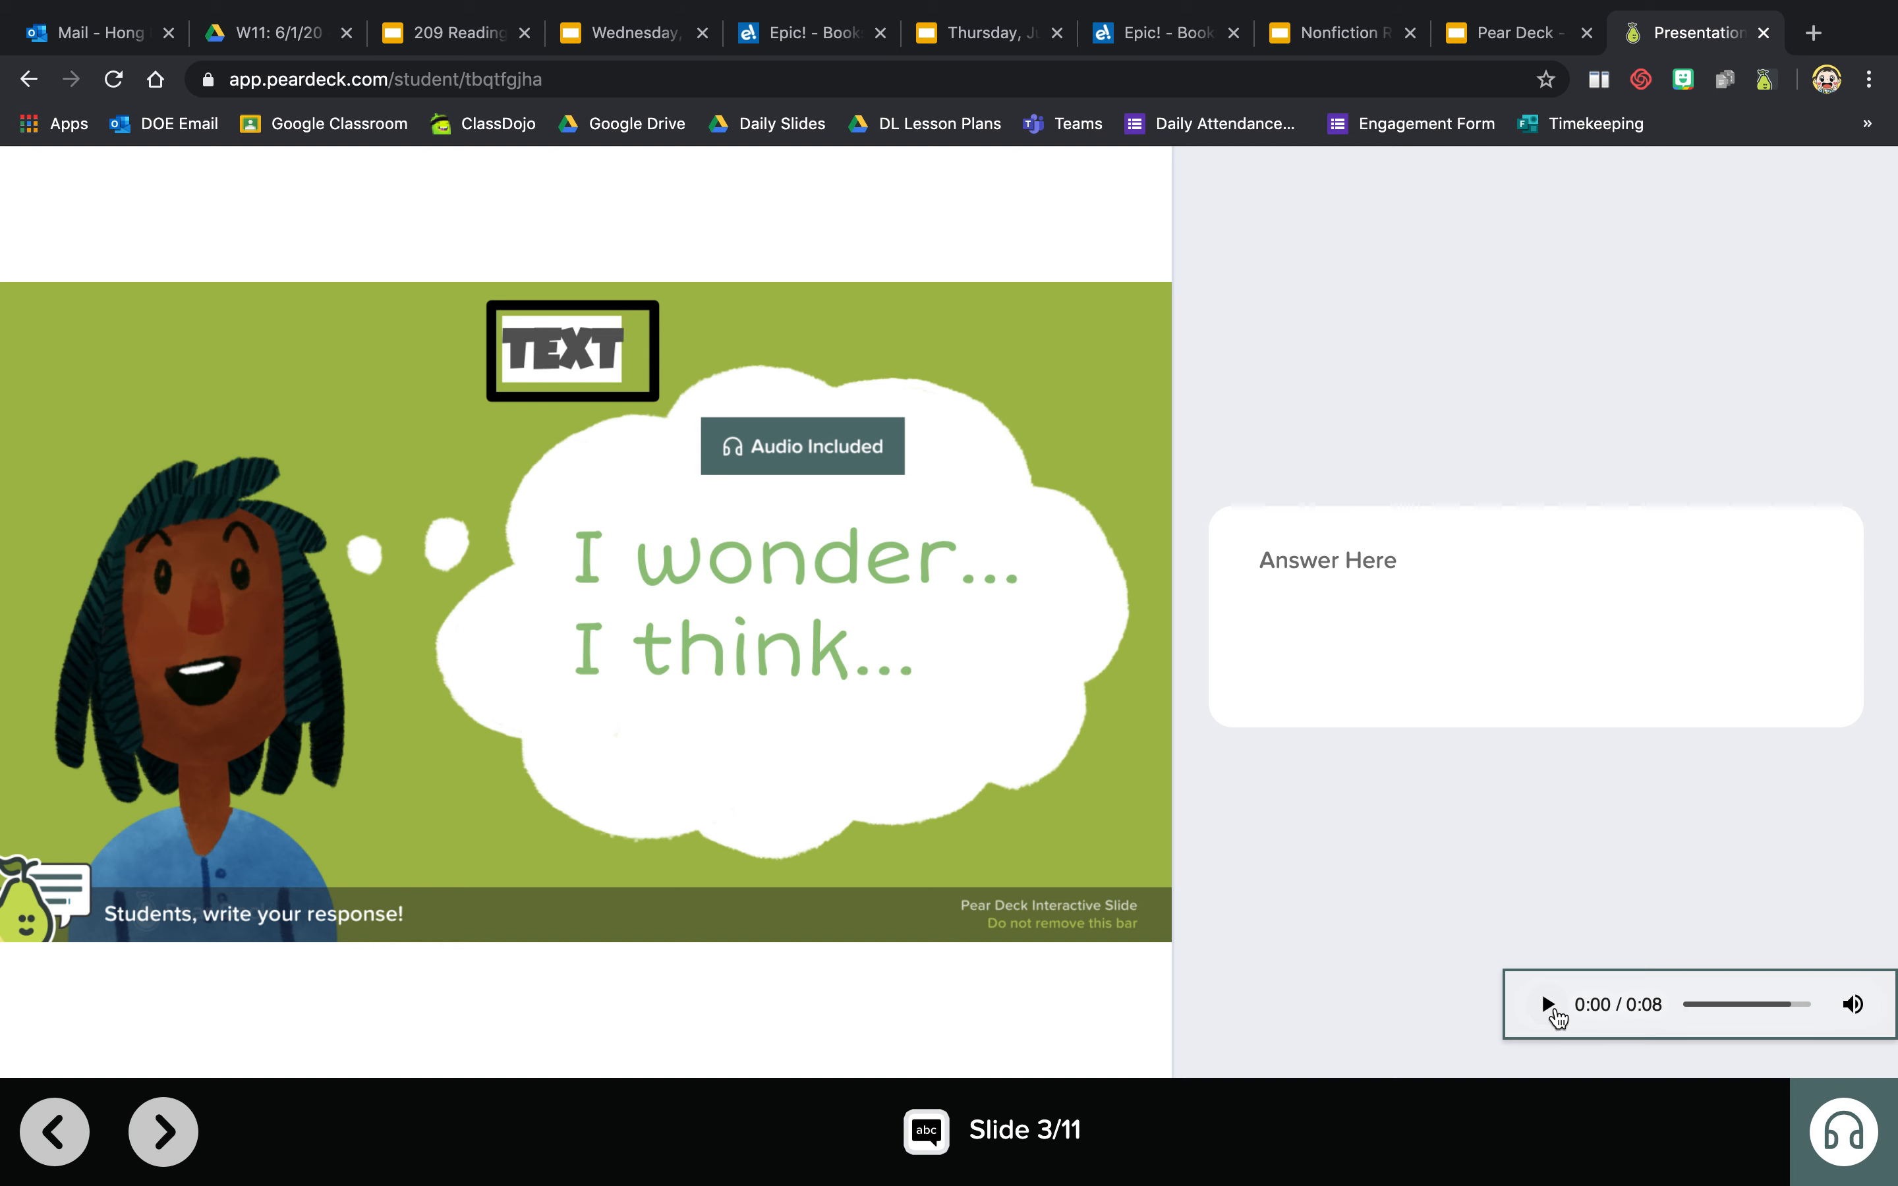
click(1547, 1004)
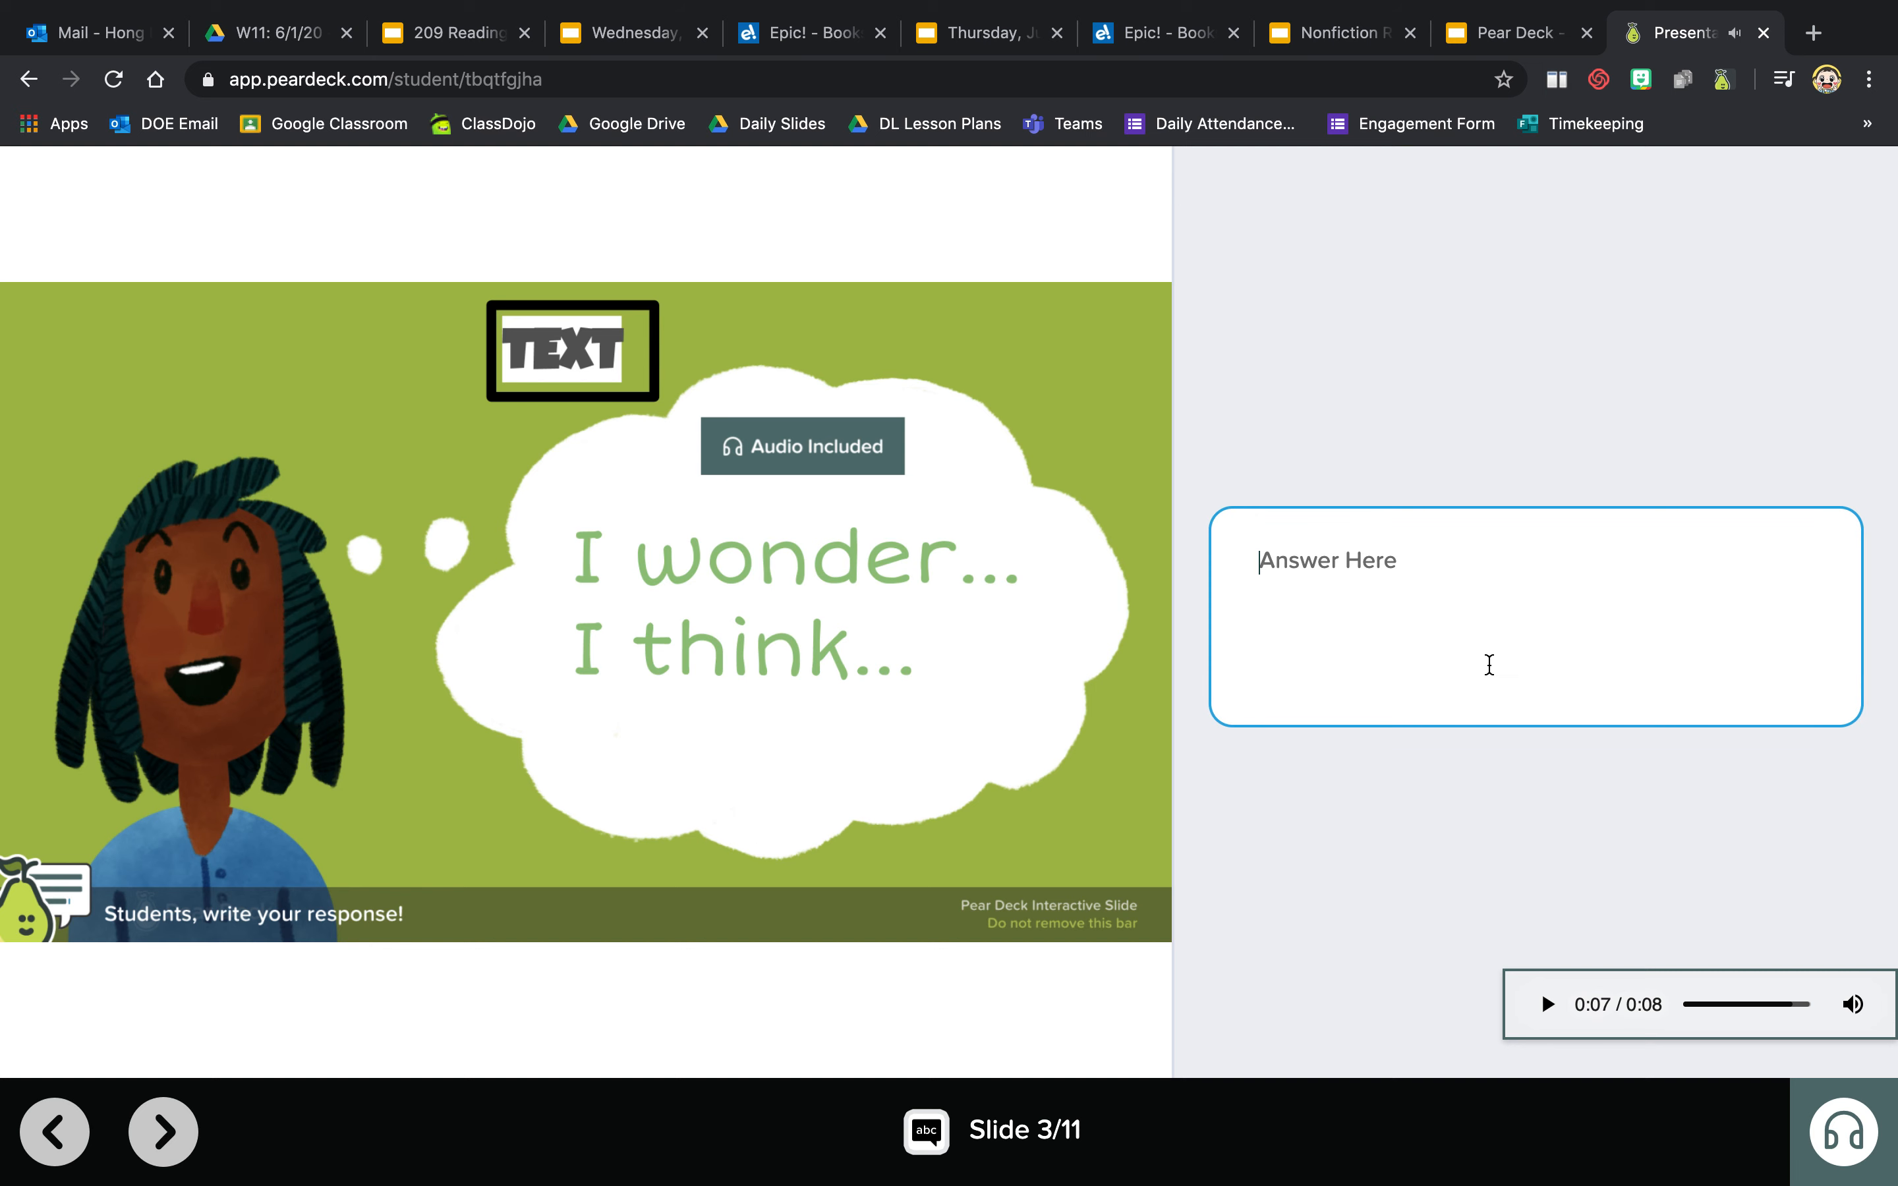
- Answer 'I wonder why the sky is blue.' and add another response
text(I wonder)
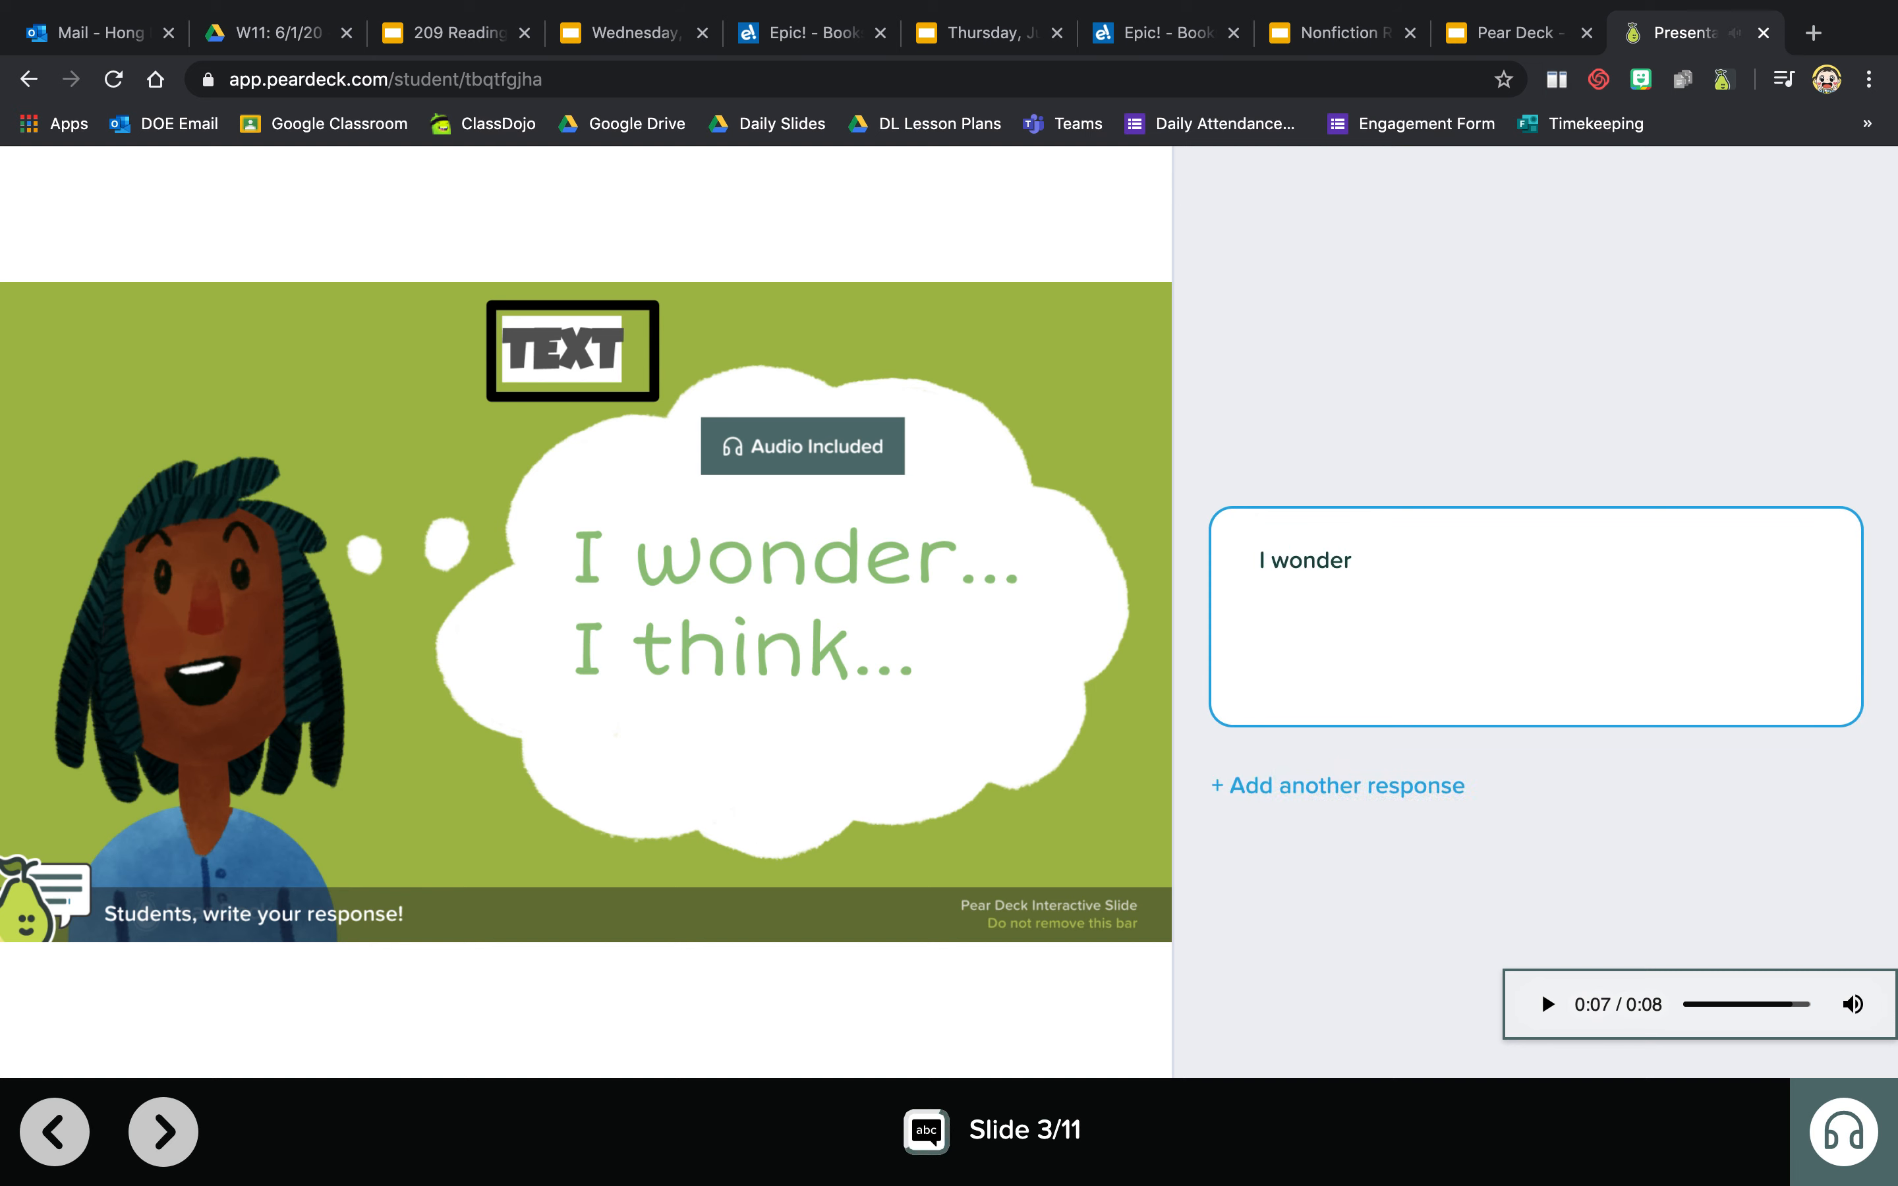
text(why the)
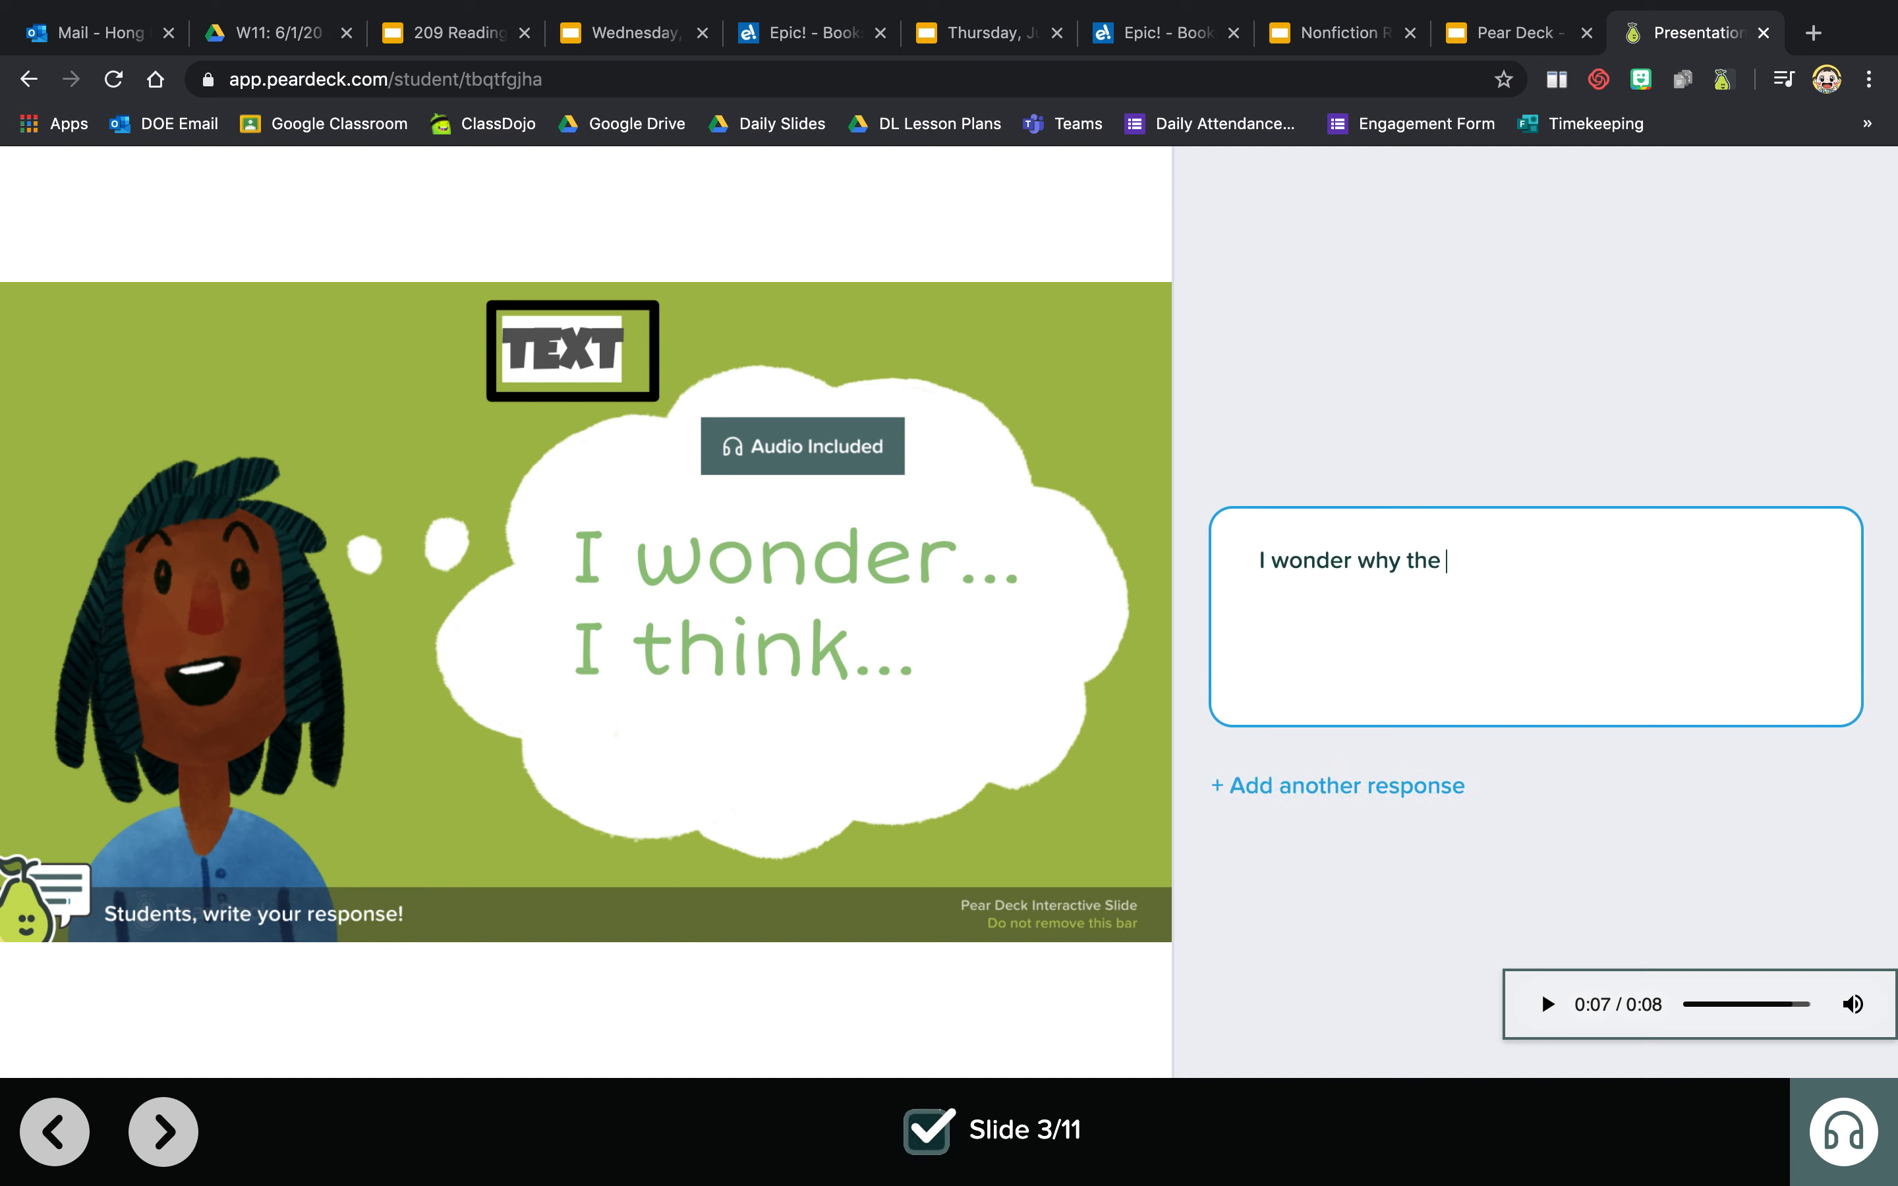
text(sky is blue.)
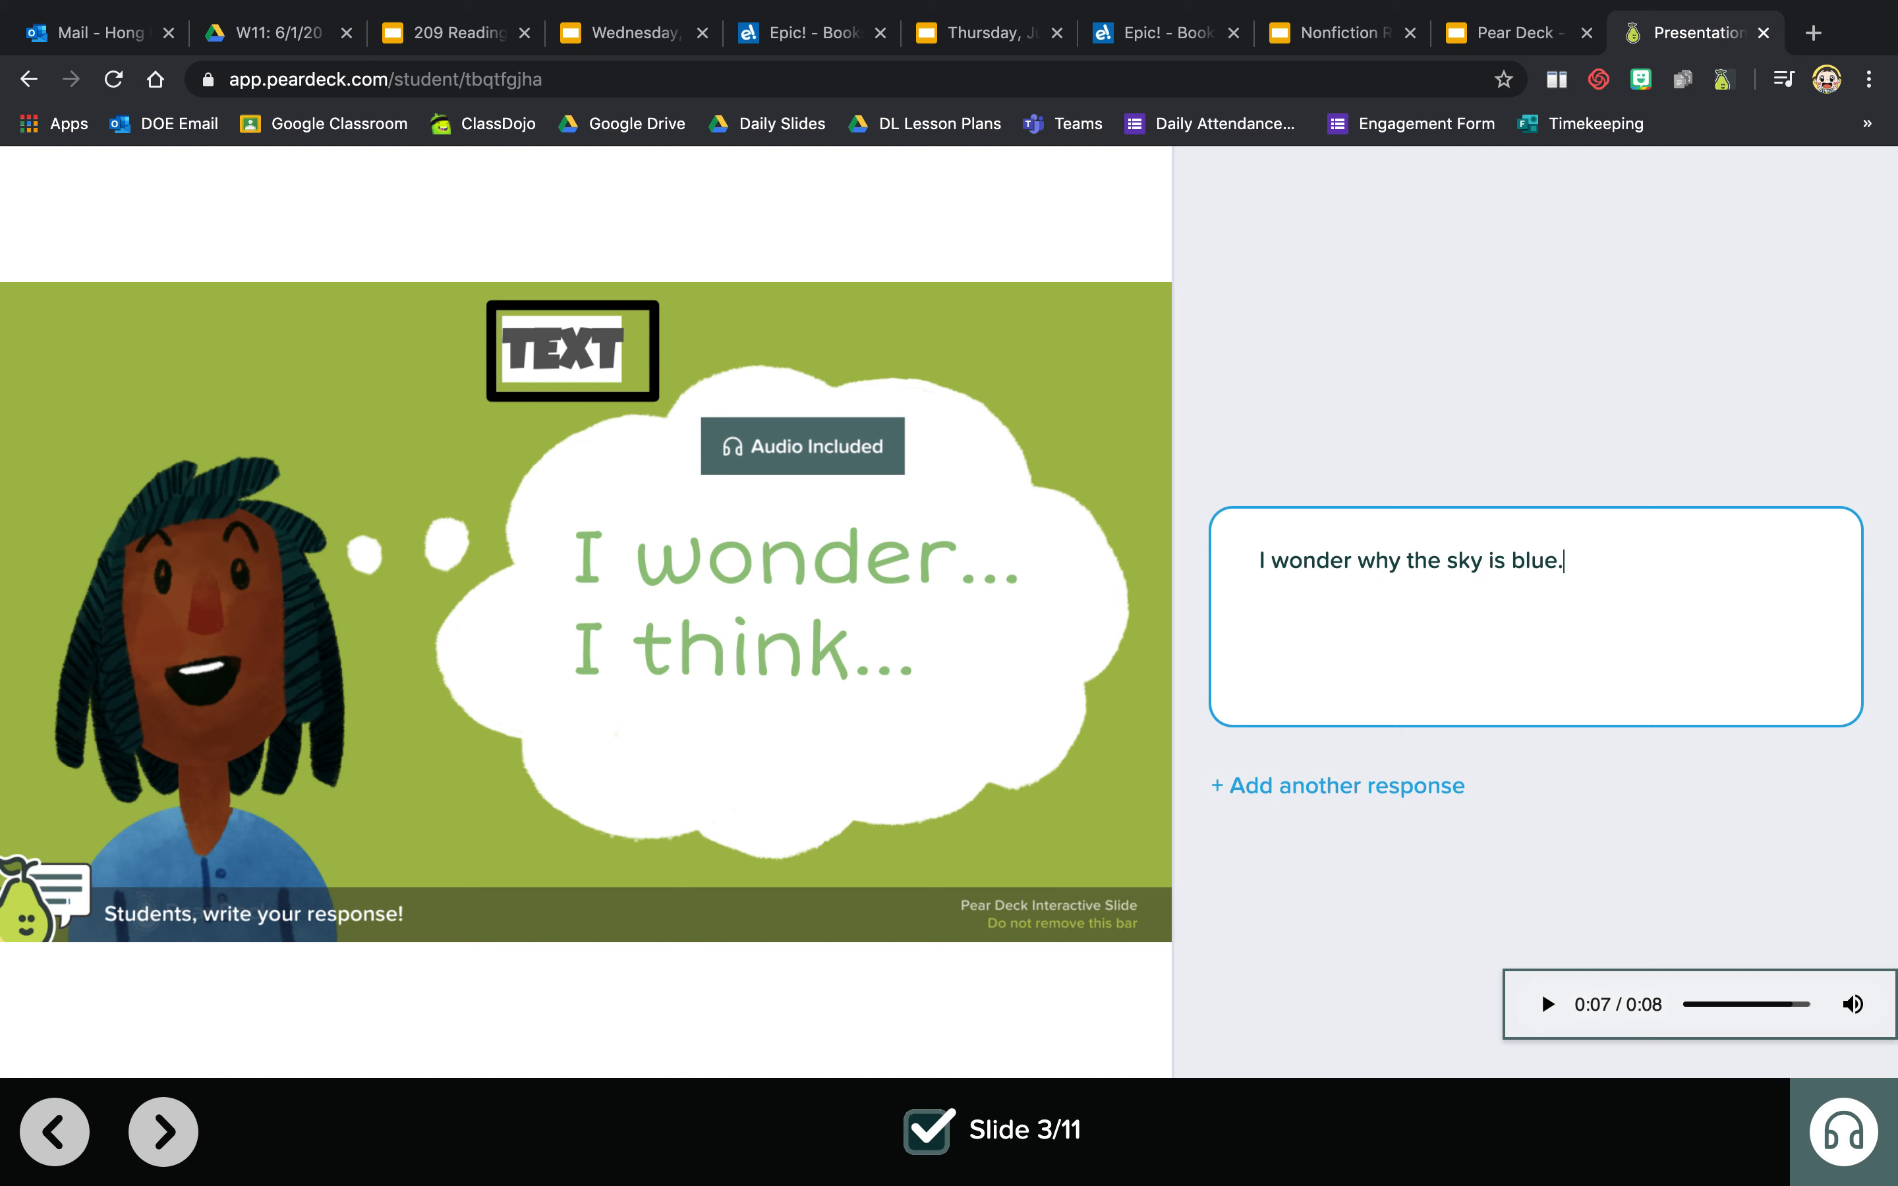
click(1337, 786)
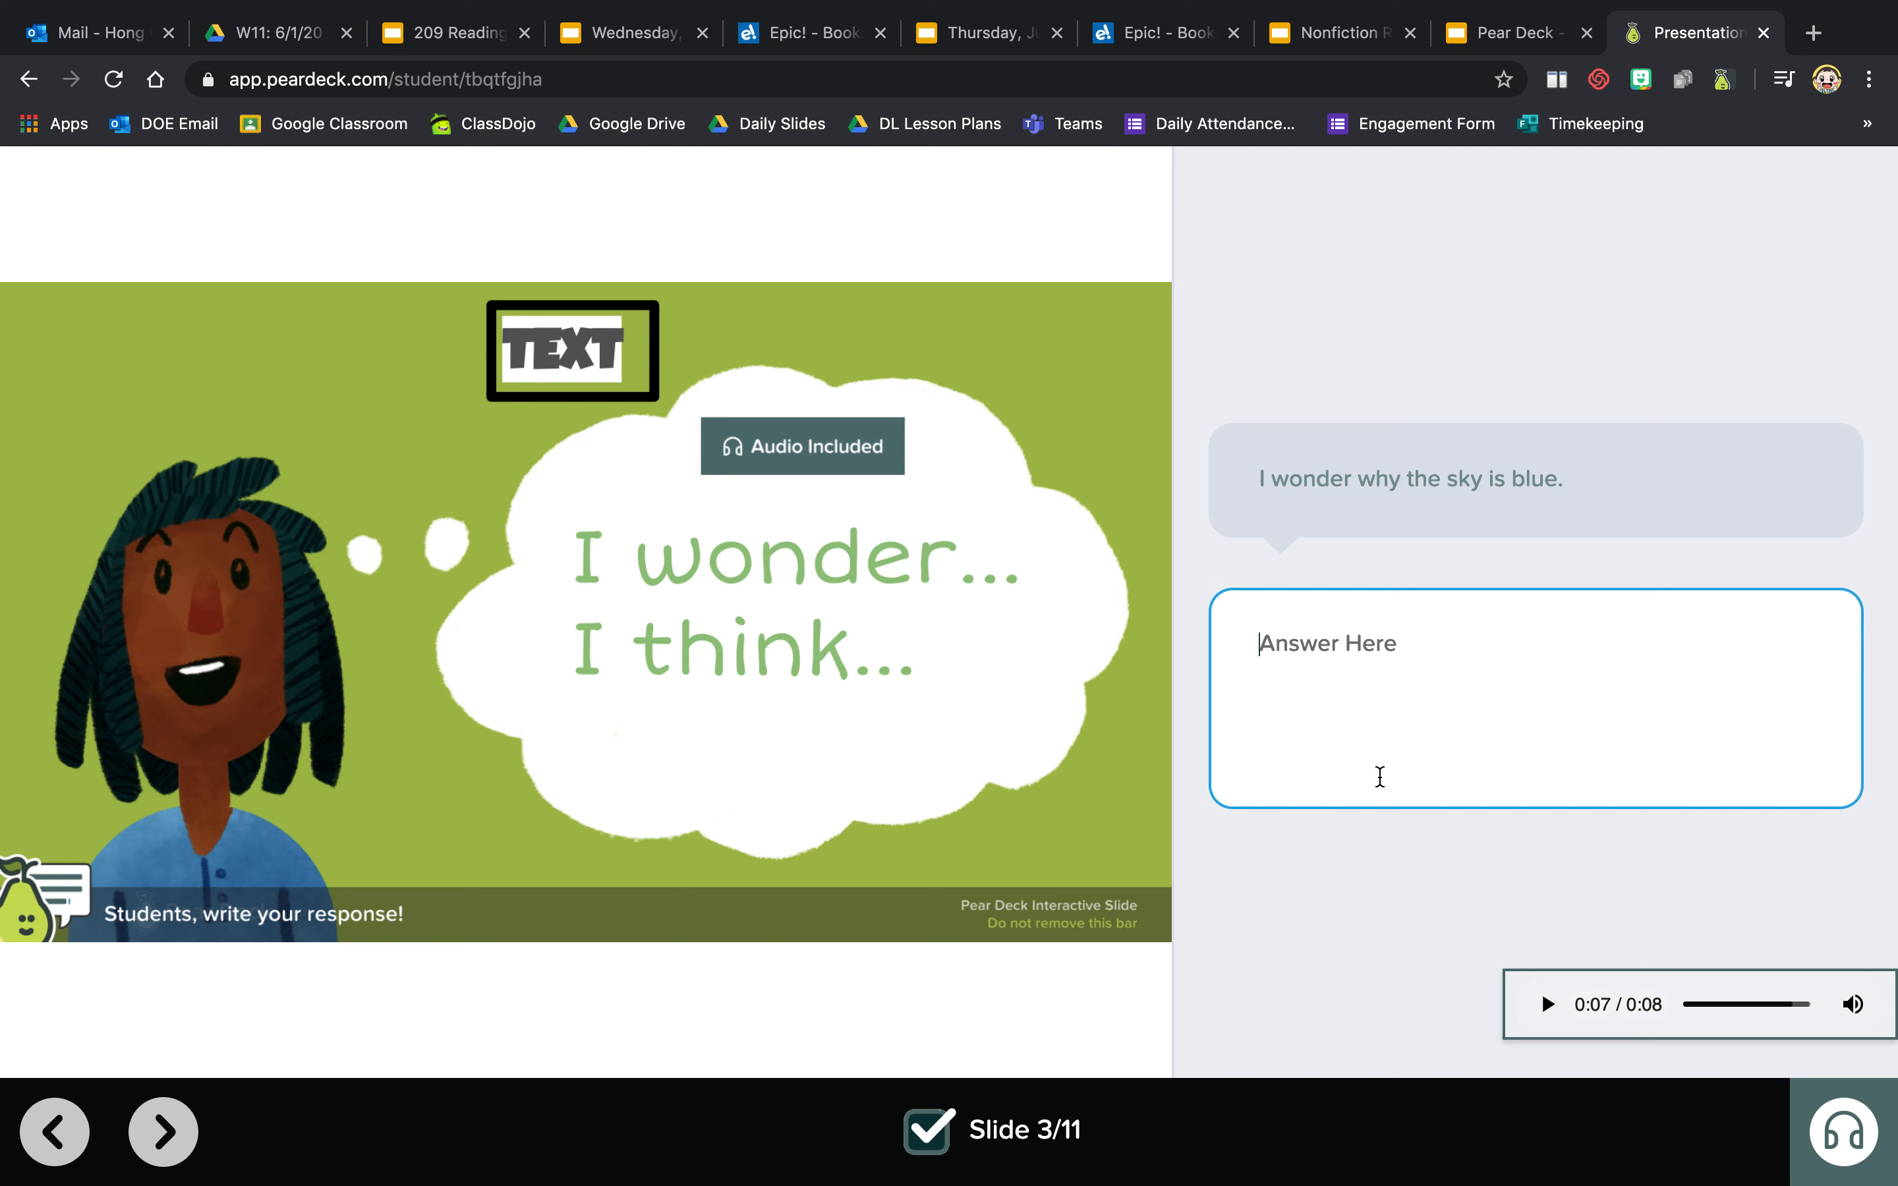
- Write the second response 'I think rainbows are pretty'
text(I think)
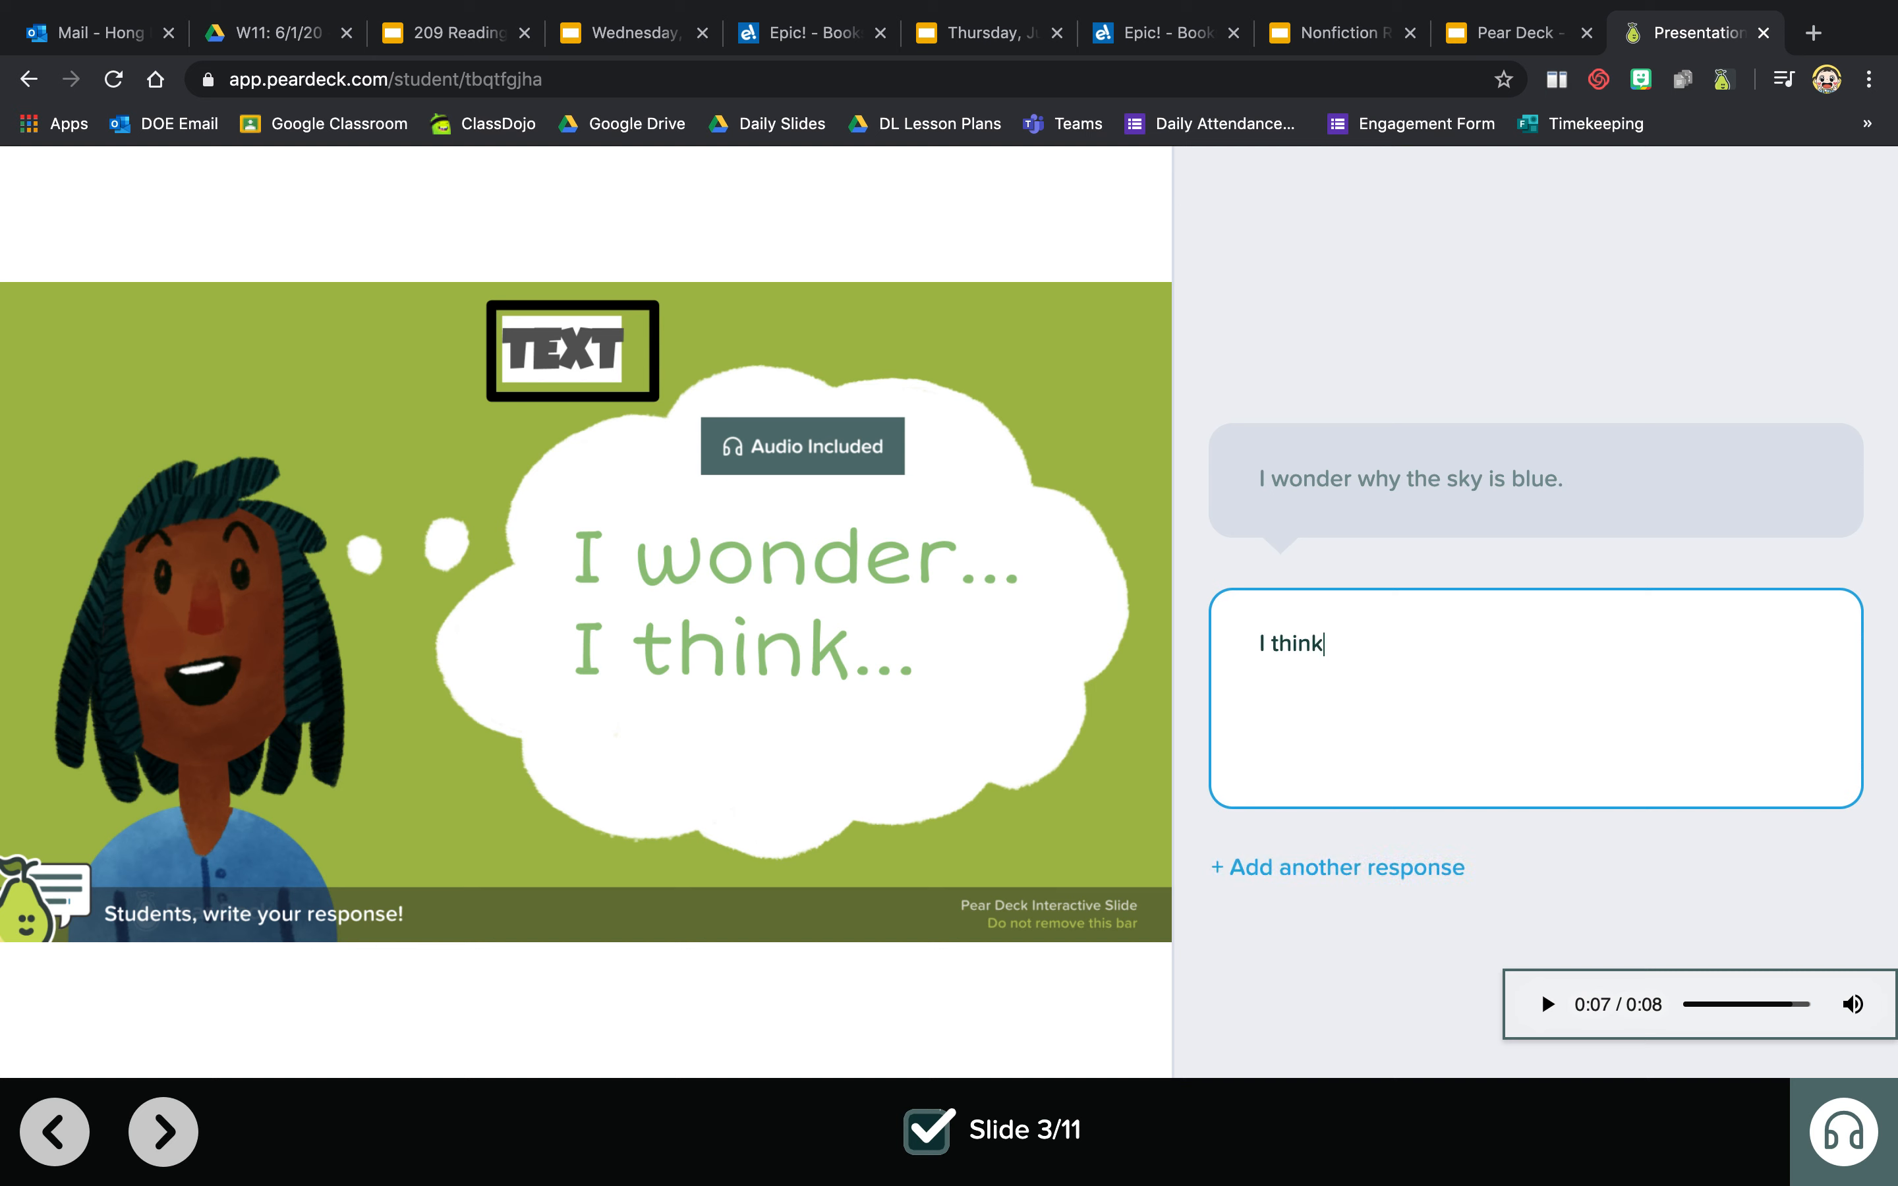
text(rainbows)
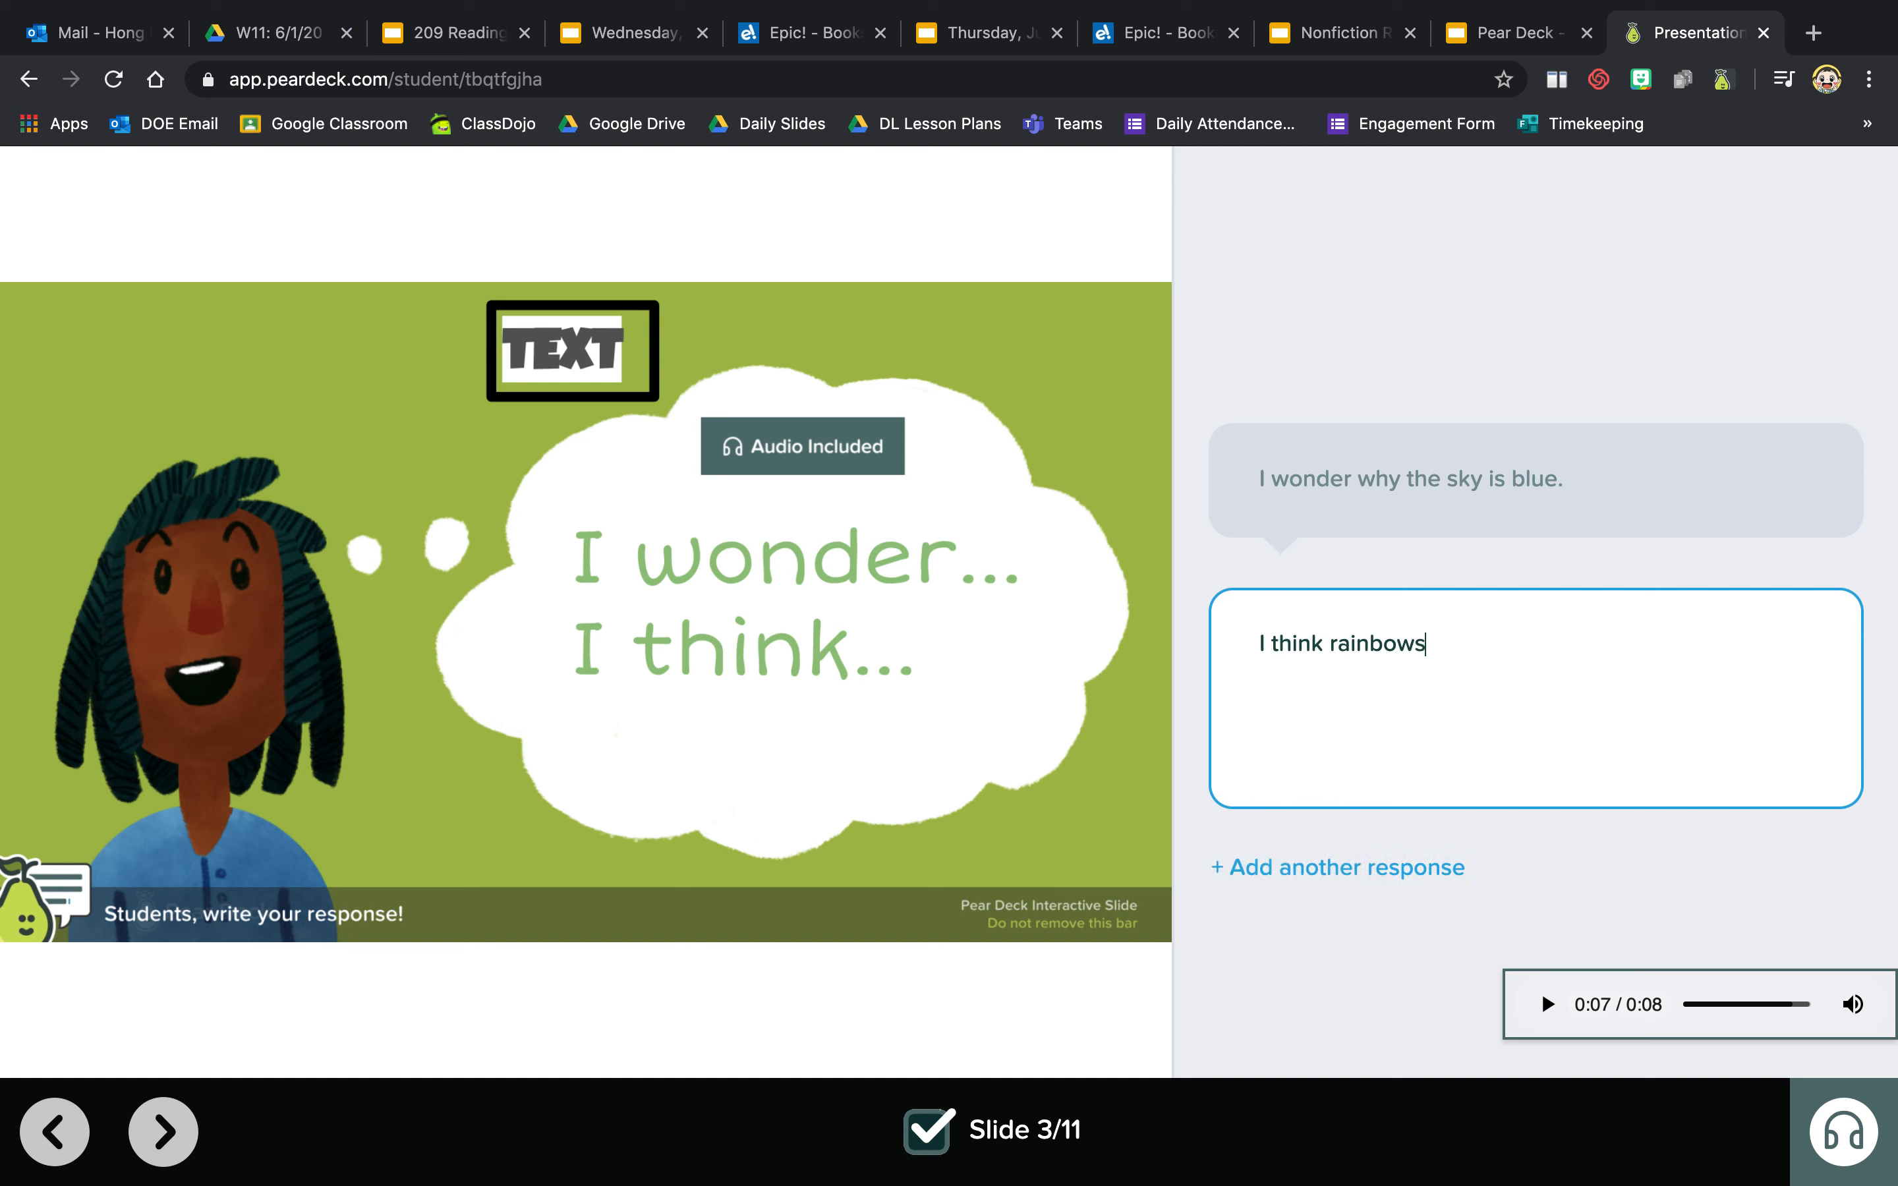
text(are pretty.)
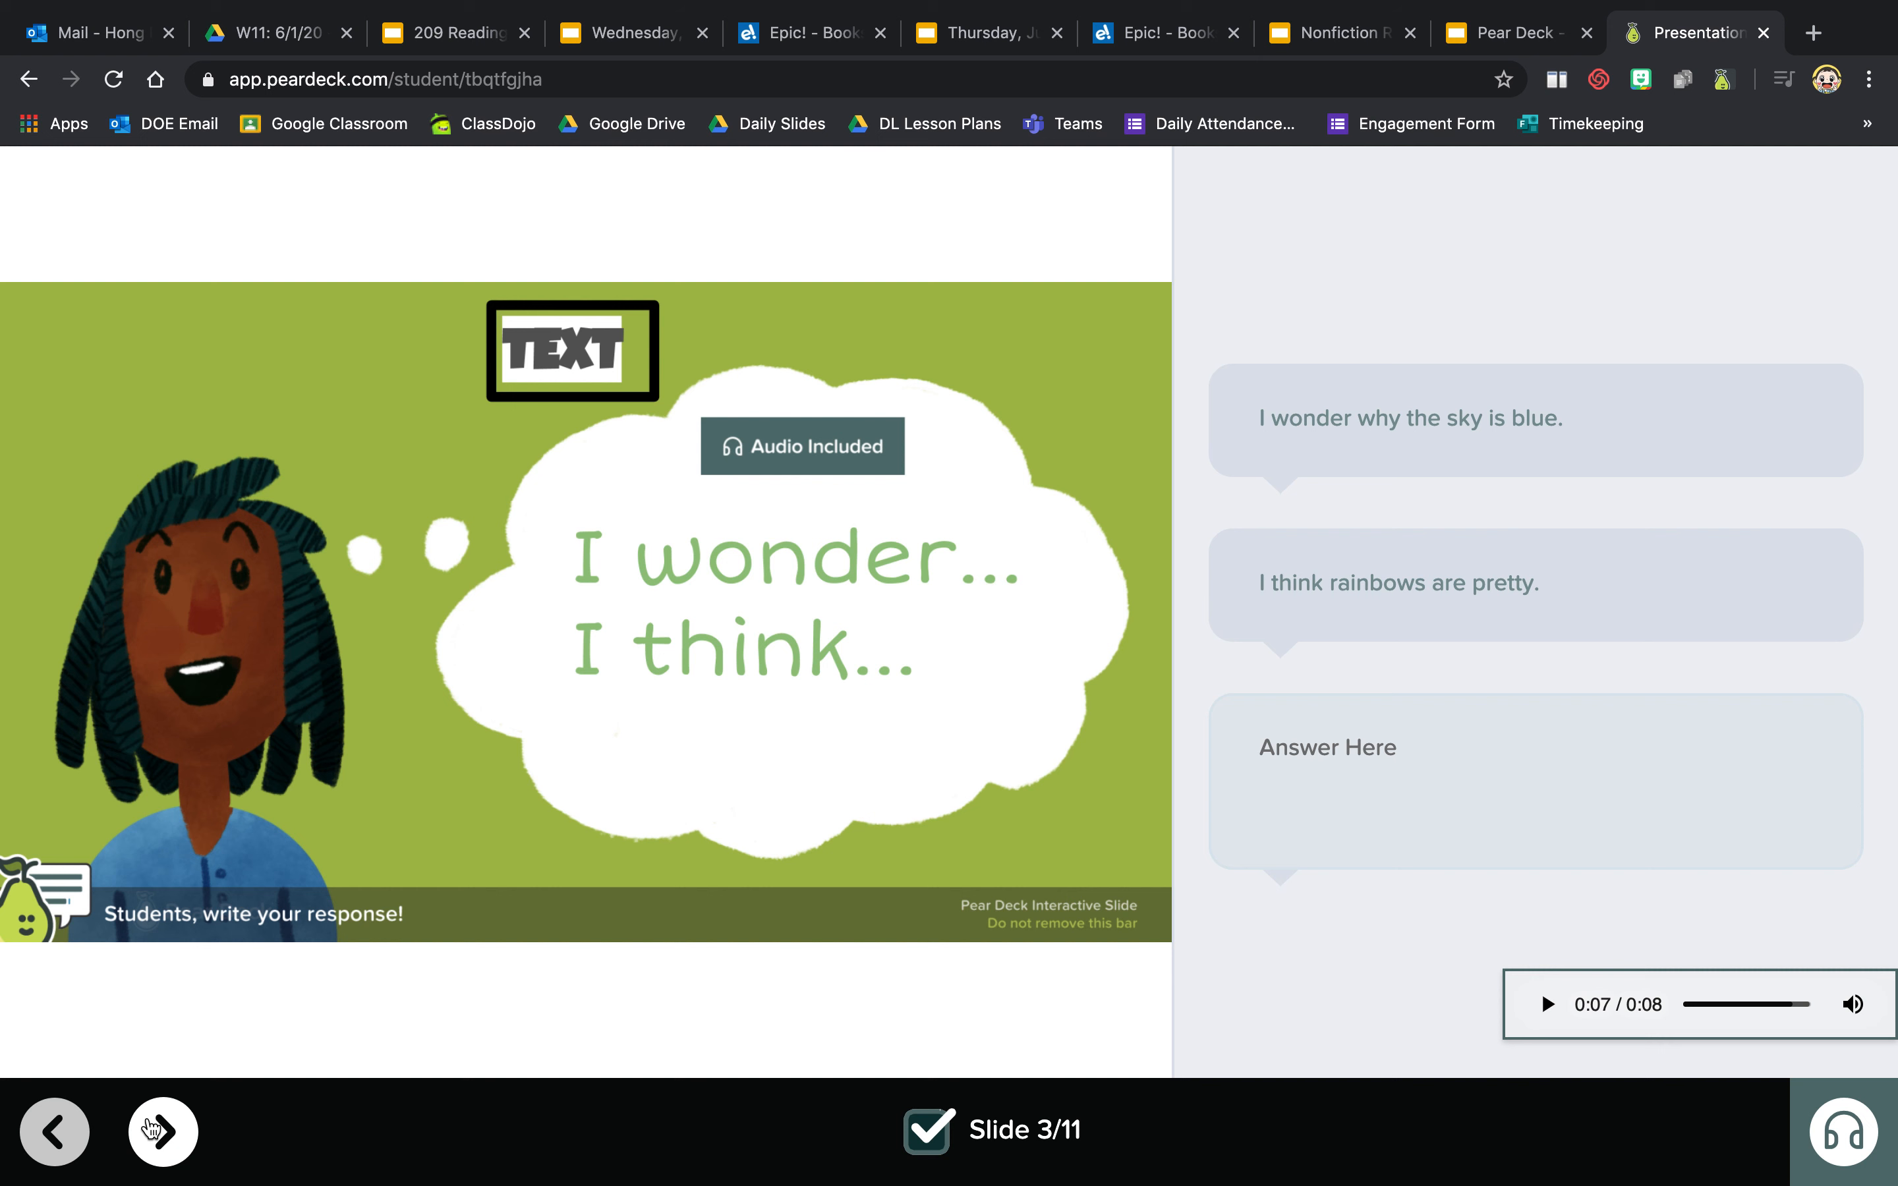
- Choose 'I love it!' on the slide 4 opinion poll and advance to the true-or-false slide
click(162, 1131)
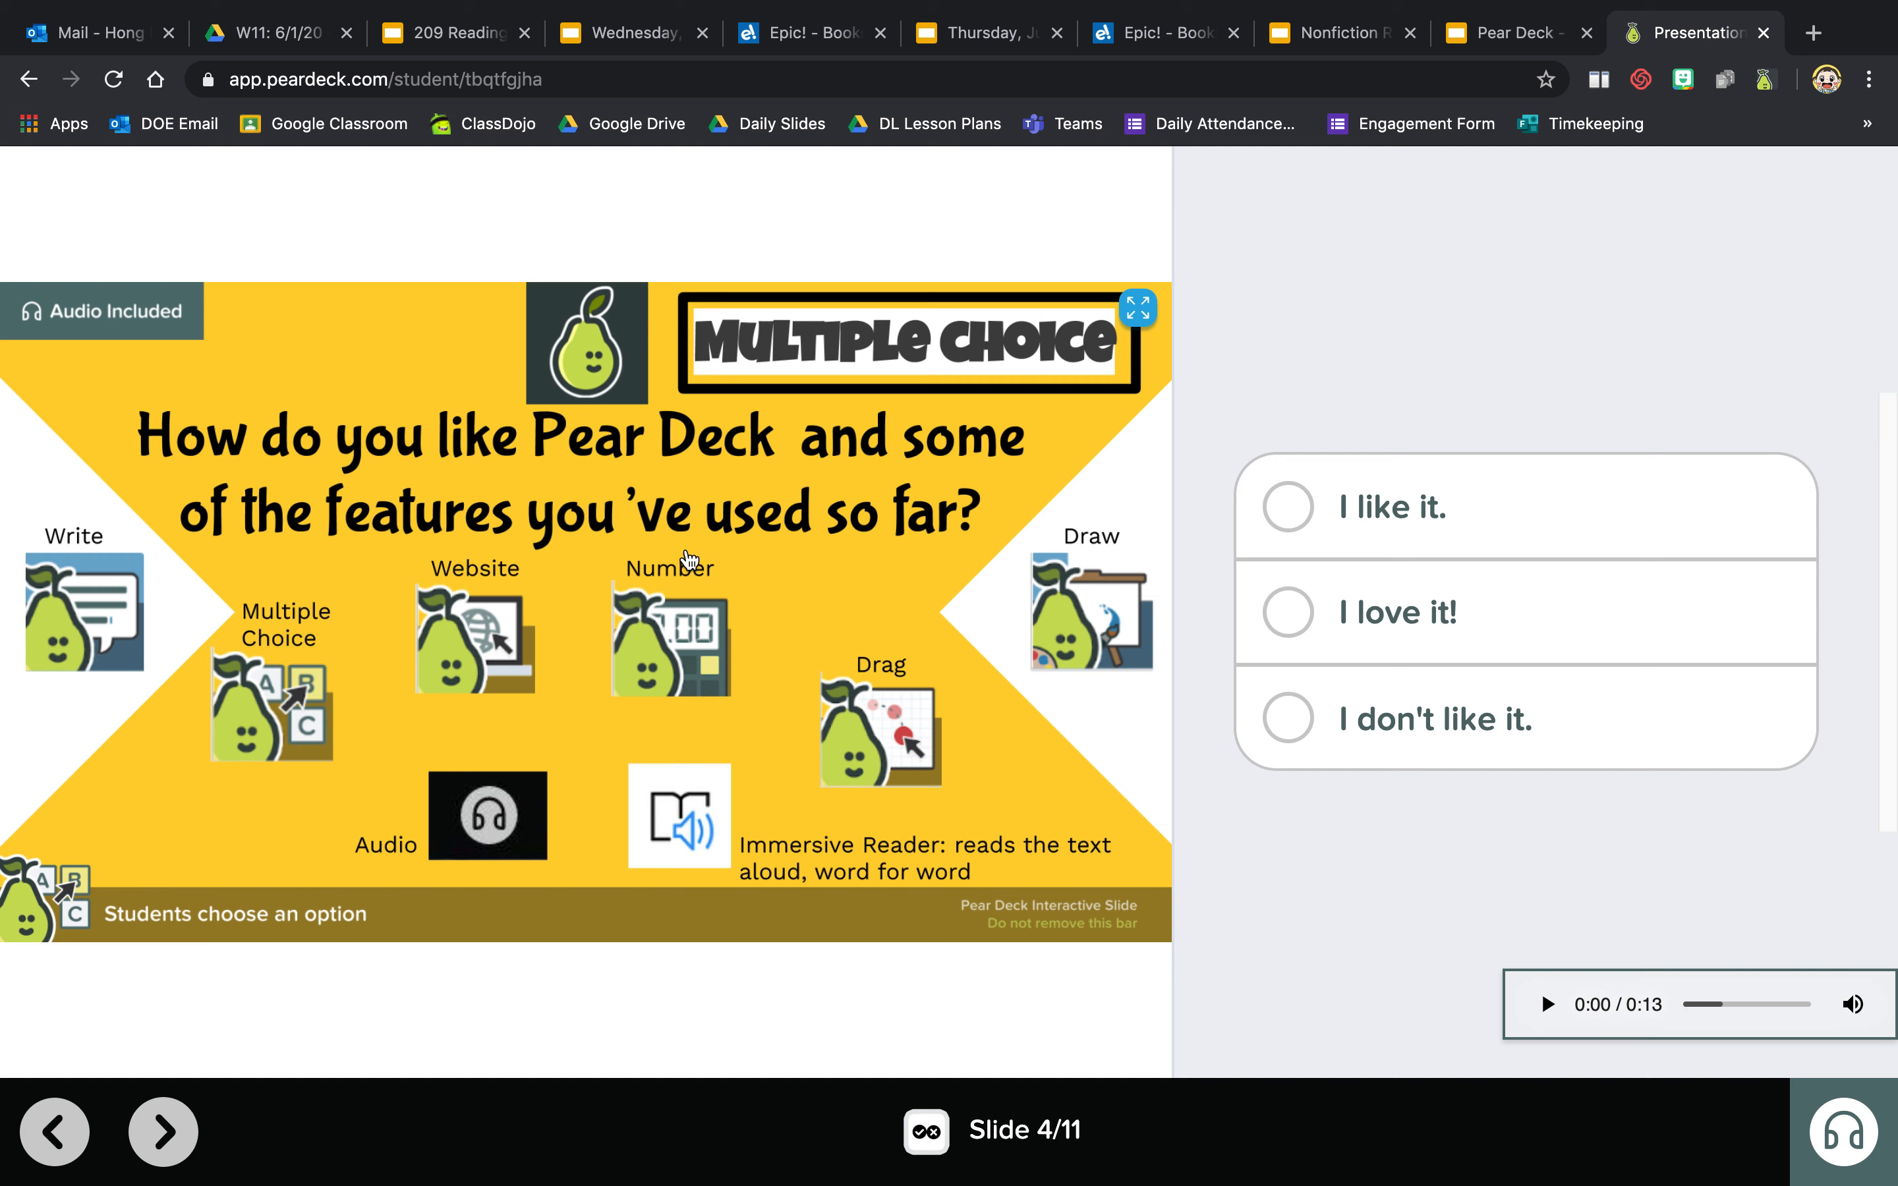
mouse_move(364, 611)
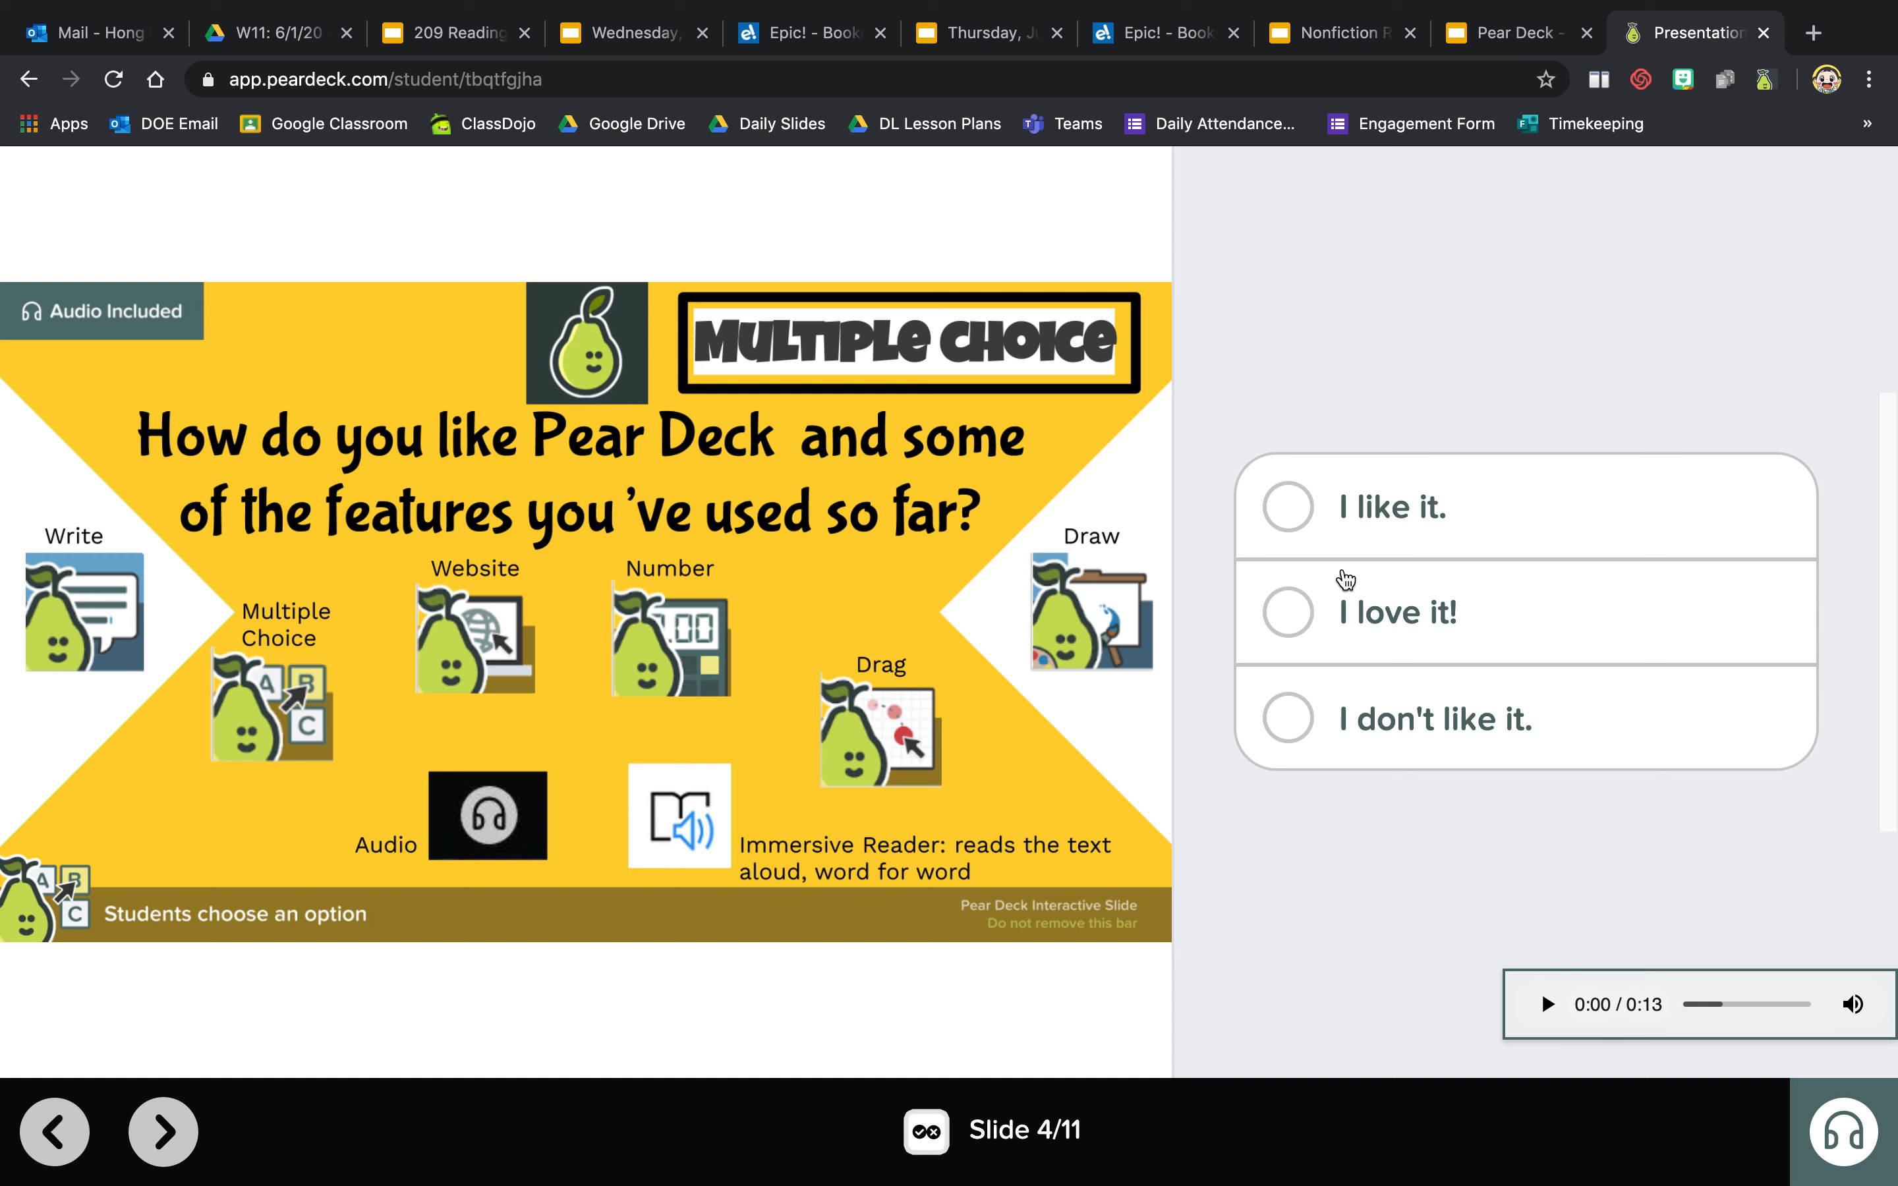
mouse_move(1282, 547)
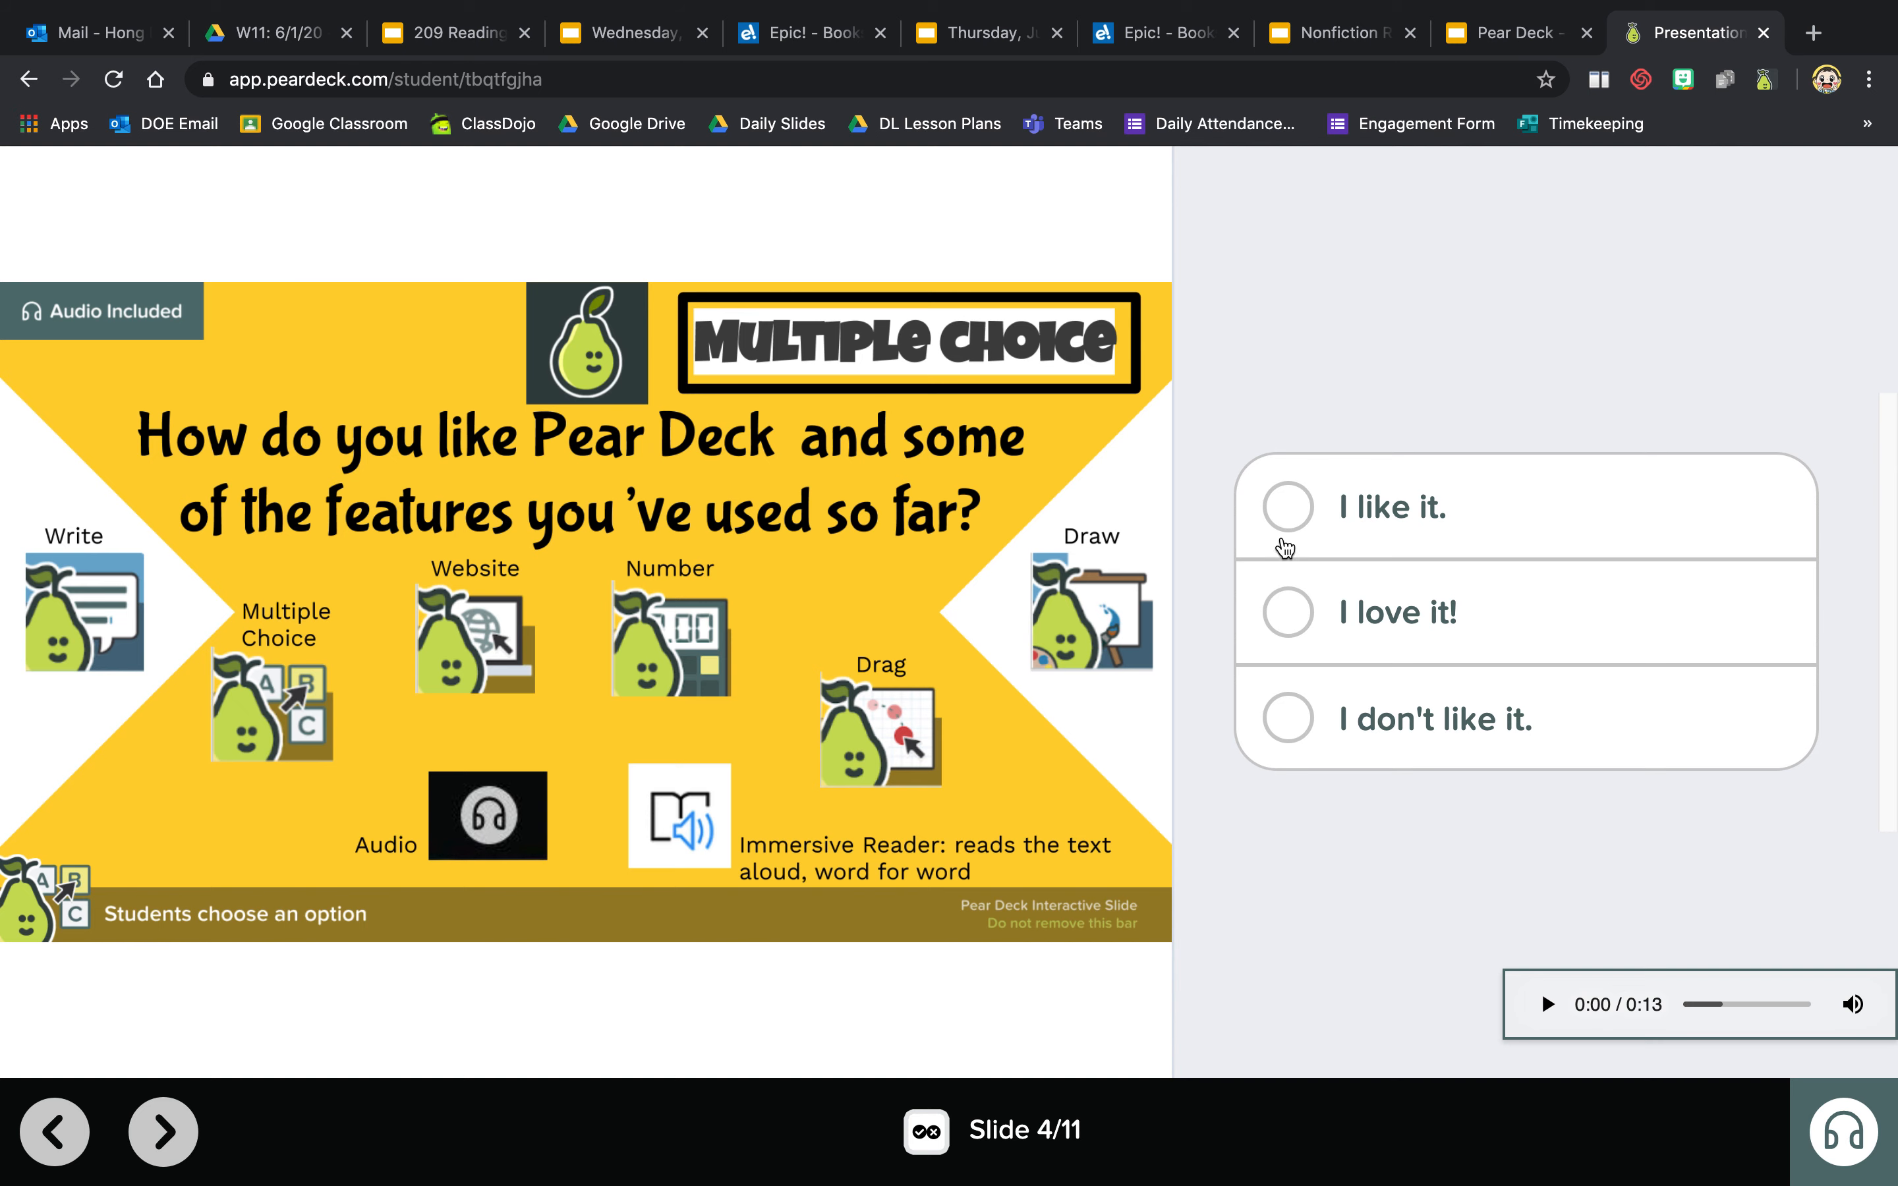
click(1286, 611)
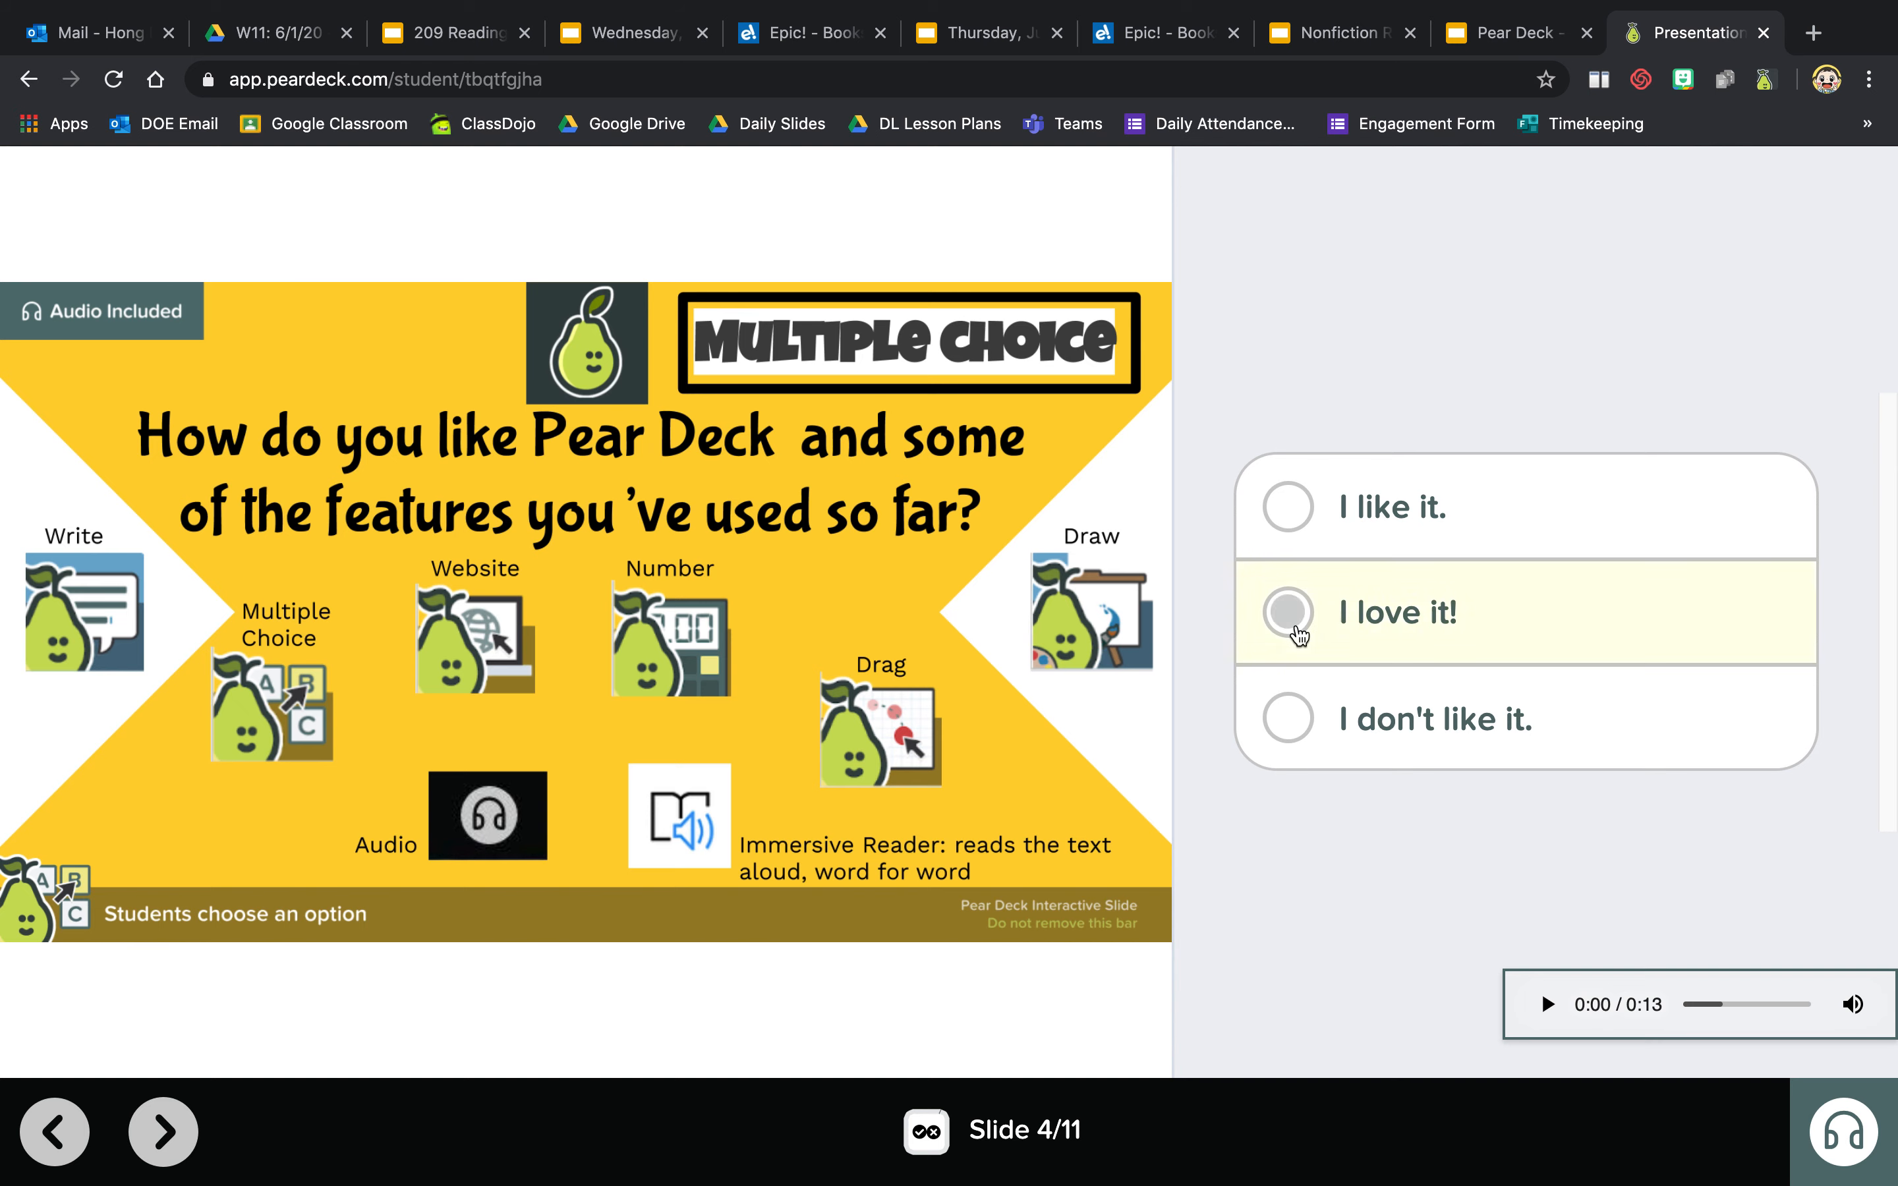
click(160, 1132)
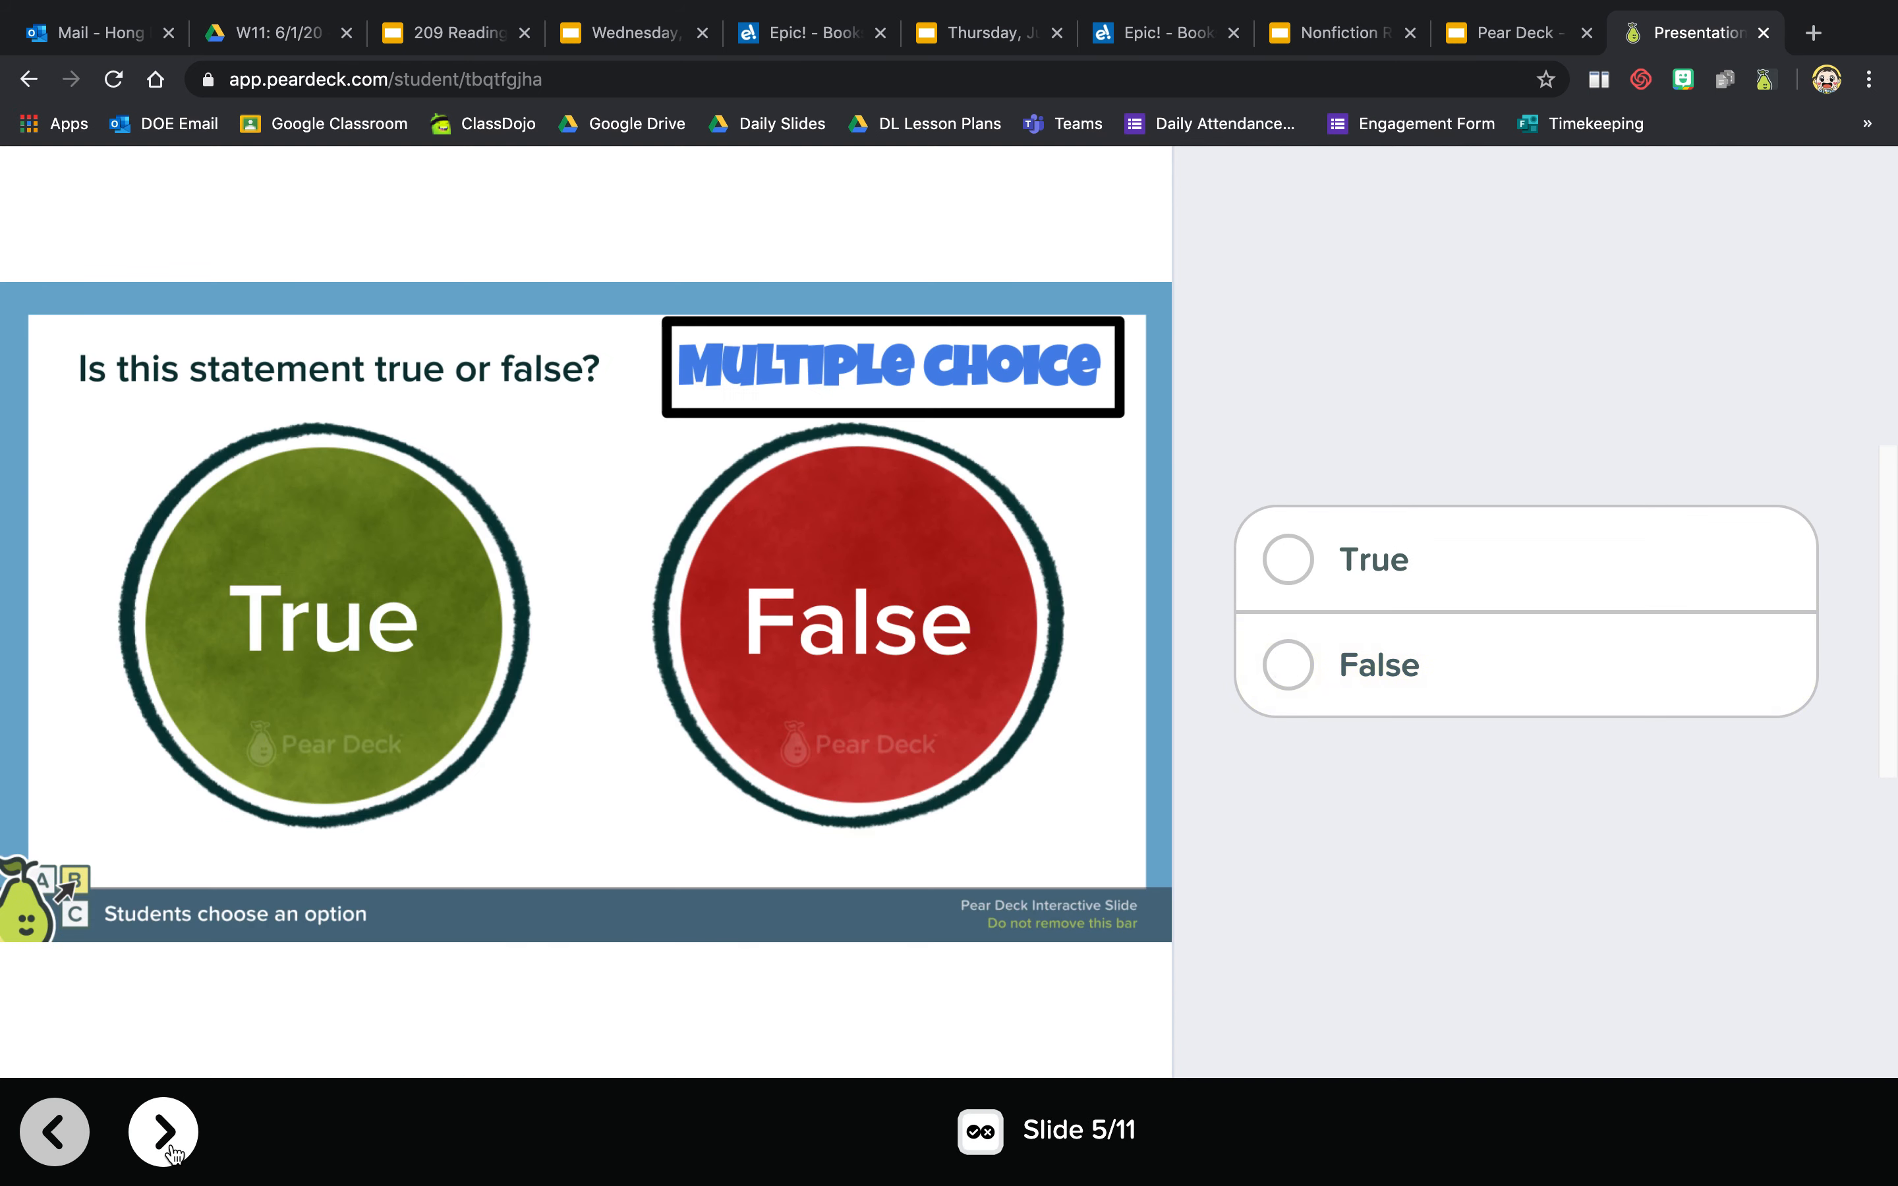
mouse_move(318, 769)
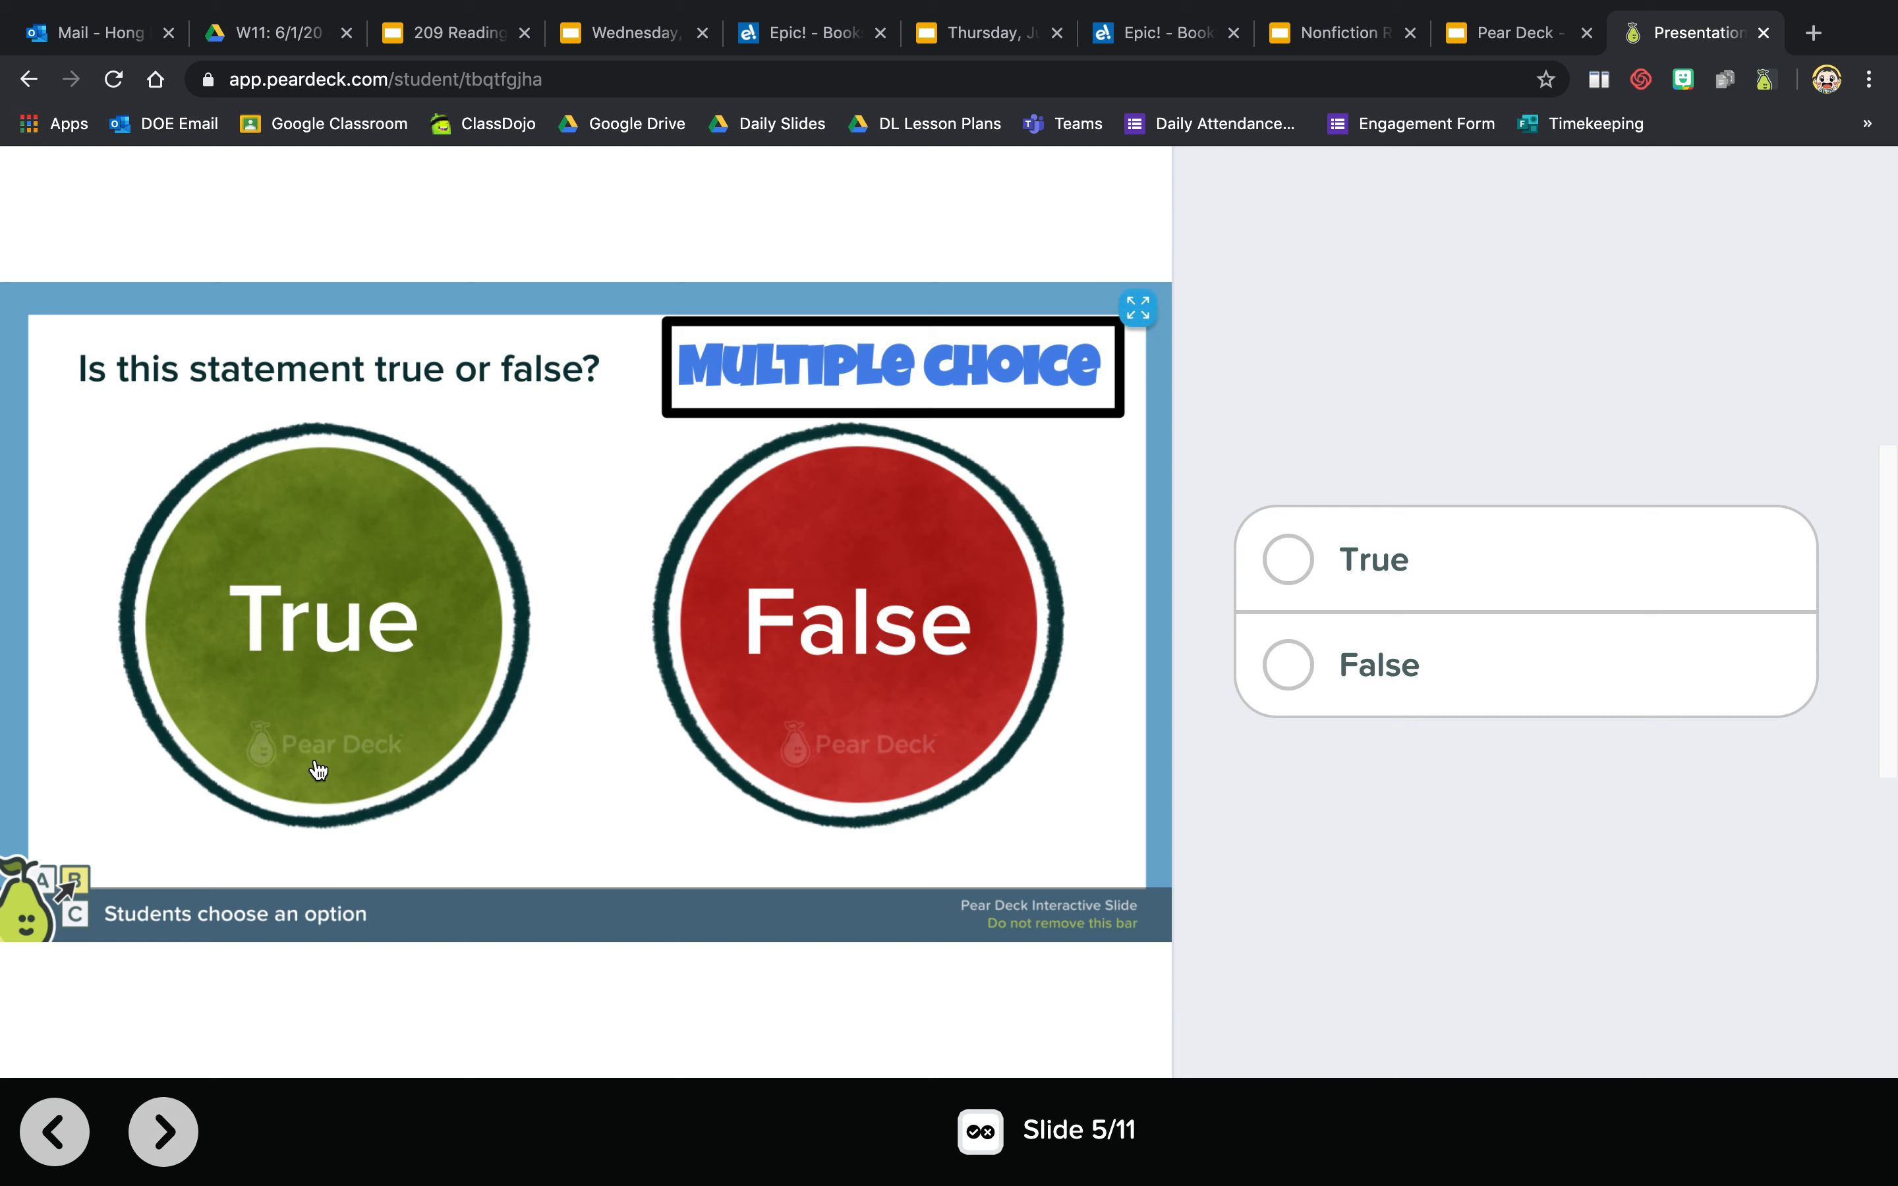
mouse_move(335, 417)
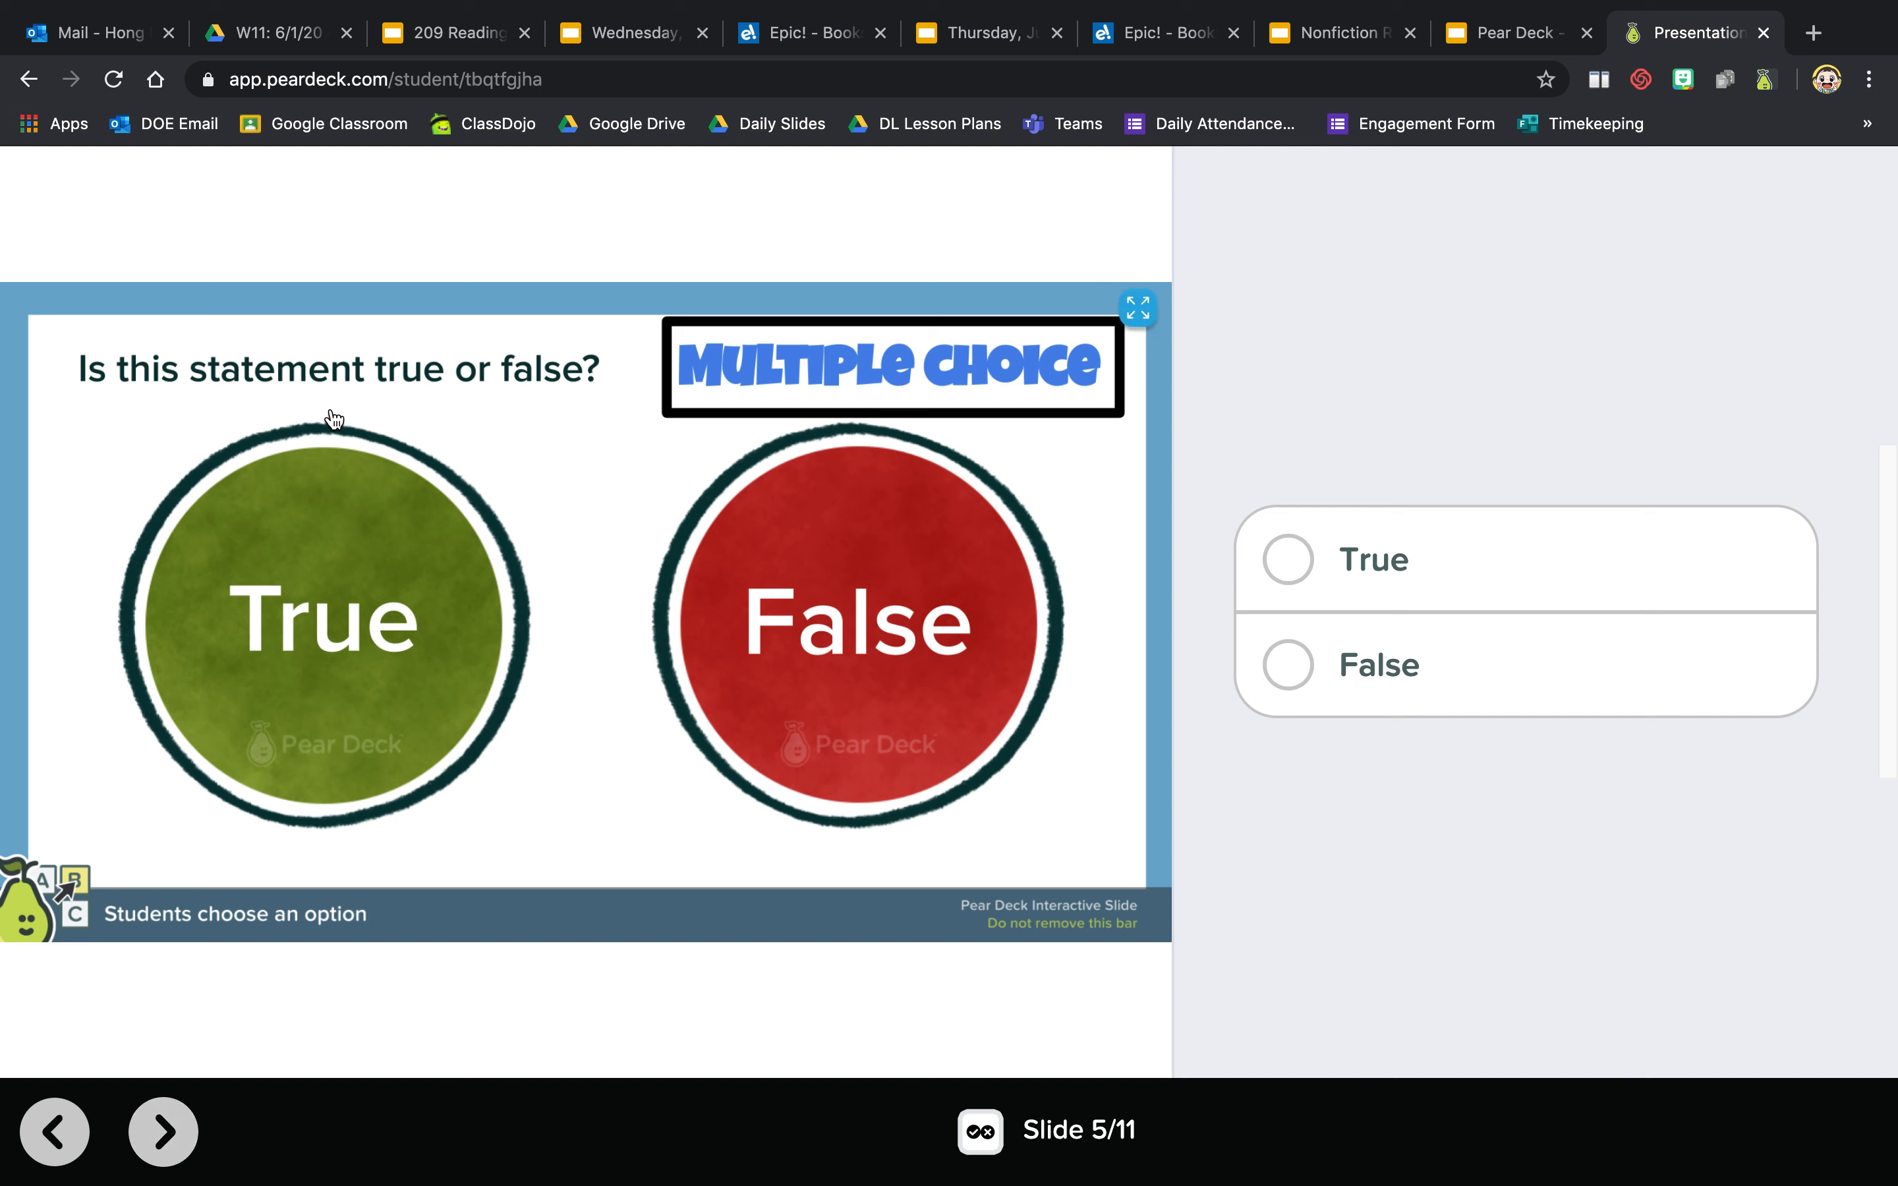
mouse_move(544, 408)
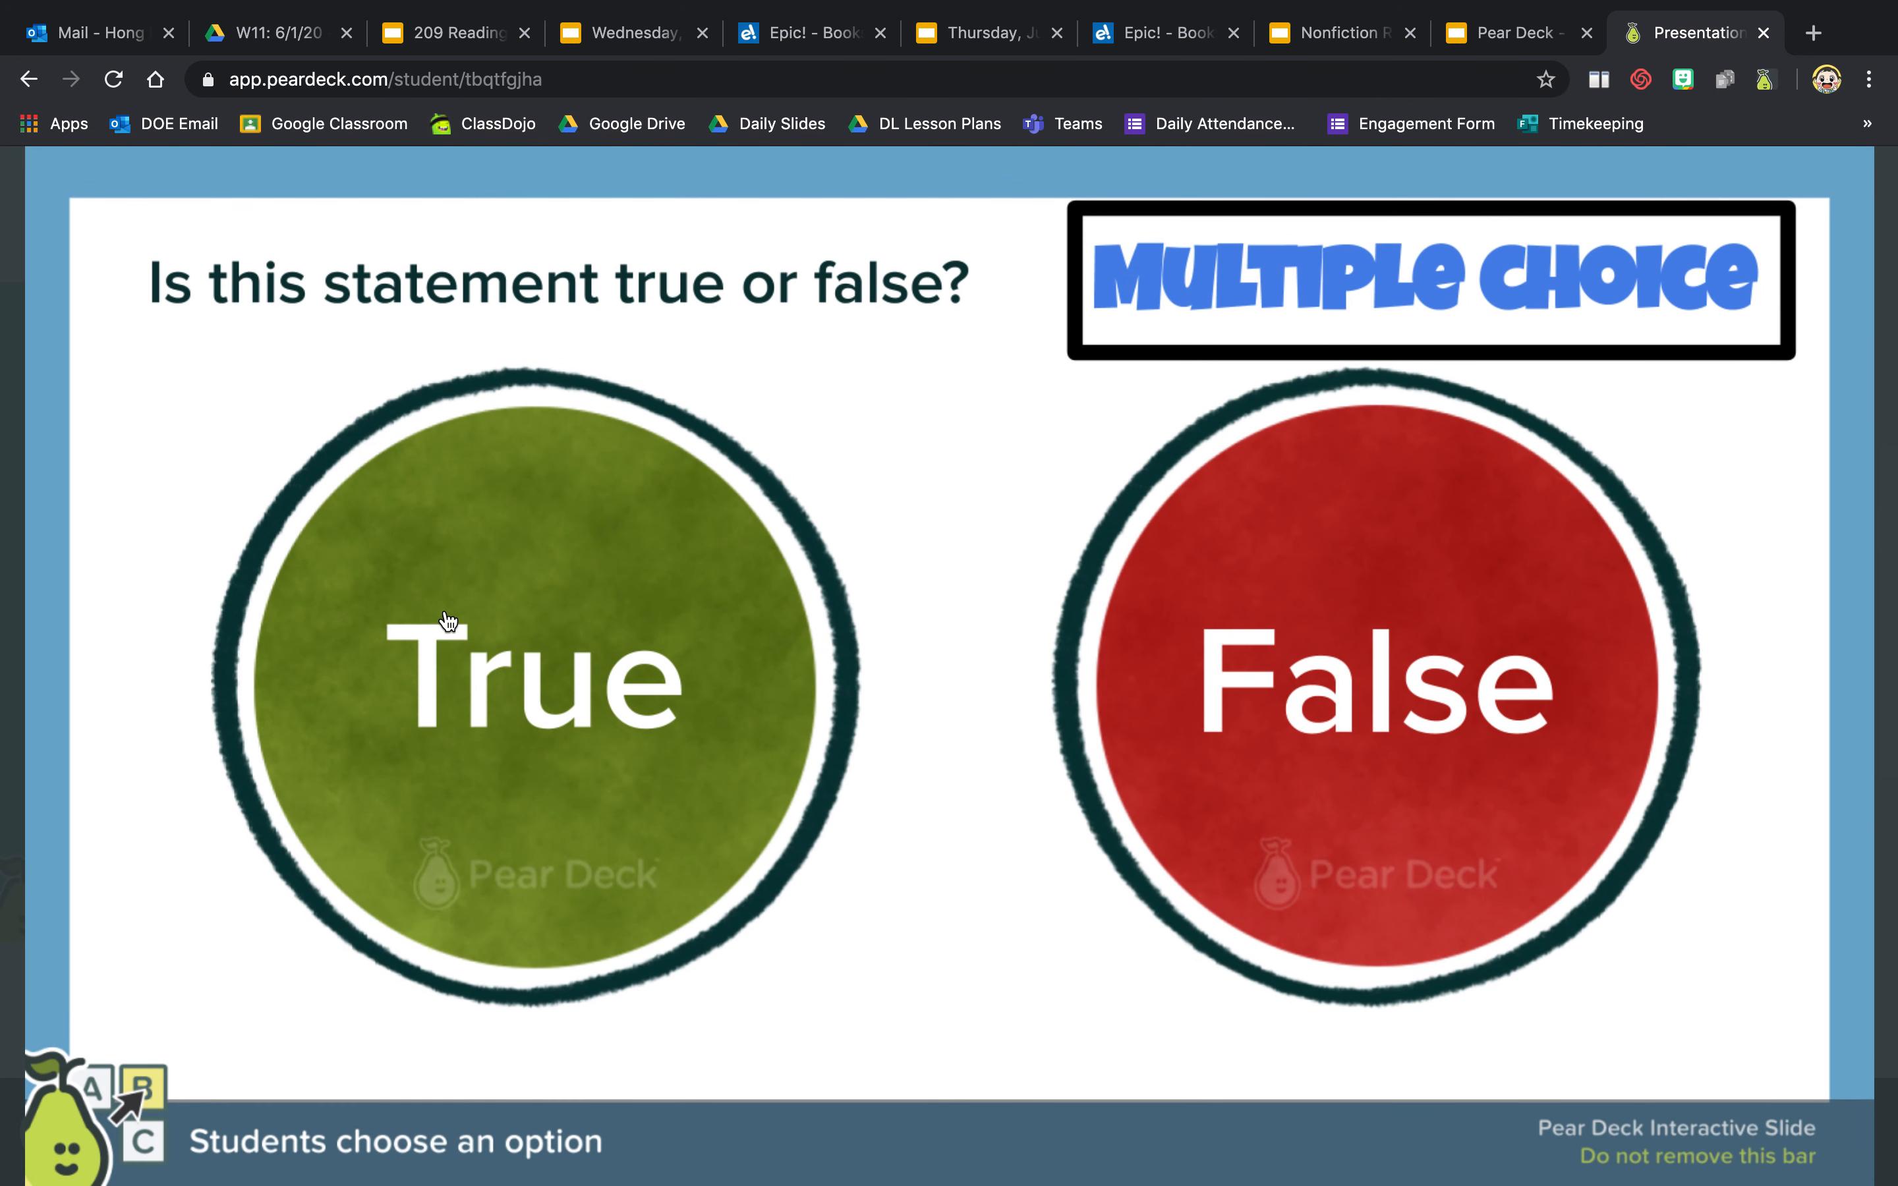
mouse_move(873, 425)
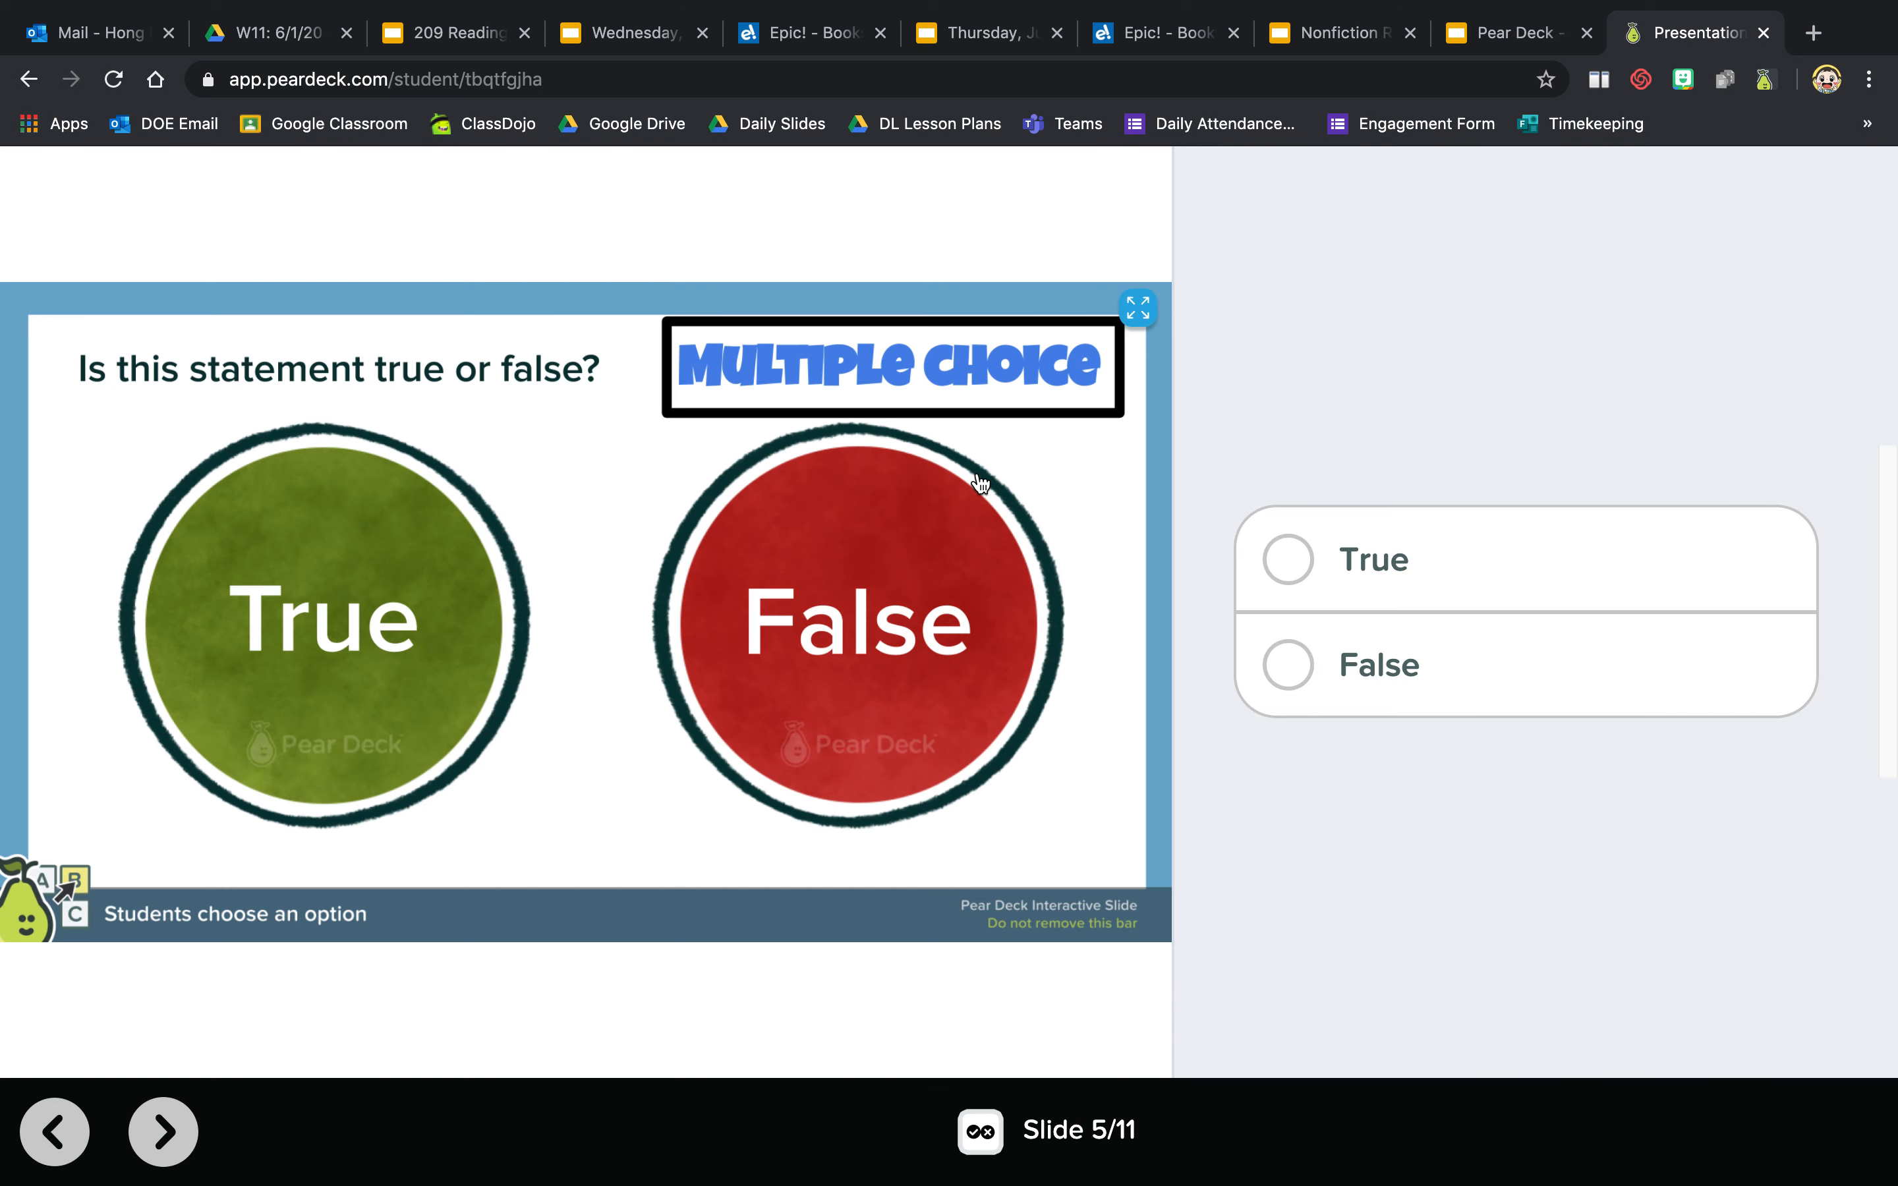
mouse_move(367, 701)
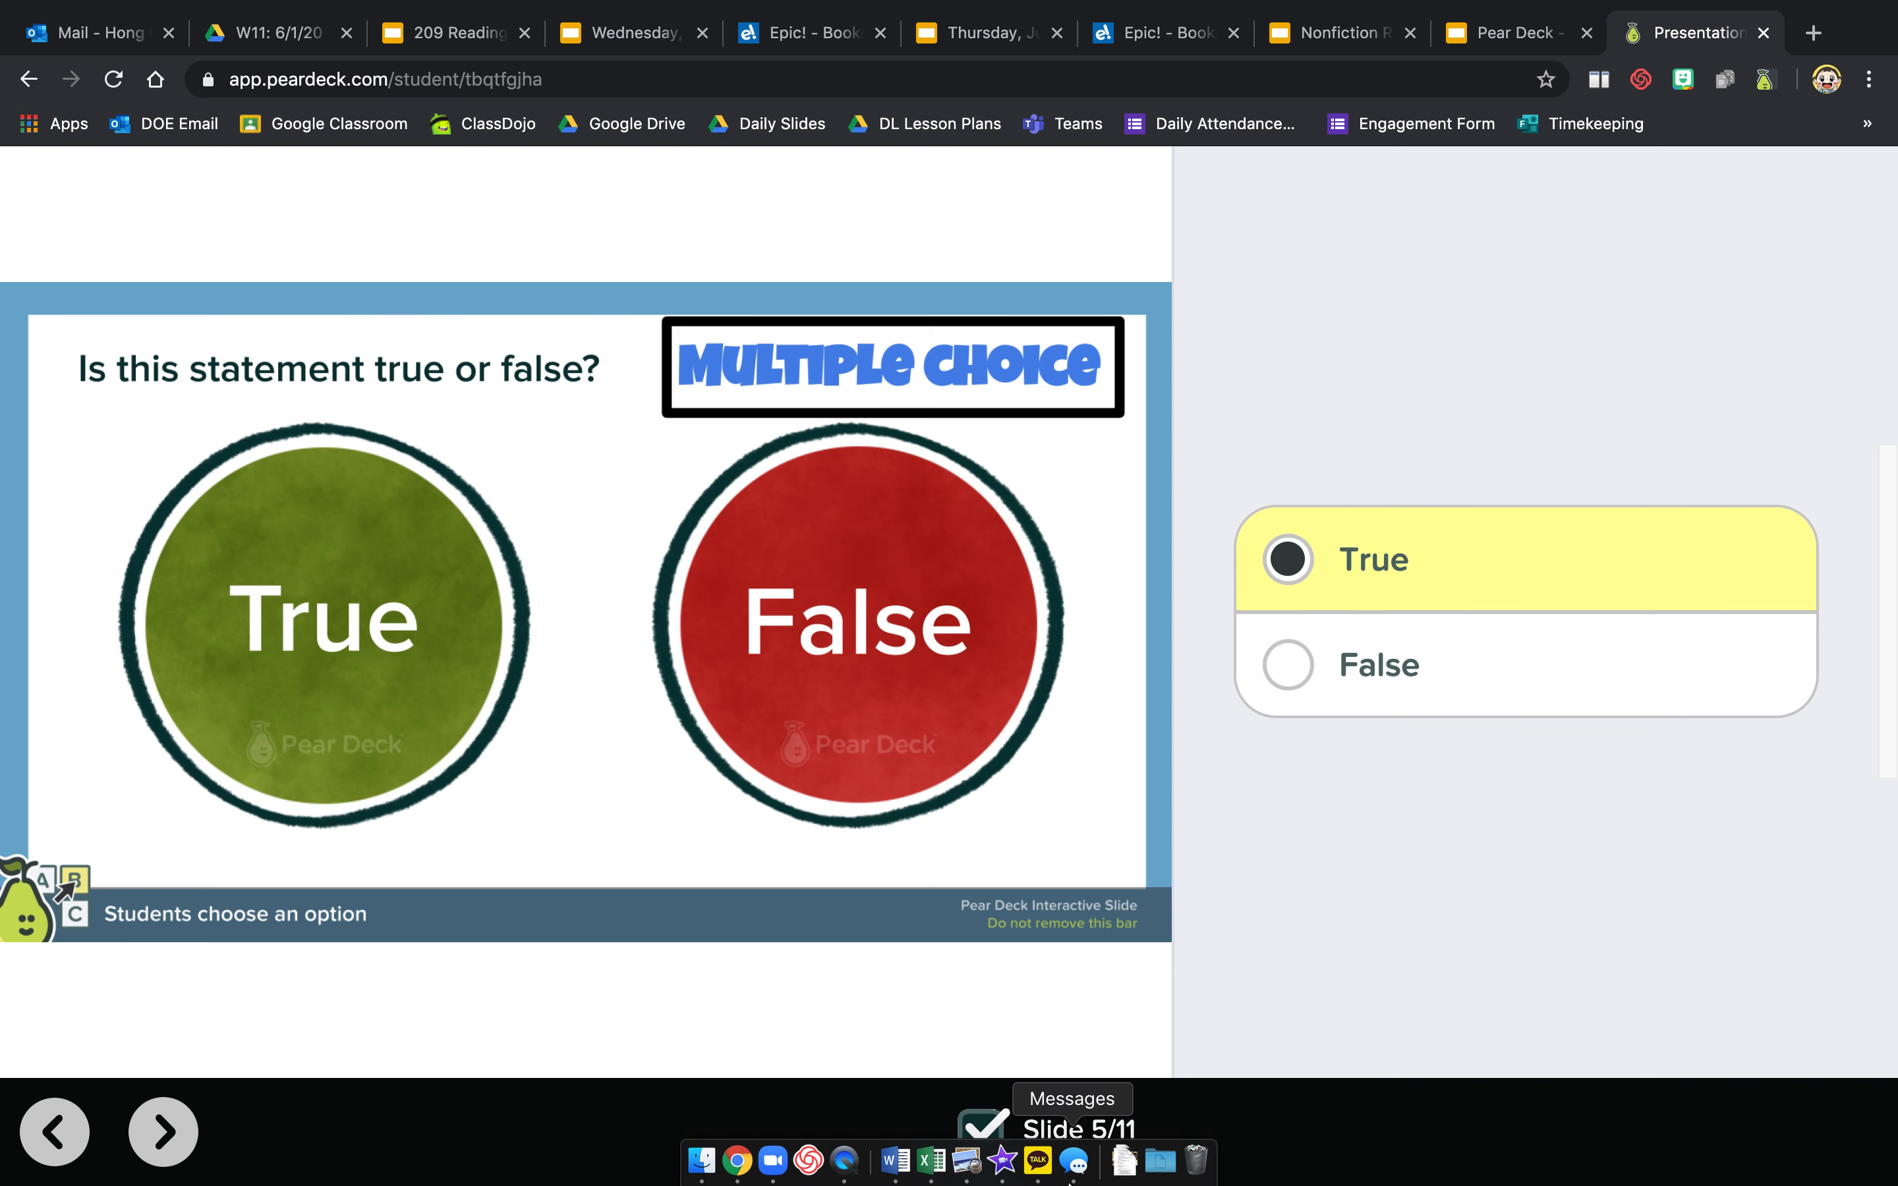
mouse_move(1148, 1095)
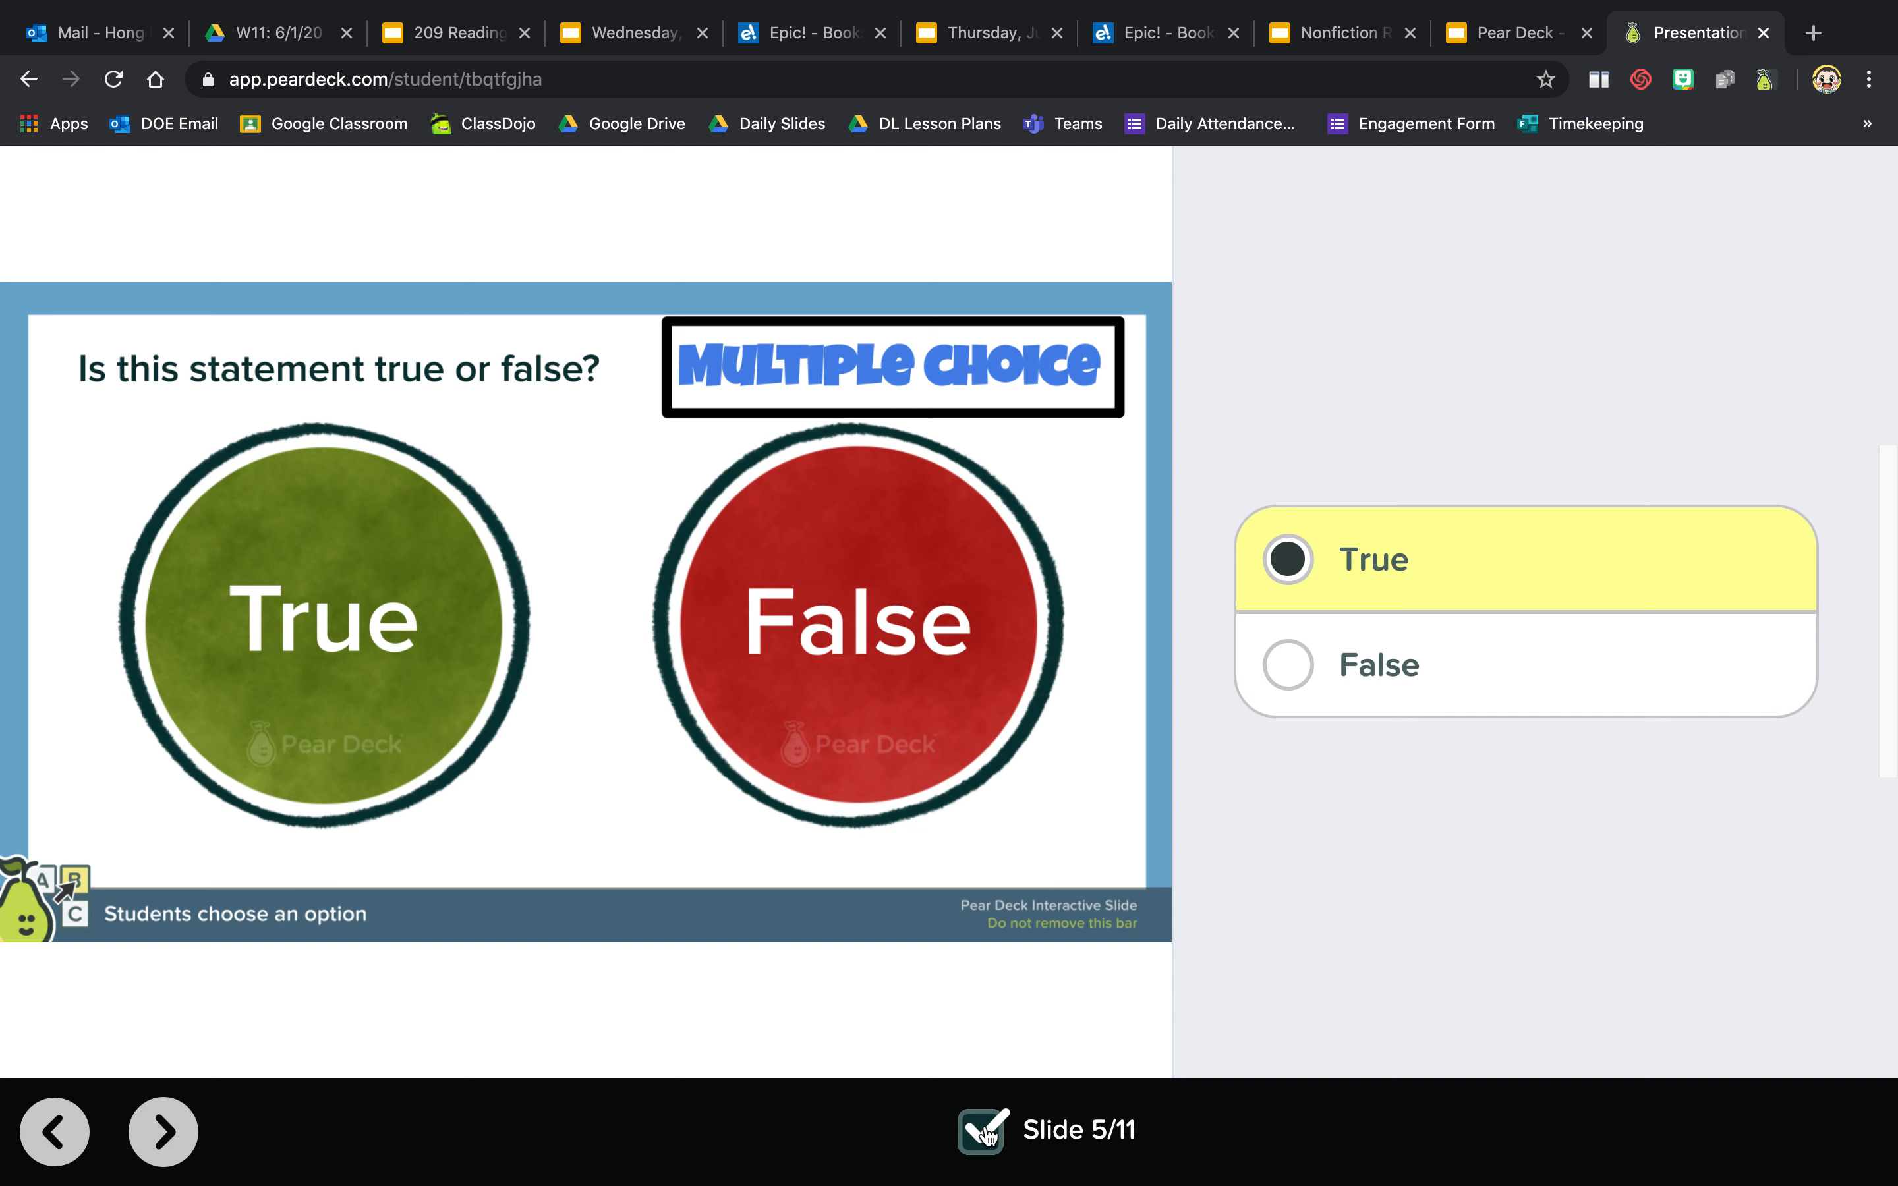
mouse_move(889, 1156)
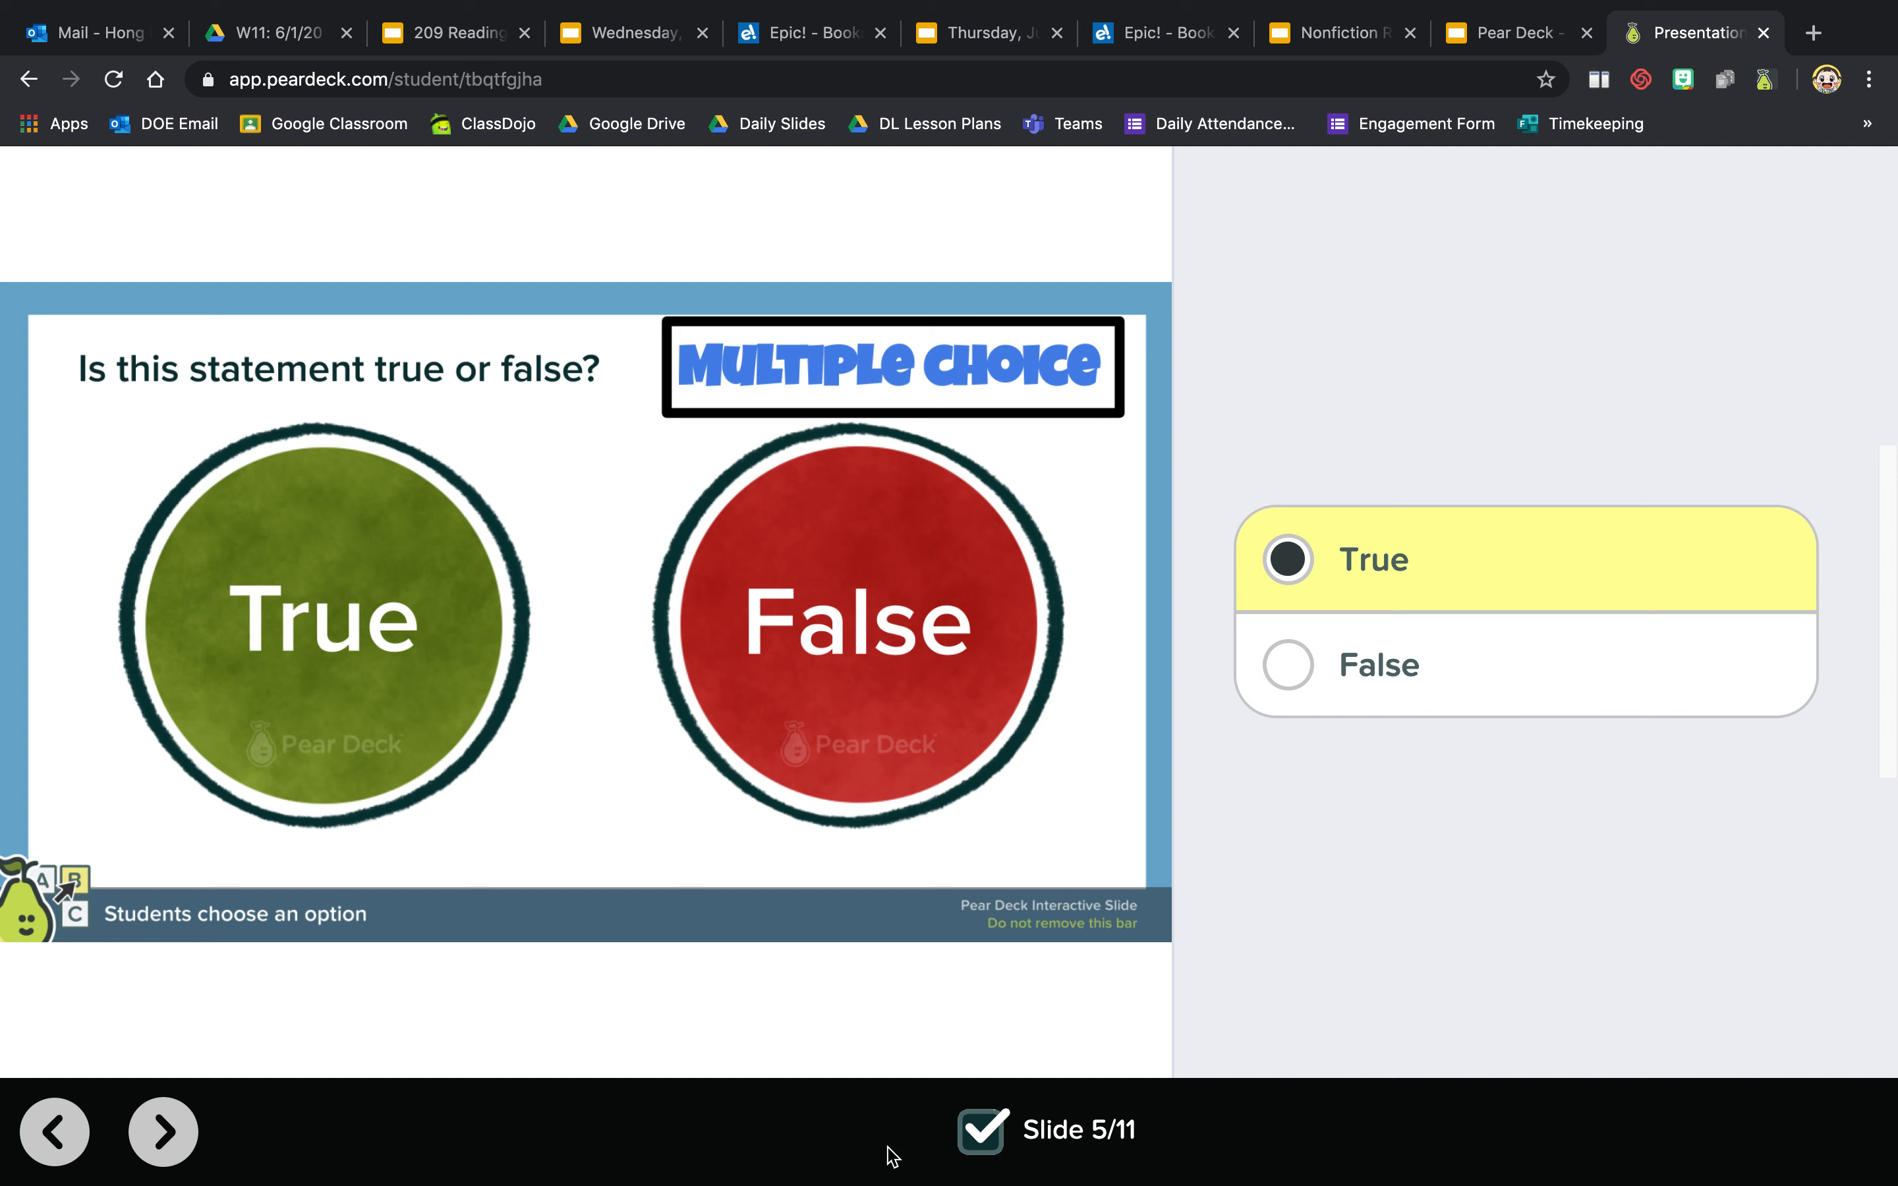
mouse_move(163, 1131)
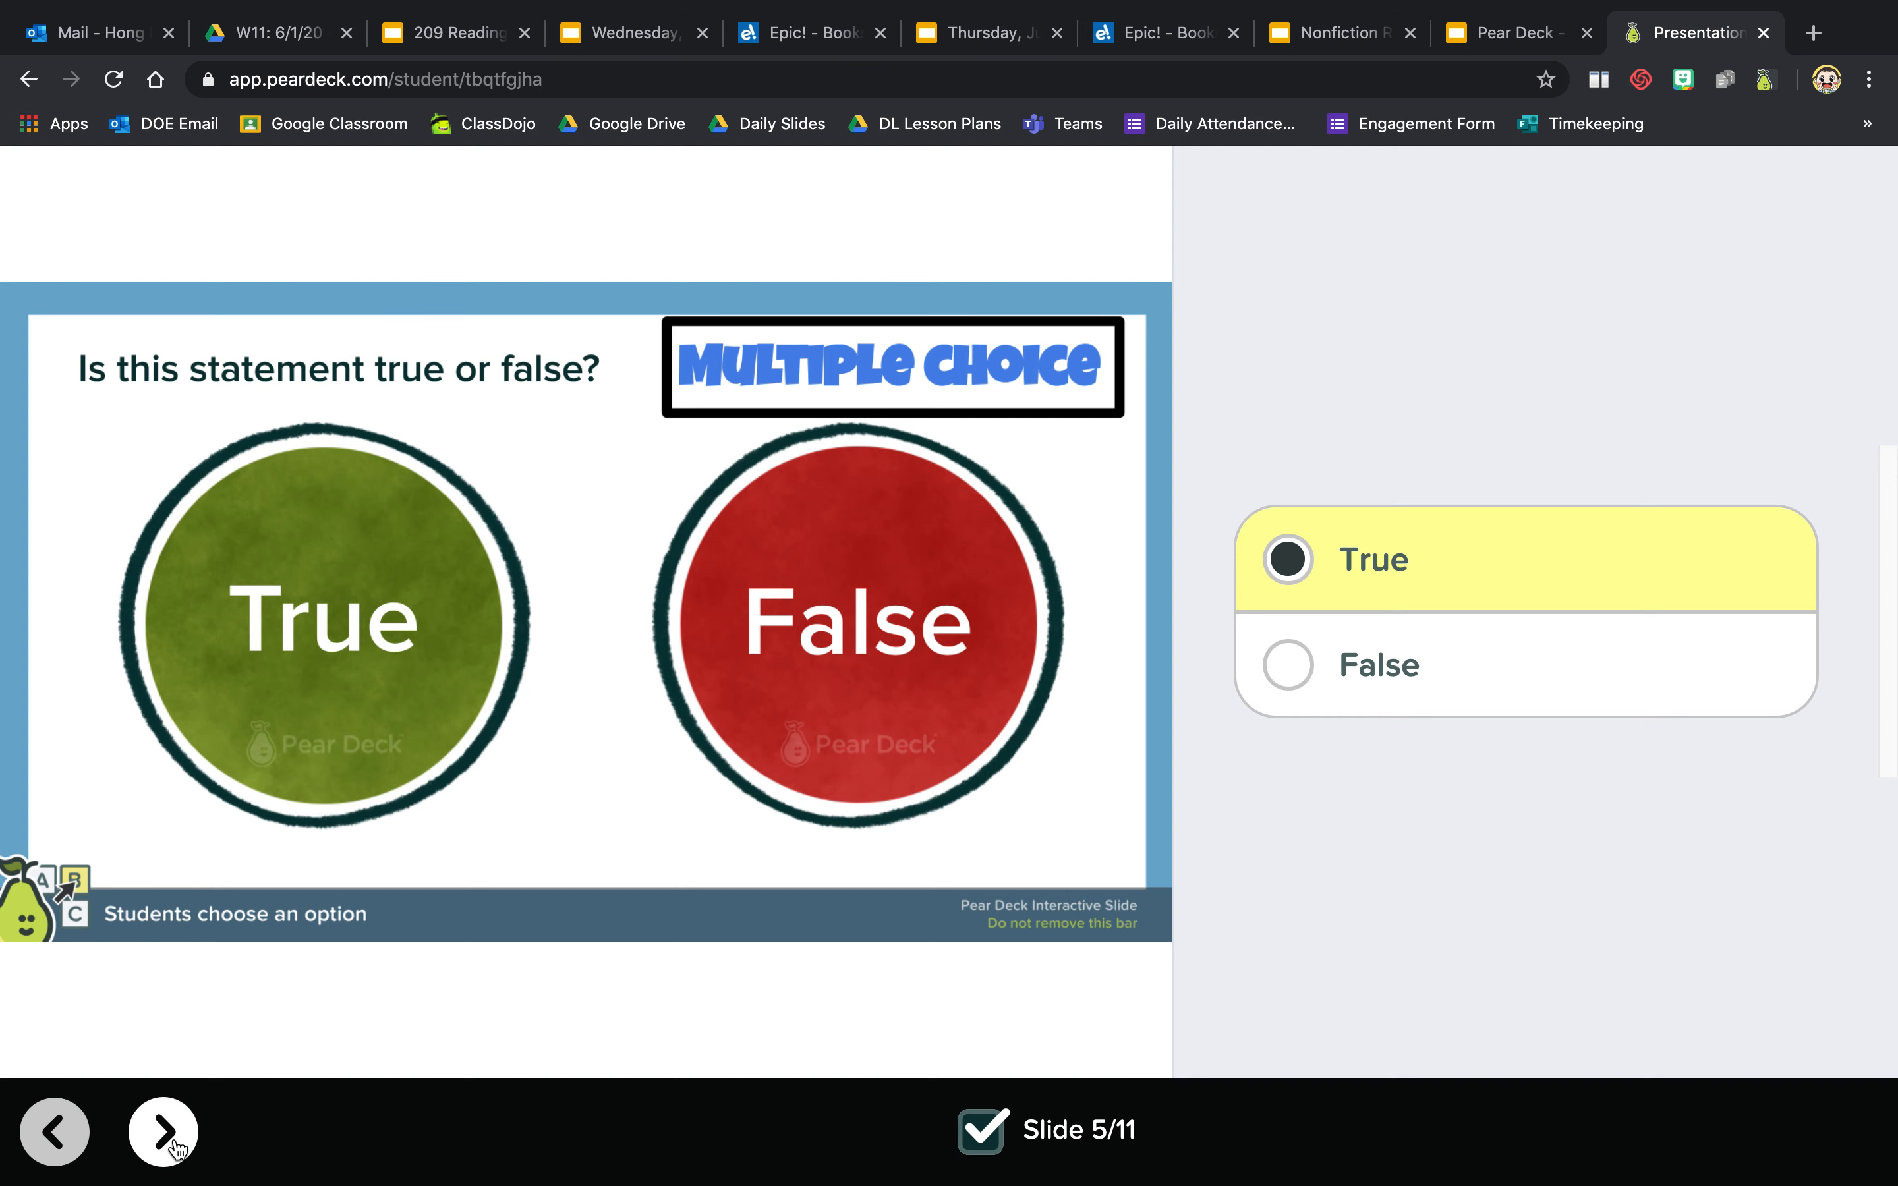
- Advance from the true-or-false slide to slide 6, the star-dragging activity
click(162, 1131)
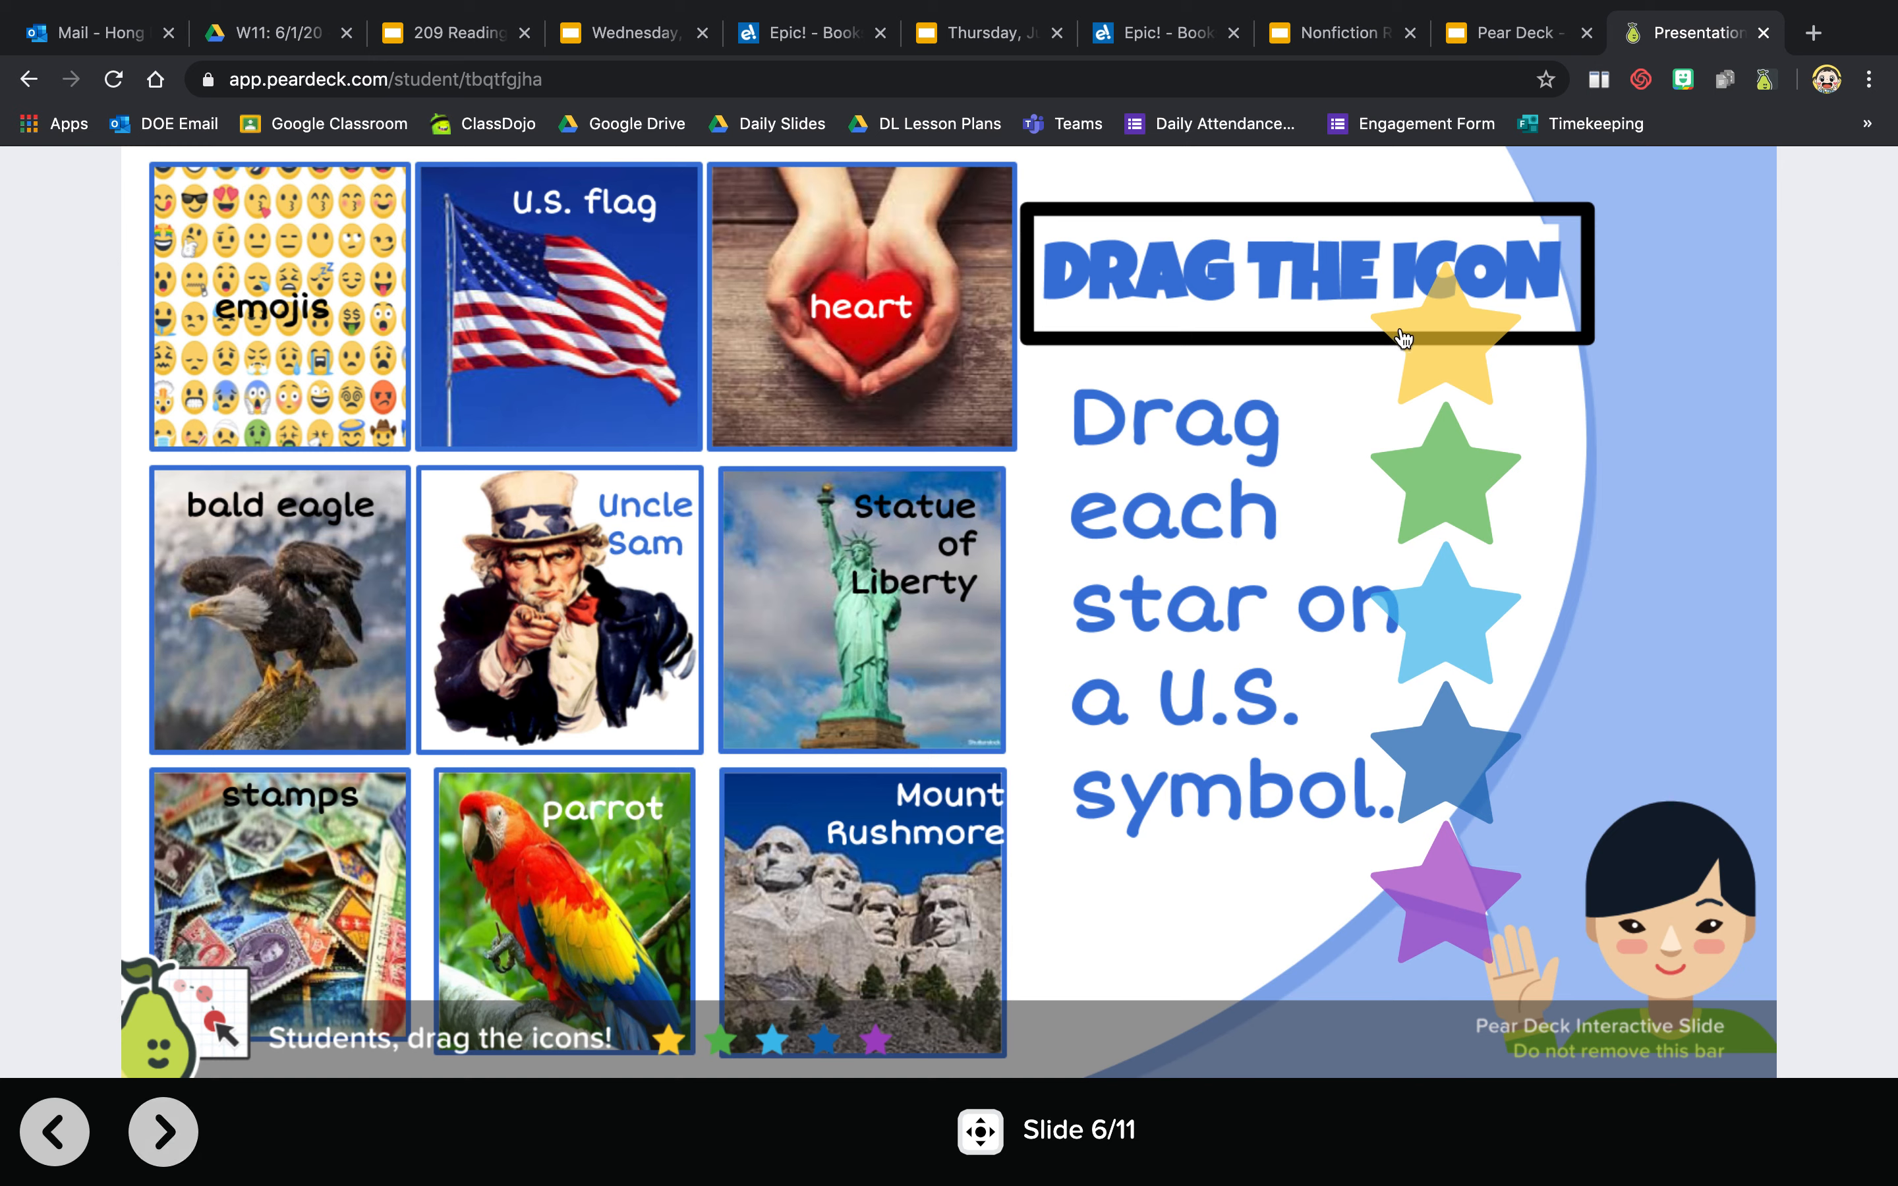
mouse_move(1438, 406)
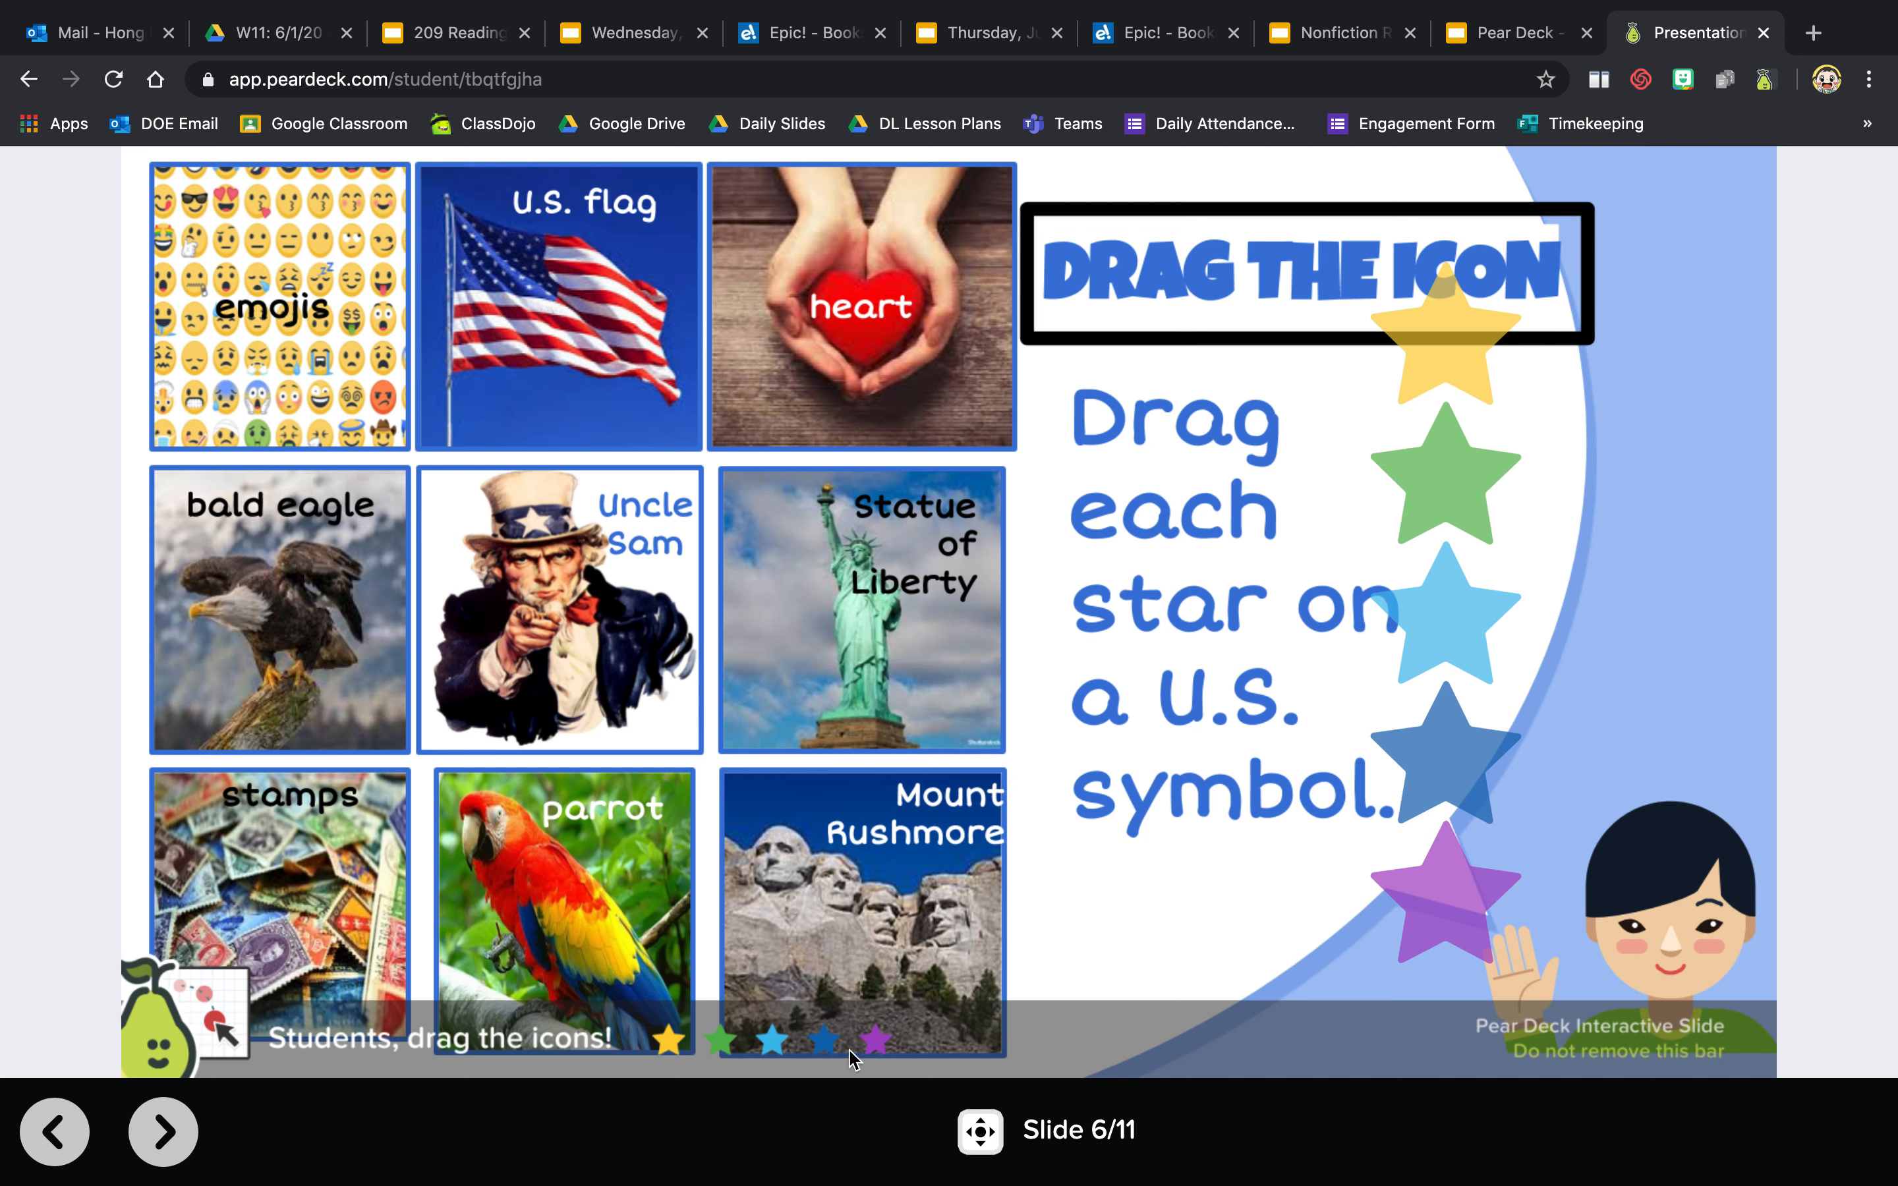
mouse_move(1460, 362)
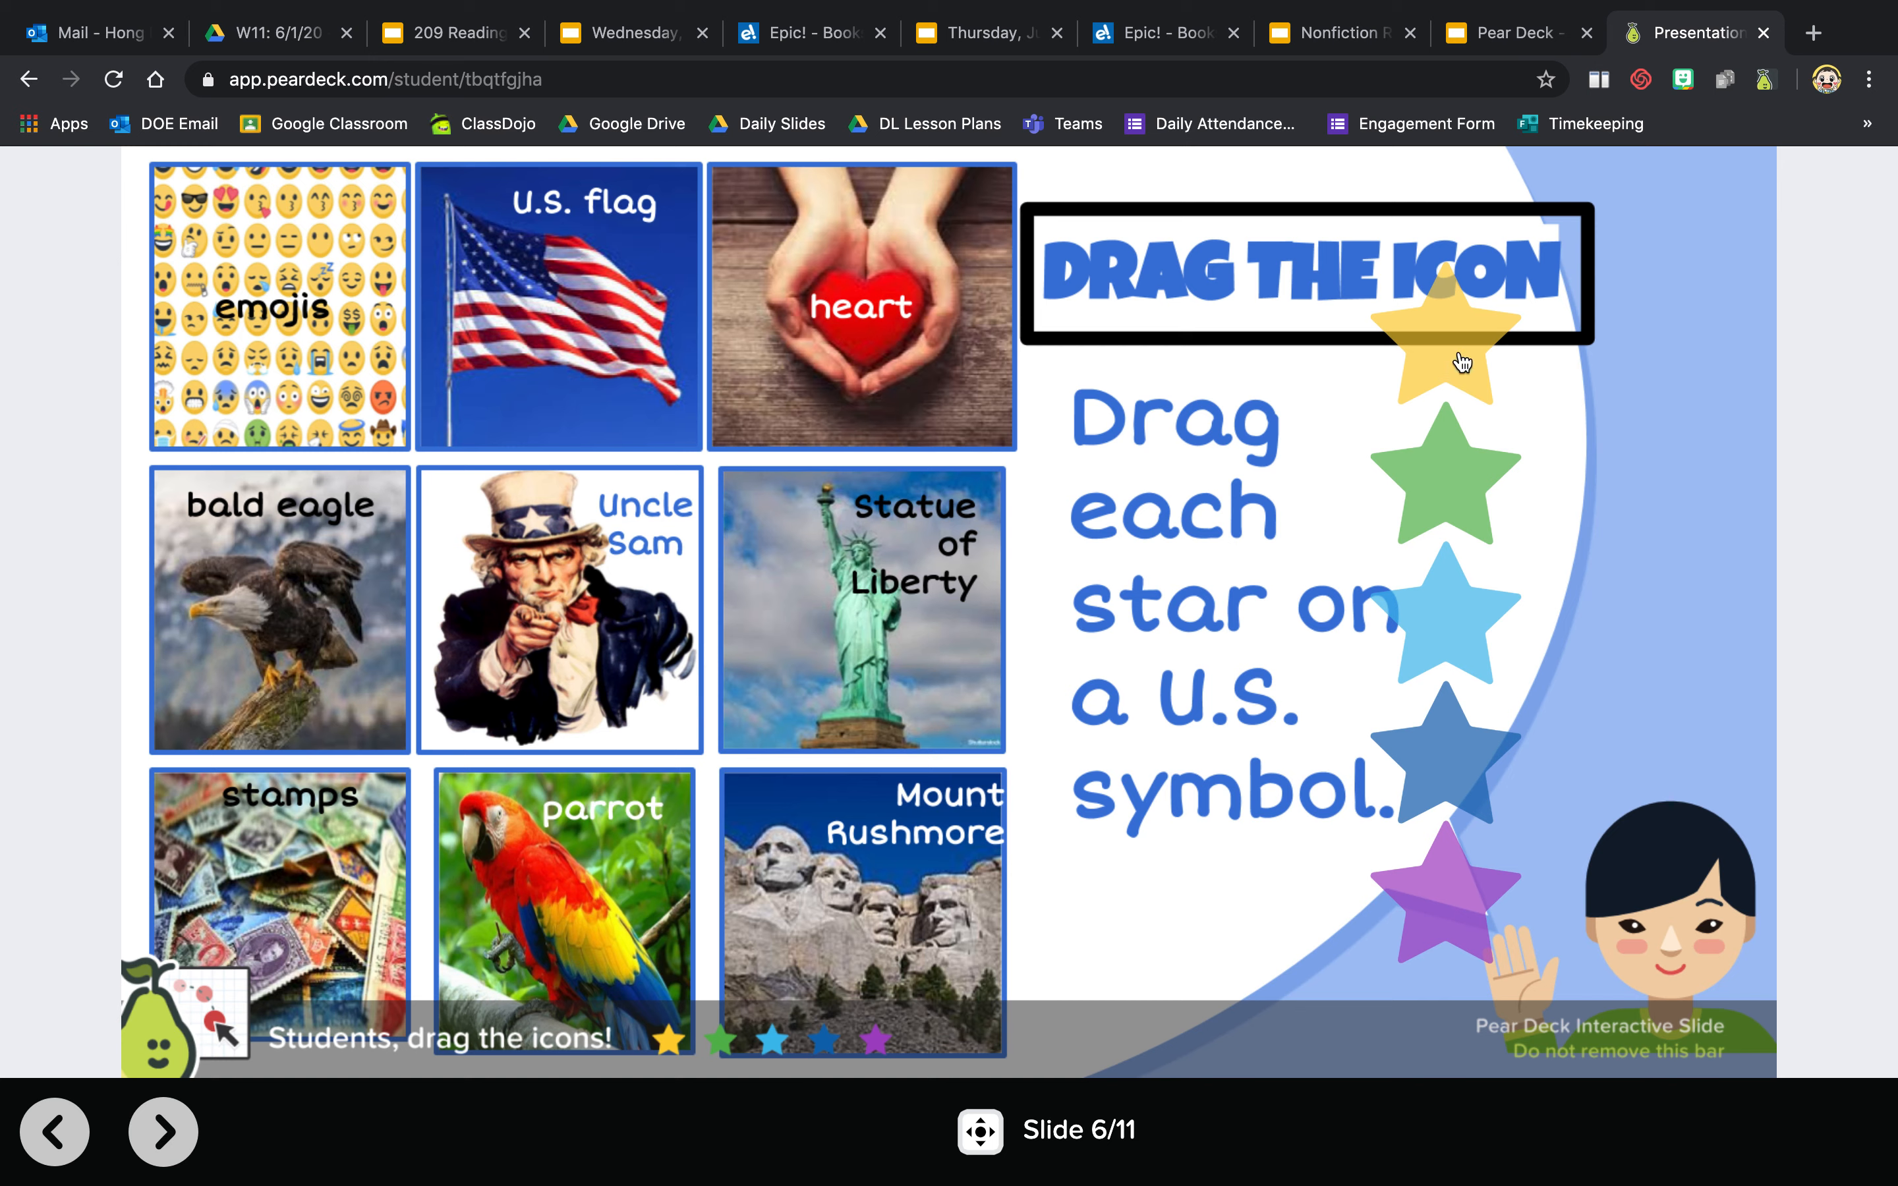
mouse_move(1446, 184)
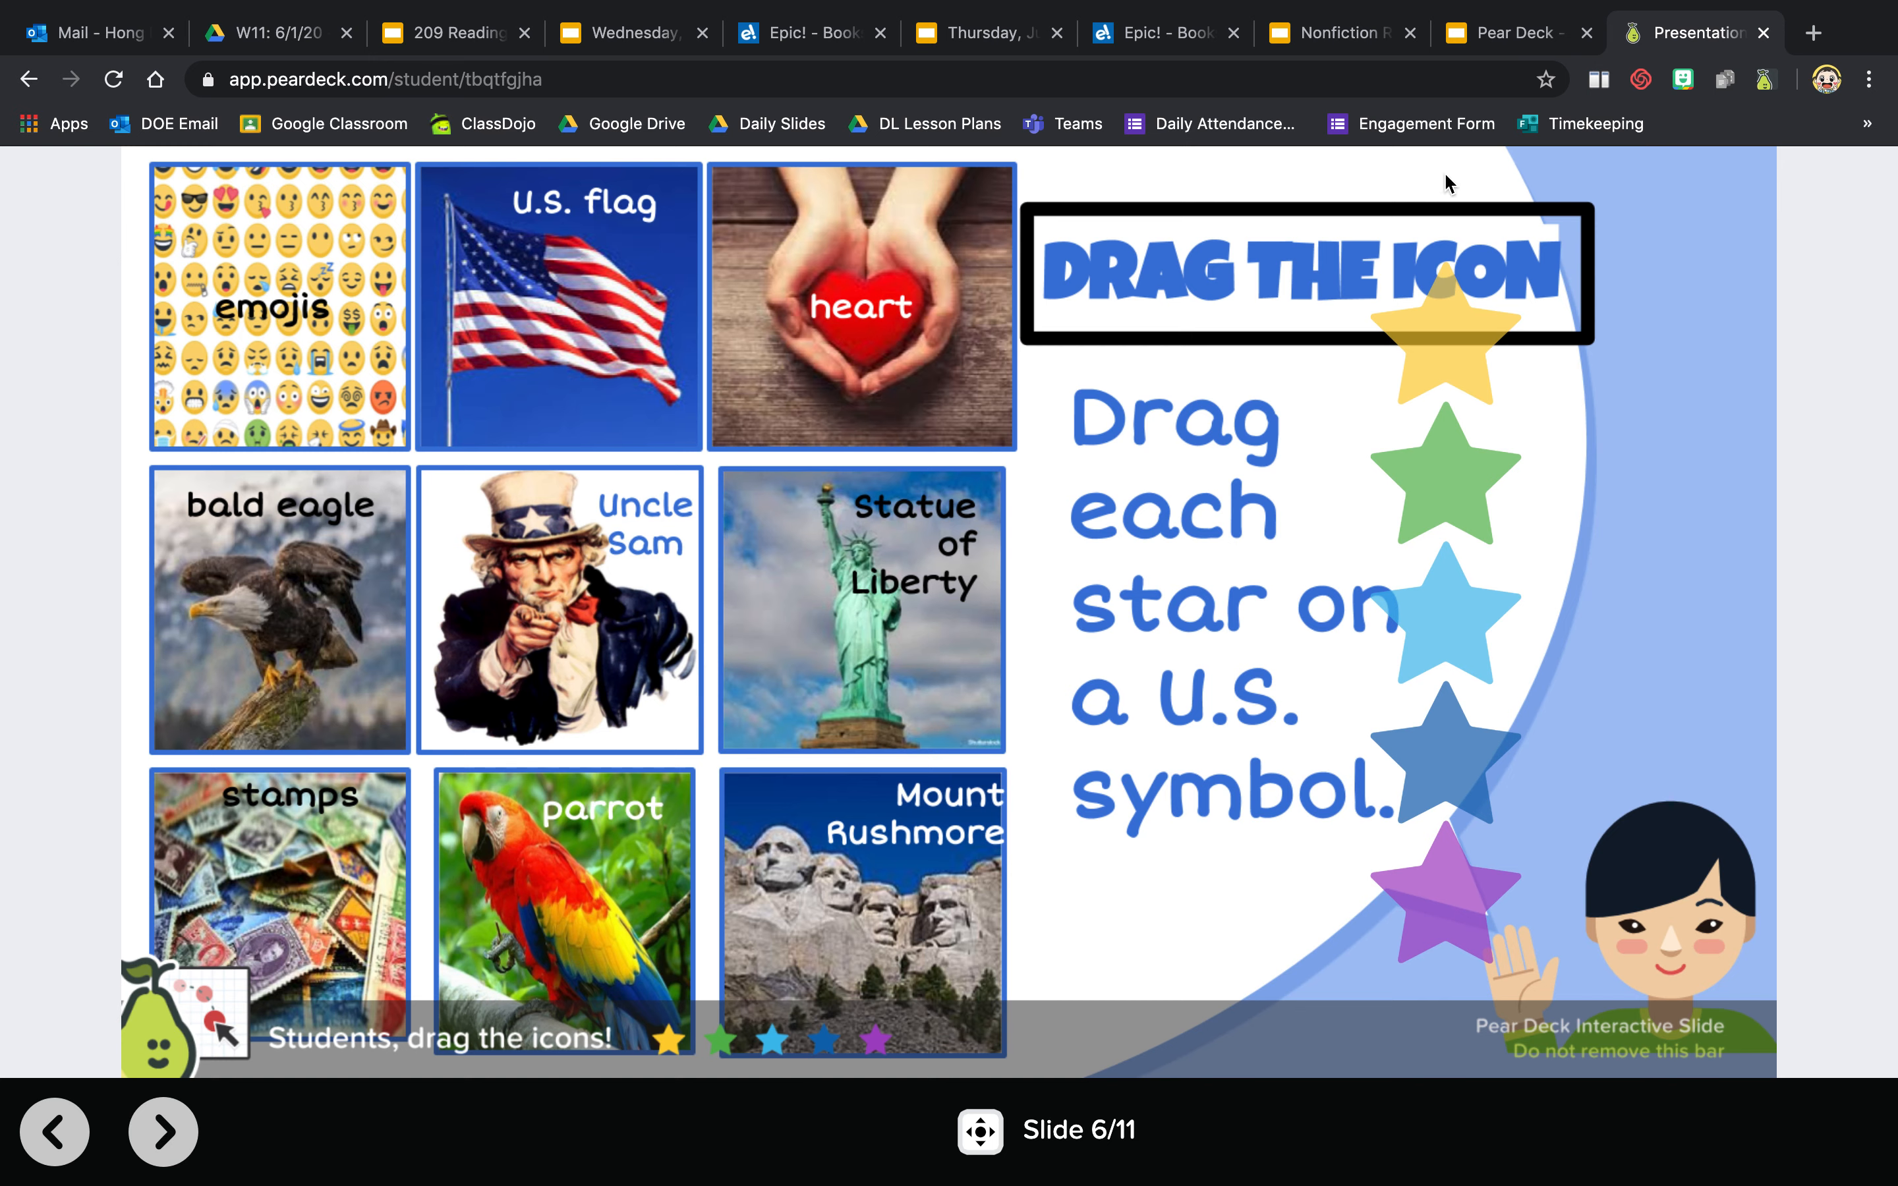
mouse_move(1465, 323)
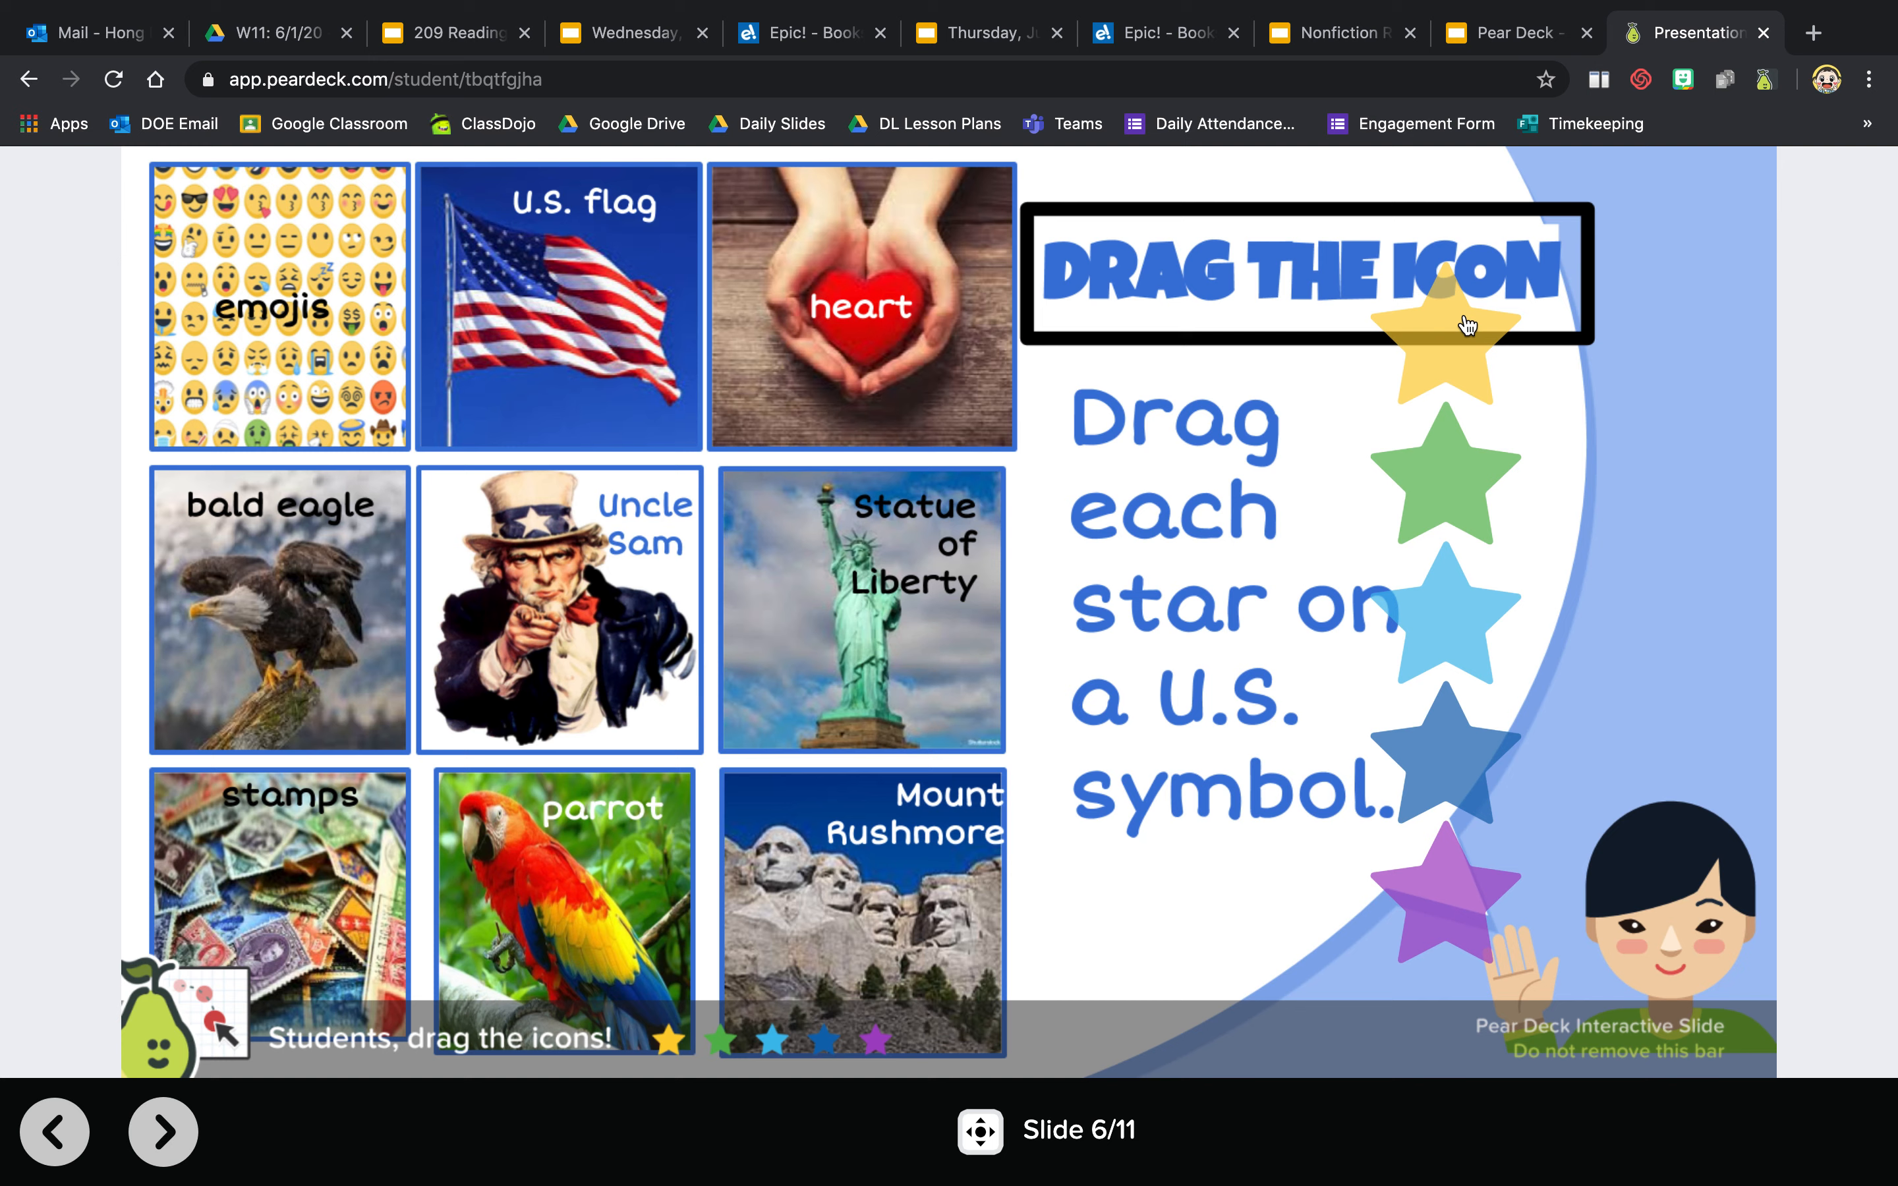
- Drag stars onto the heart, Statue of Liberty and Mount Rushmore, then advance to slide 7
drag(1464, 324, 1459, 336)
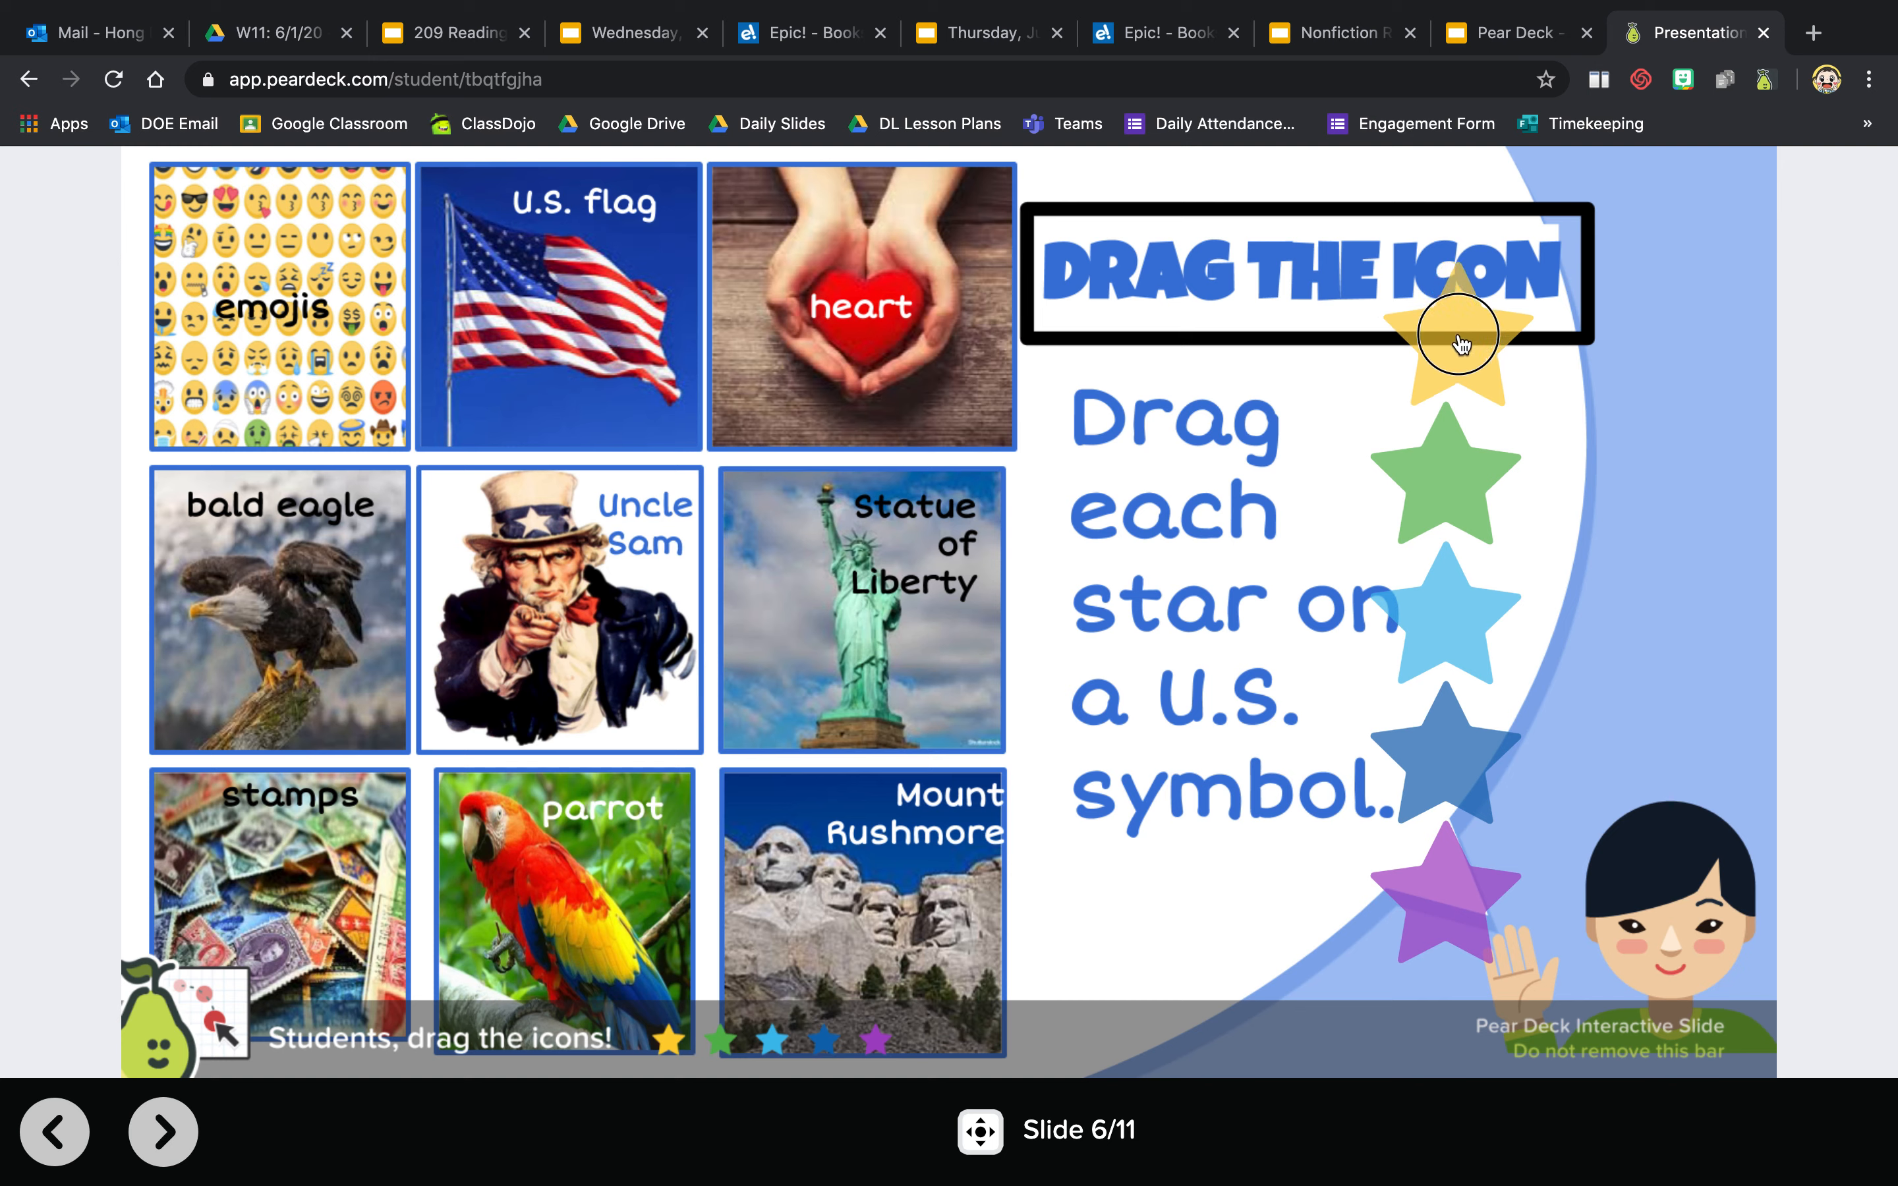
drag(1459, 339, 992, 338)
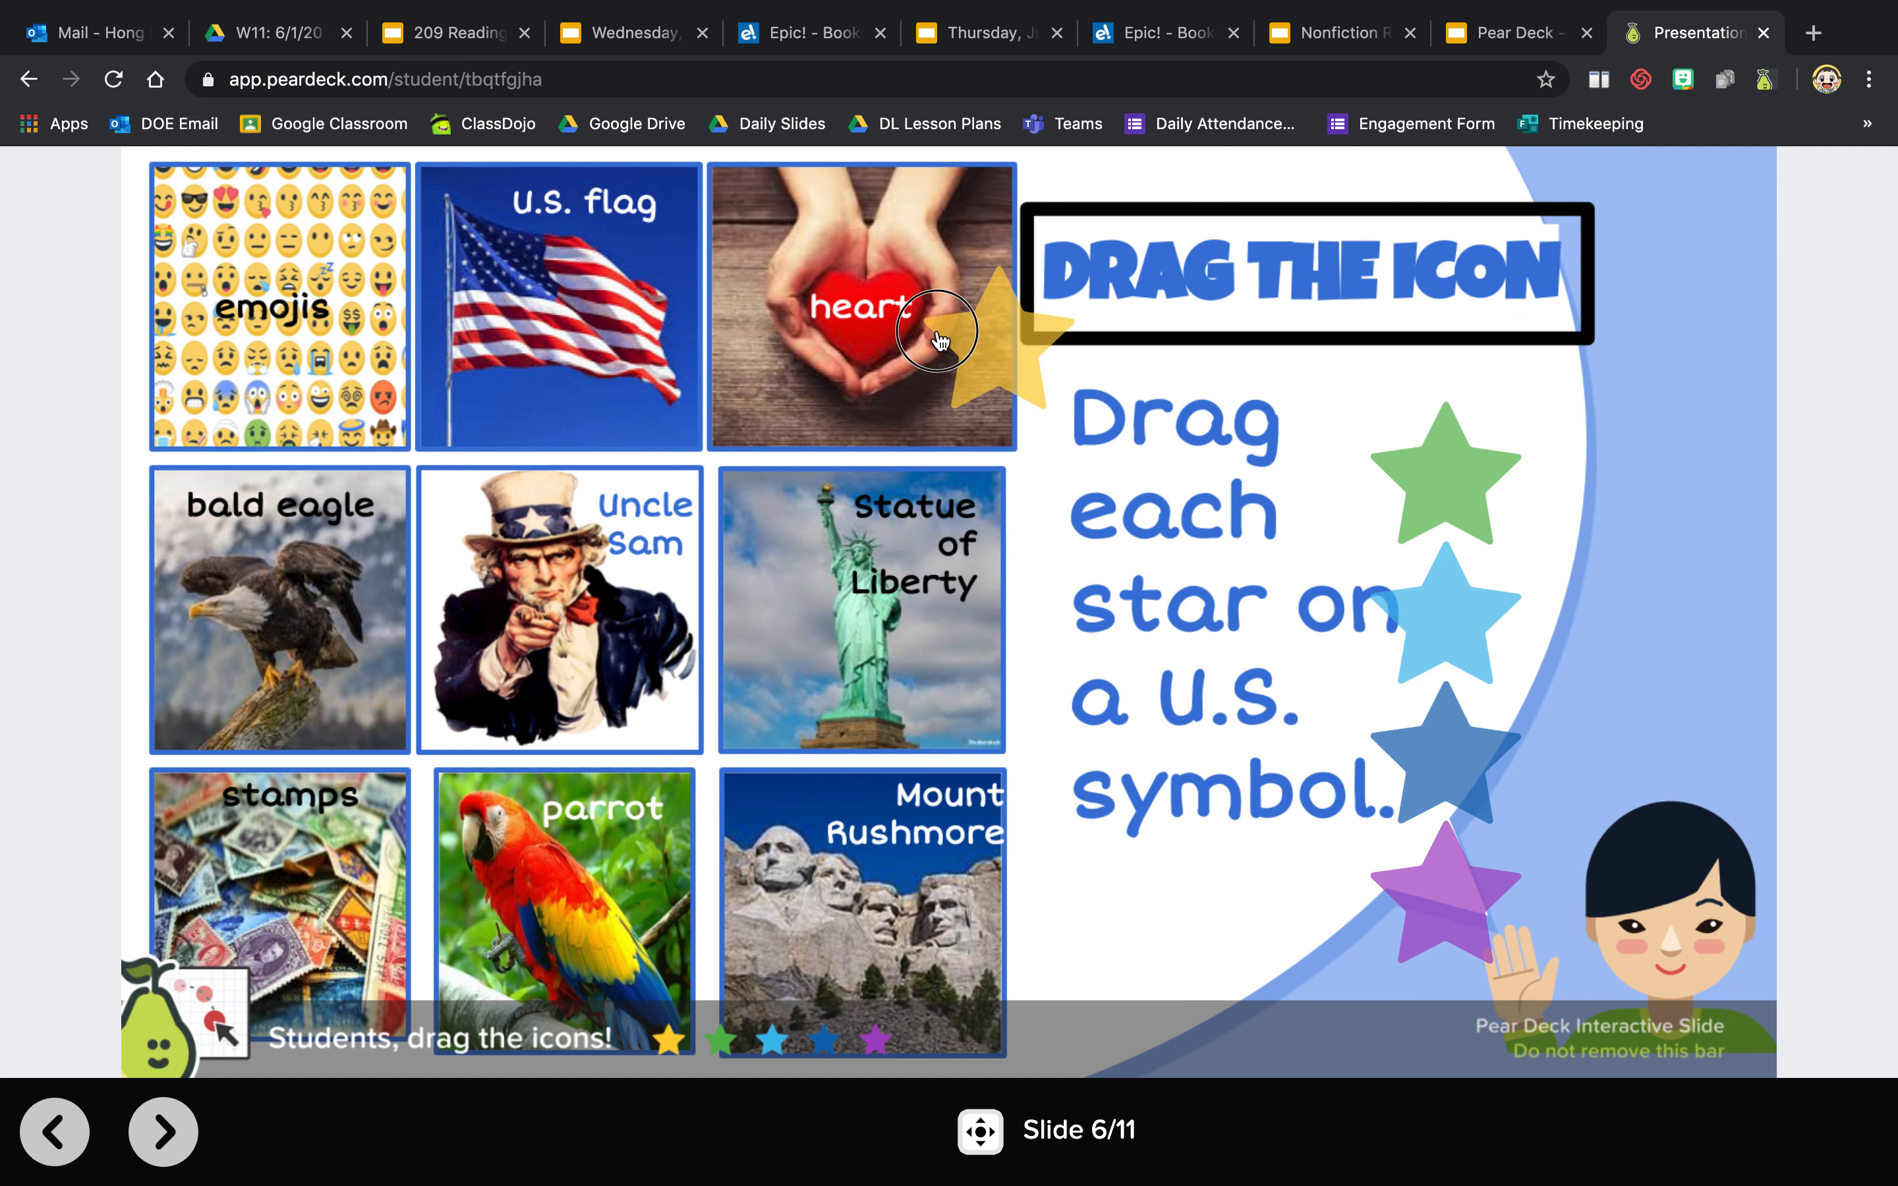
drag(1445, 458, 901, 551)
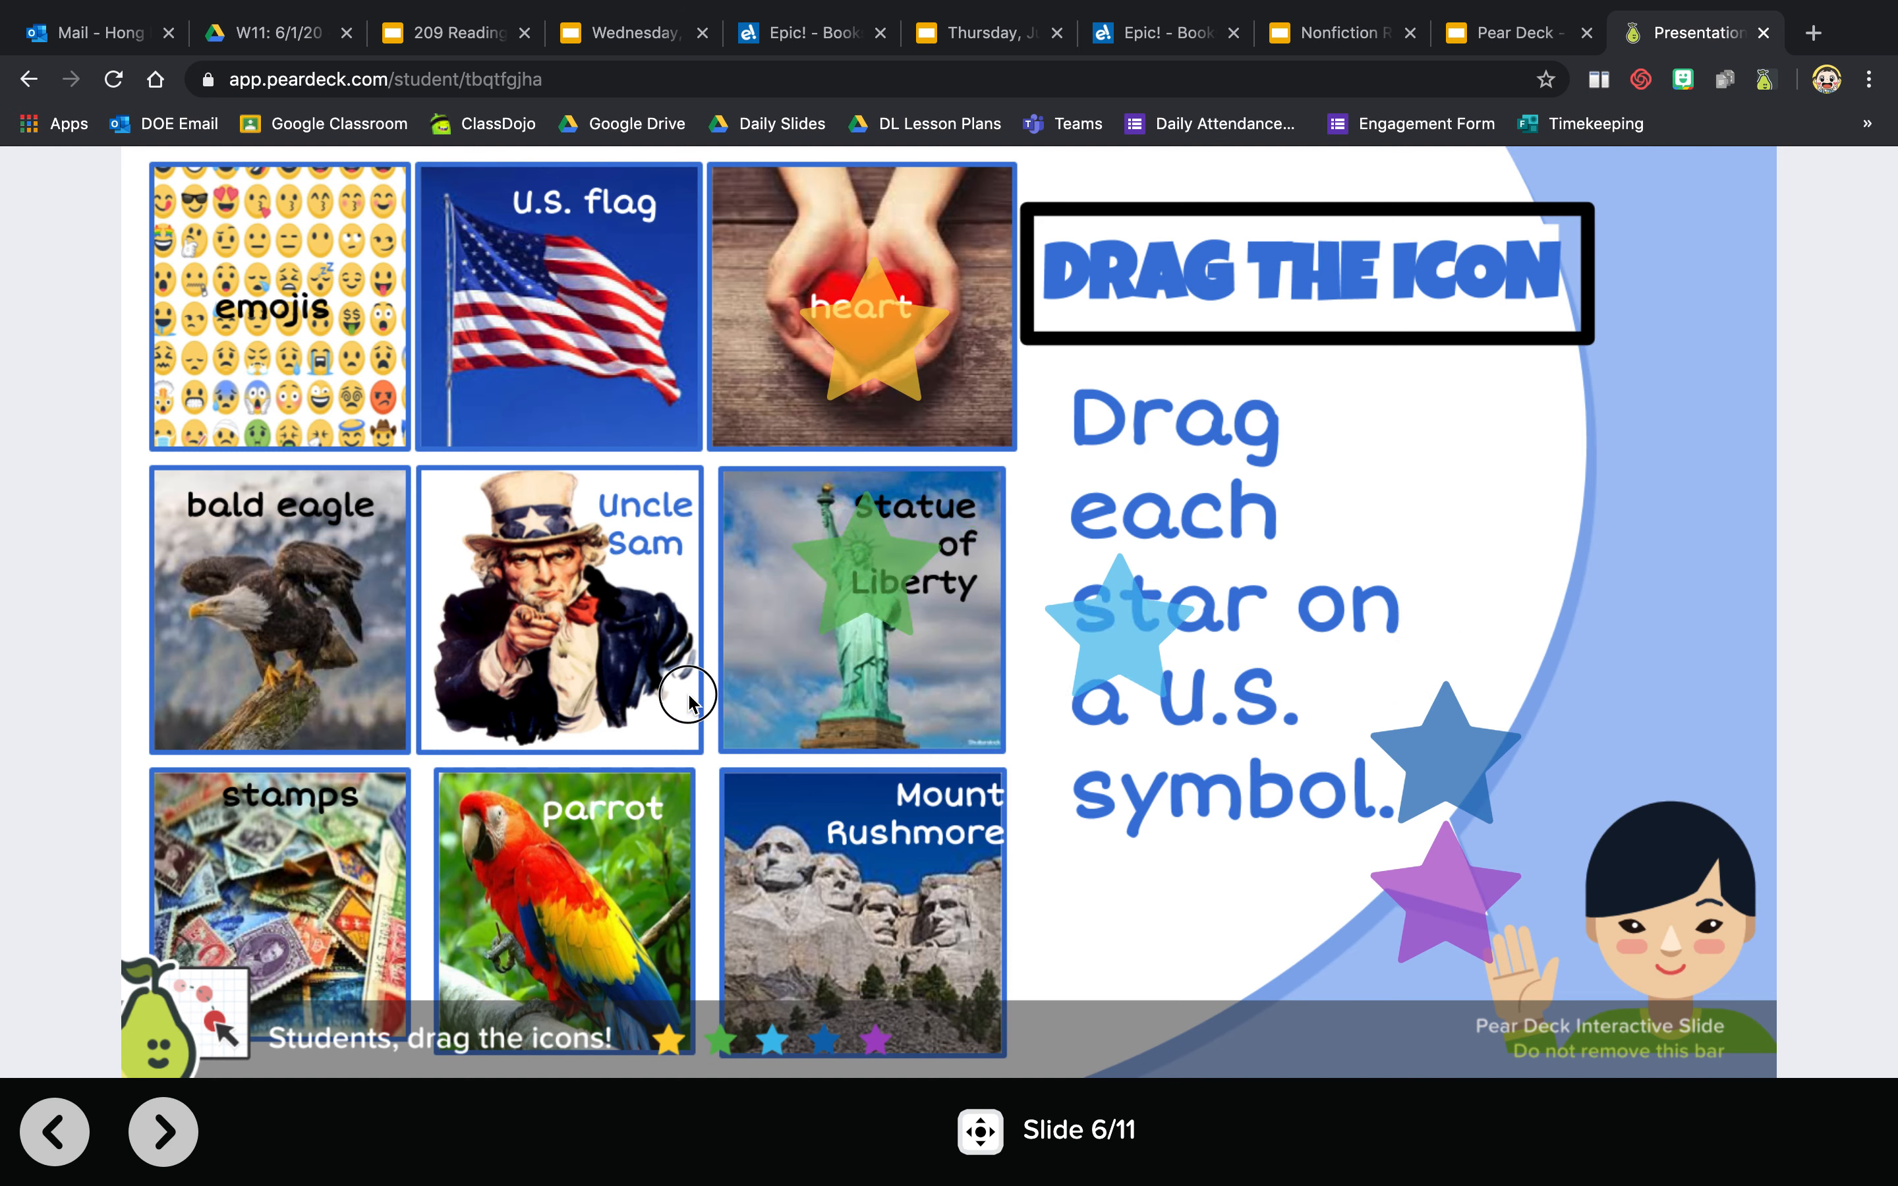
drag(1119, 617, 829, 883)
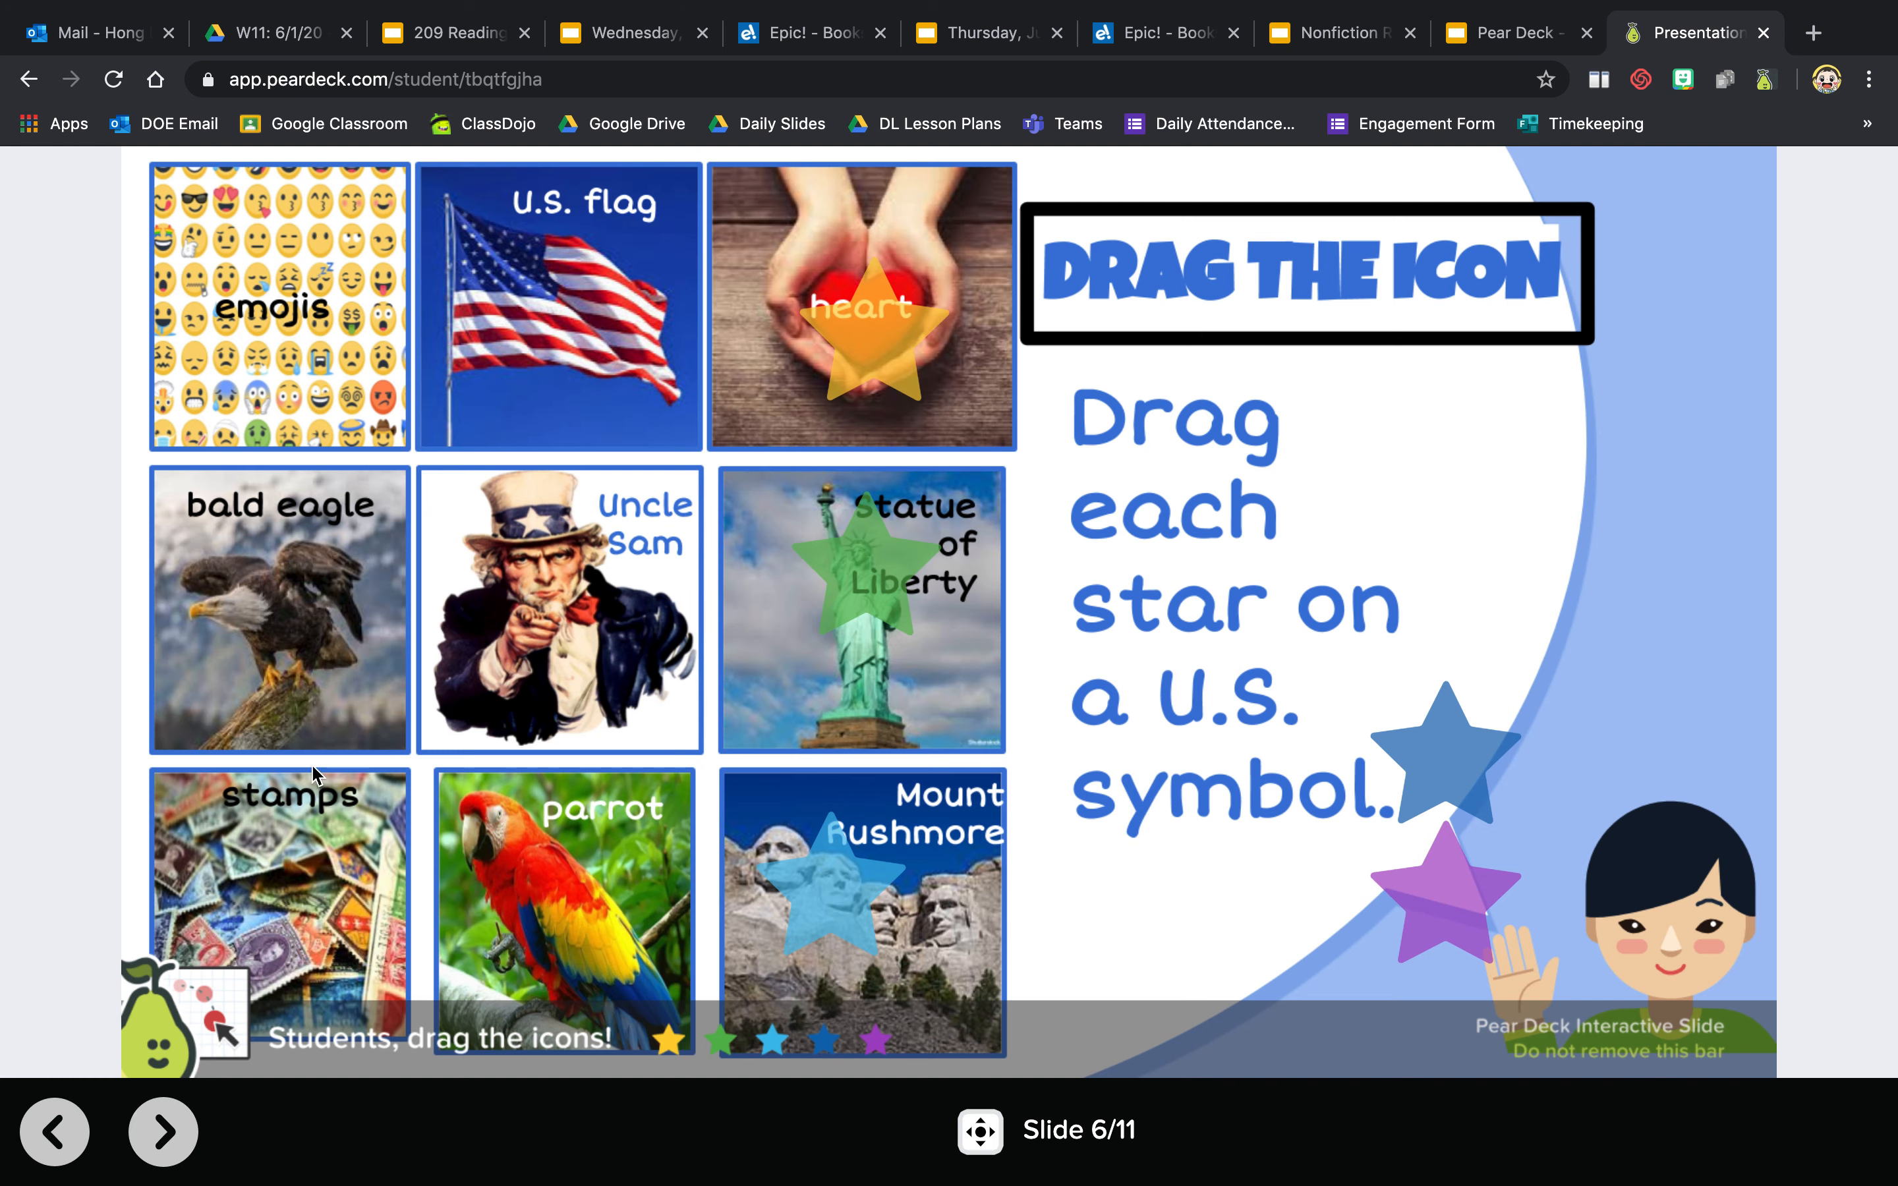
click(162, 1132)
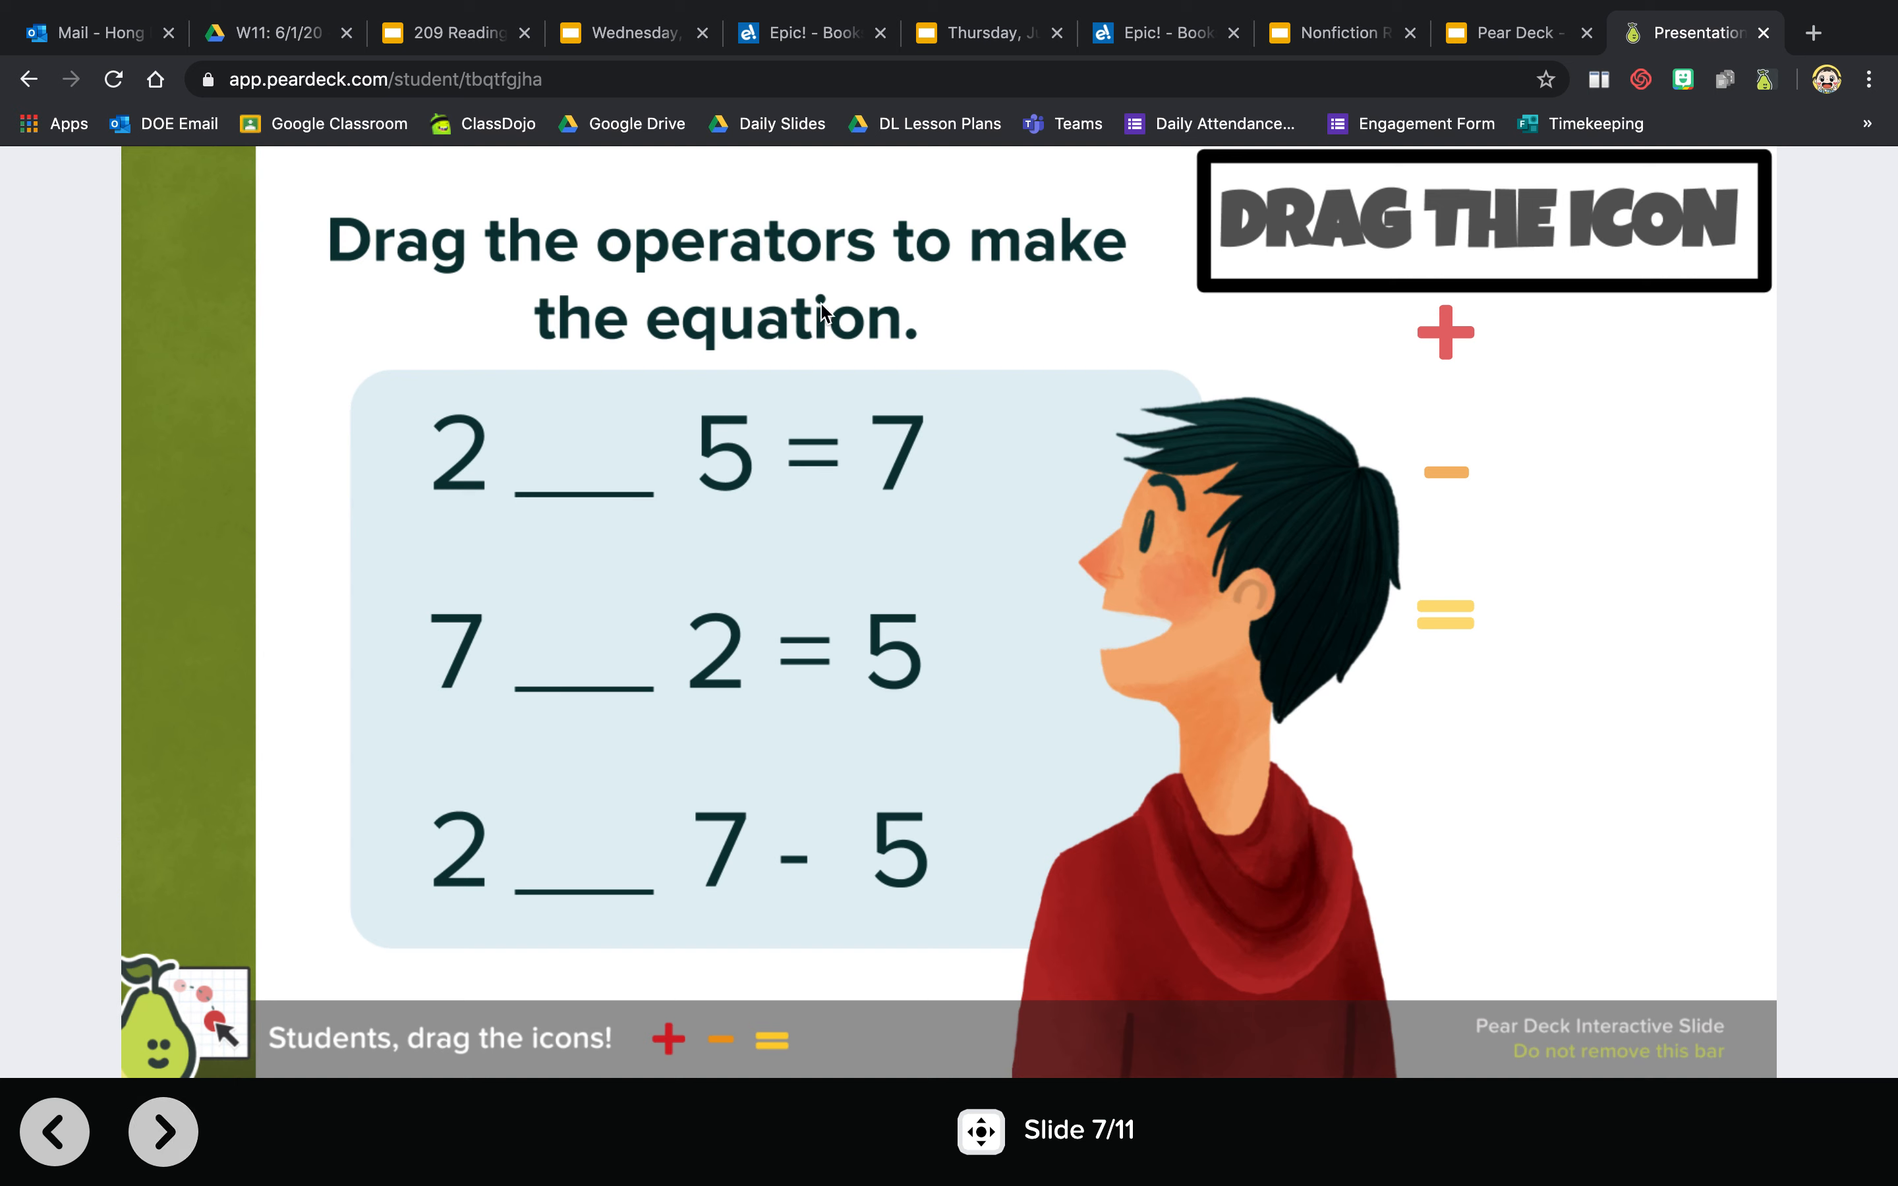
mouse_move(1432, 412)
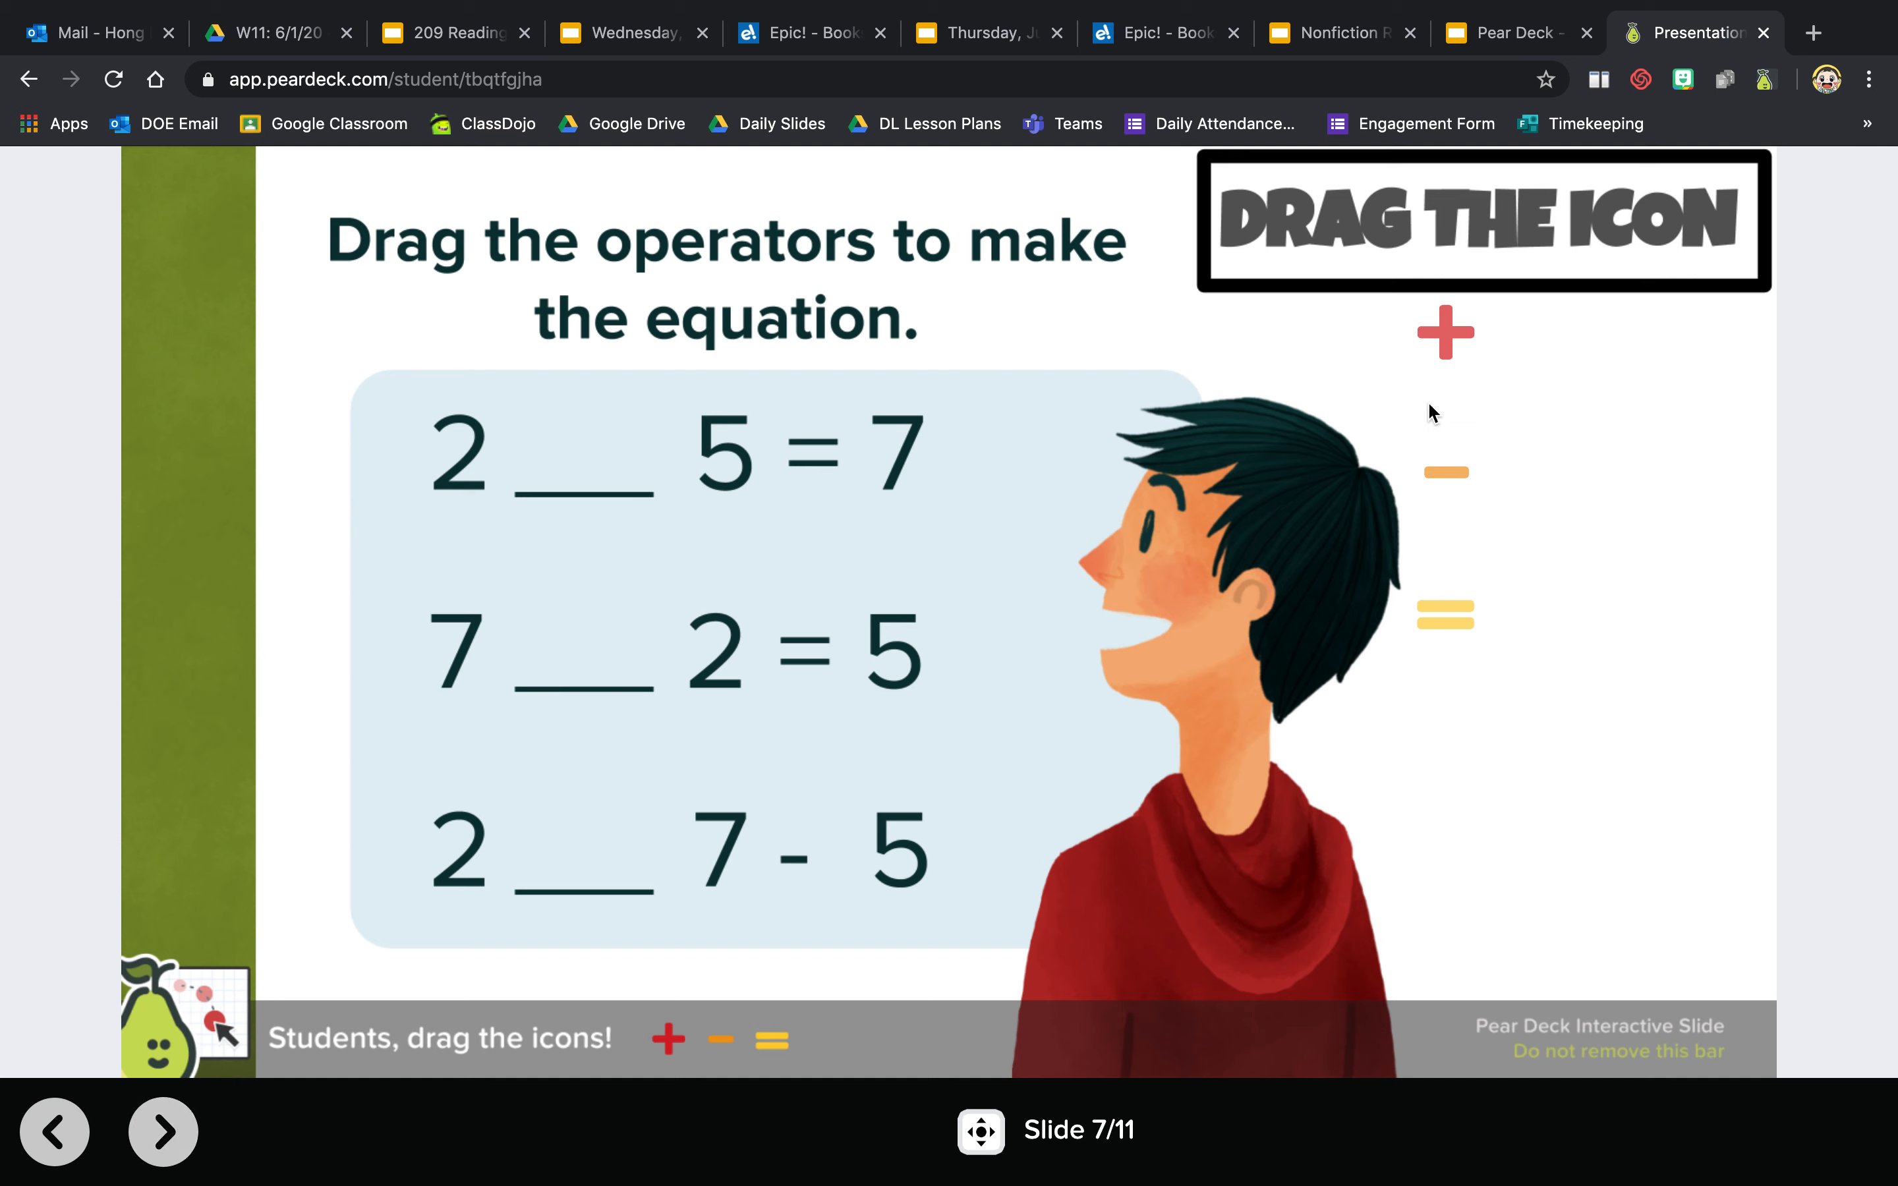
mouse_move(626, 502)
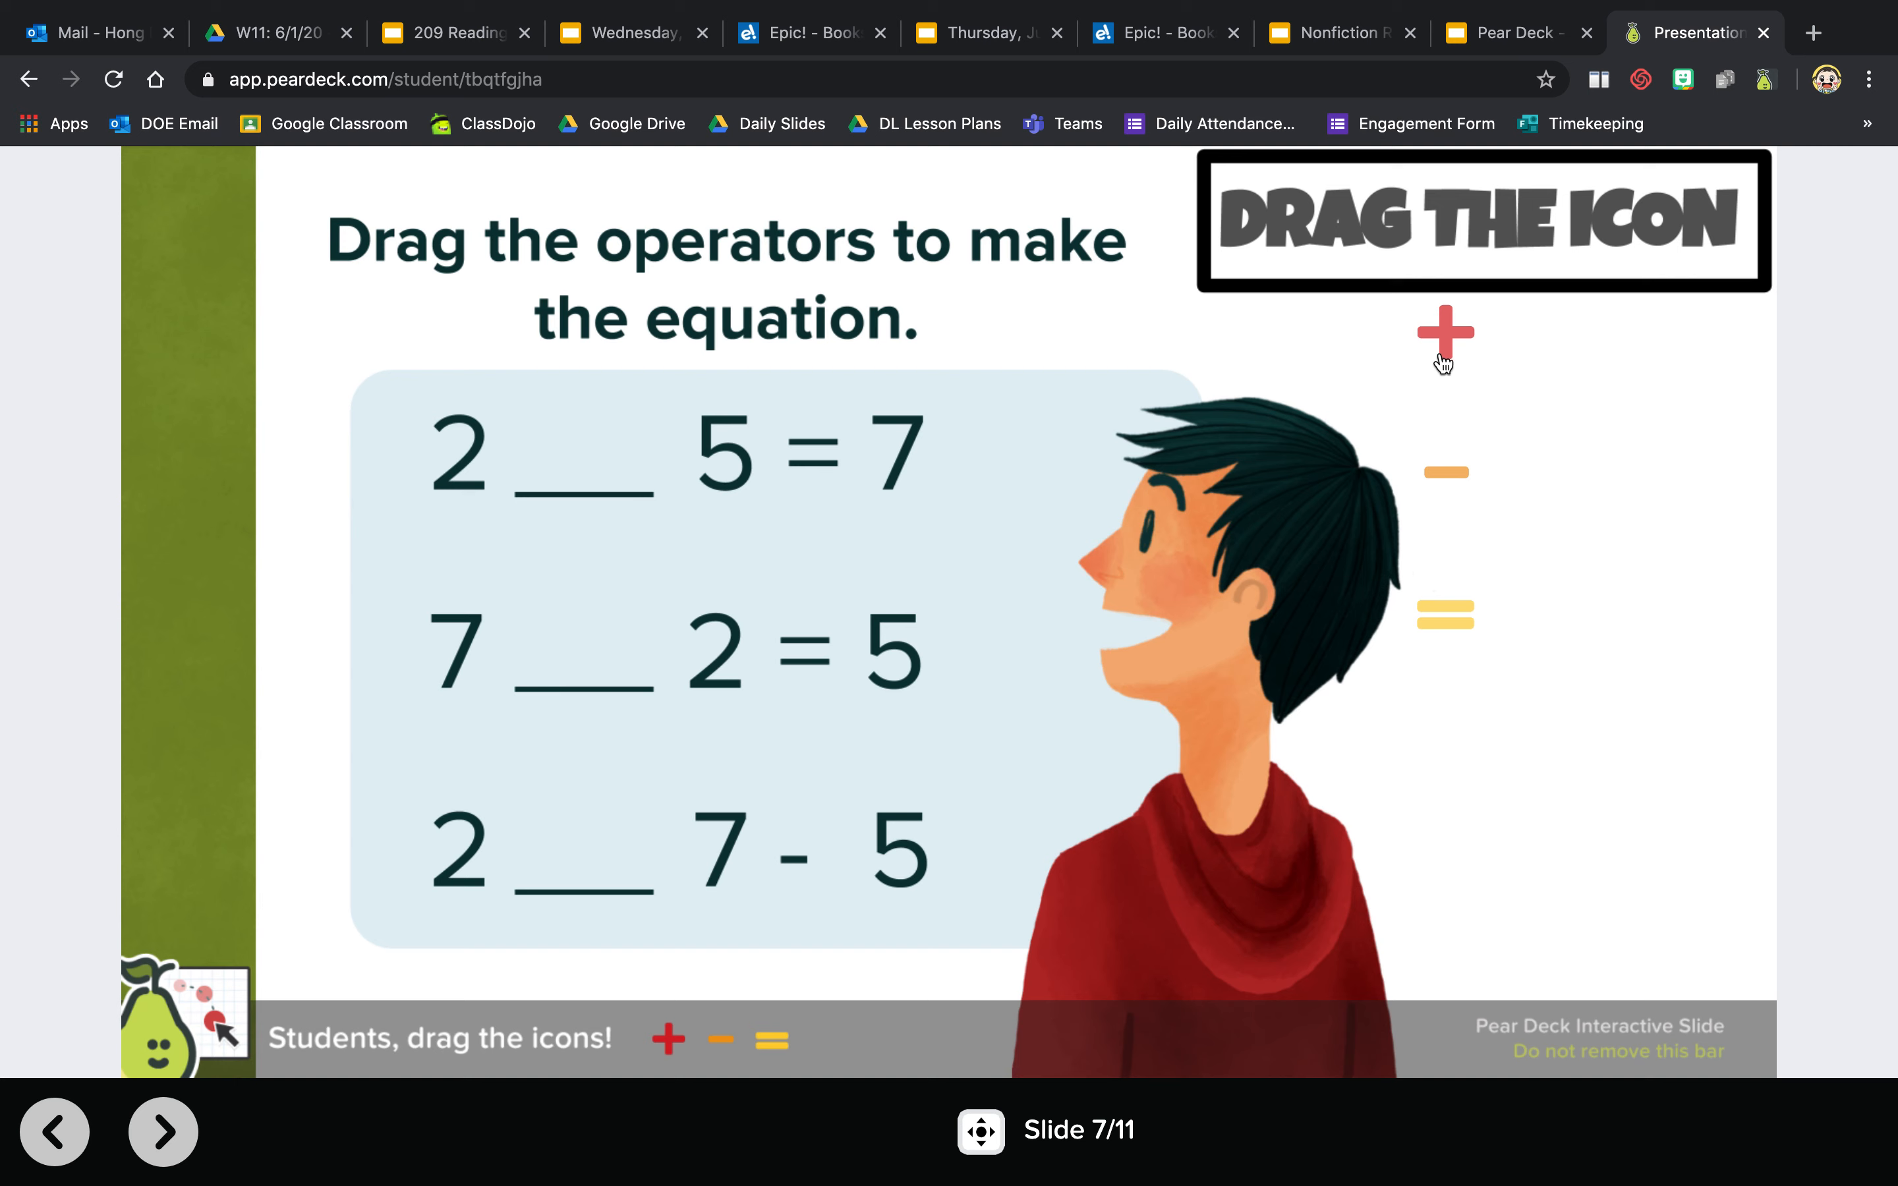
mouse_move(1458, 381)
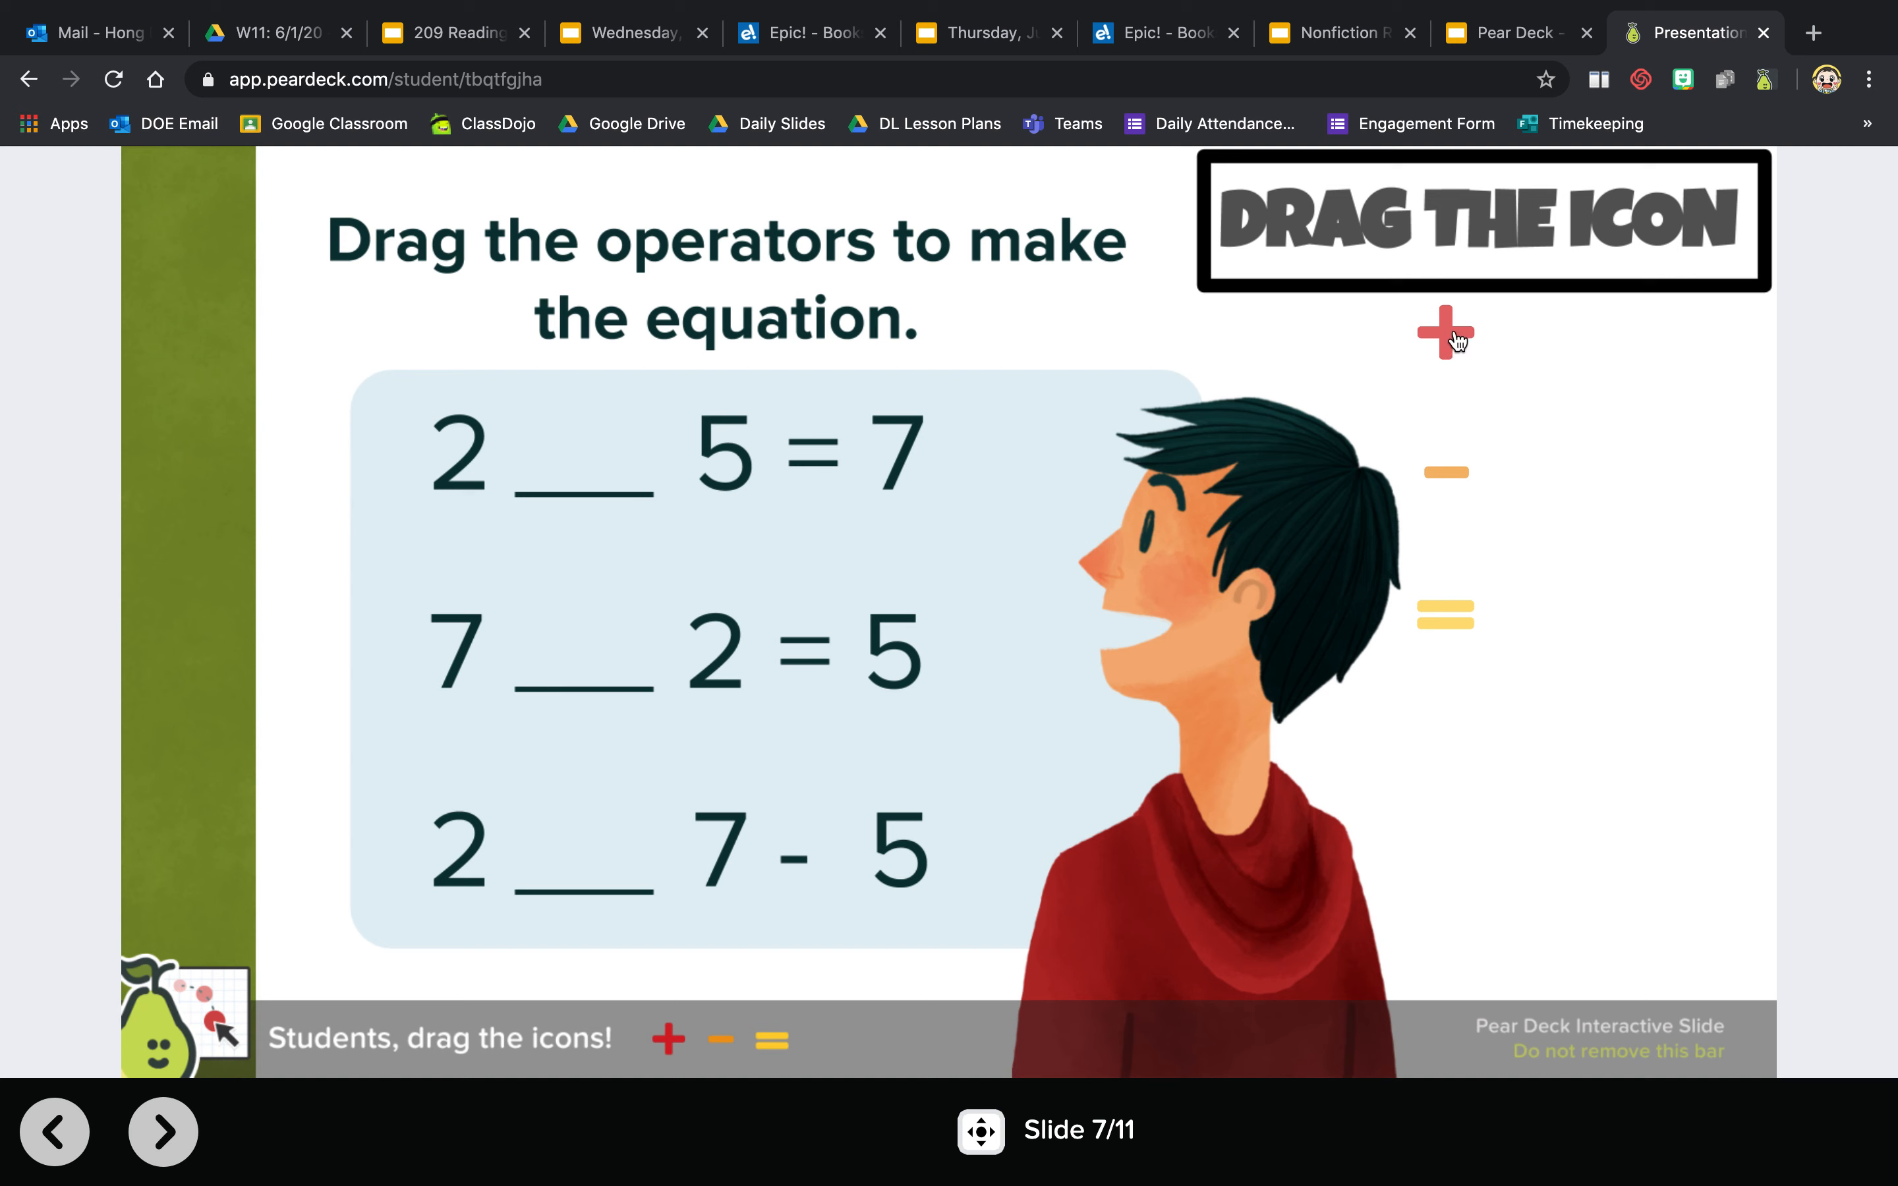
- Drag the plus, minus and equals signs into the blanks: 2 + 5 = 7, 7 − 2 = 5, 2 = 7 − 5
drag(1441, 329, 607, 448)
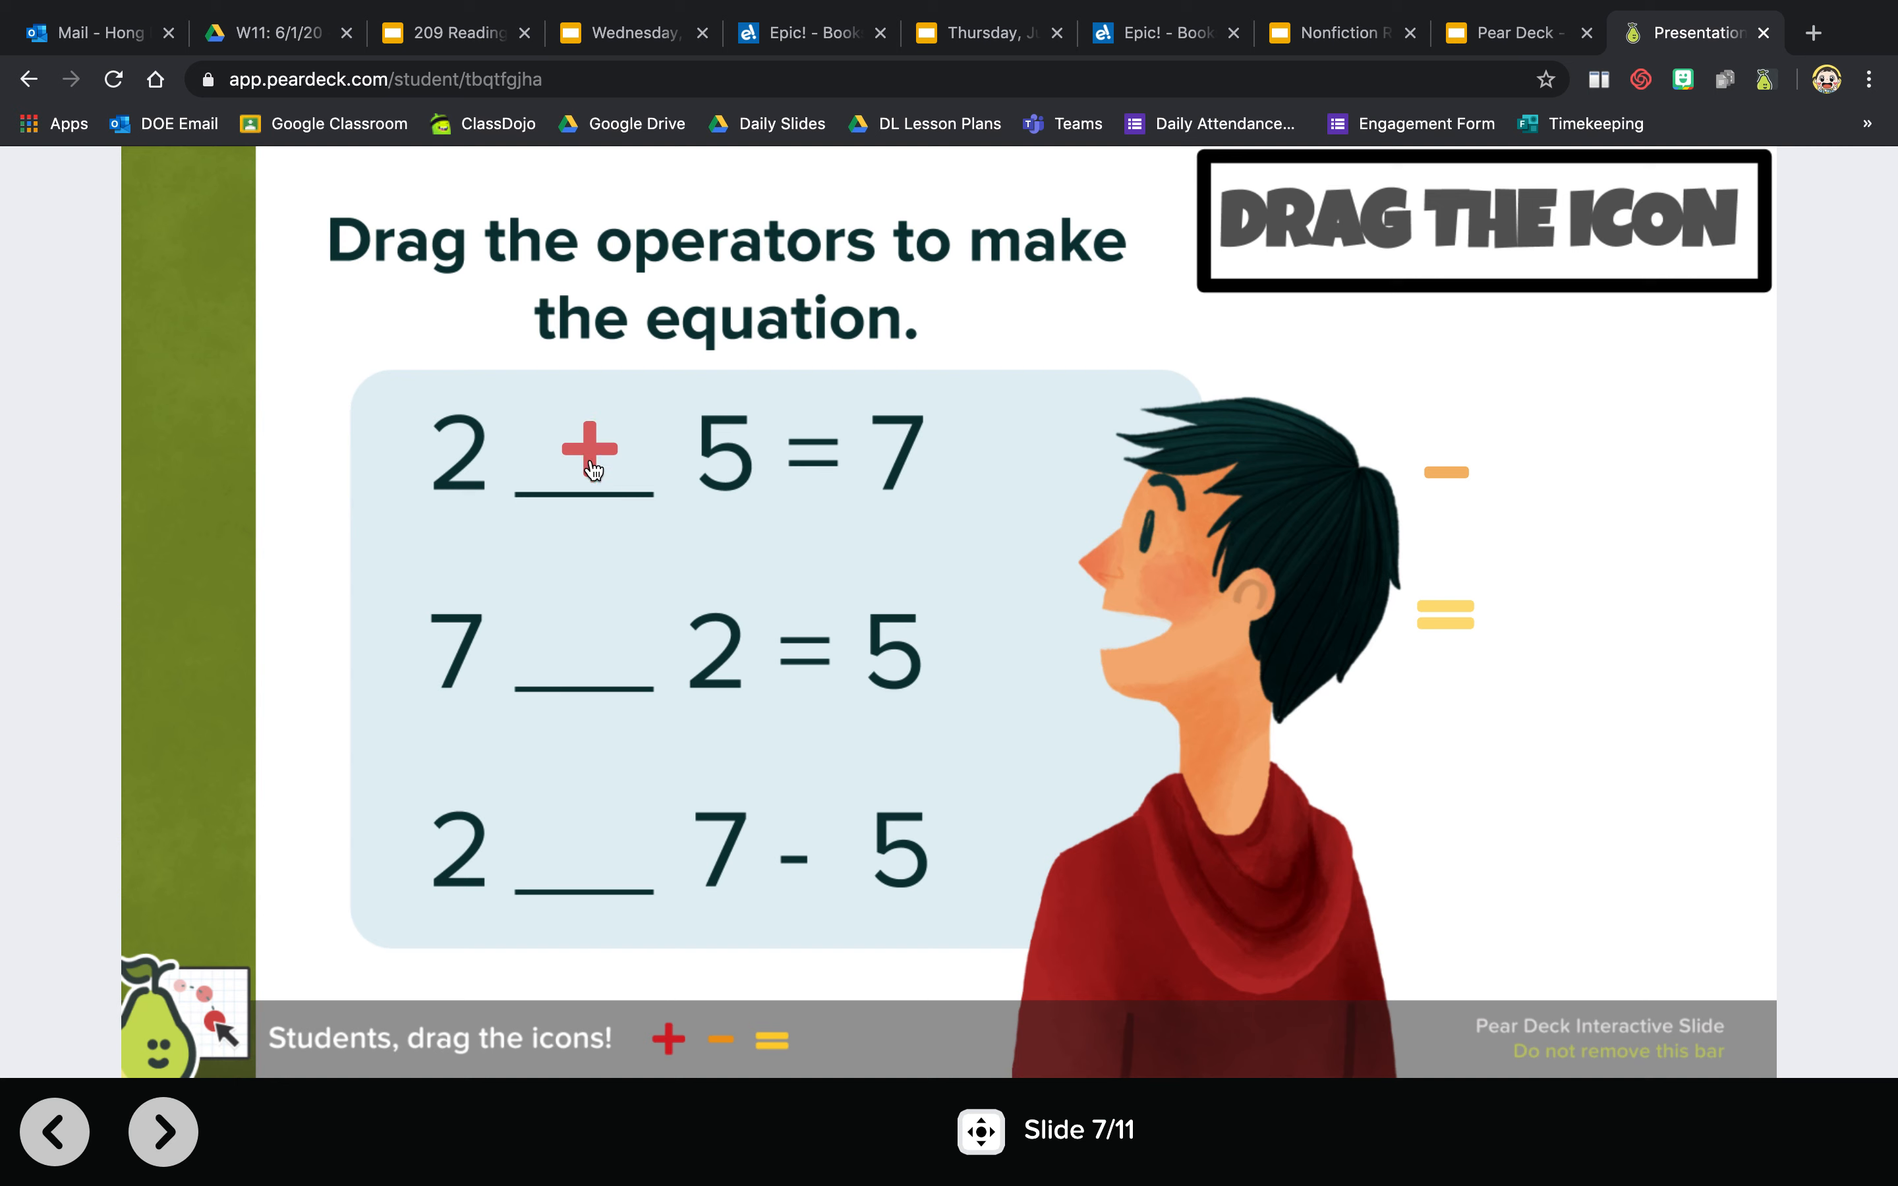
mouse_move(712, 675)
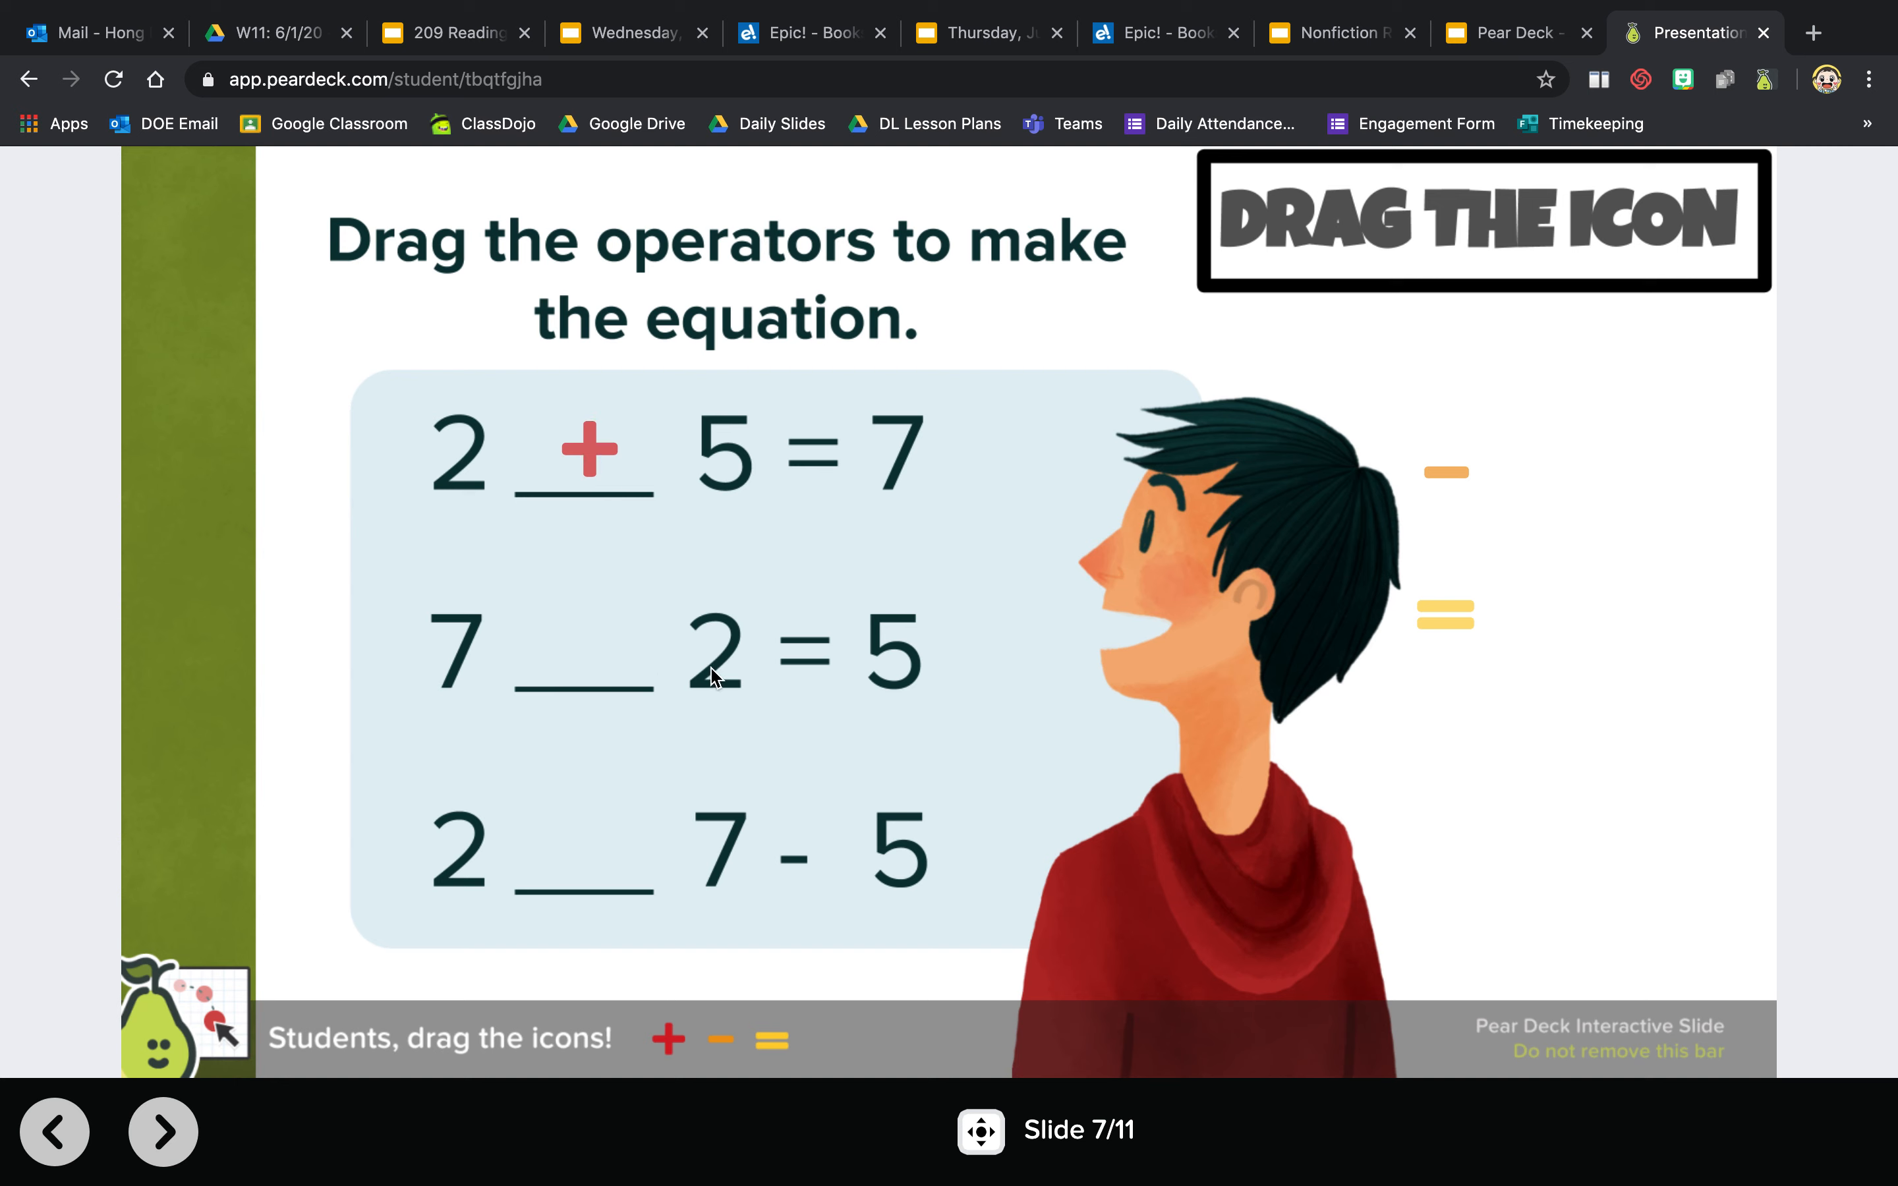
mouse_move(1414, 550)
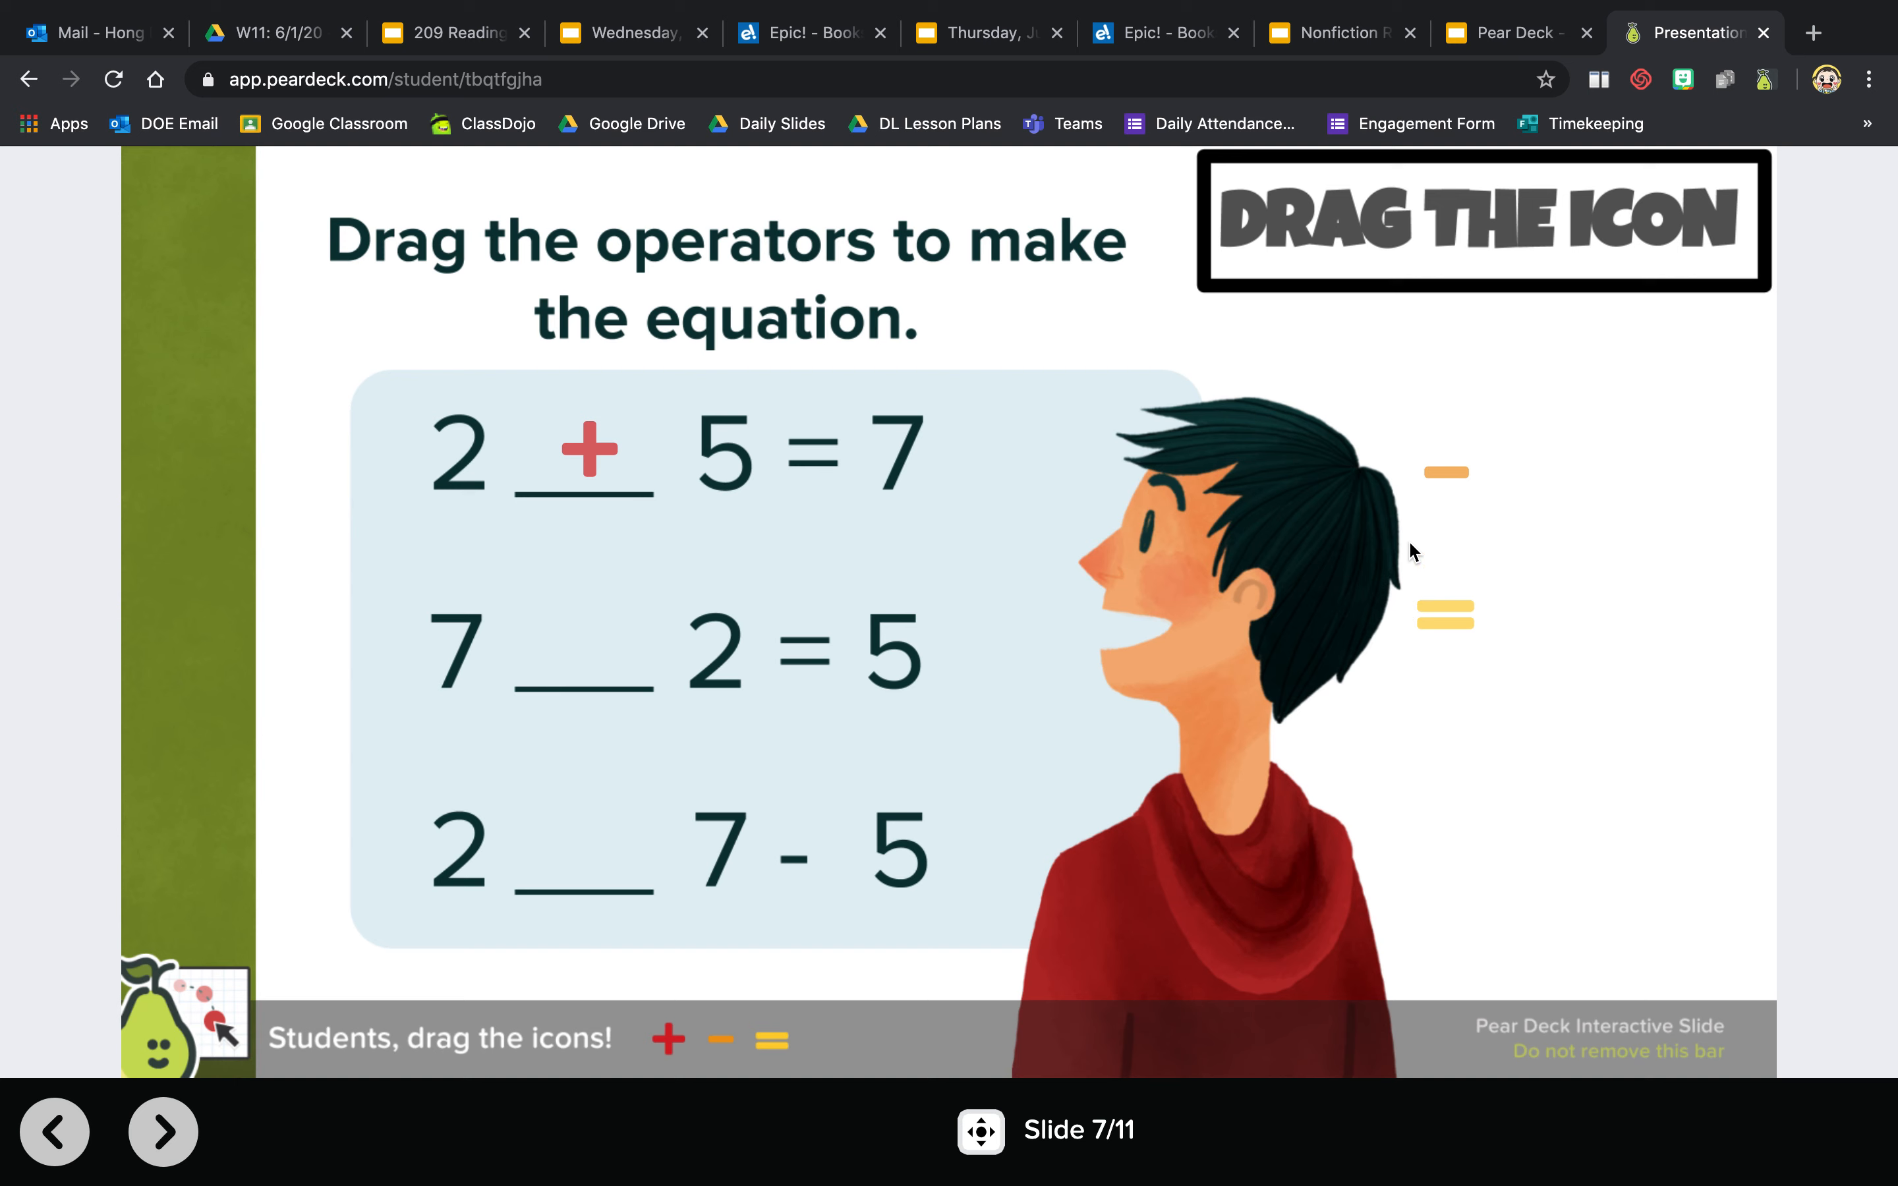
drag(1444, 472, 585, 660)
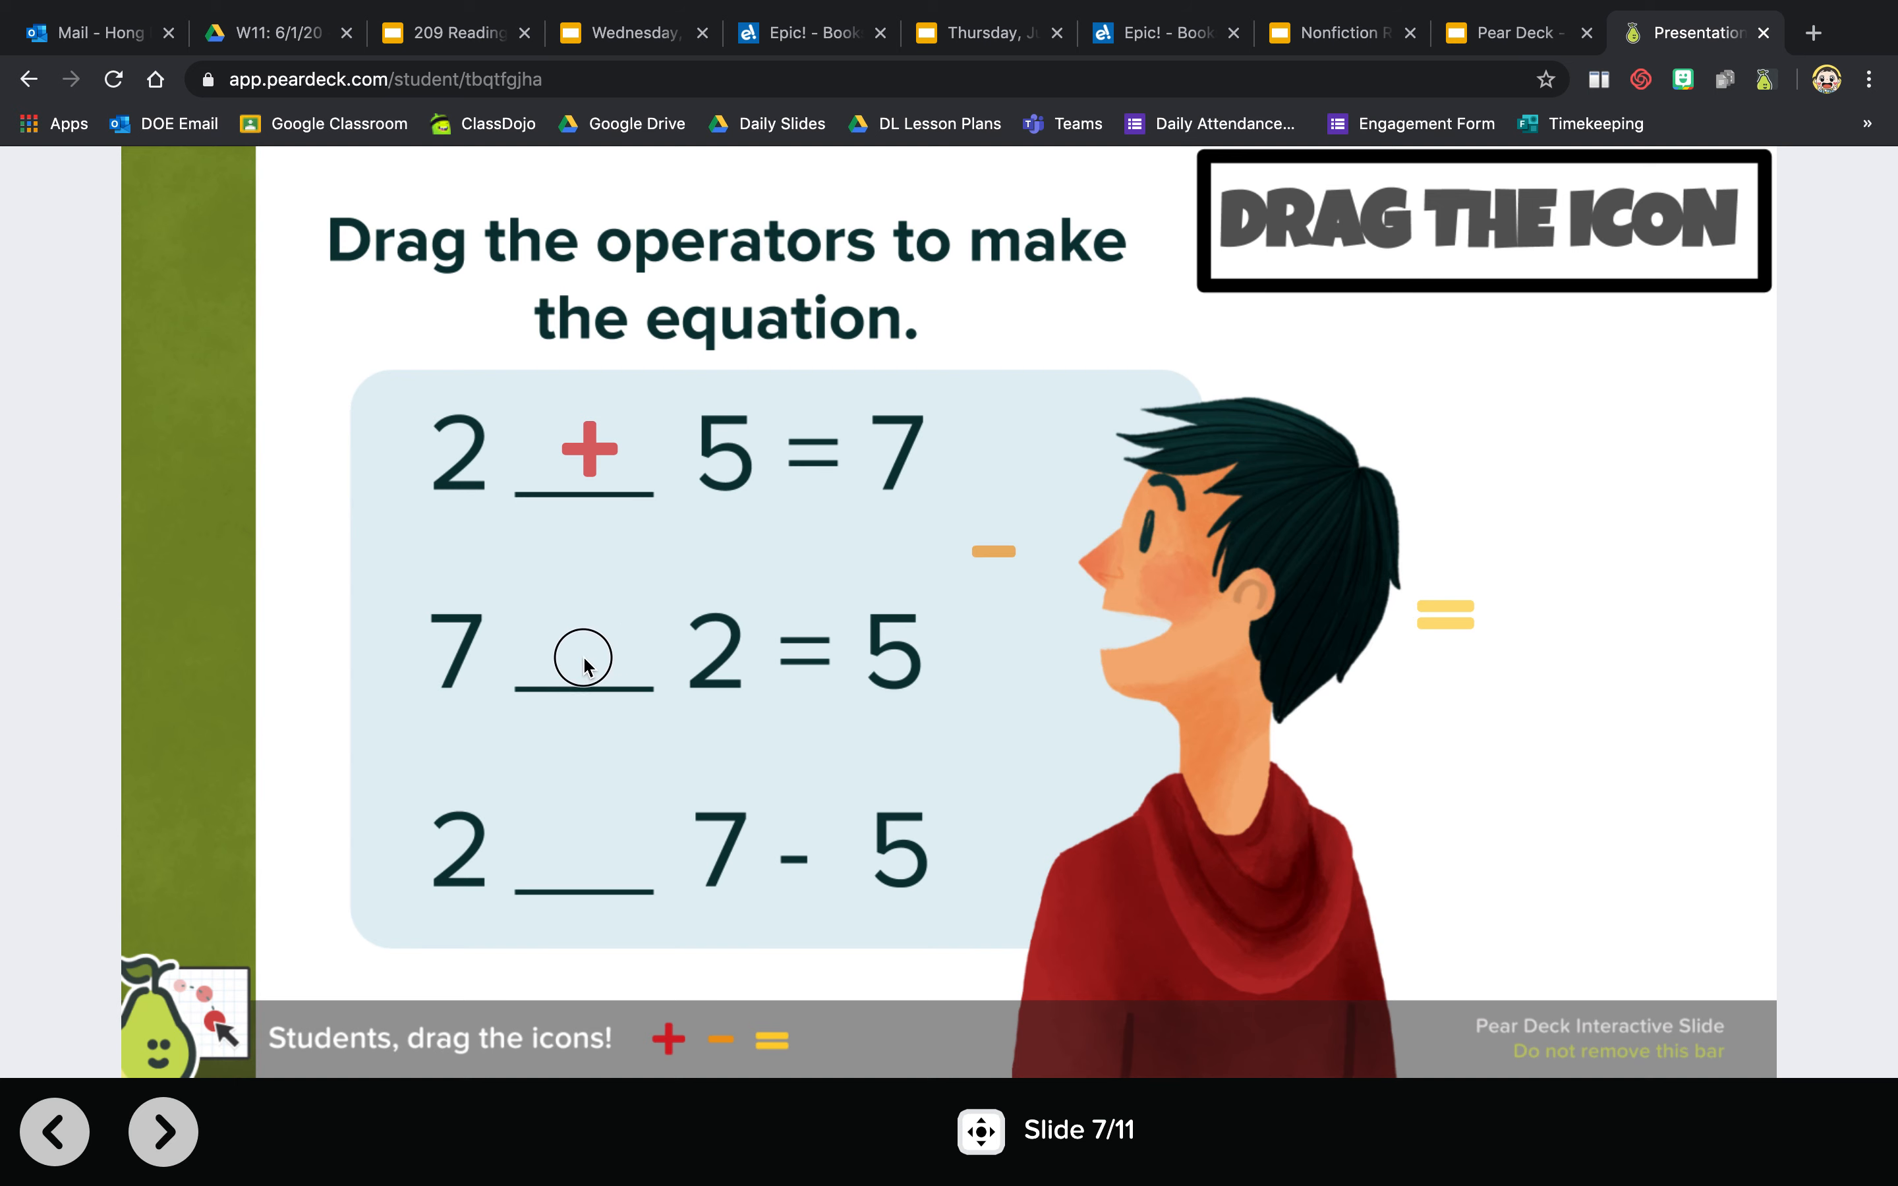
drag(992, 552, 585, 644)
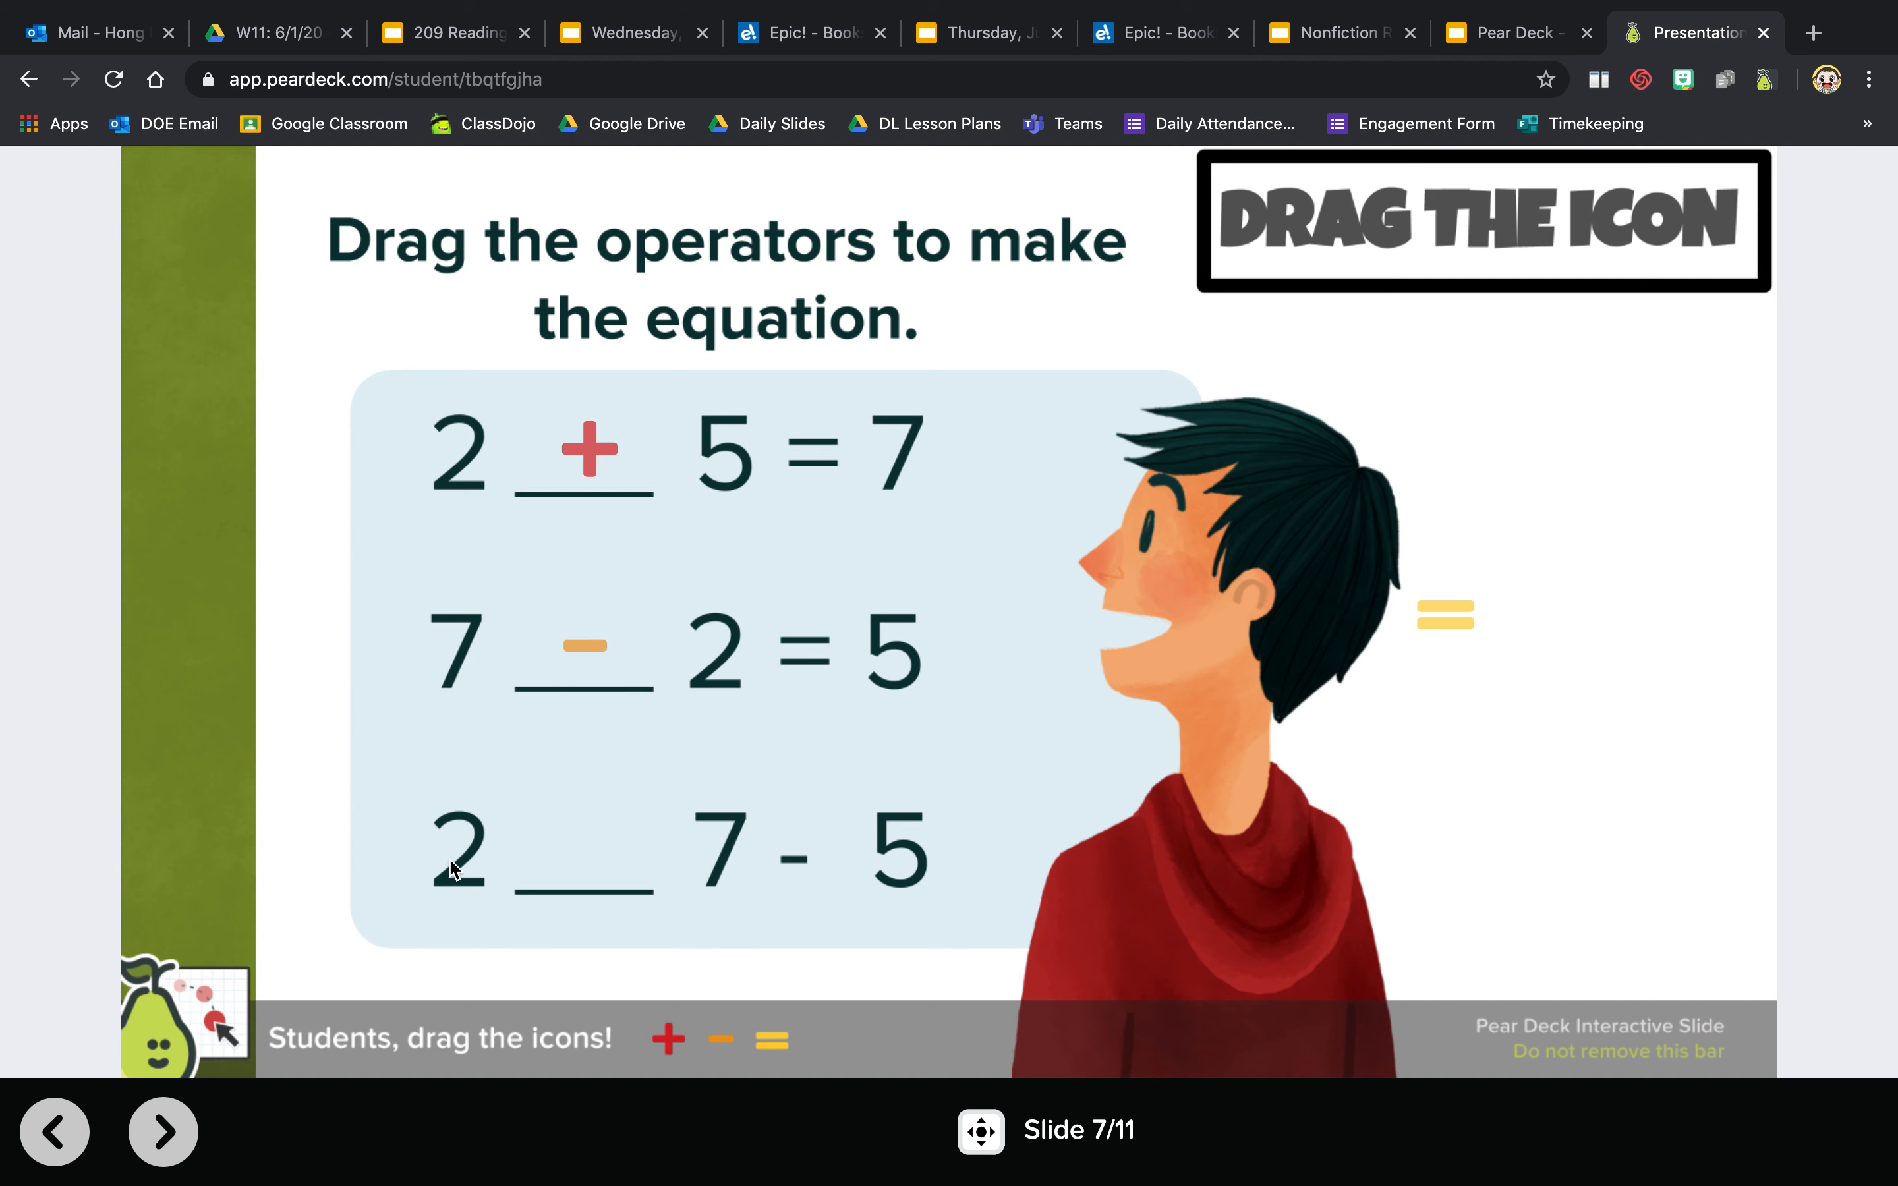
mouse_move(719, 885)
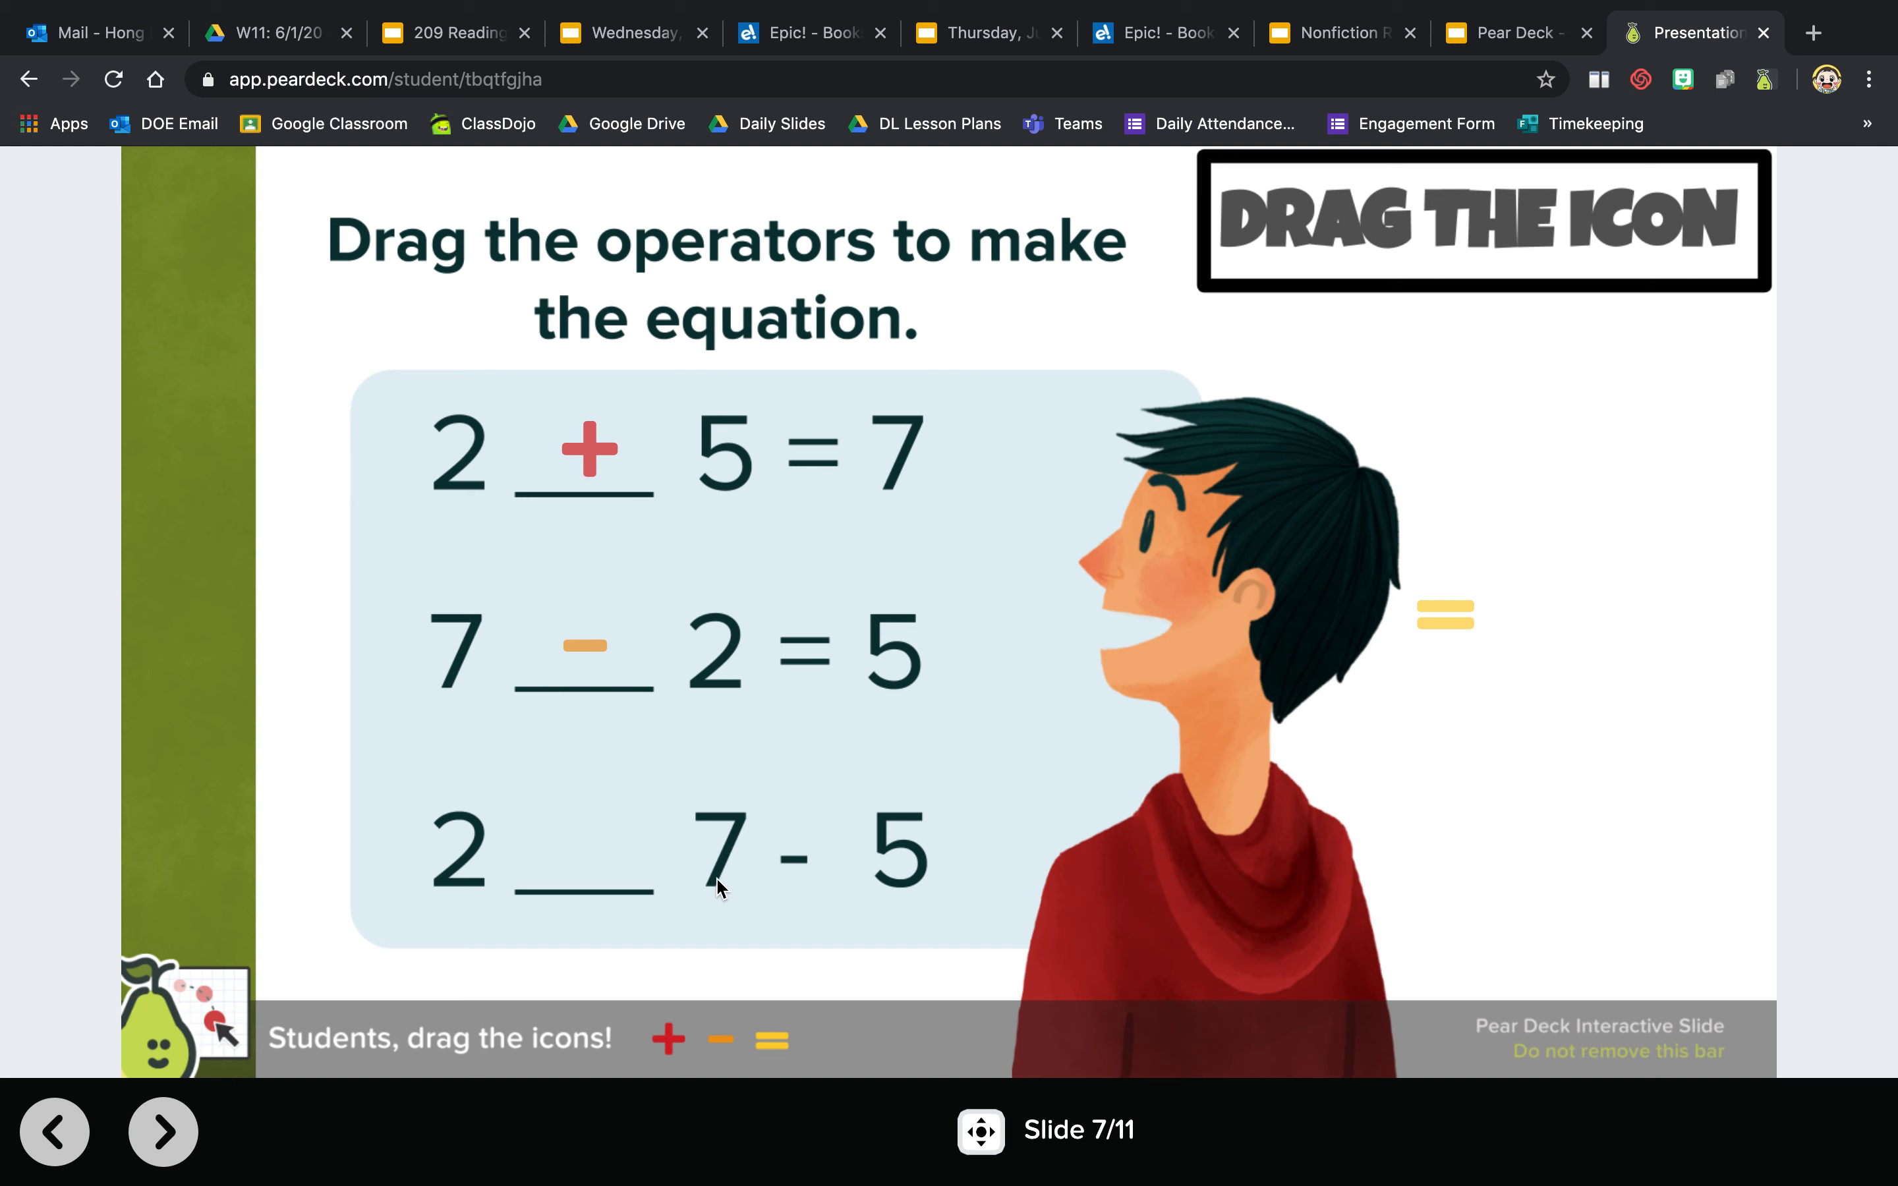
mouse_move(719, 853)
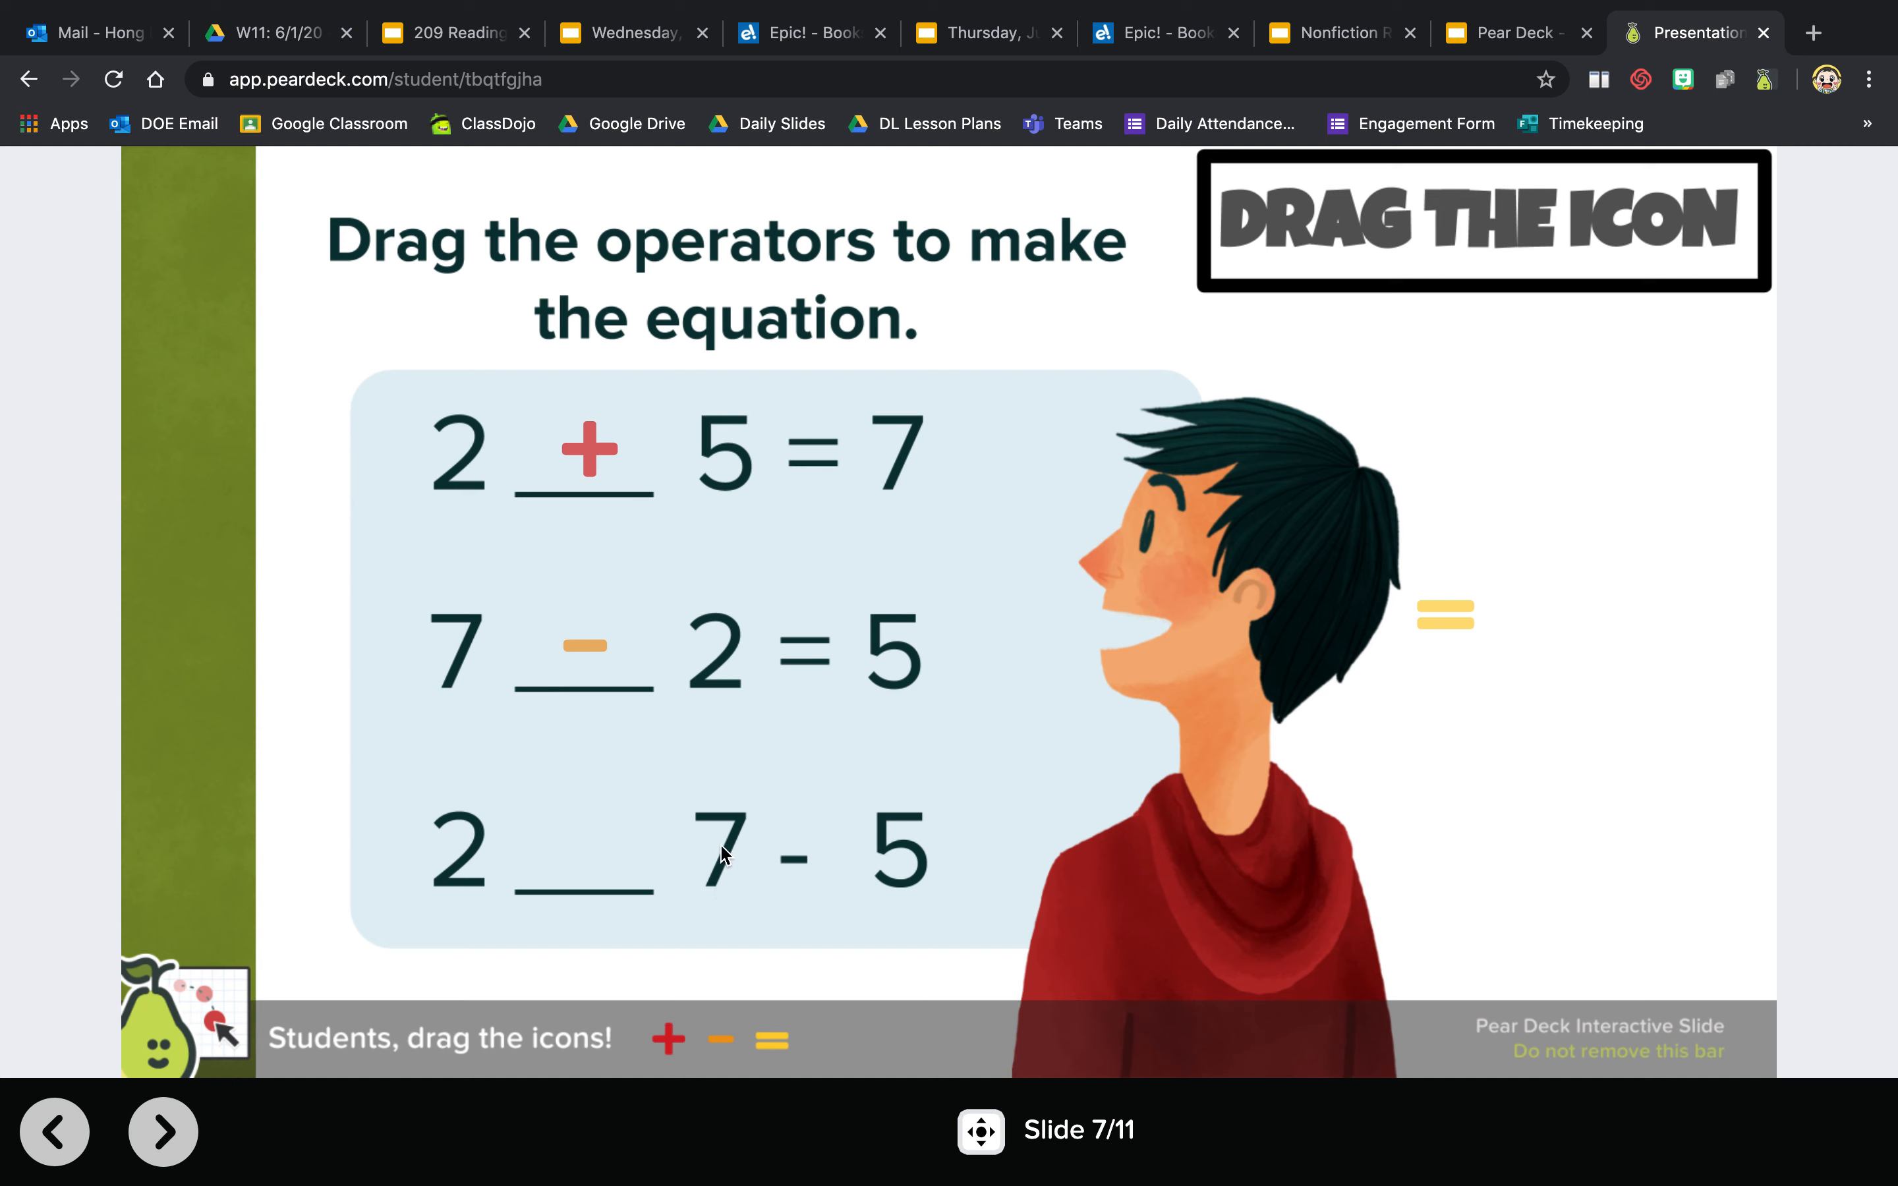
mouse_move(661, 915)
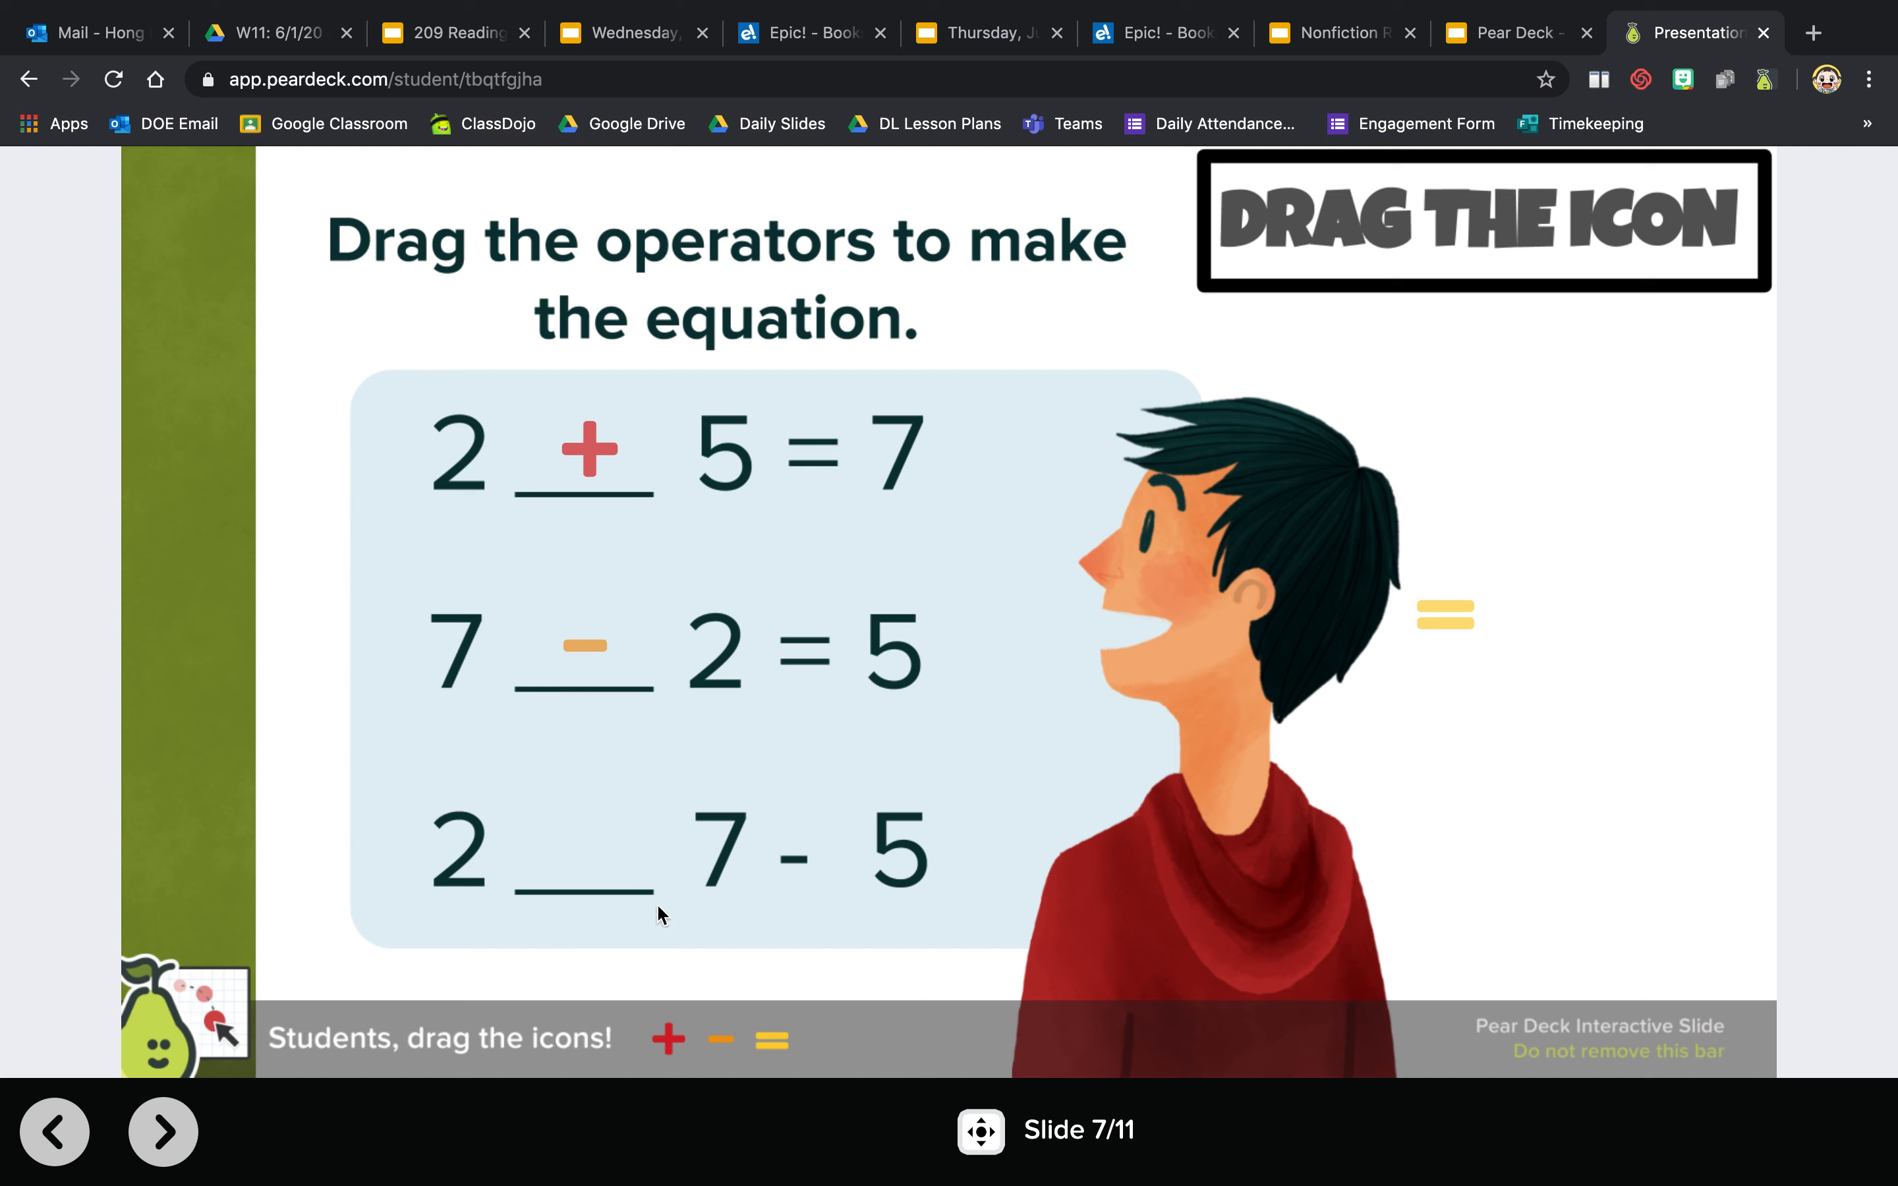
mouse_move(1460, 639)
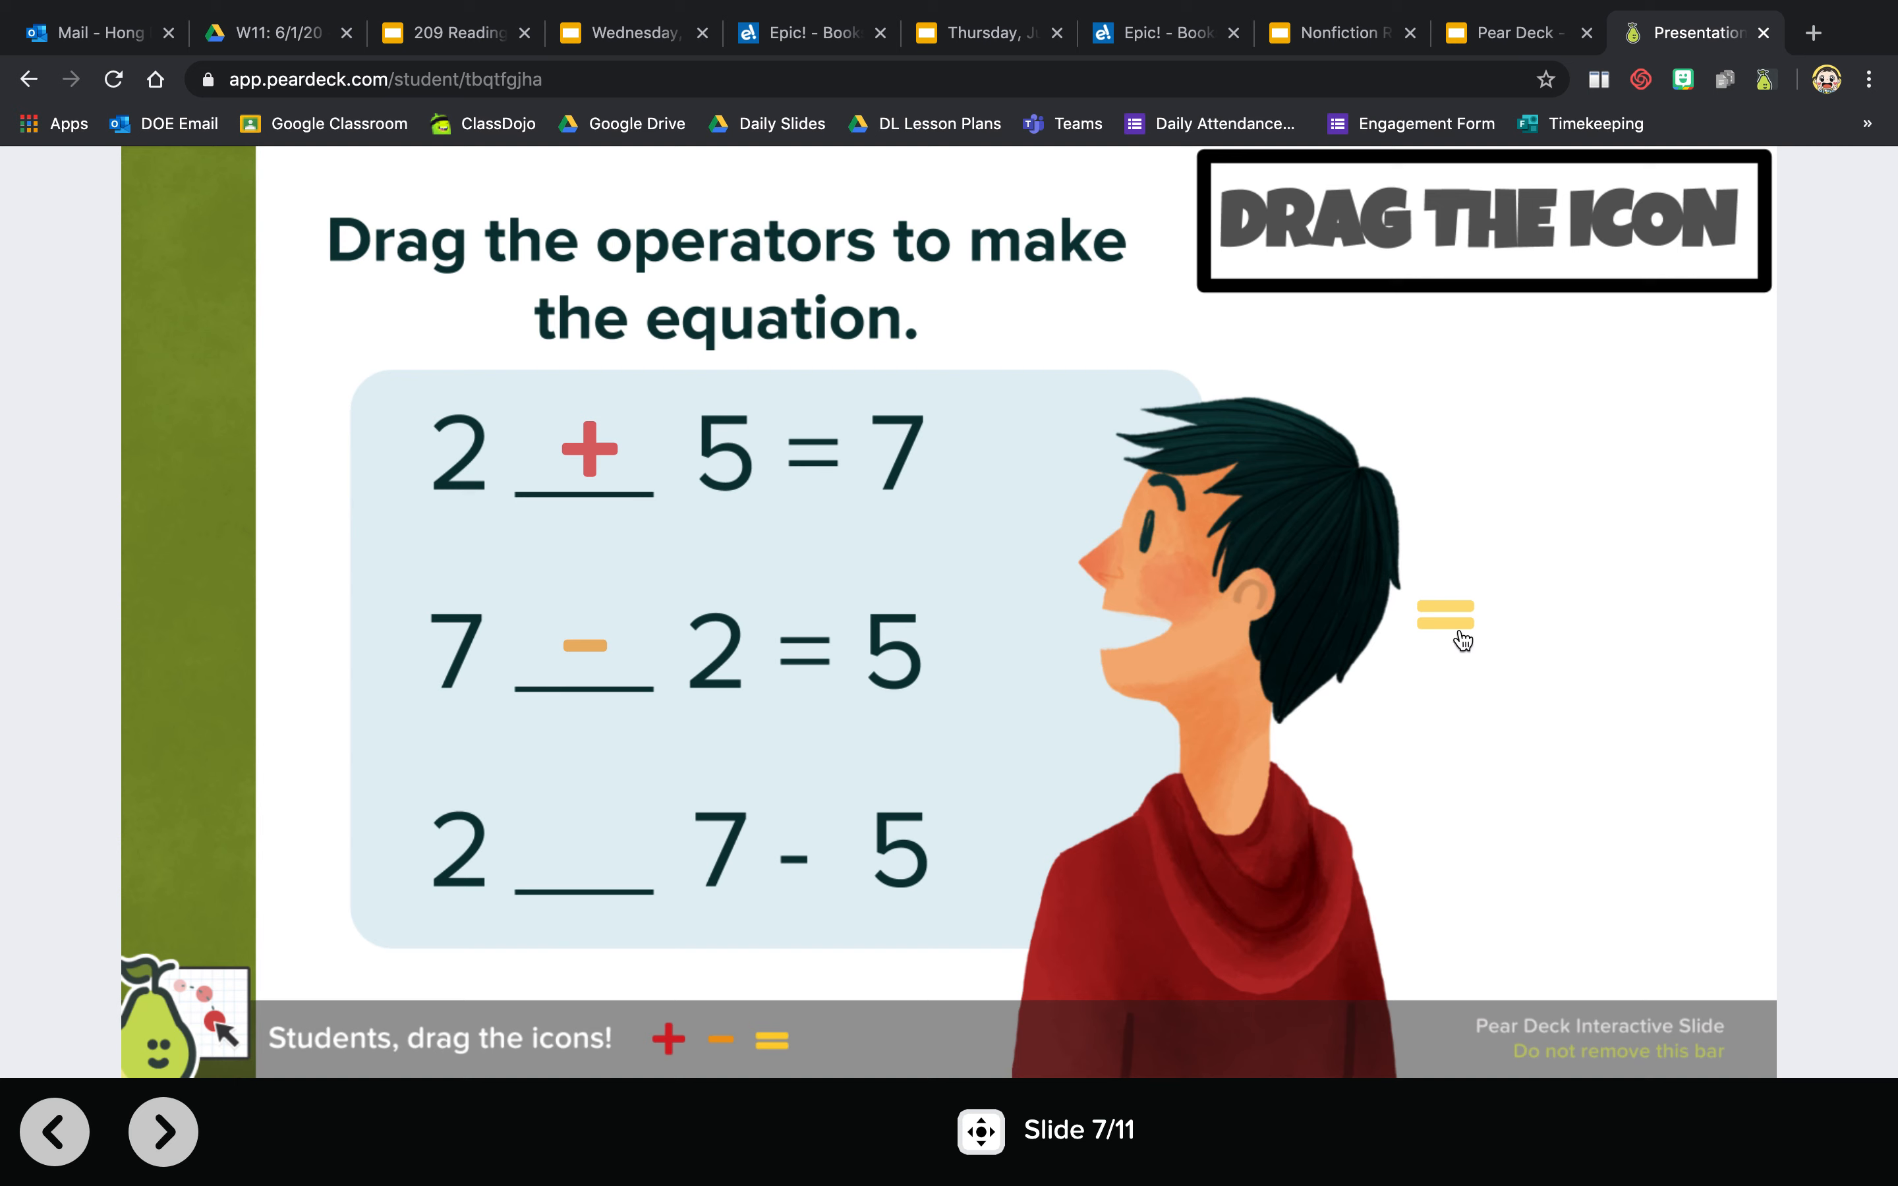
drag(1445, 616, 556, 848)
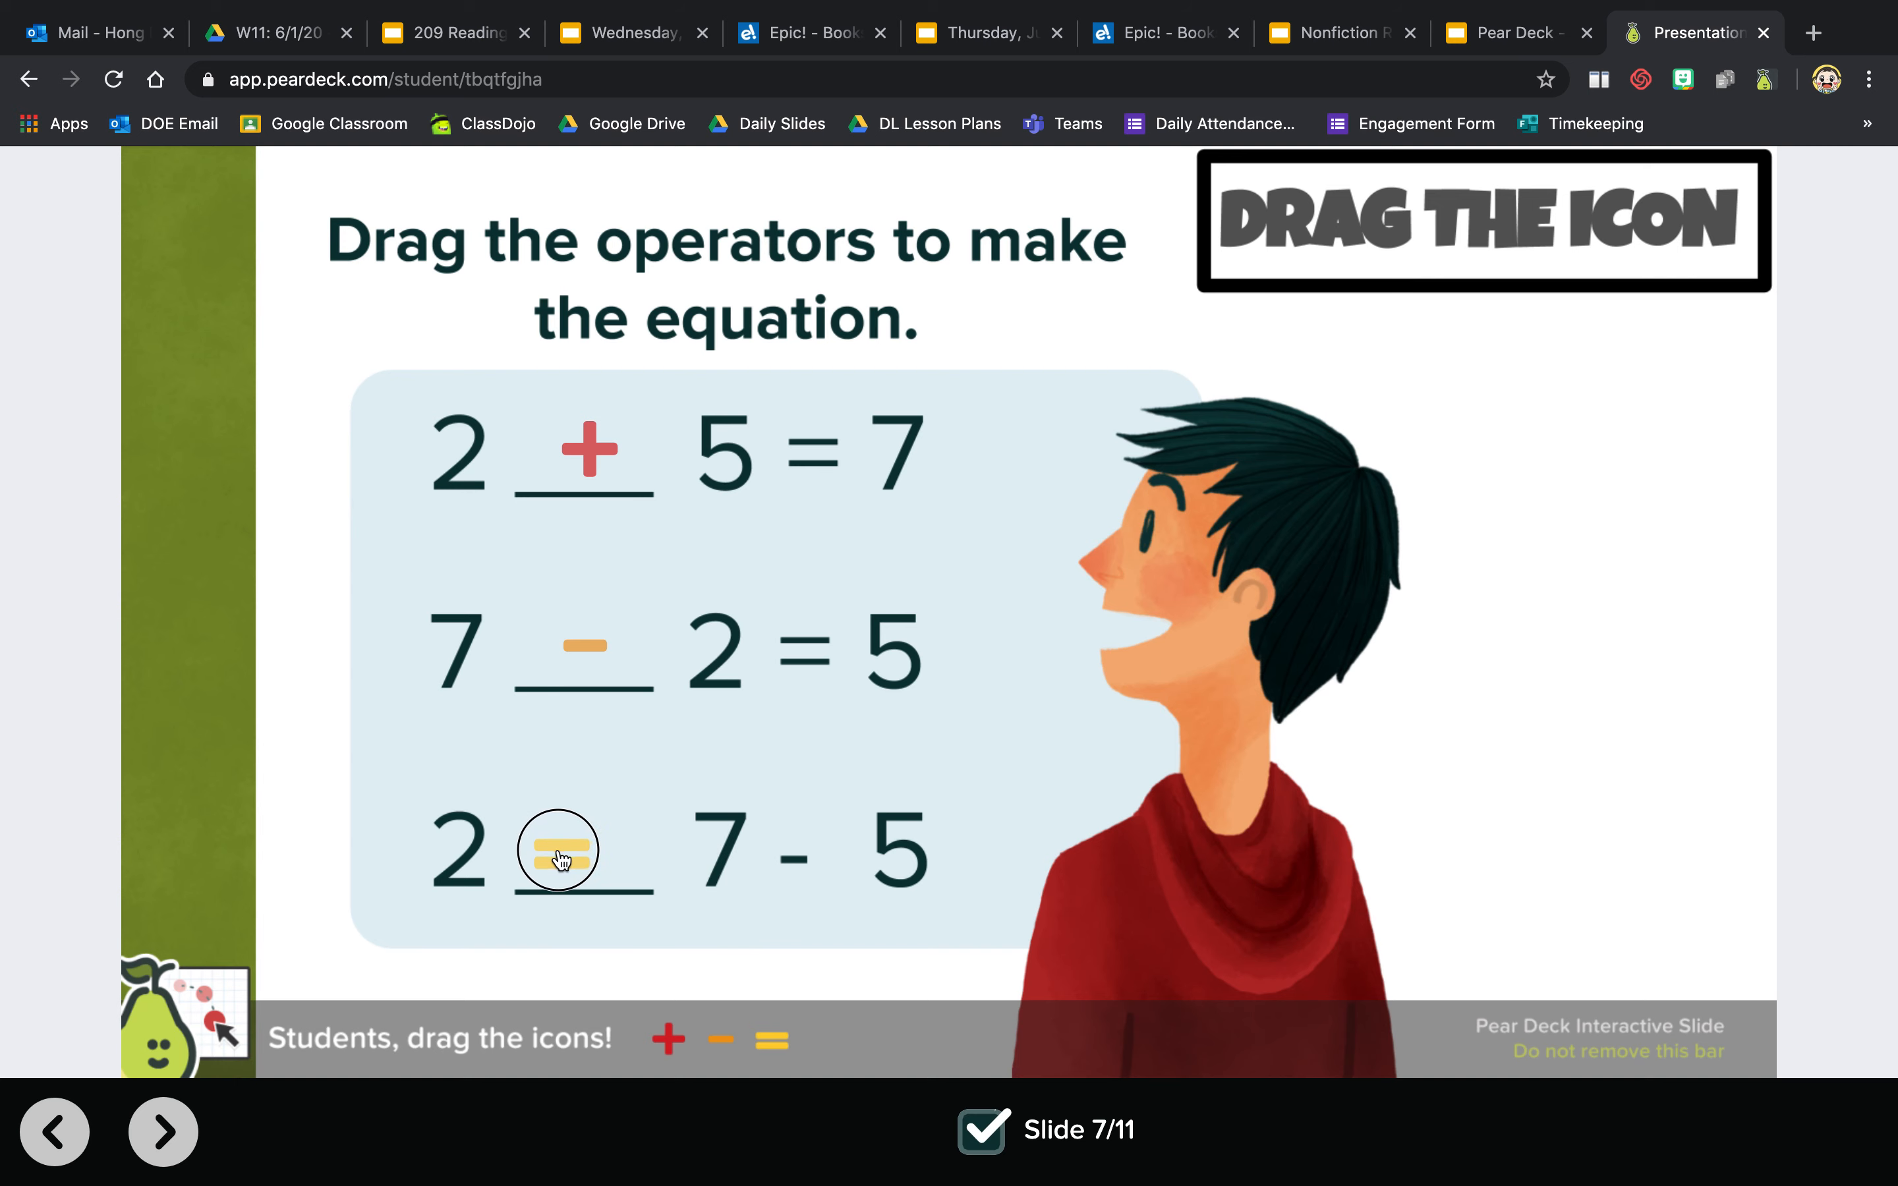
drag(557, 850, 582, 843)
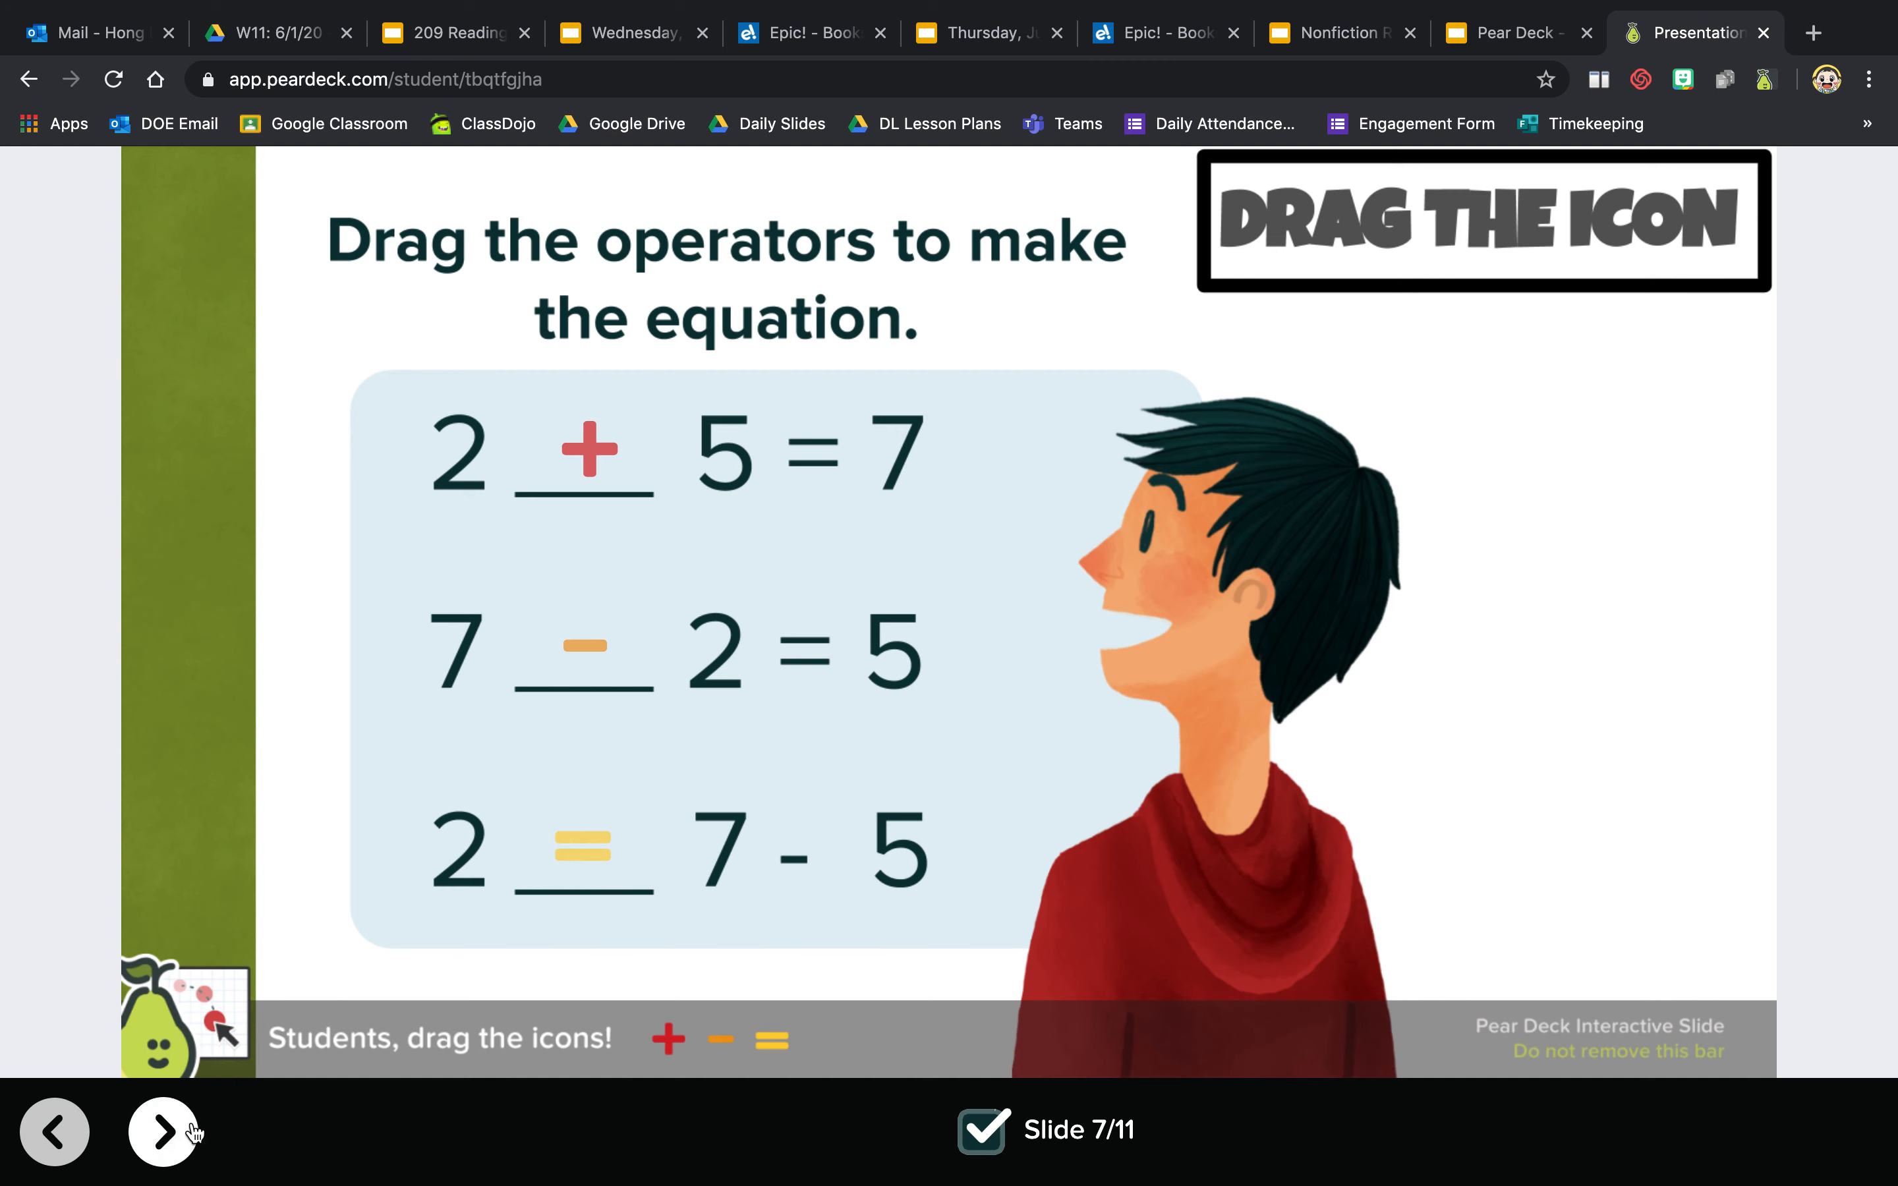
- Advance to the Stress Check slide
click(164, 1131)
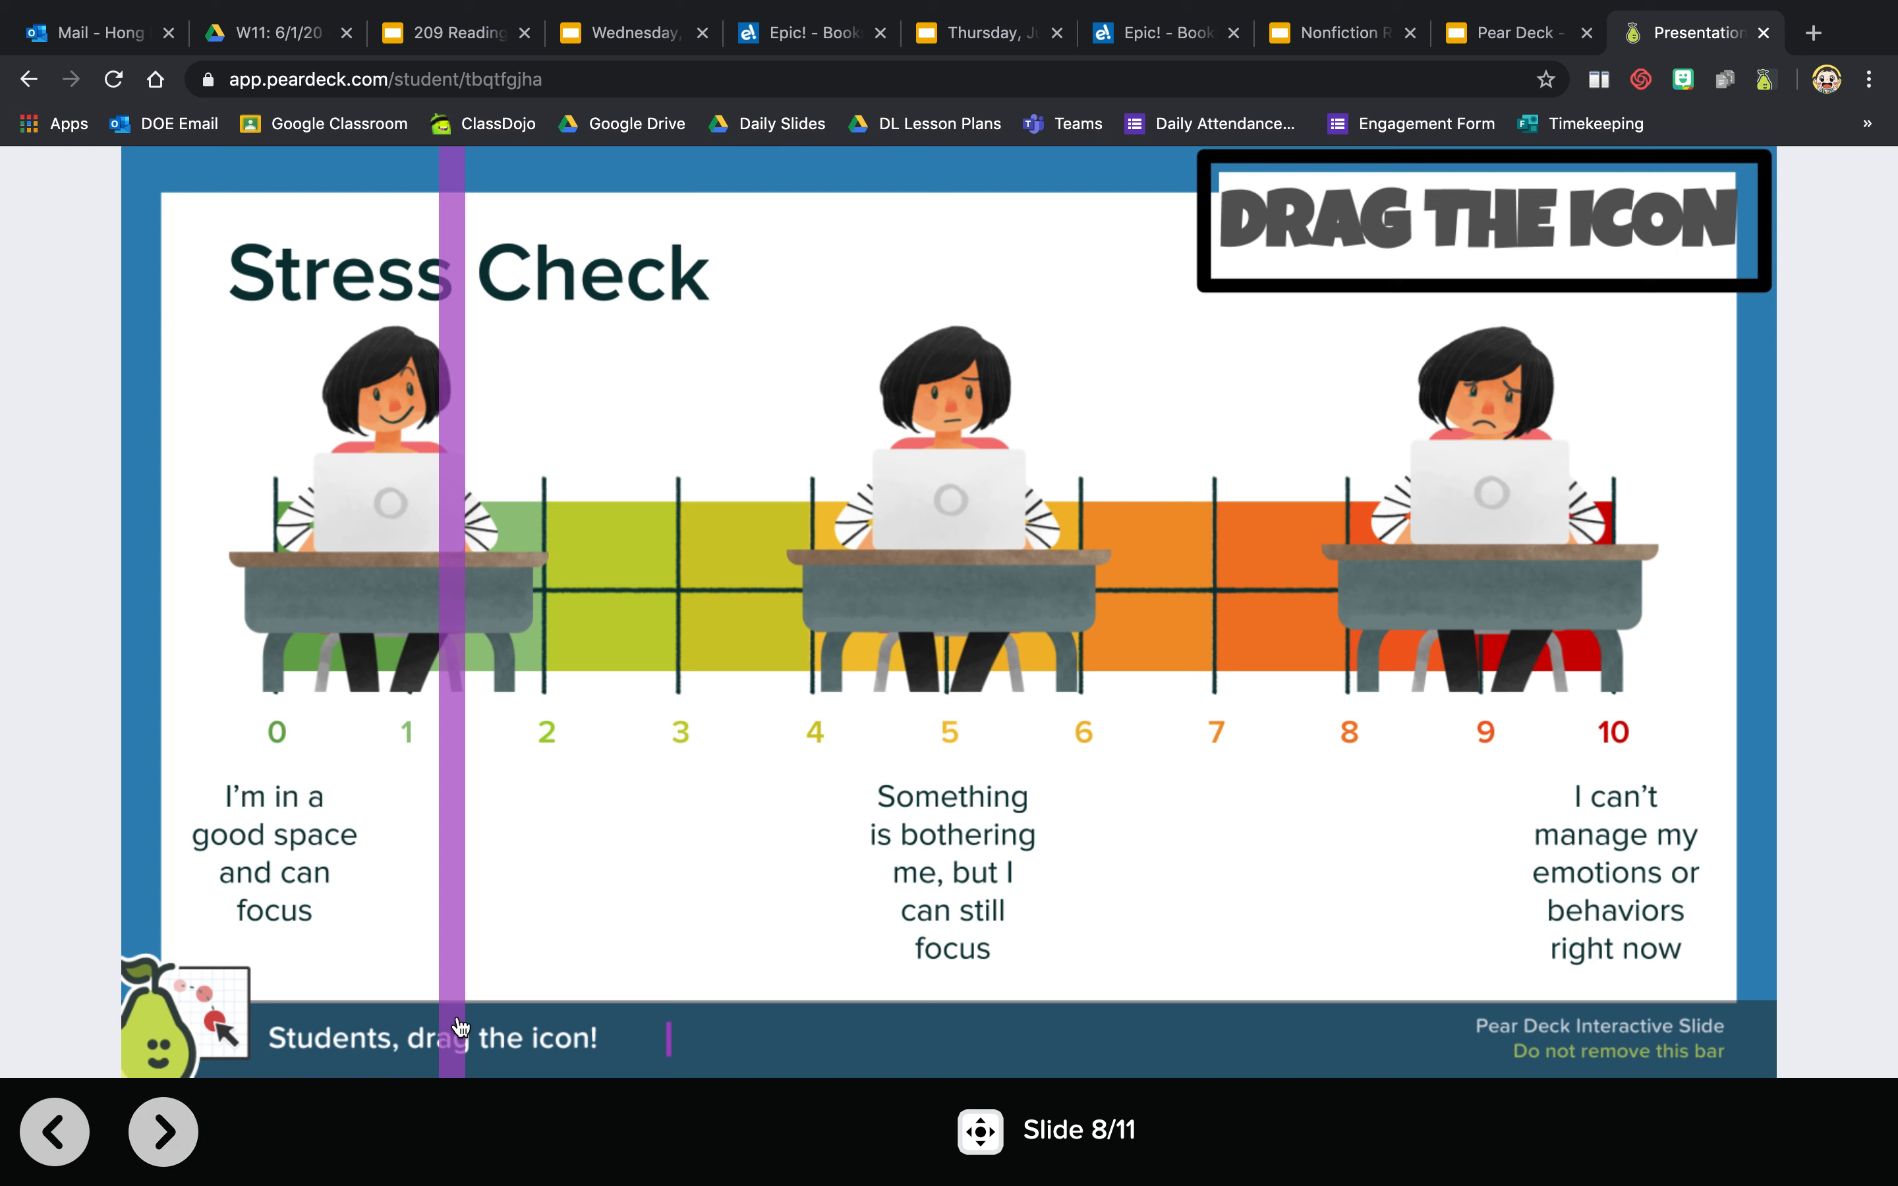
mouse_move(312, 807)
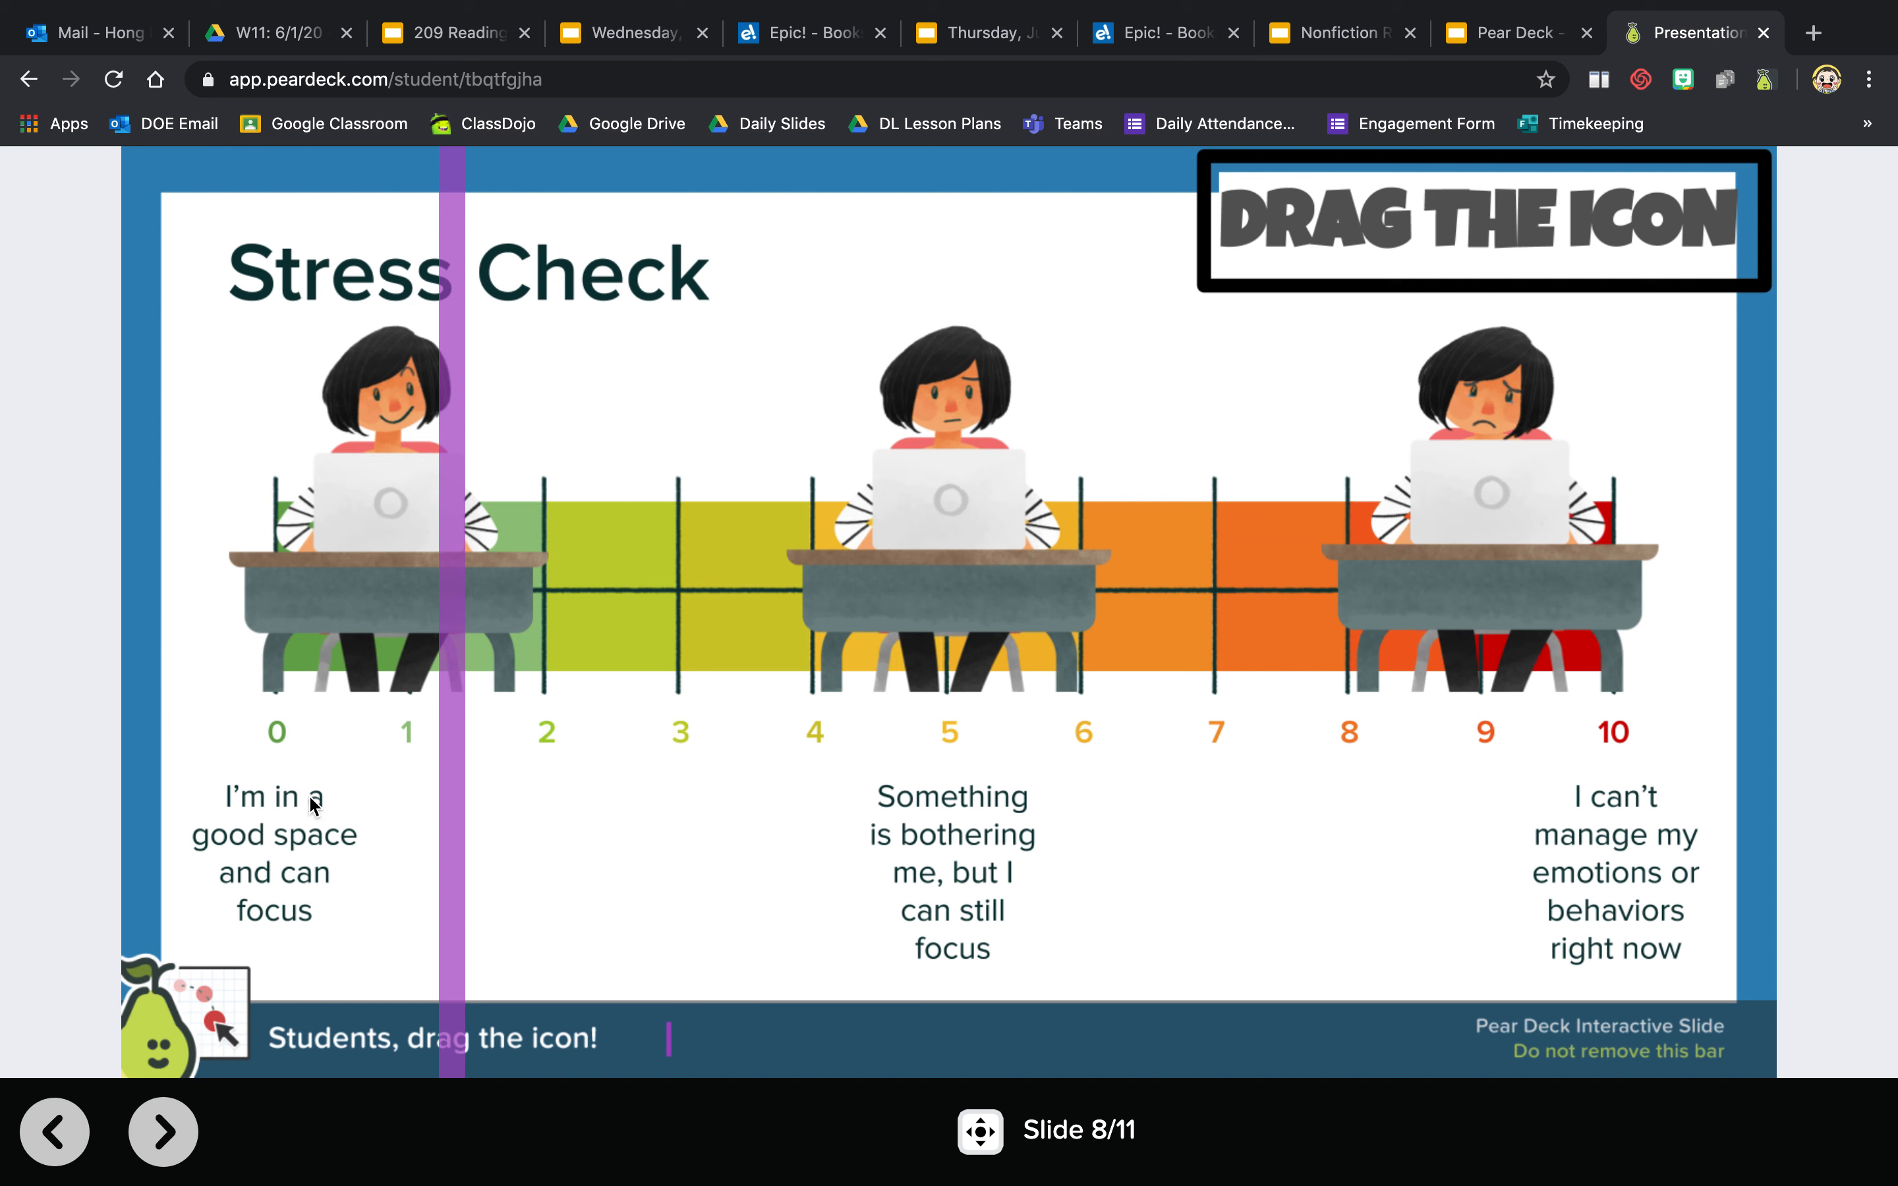
mouse_move(312, 912)
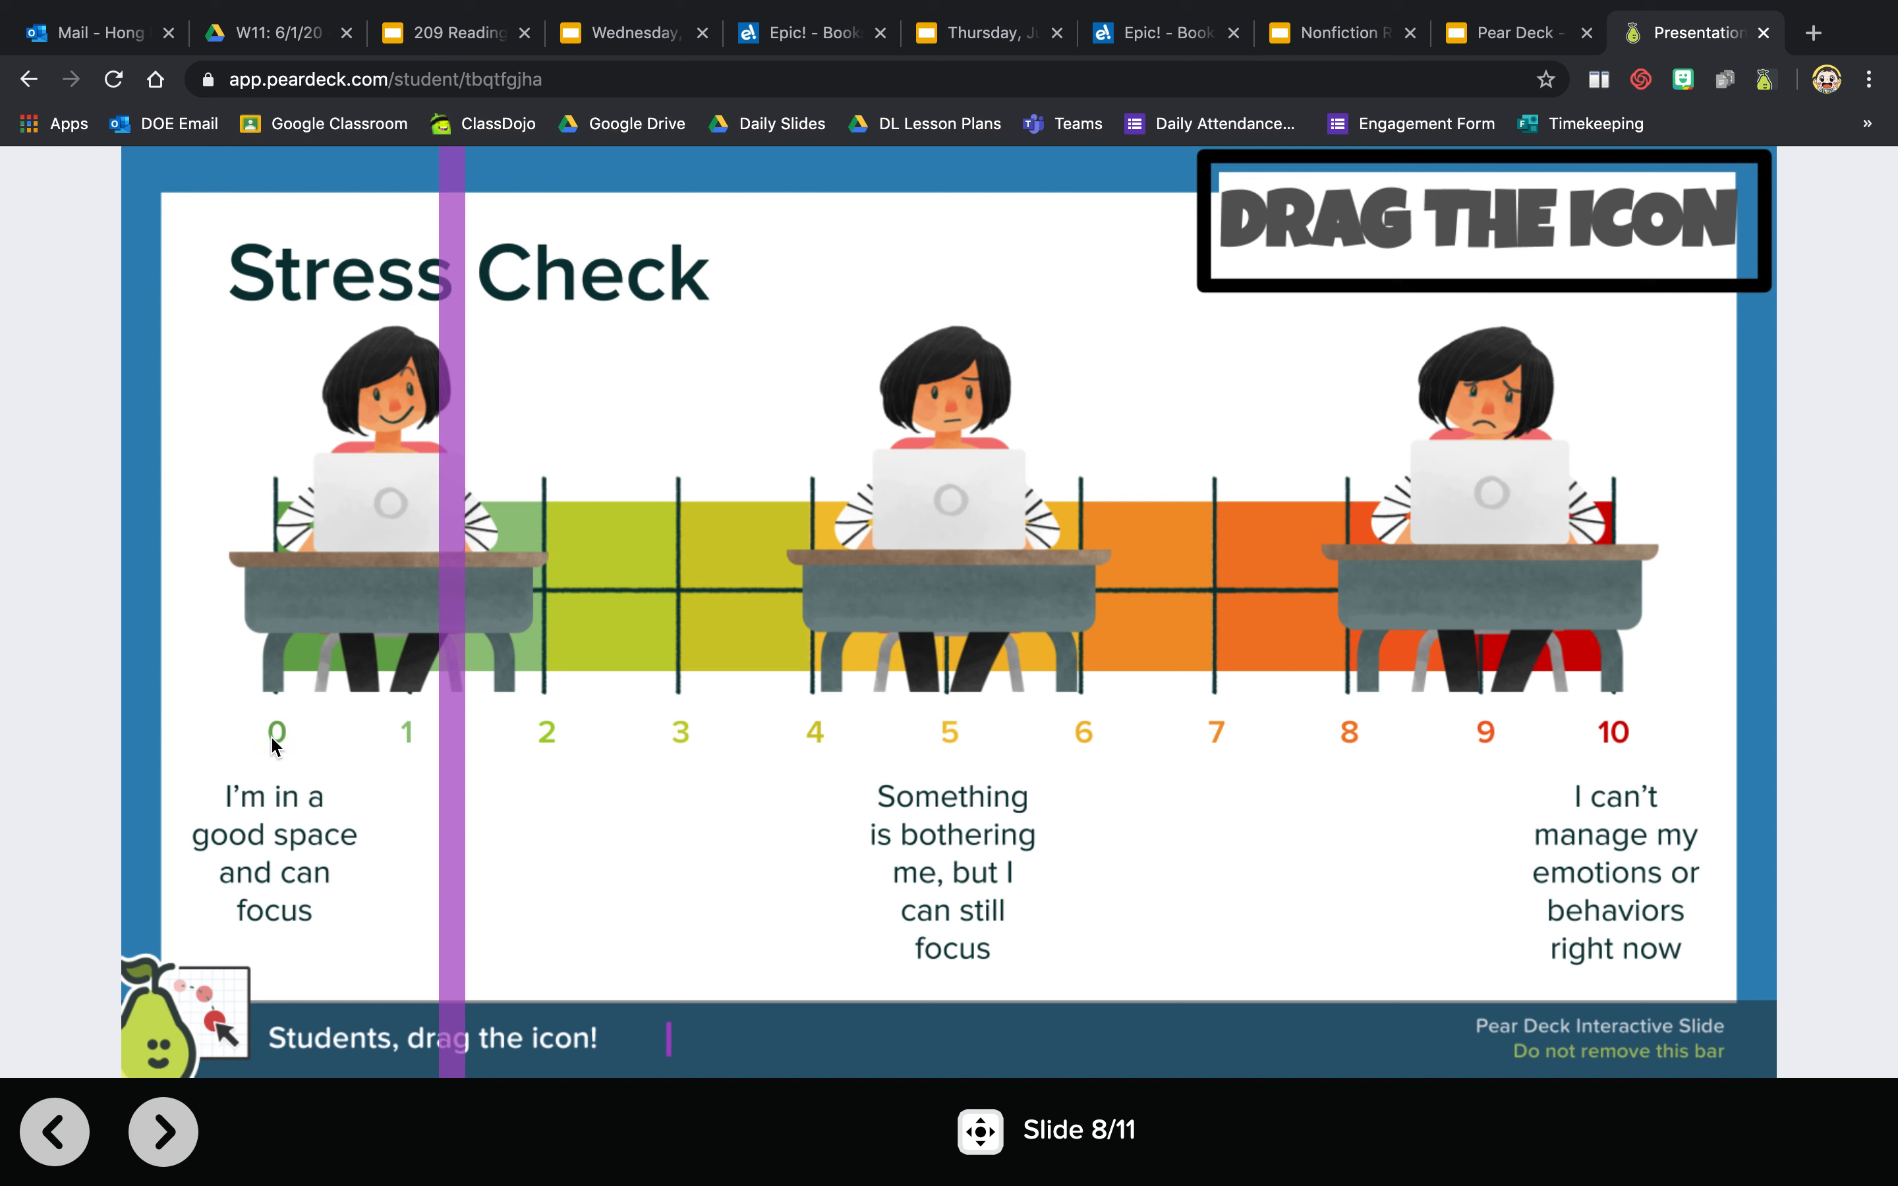
mouse_move(447, 869)
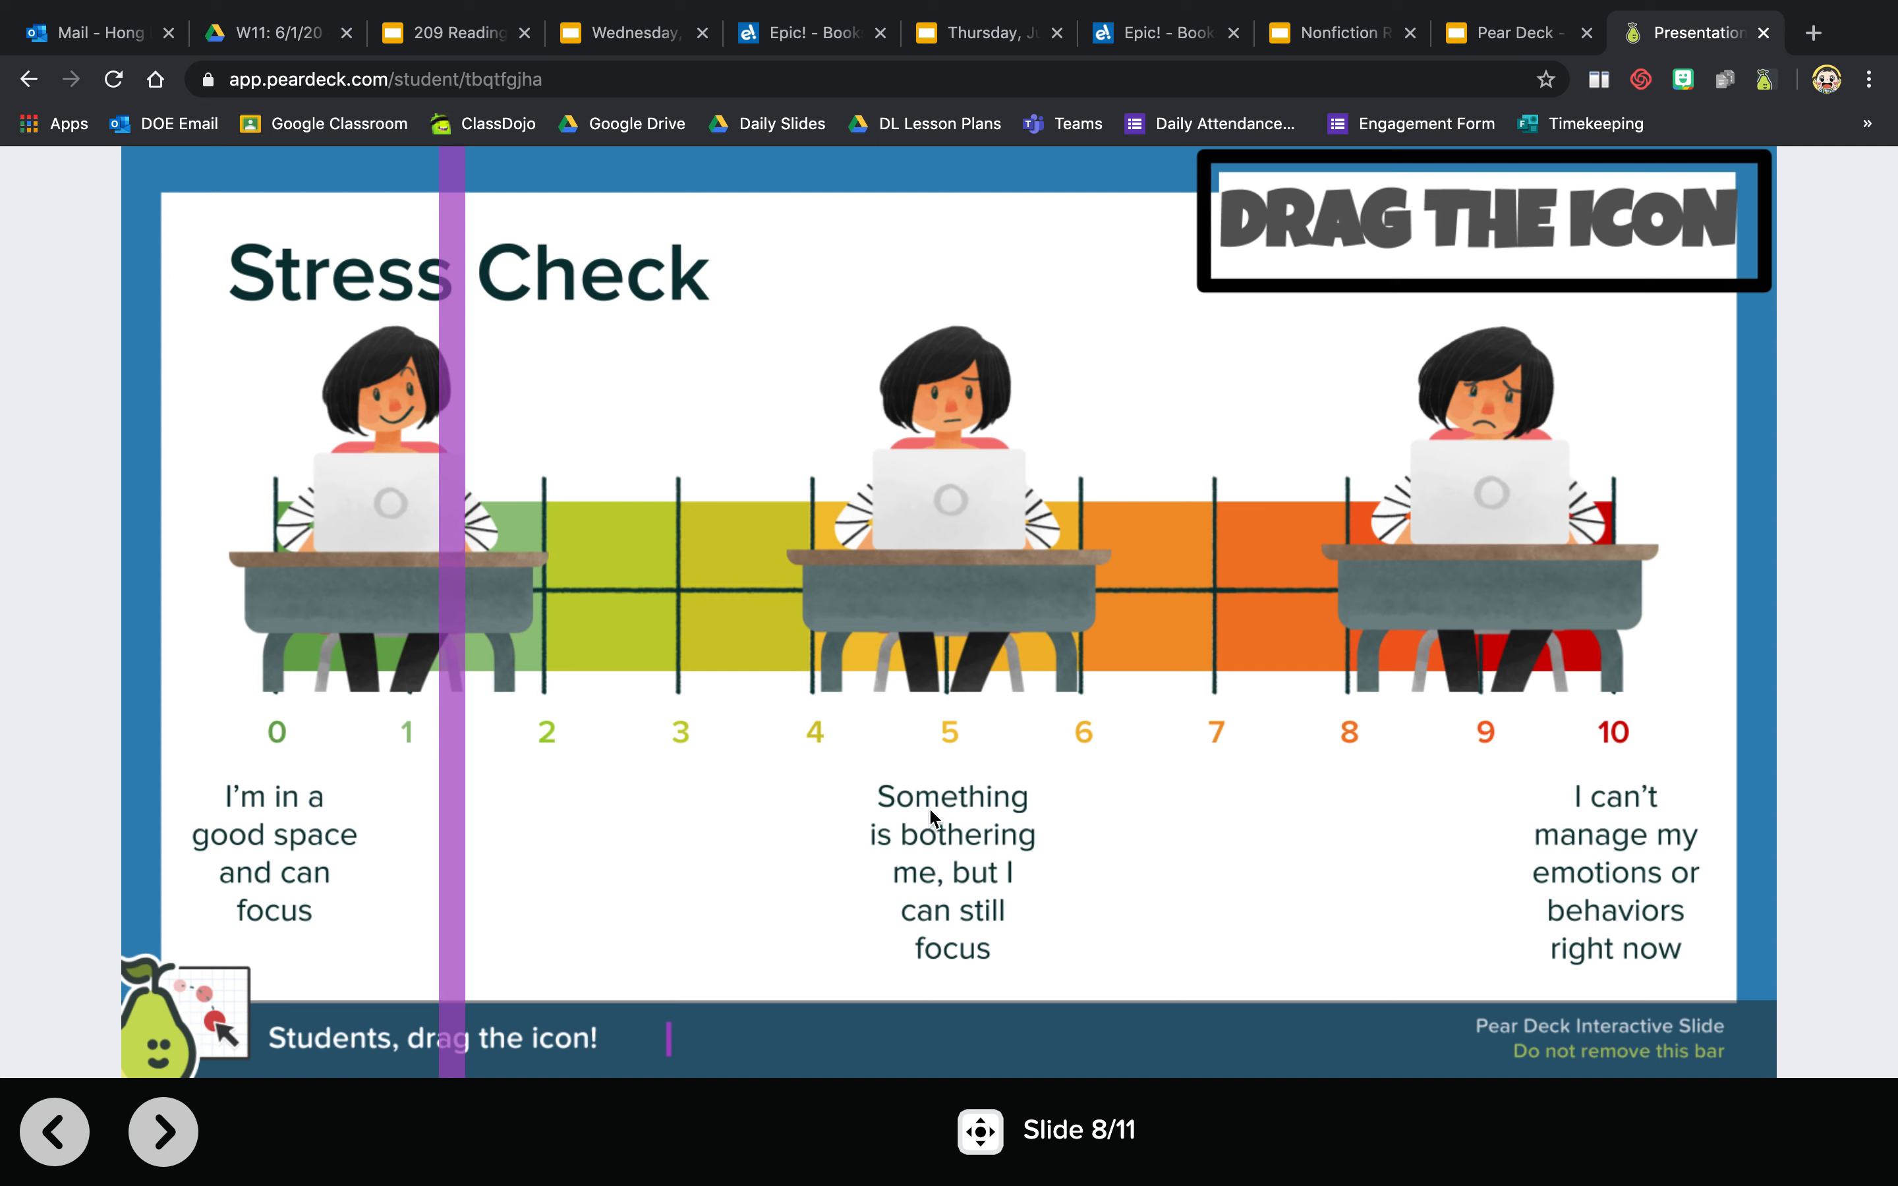
mouse_move(950, 924)
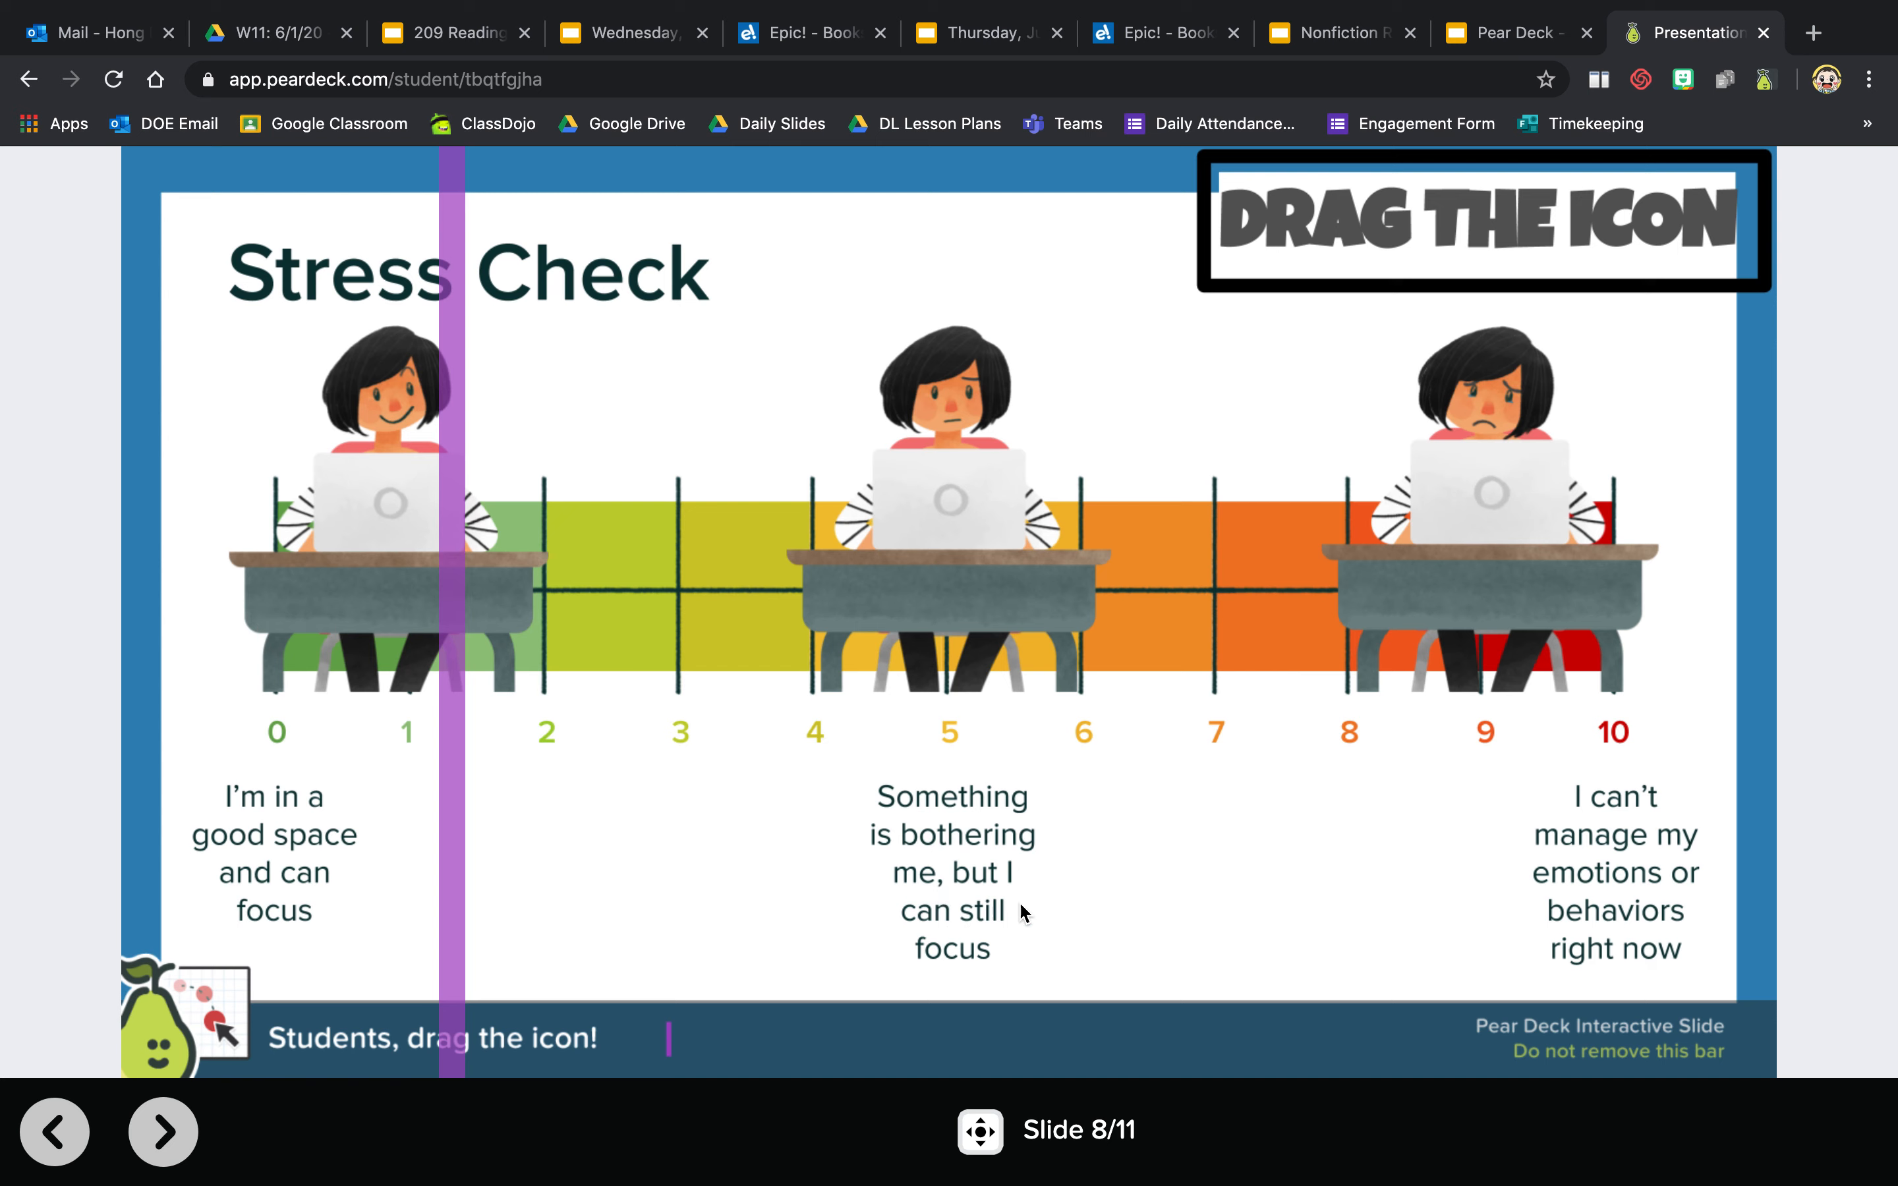
mouse_move(1245, 743)
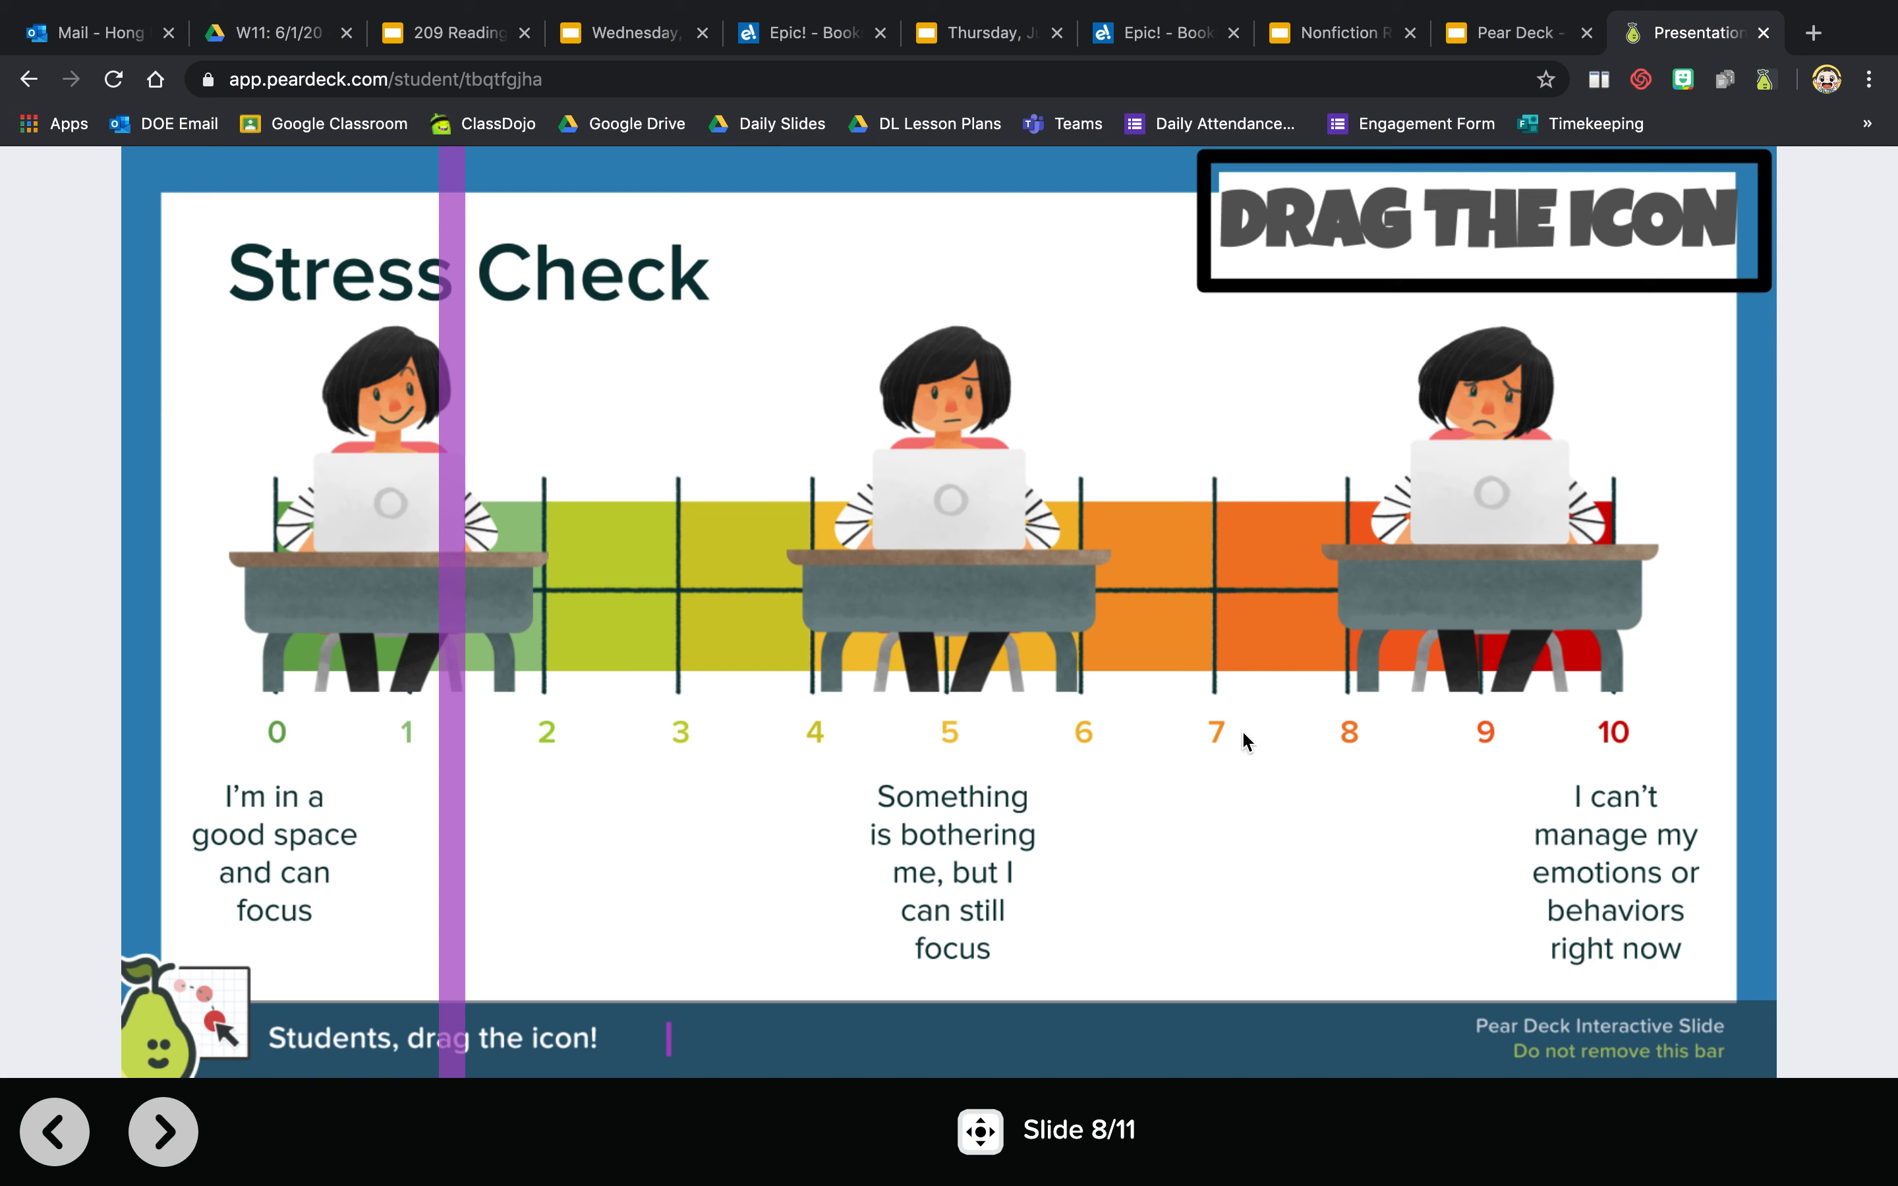
mouse_move(455, 633)
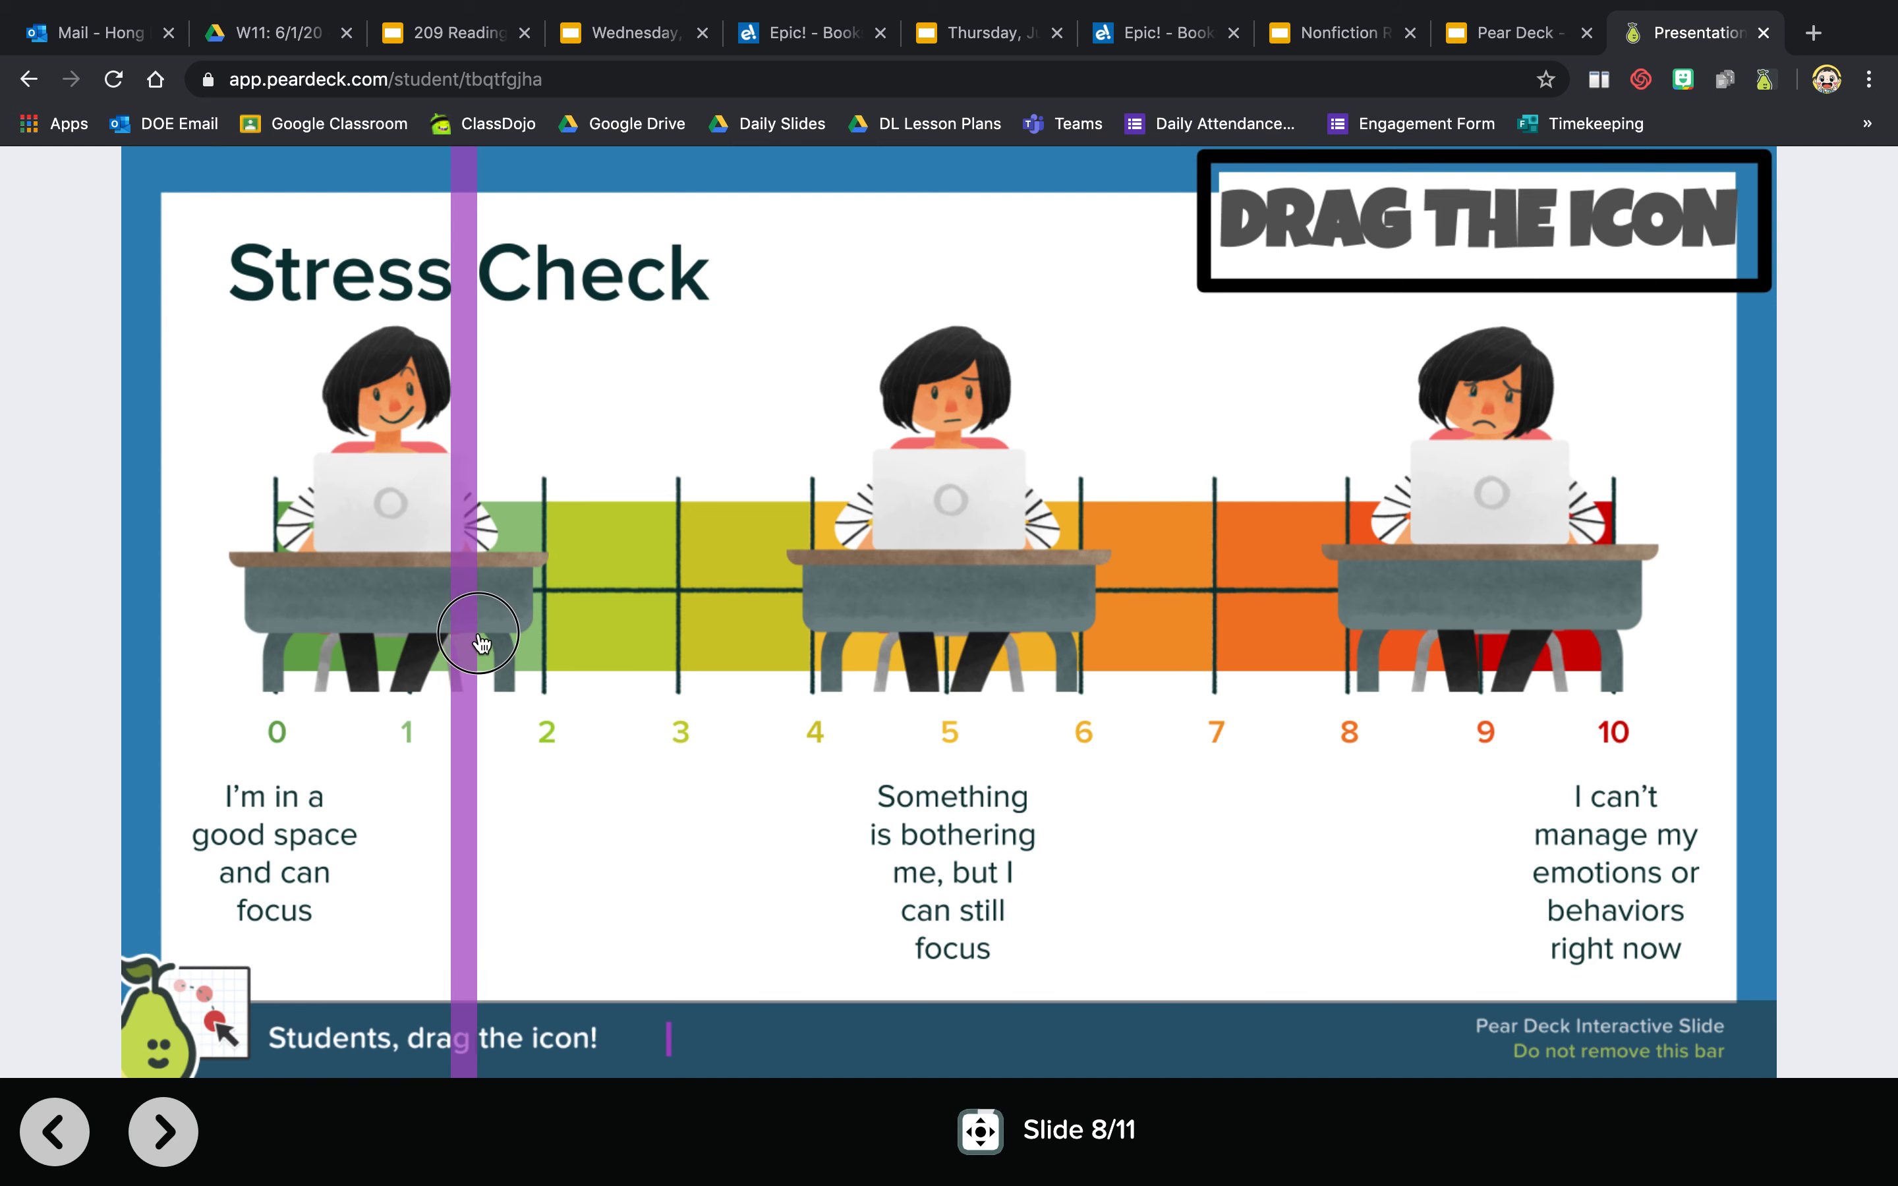
- Drag the stress marker to 2 and advance to the number question slide
drag(475, 638, 541, 643)
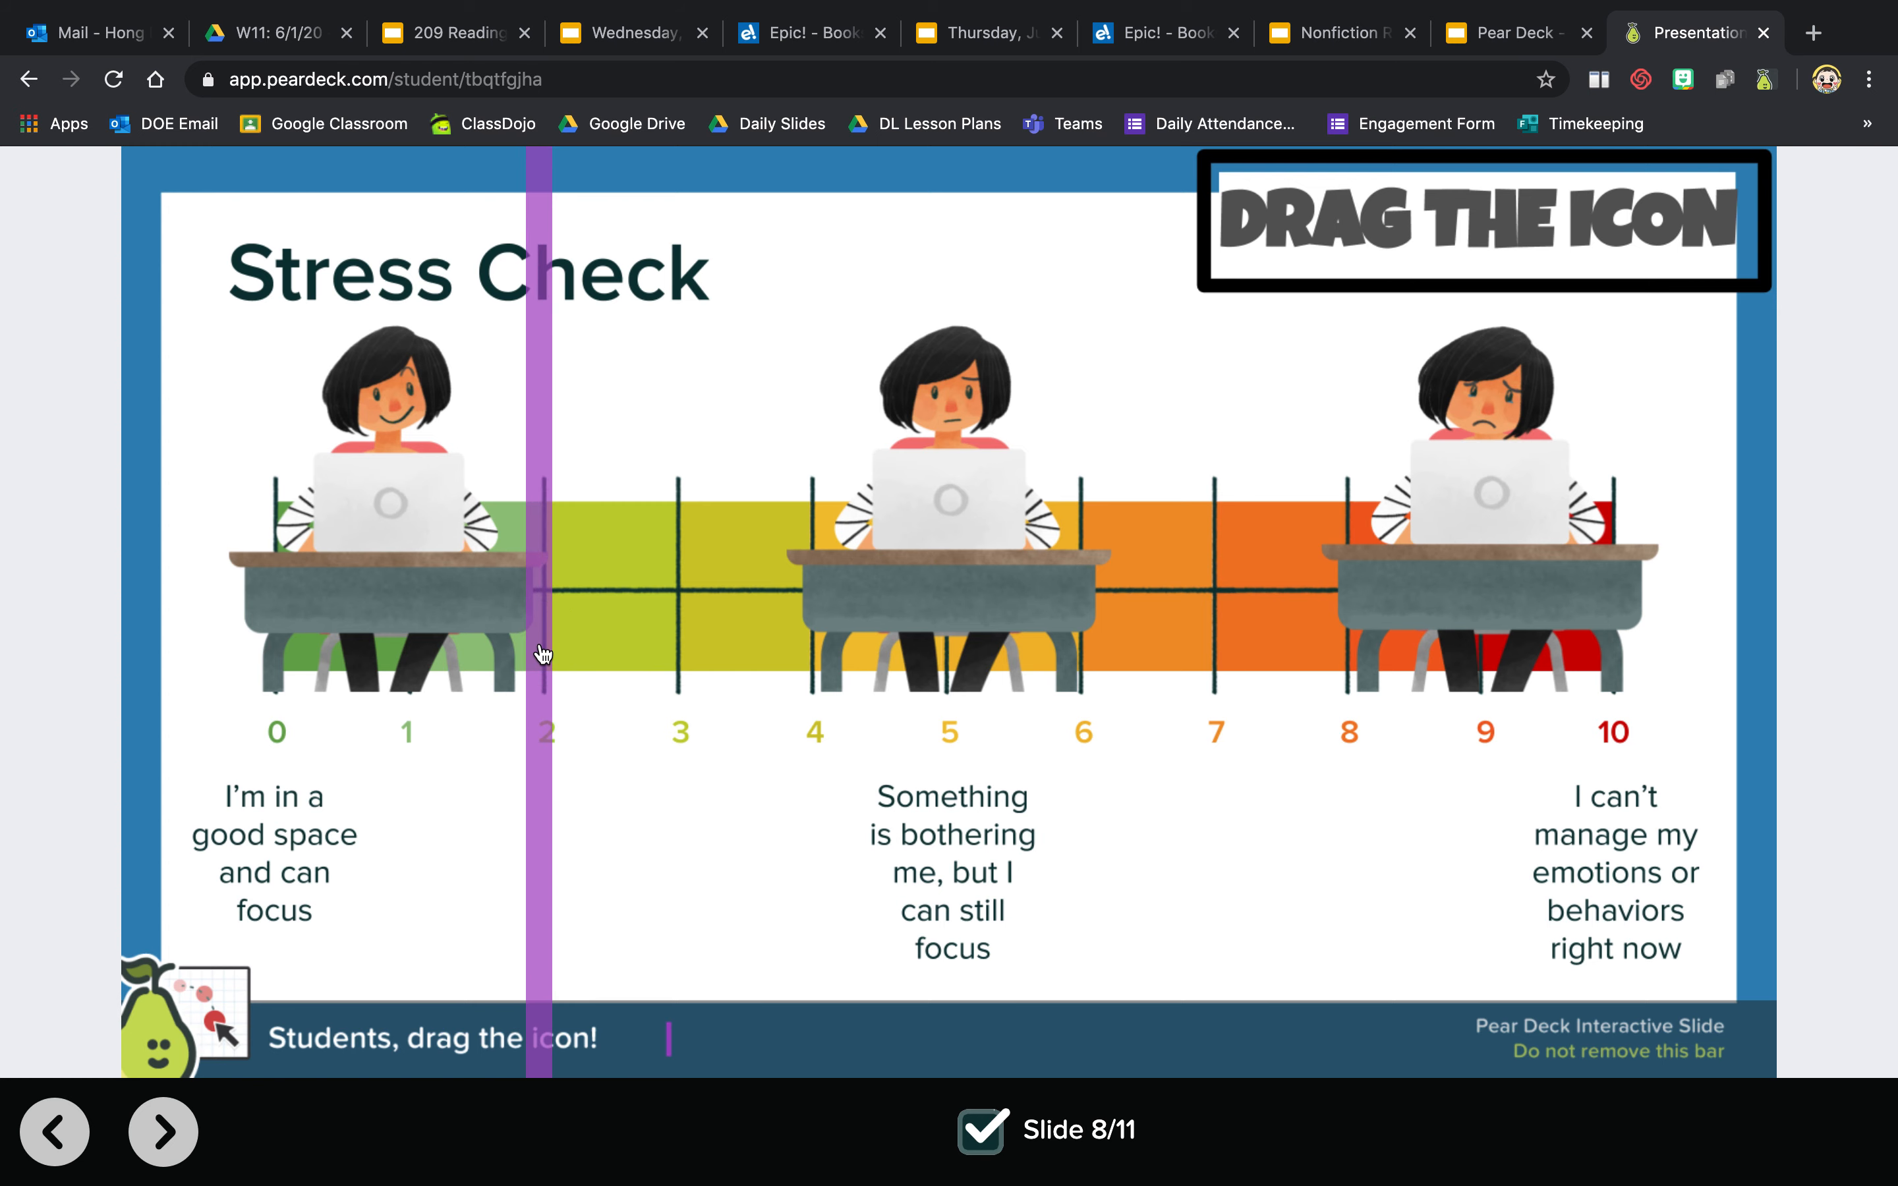
mouse_move(162, 1132)
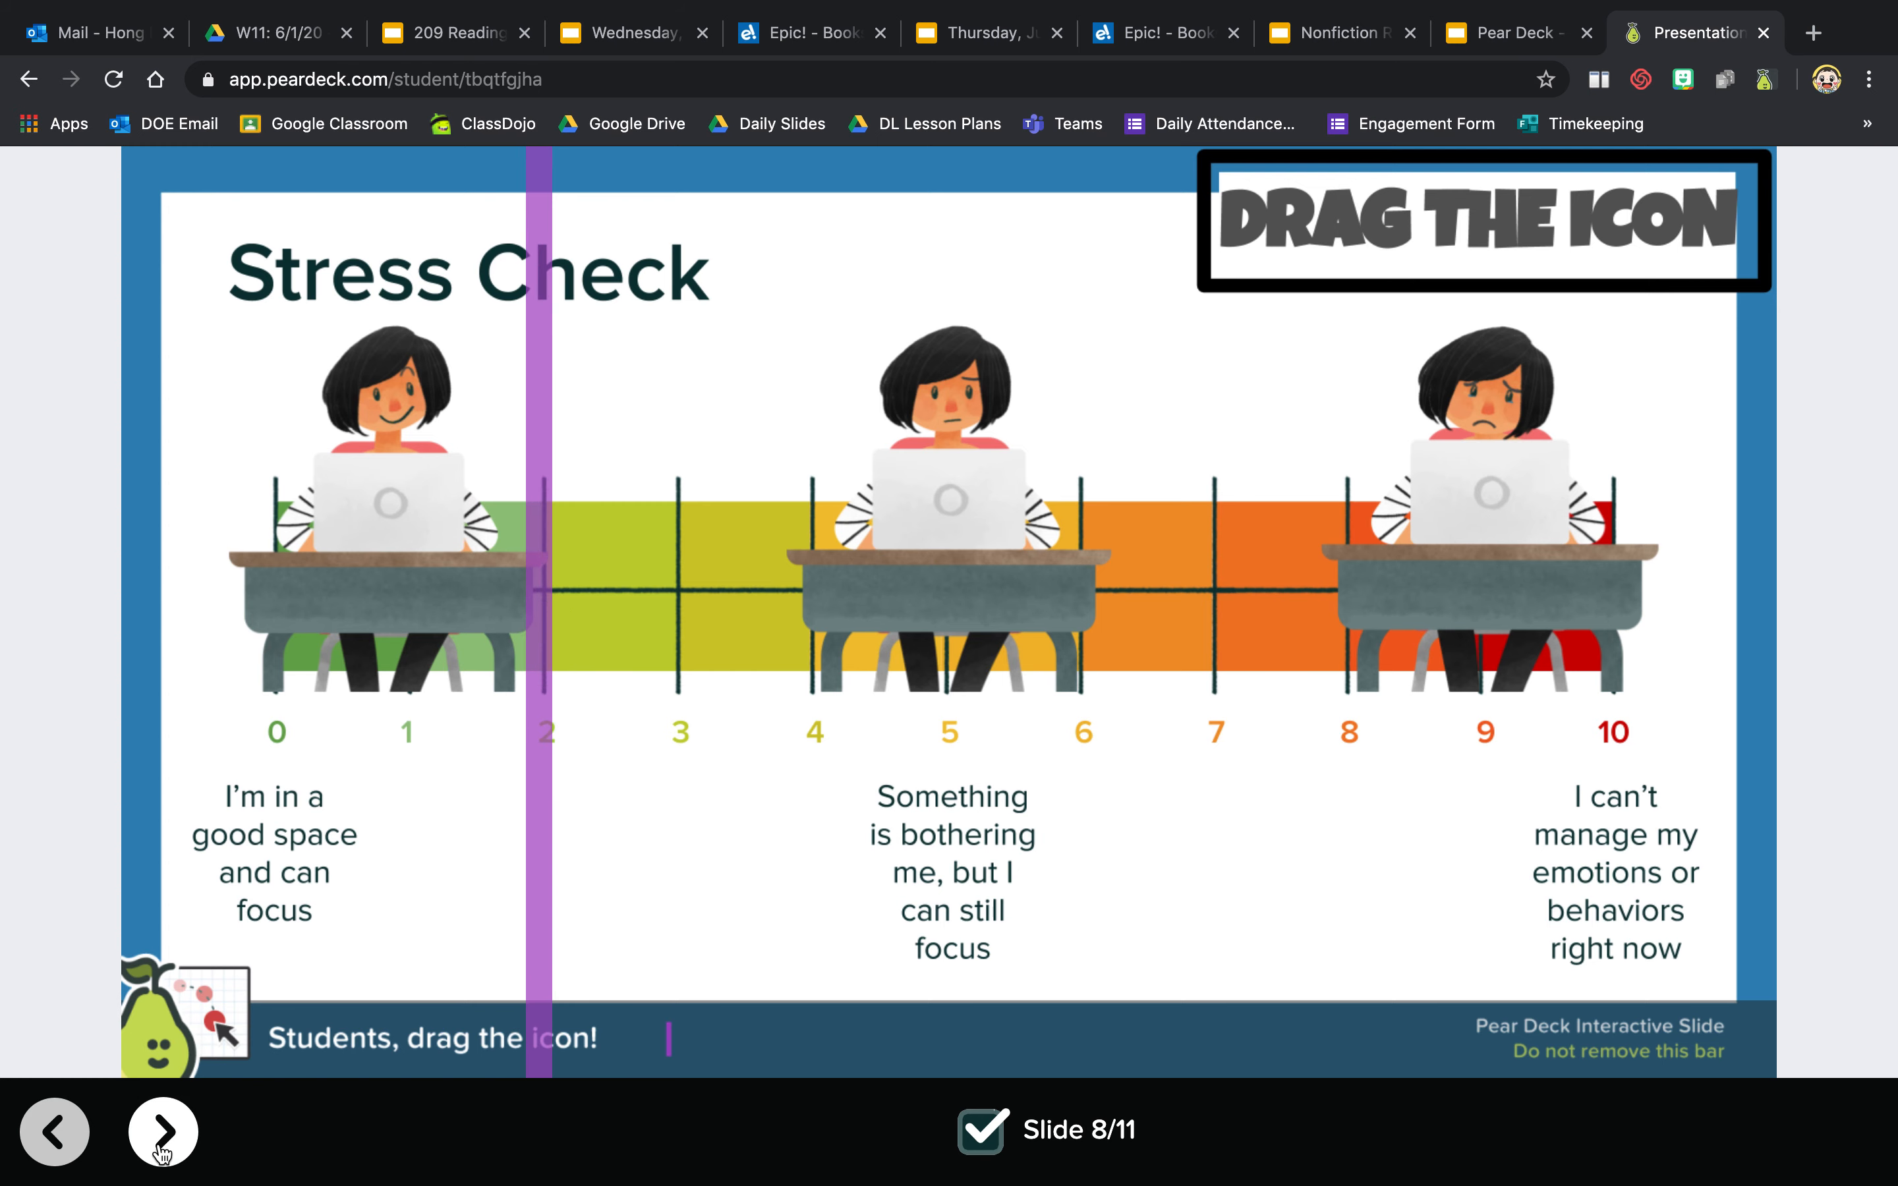
click(161, 1132)
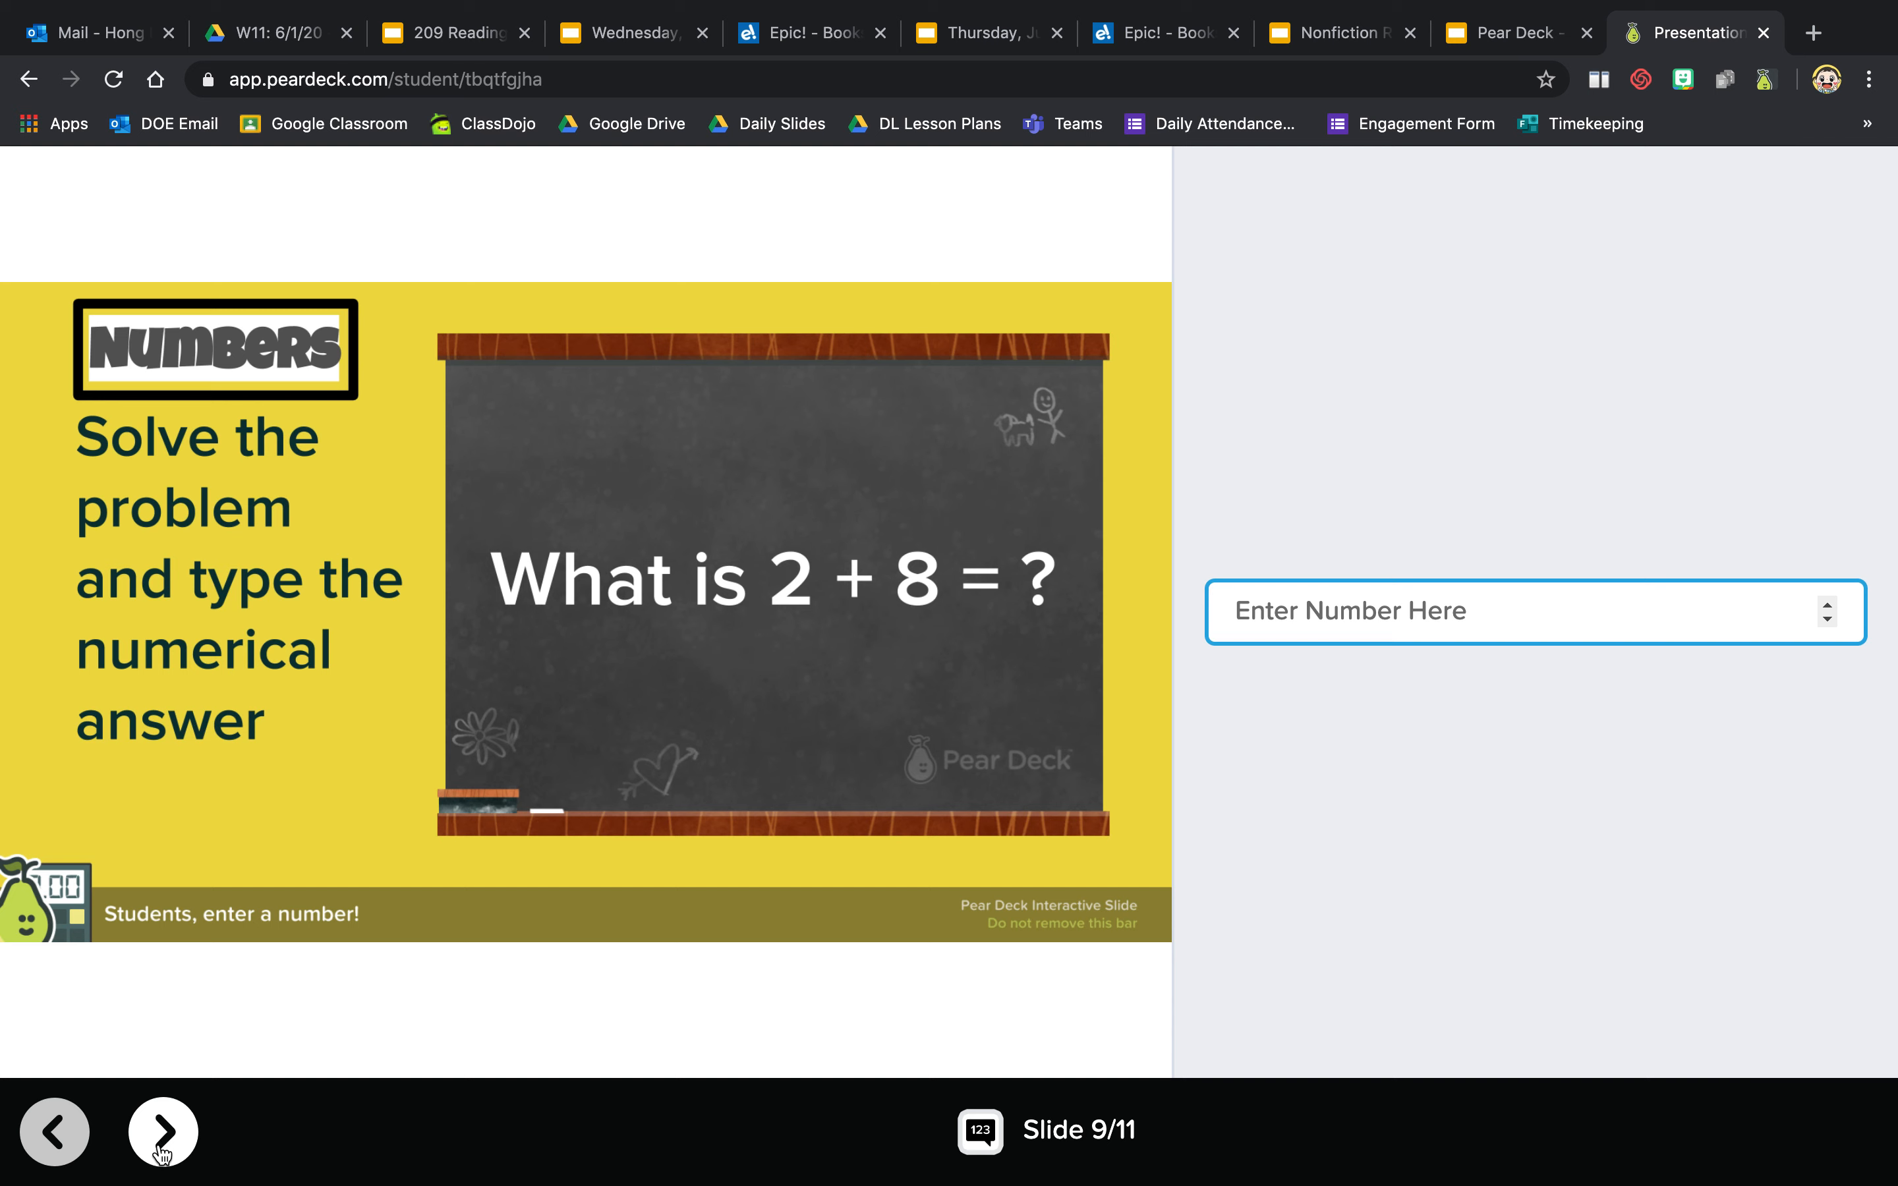
mouse_move(223, 532)
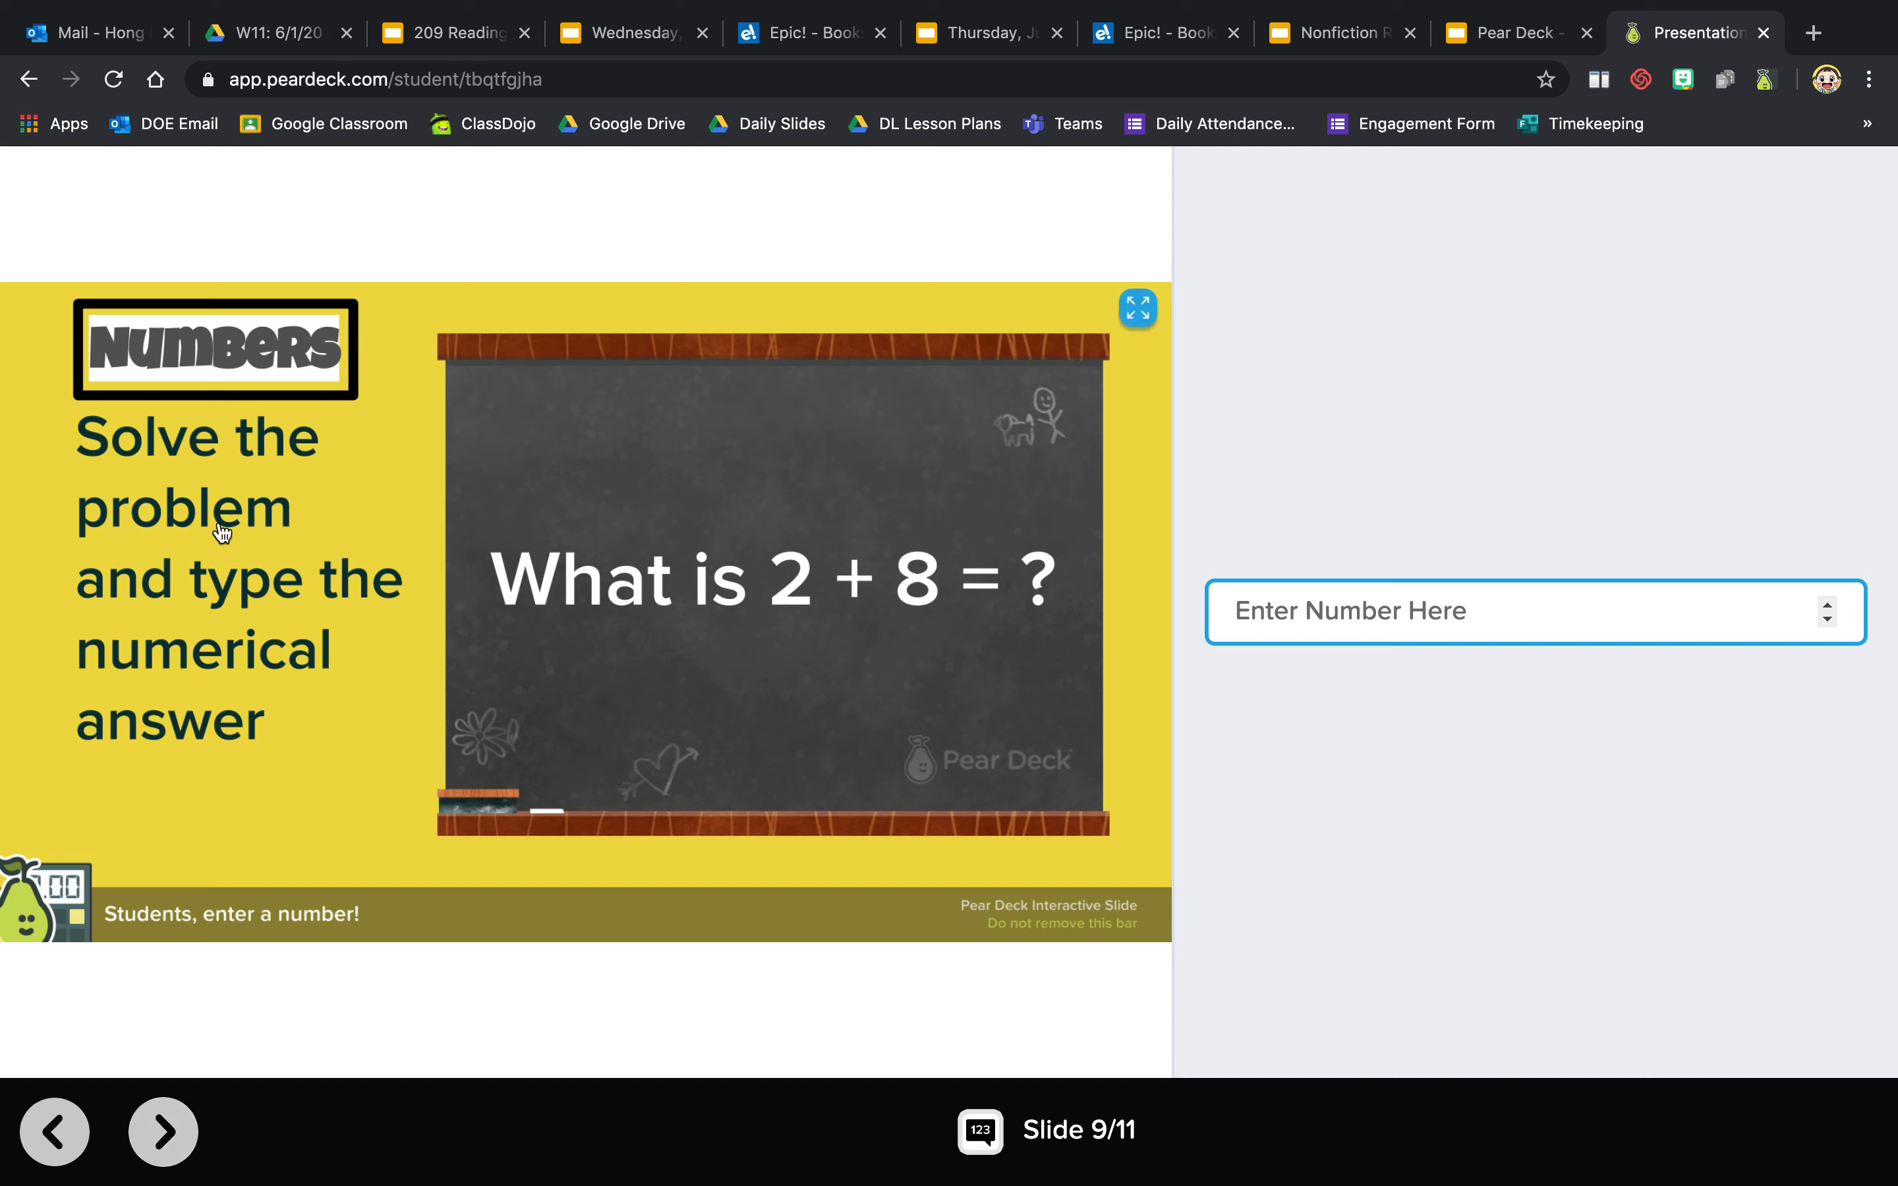
mouse_move(215, 678)
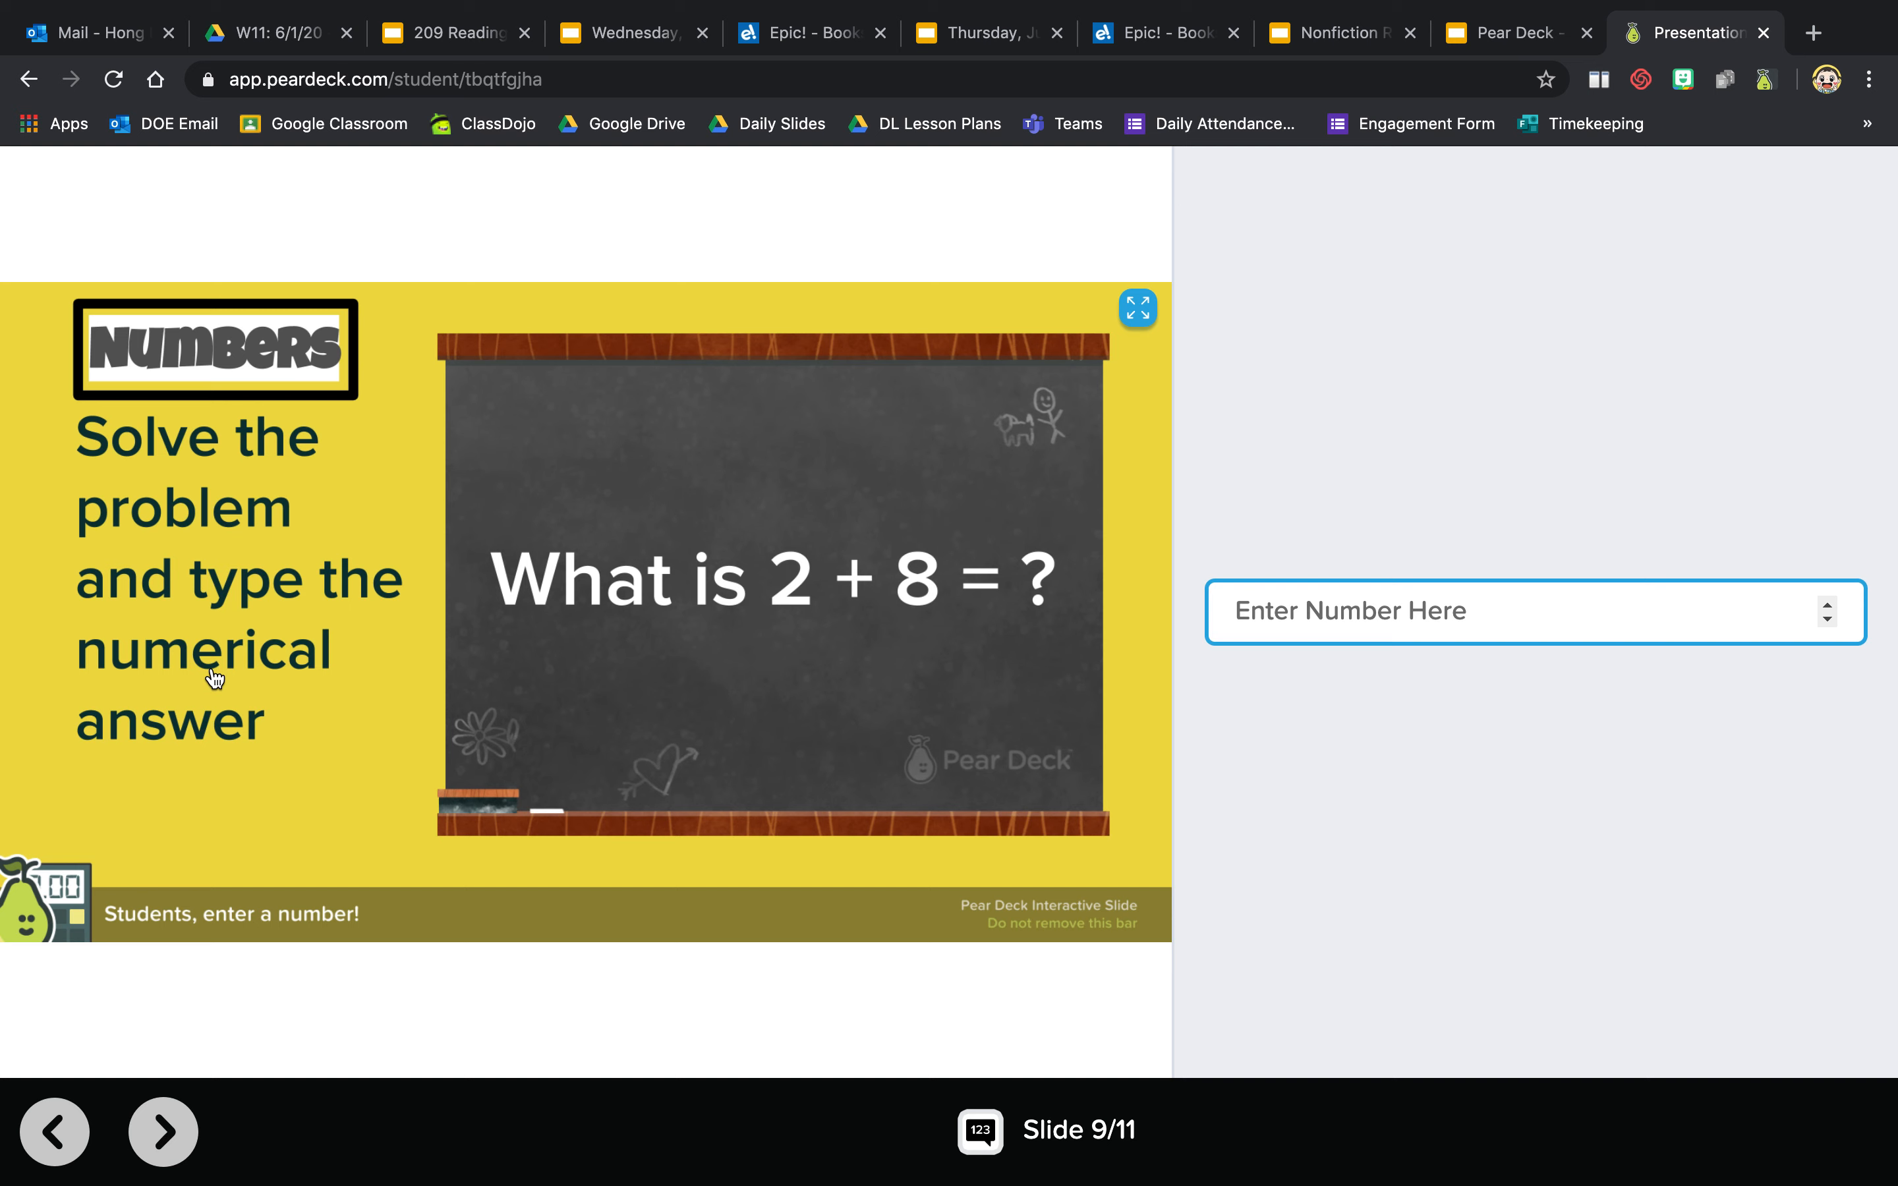
mouse_move(805, 598)
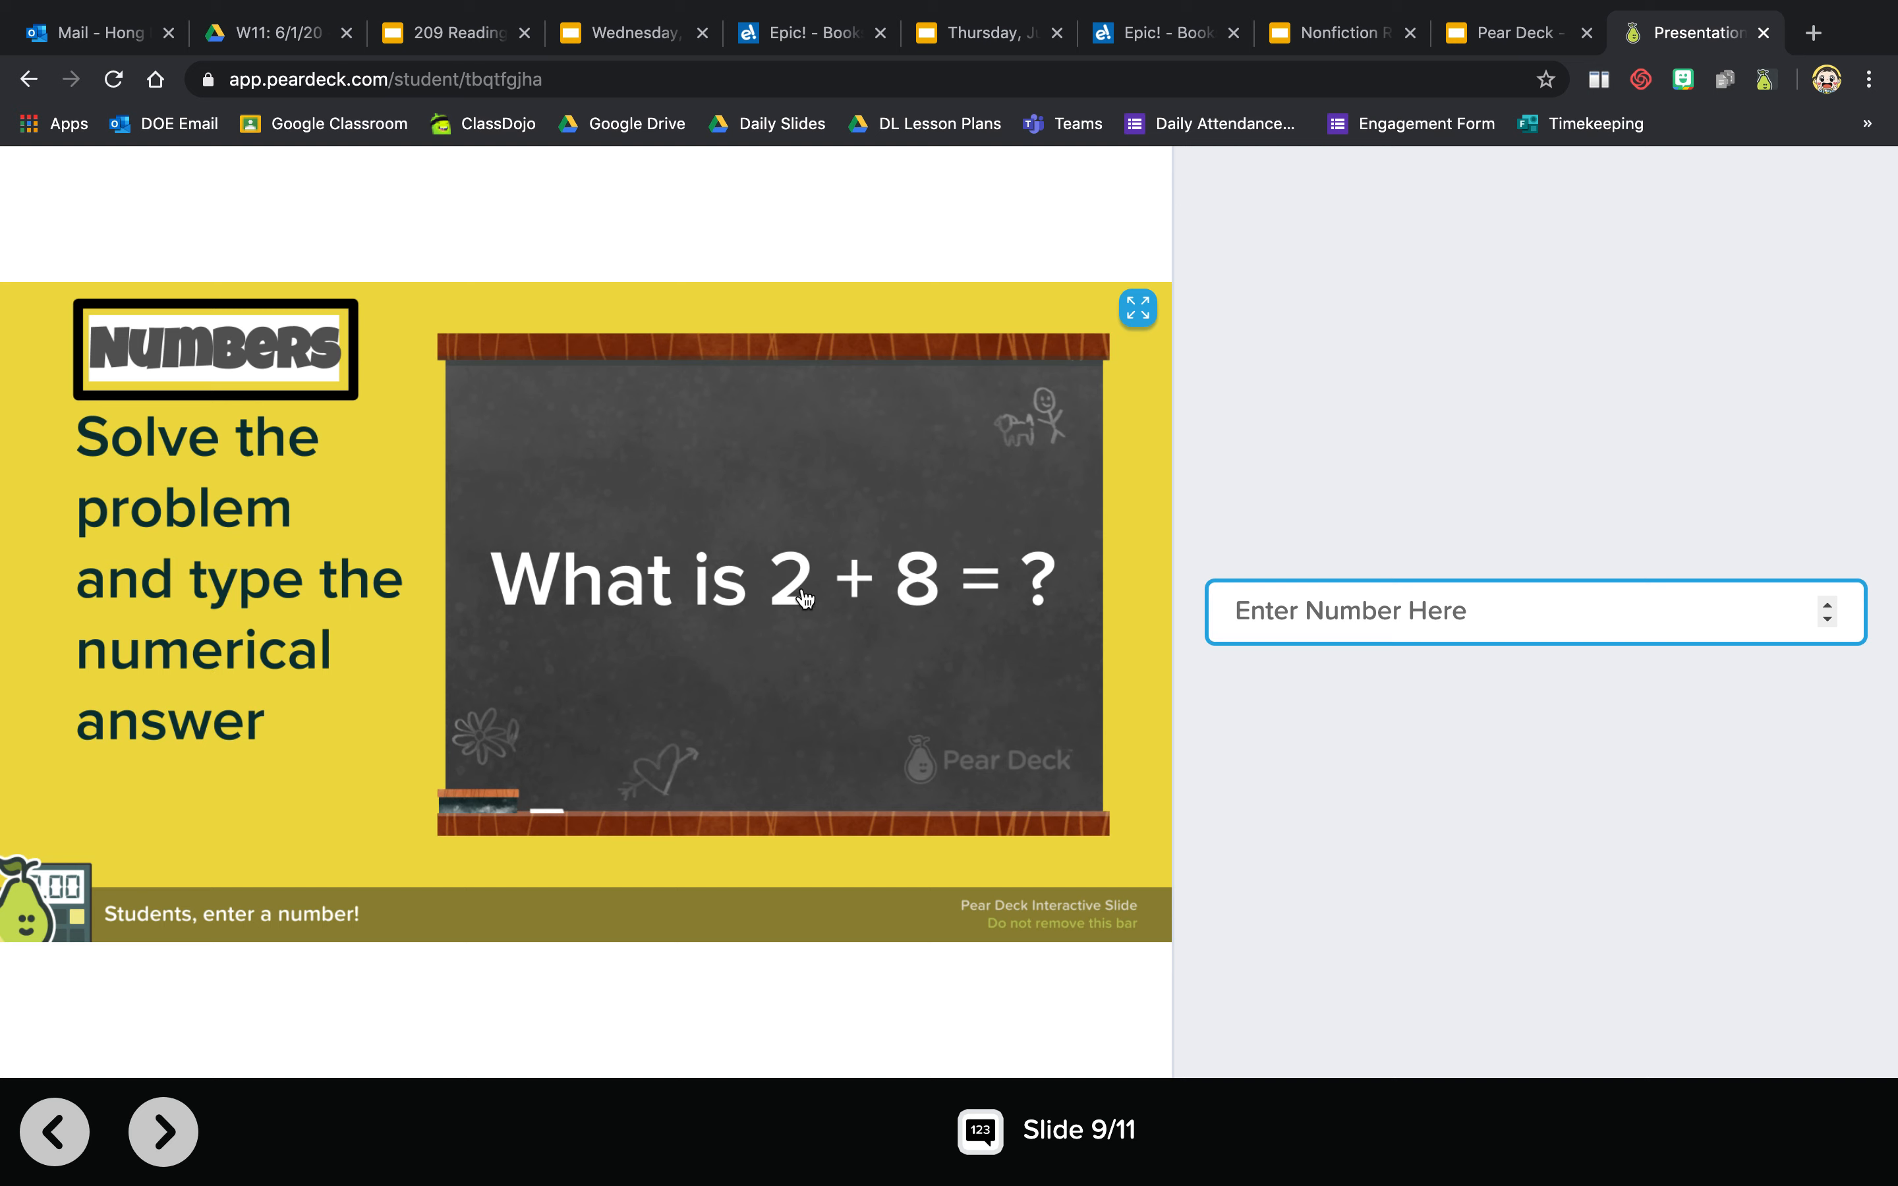
- Enter 10 in the answer box for 2 + 8 and advance to the anthem video slide
click(1533, 612)
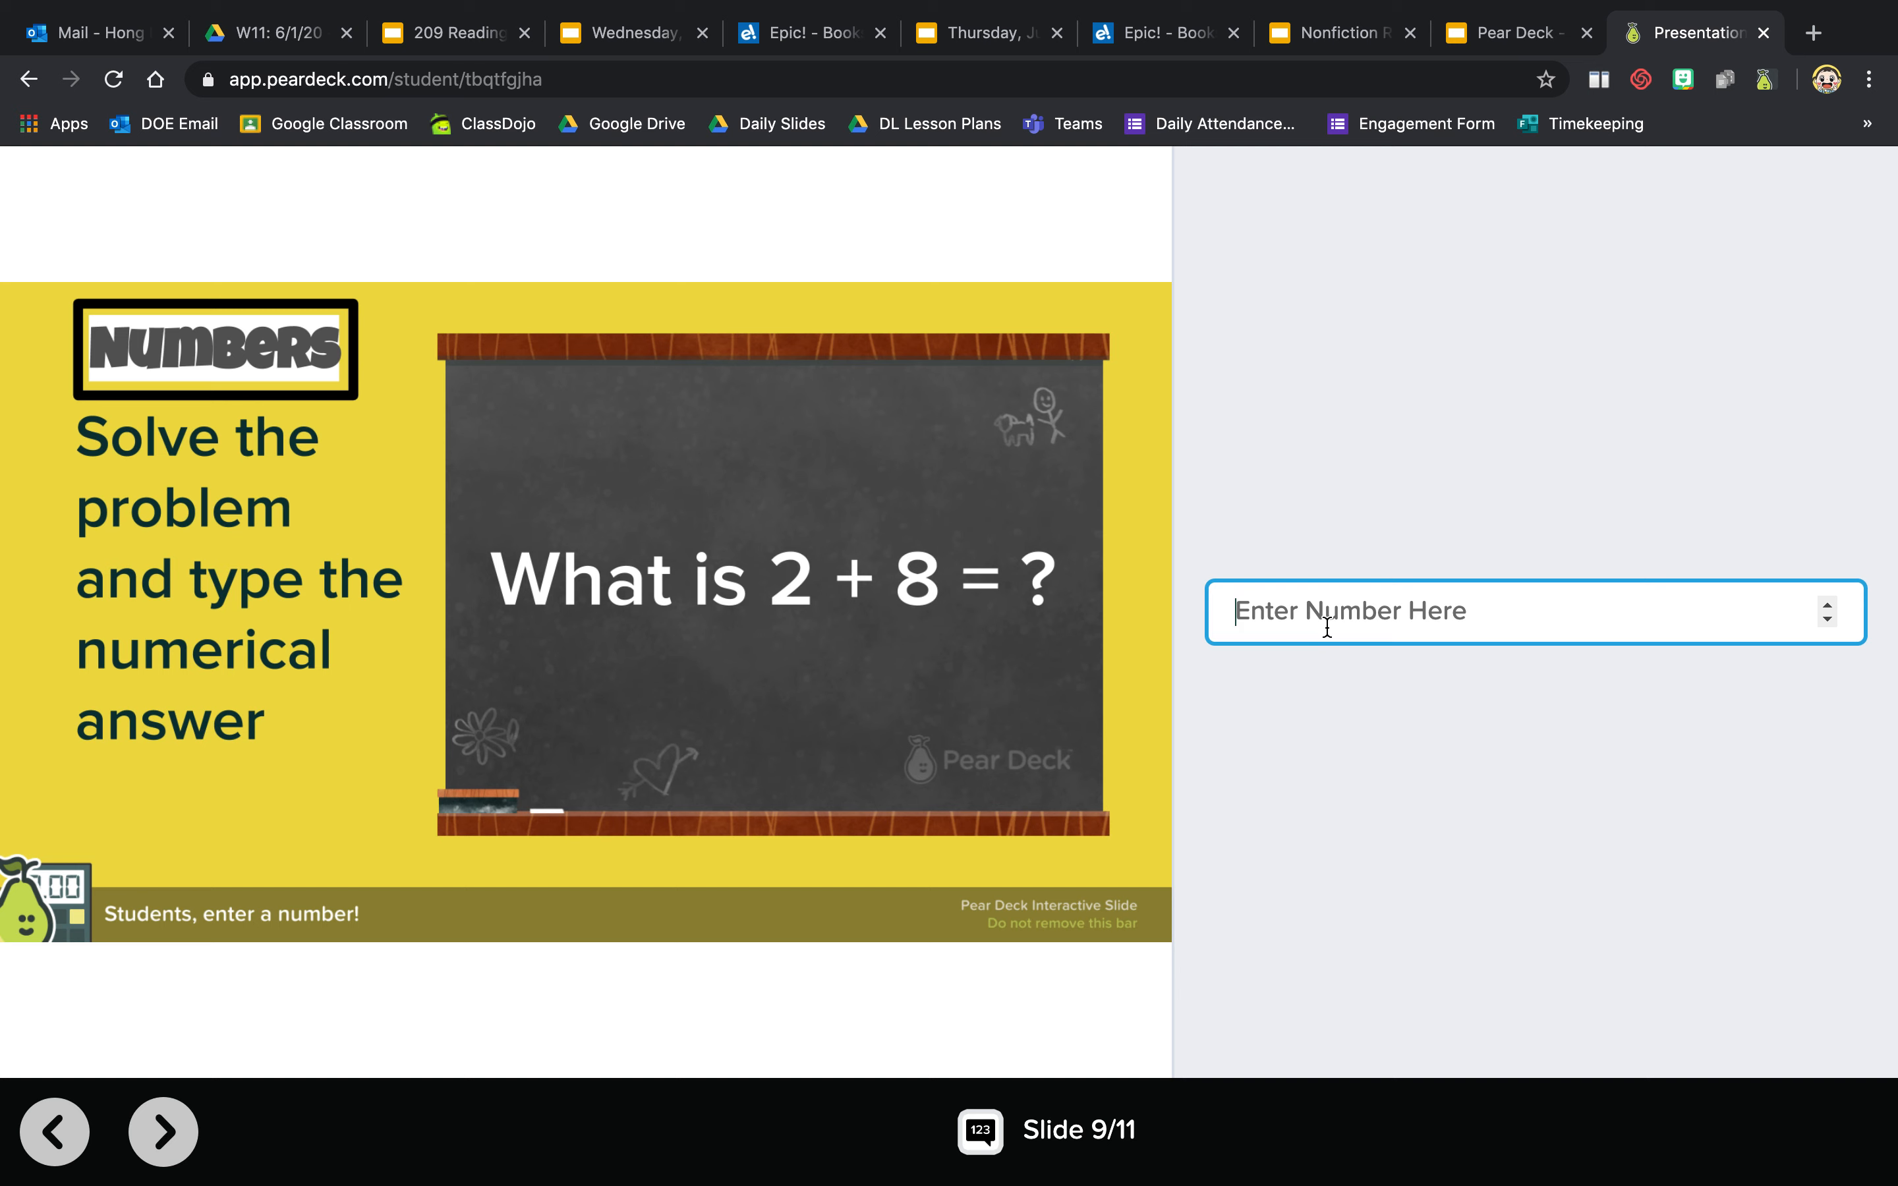
text(1)
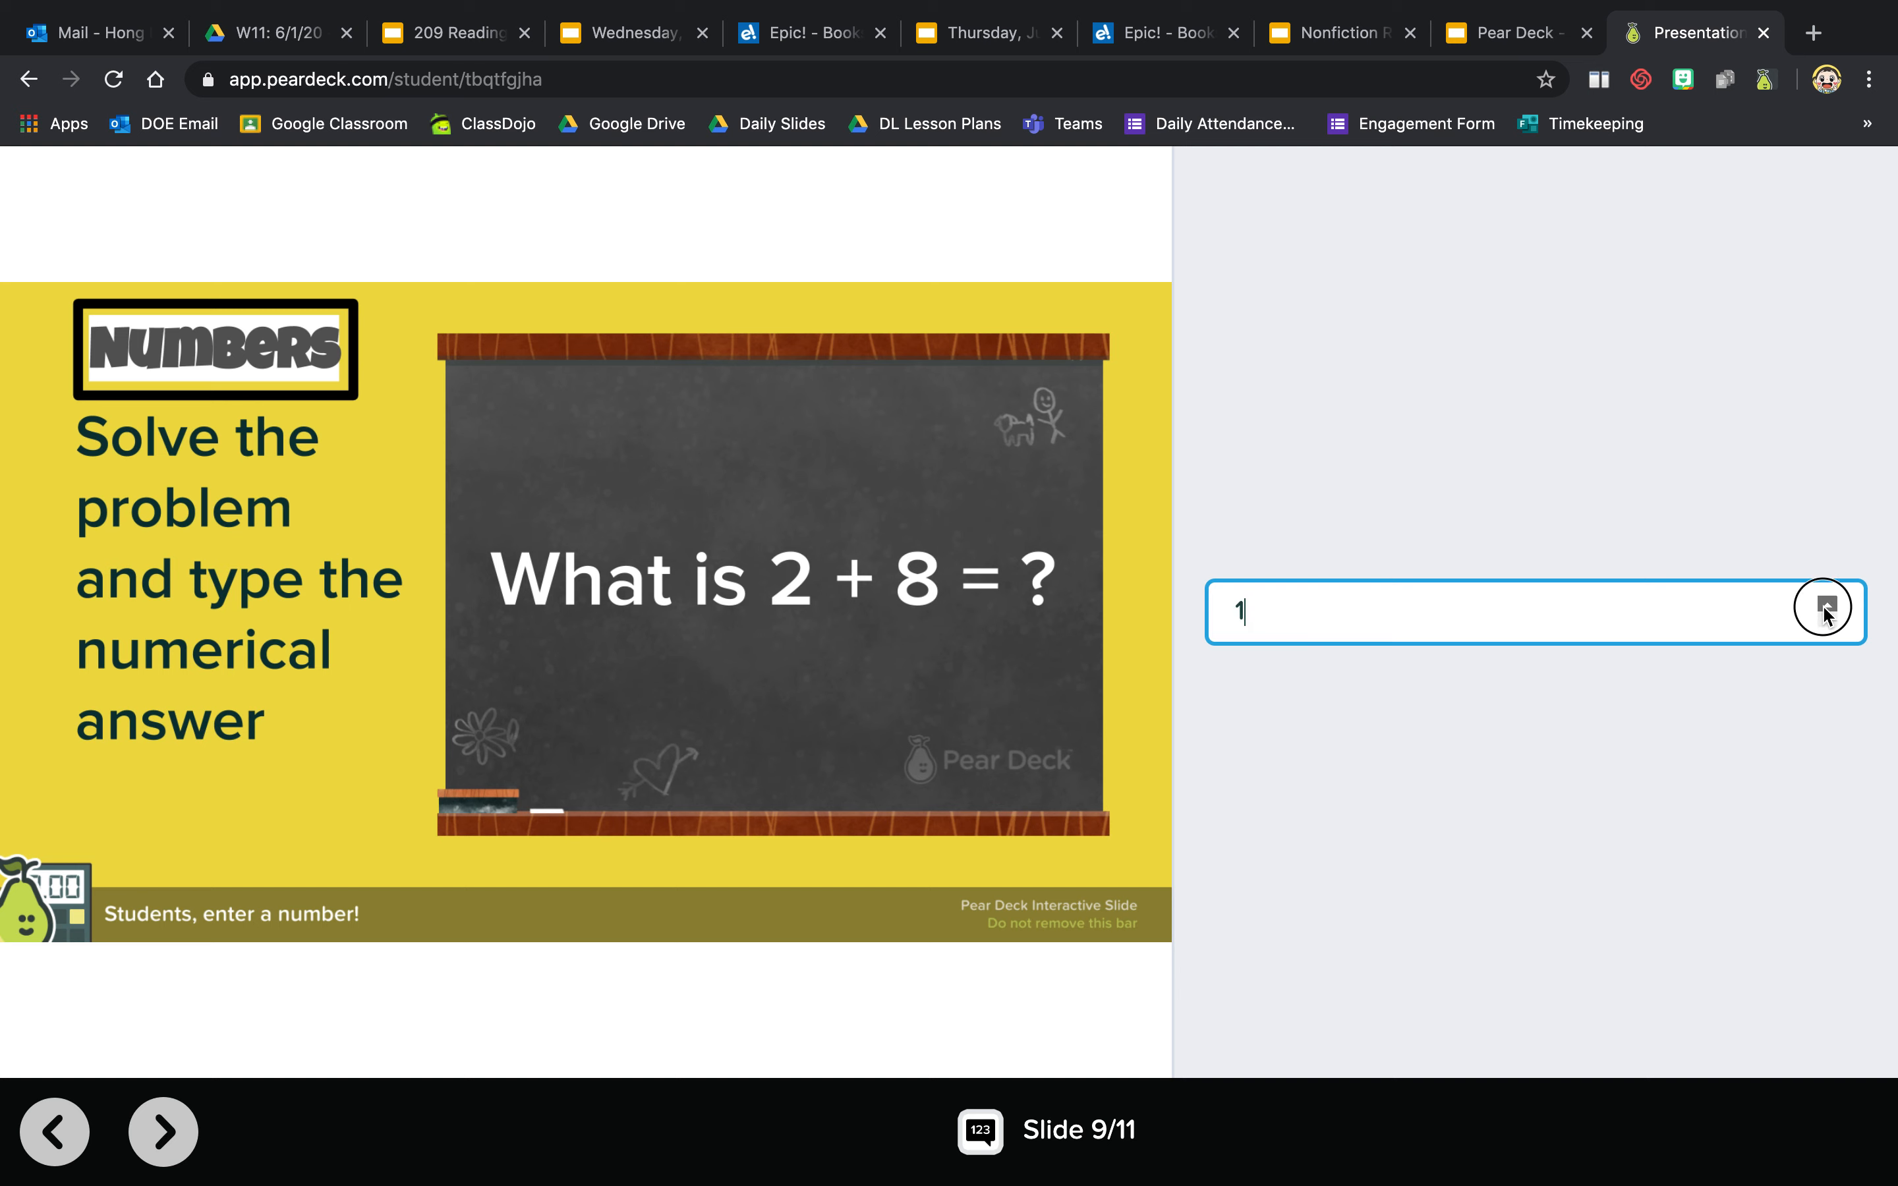
text(5)
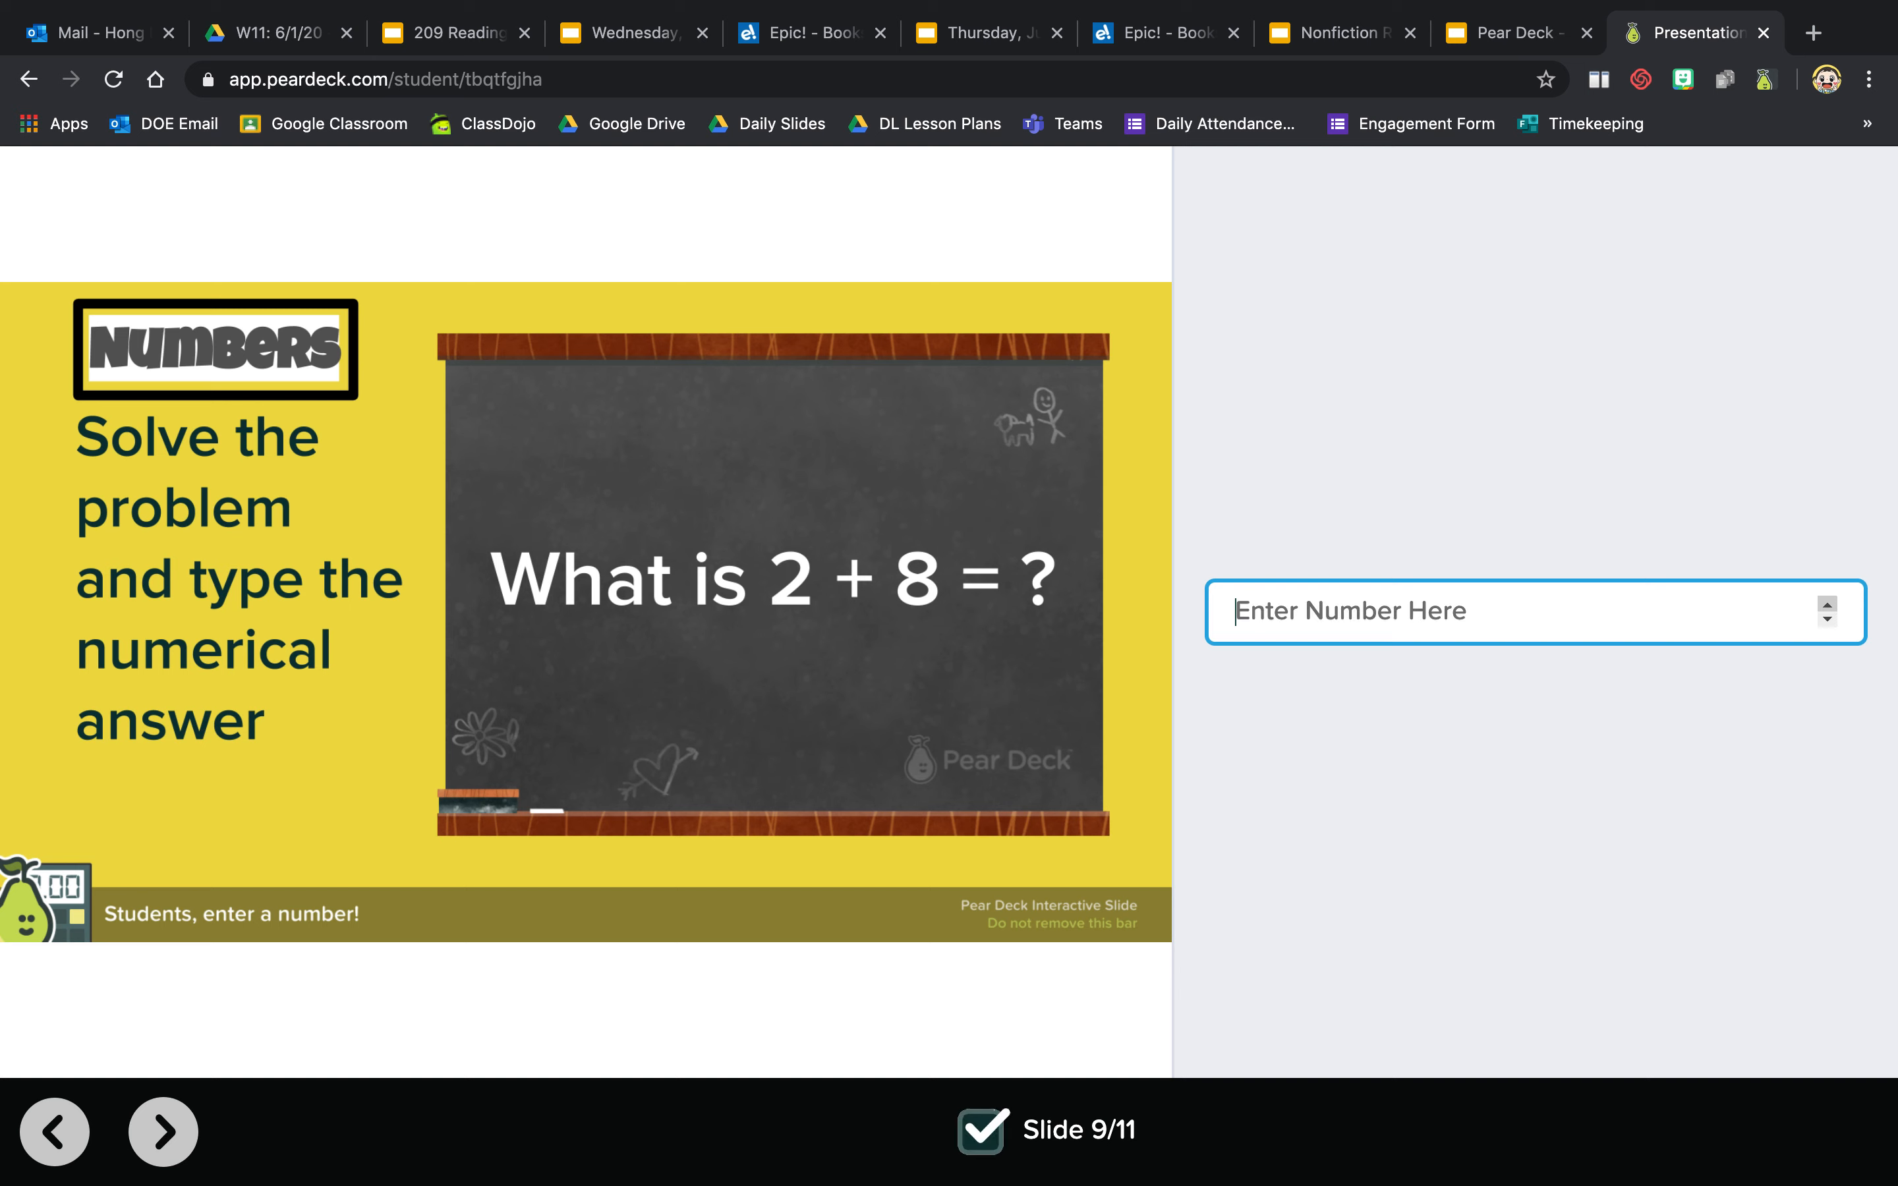
text(11)
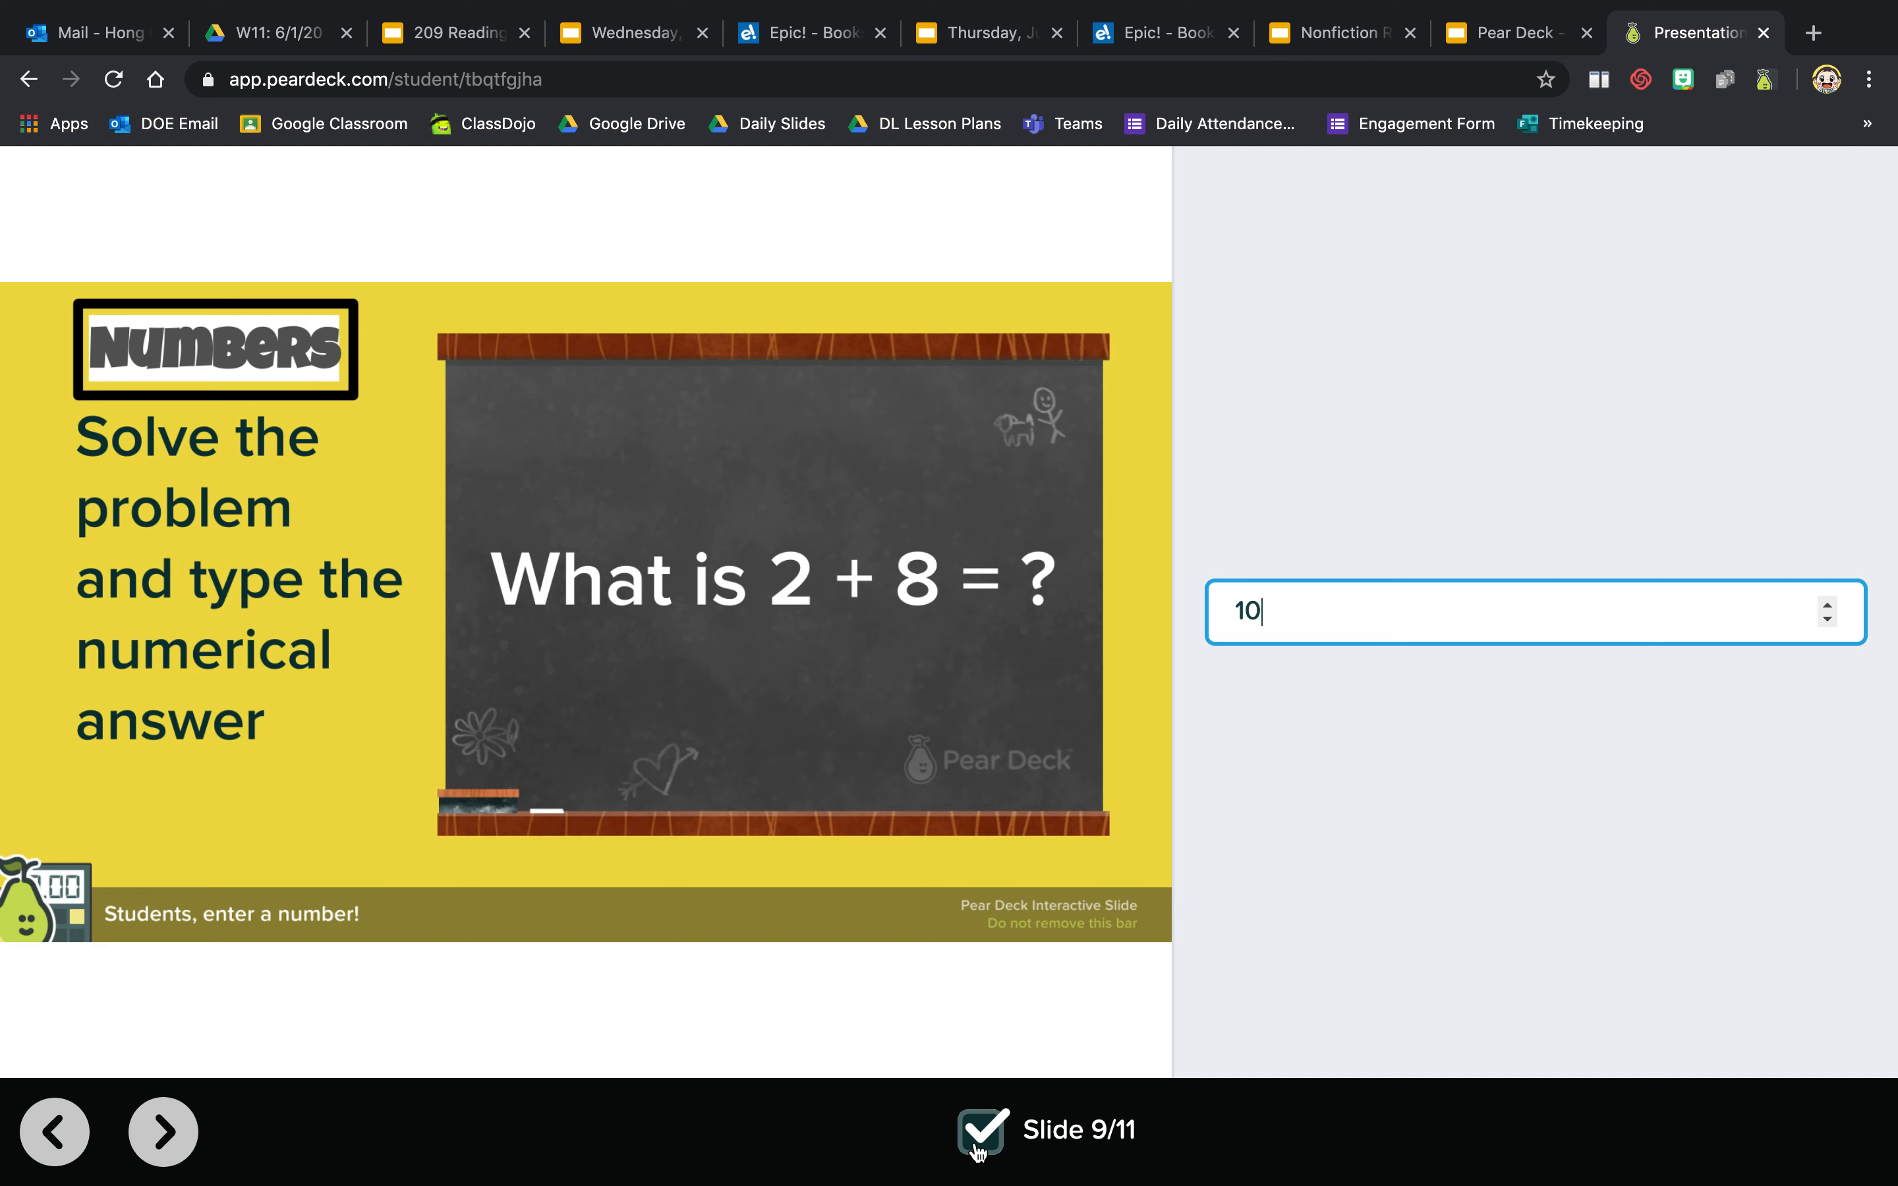
mouse_move(237, 1140)
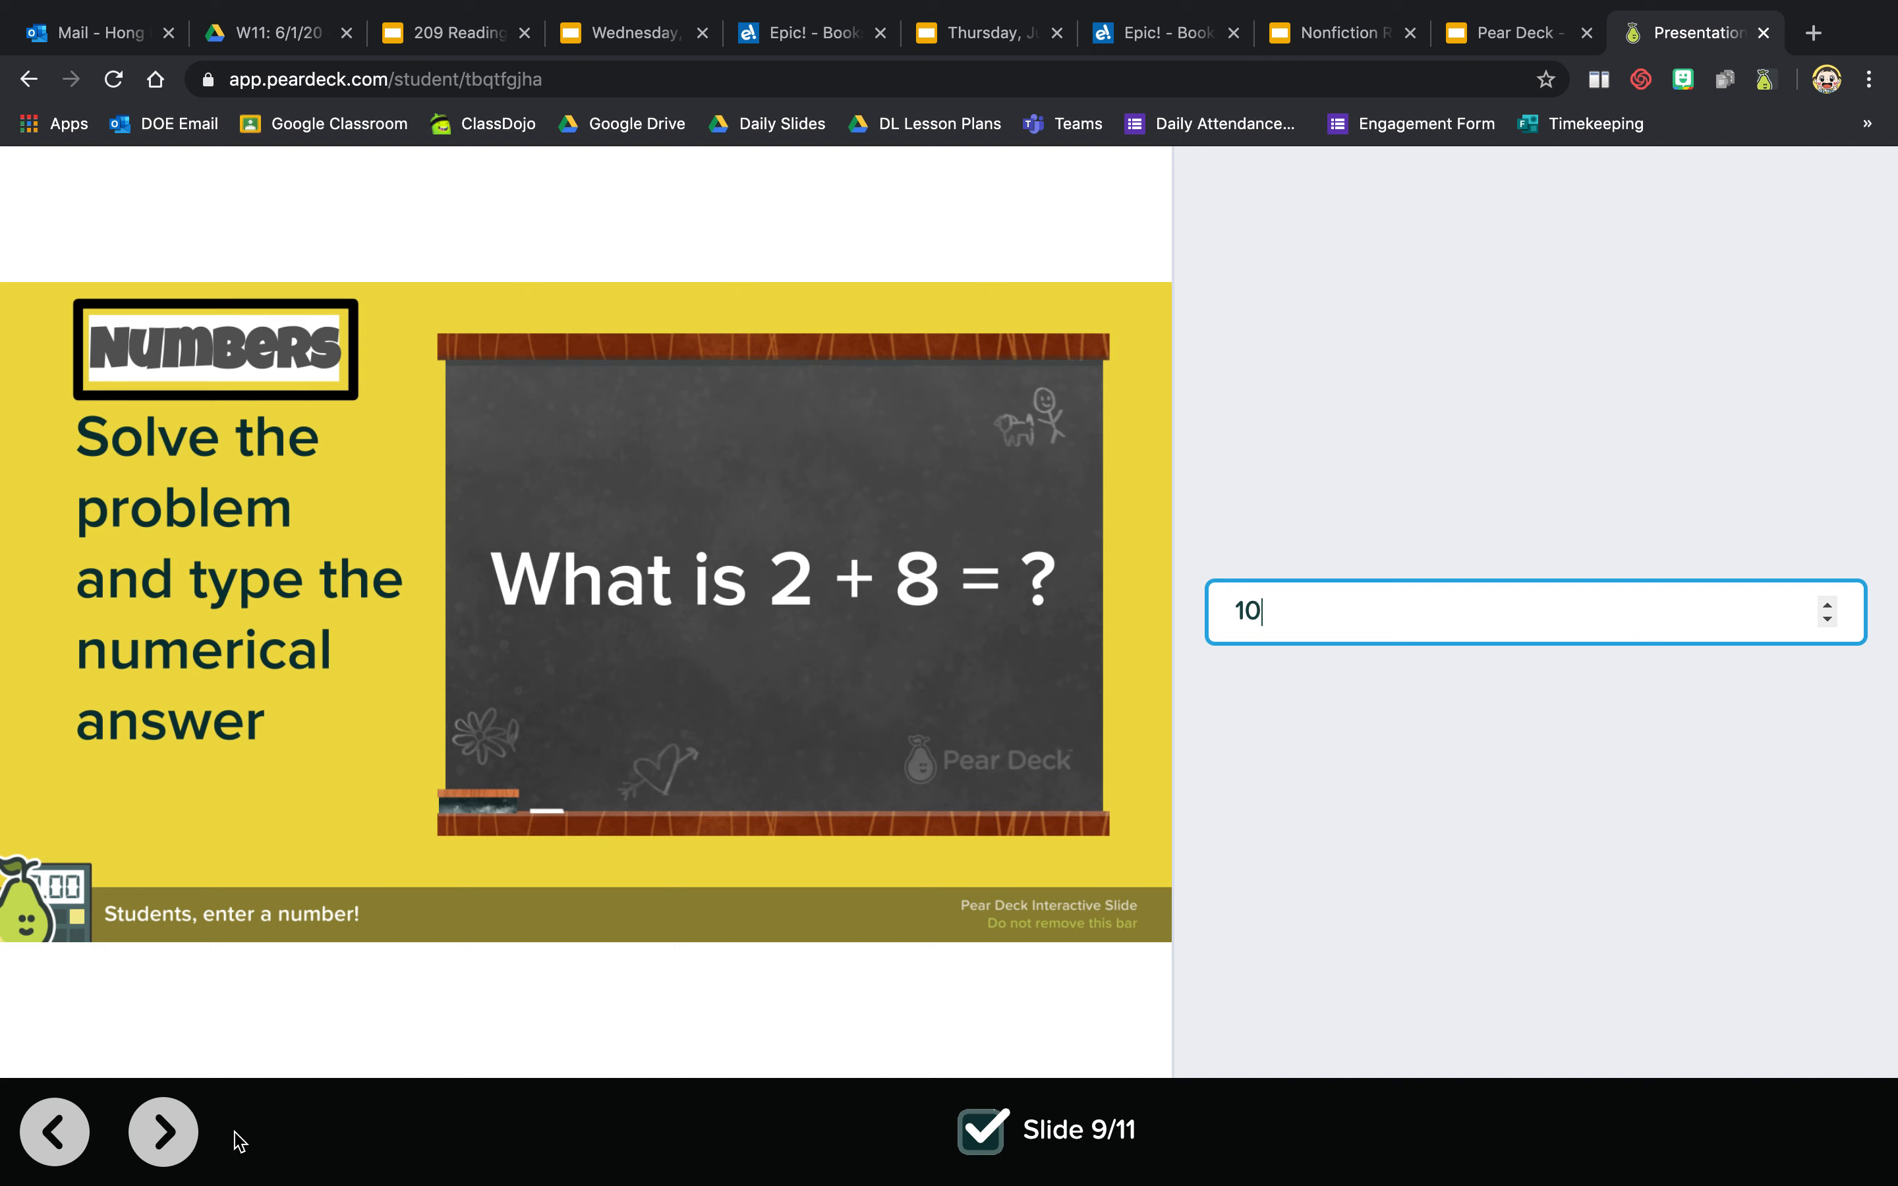
click(162, 1132)
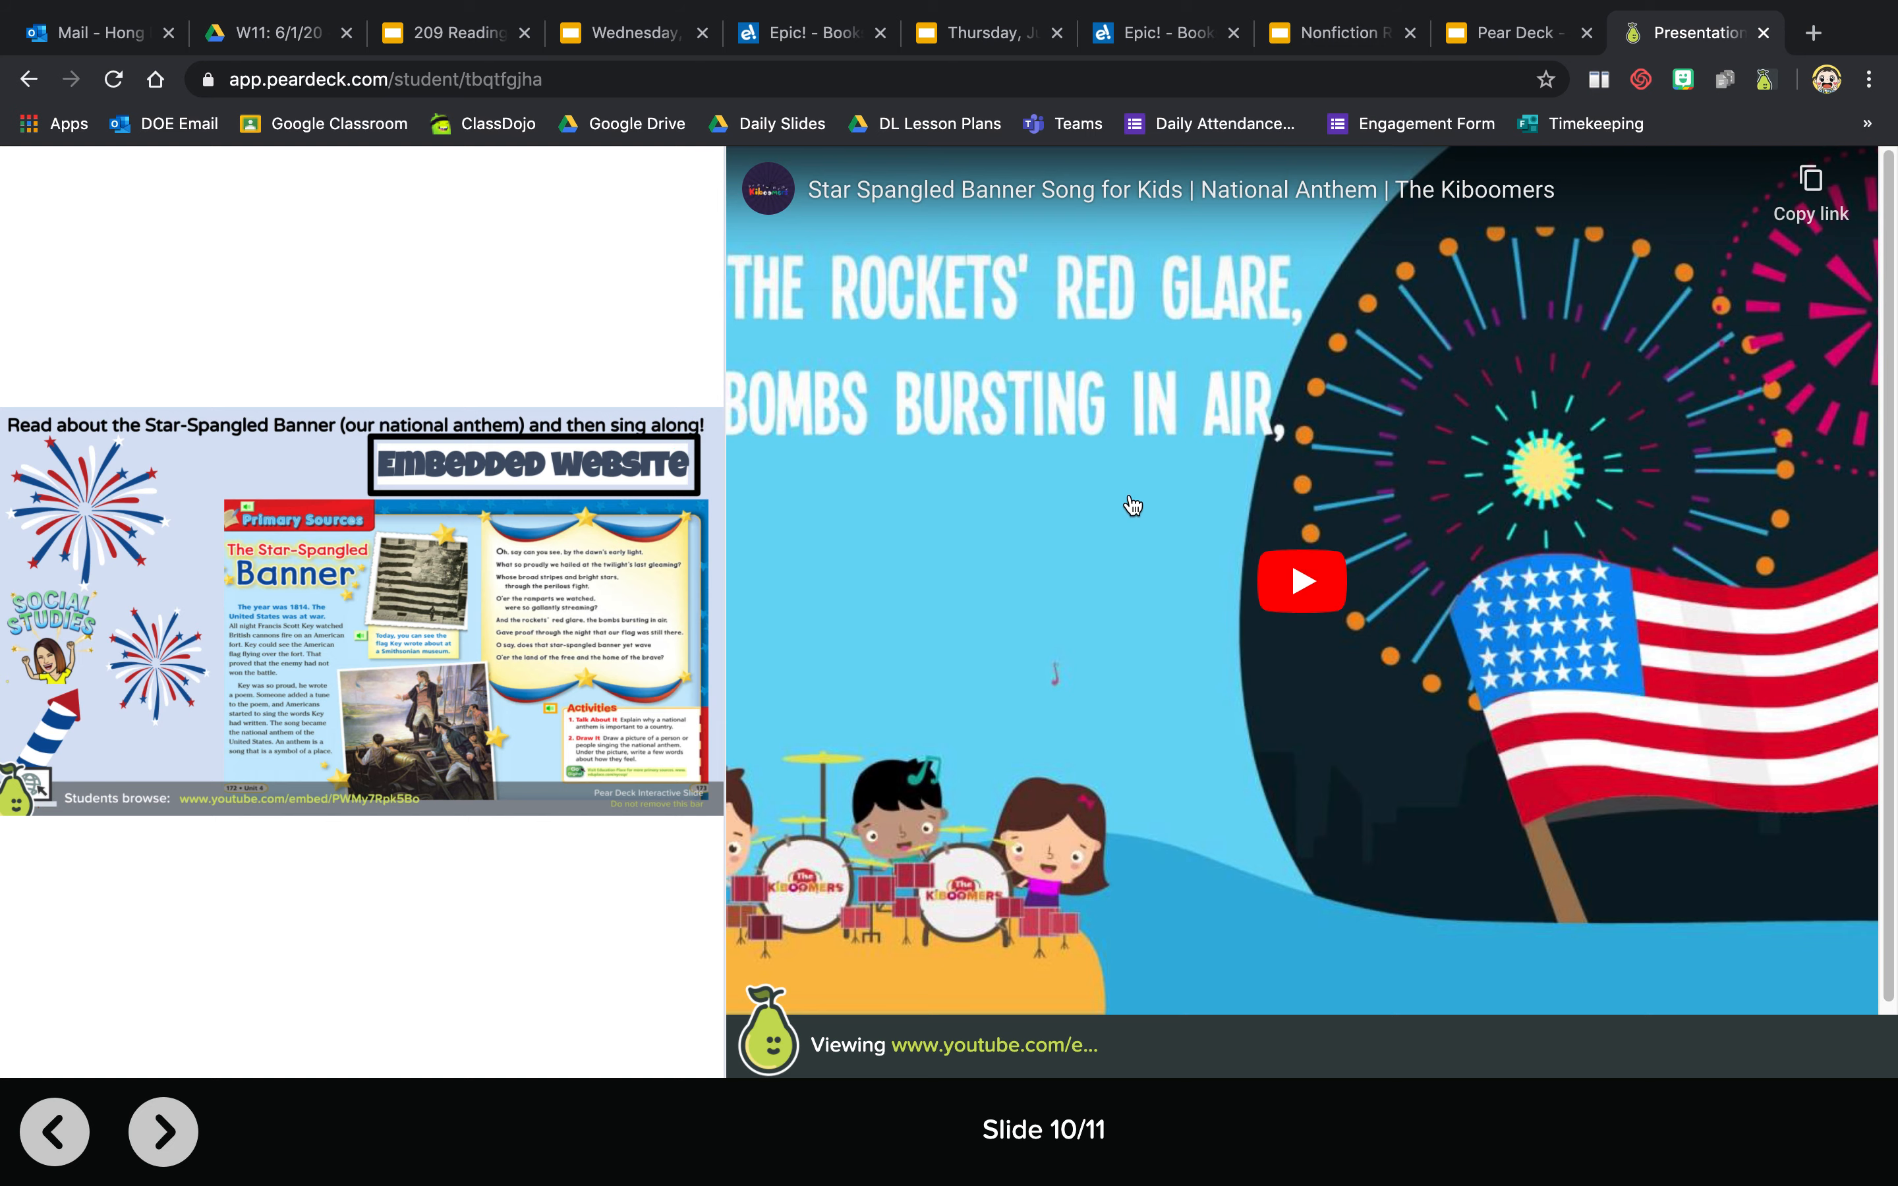
- Play the embedded Star-Spangled Banner YouTube video briefly, then advance to the reading slide
click(1300, 581)
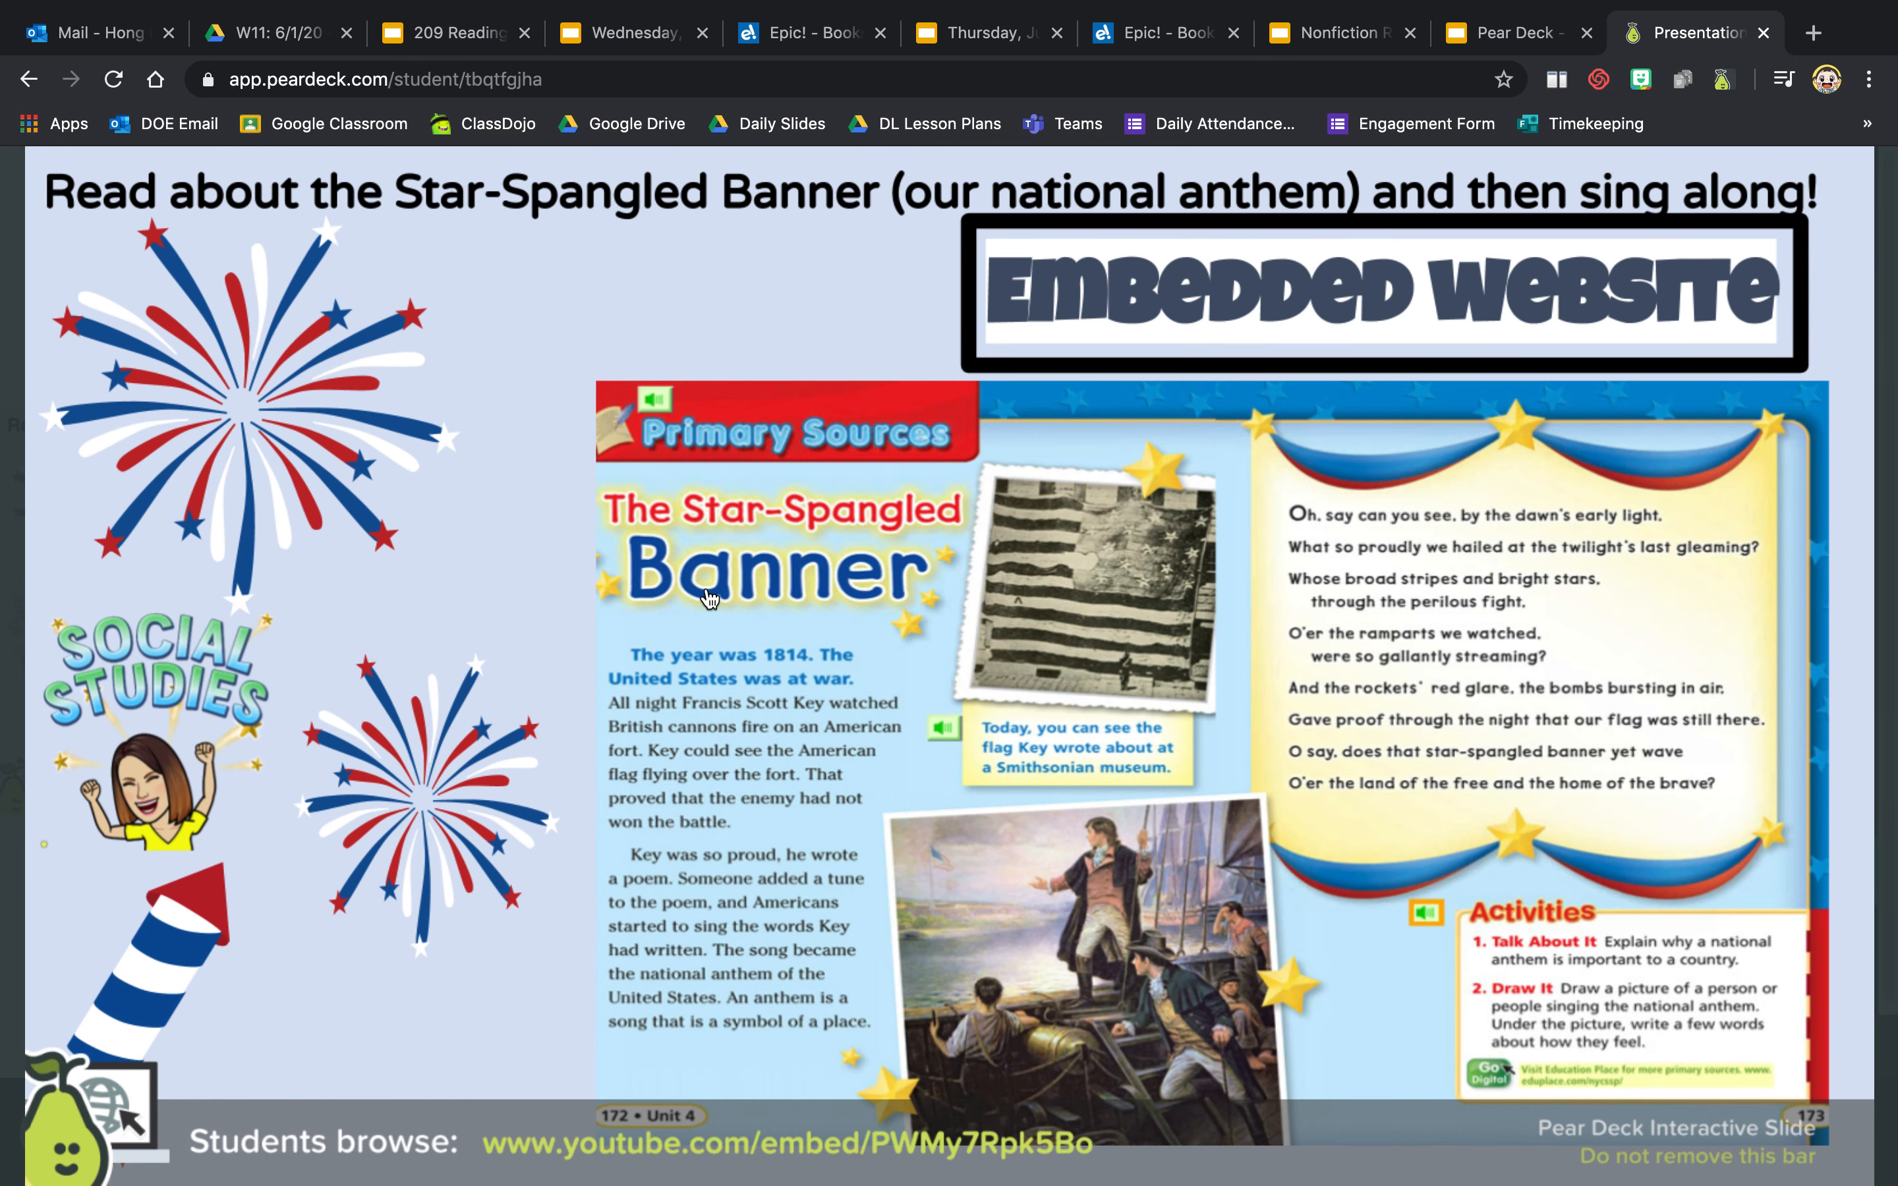
mouse_move(1192, 607)
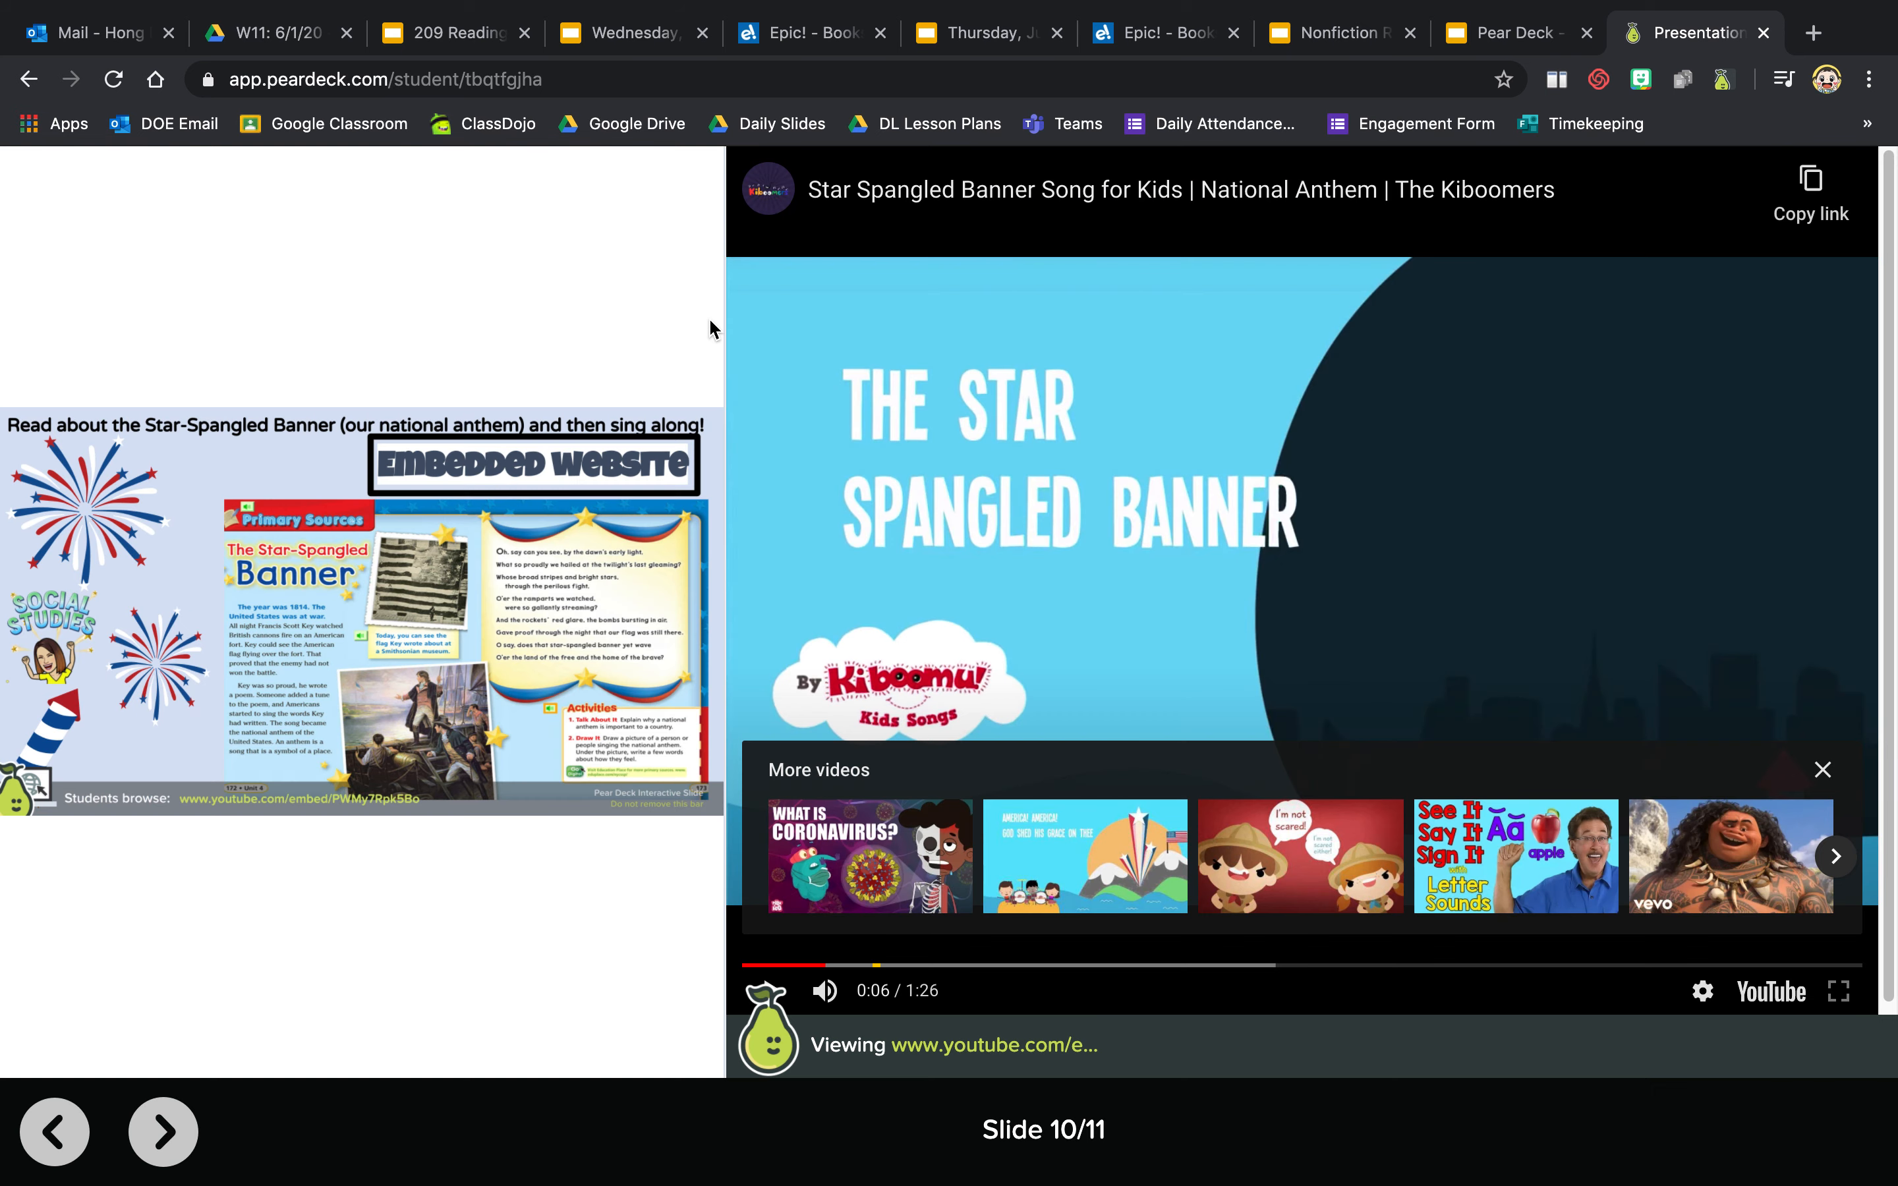
mouse_move(927, 537)
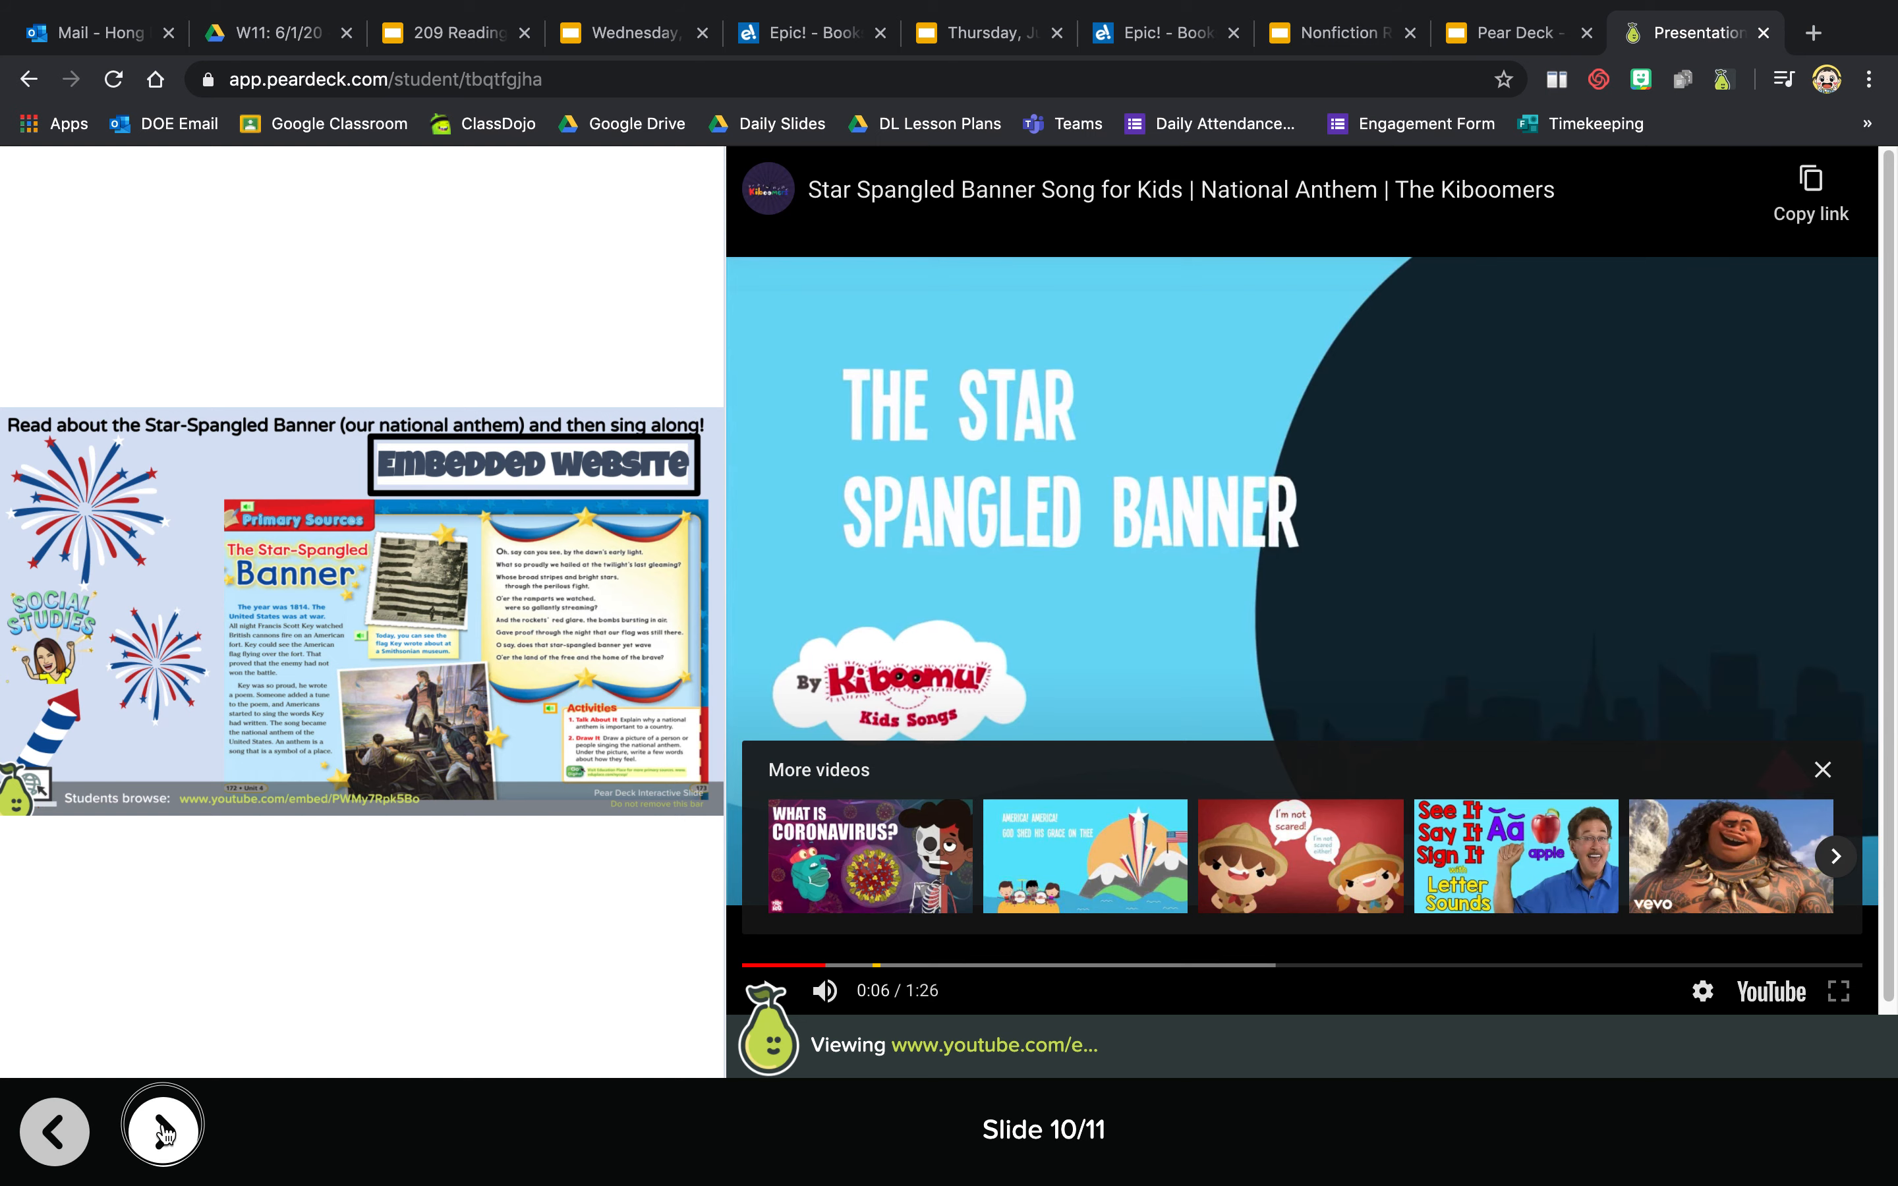
click(163, 1131)
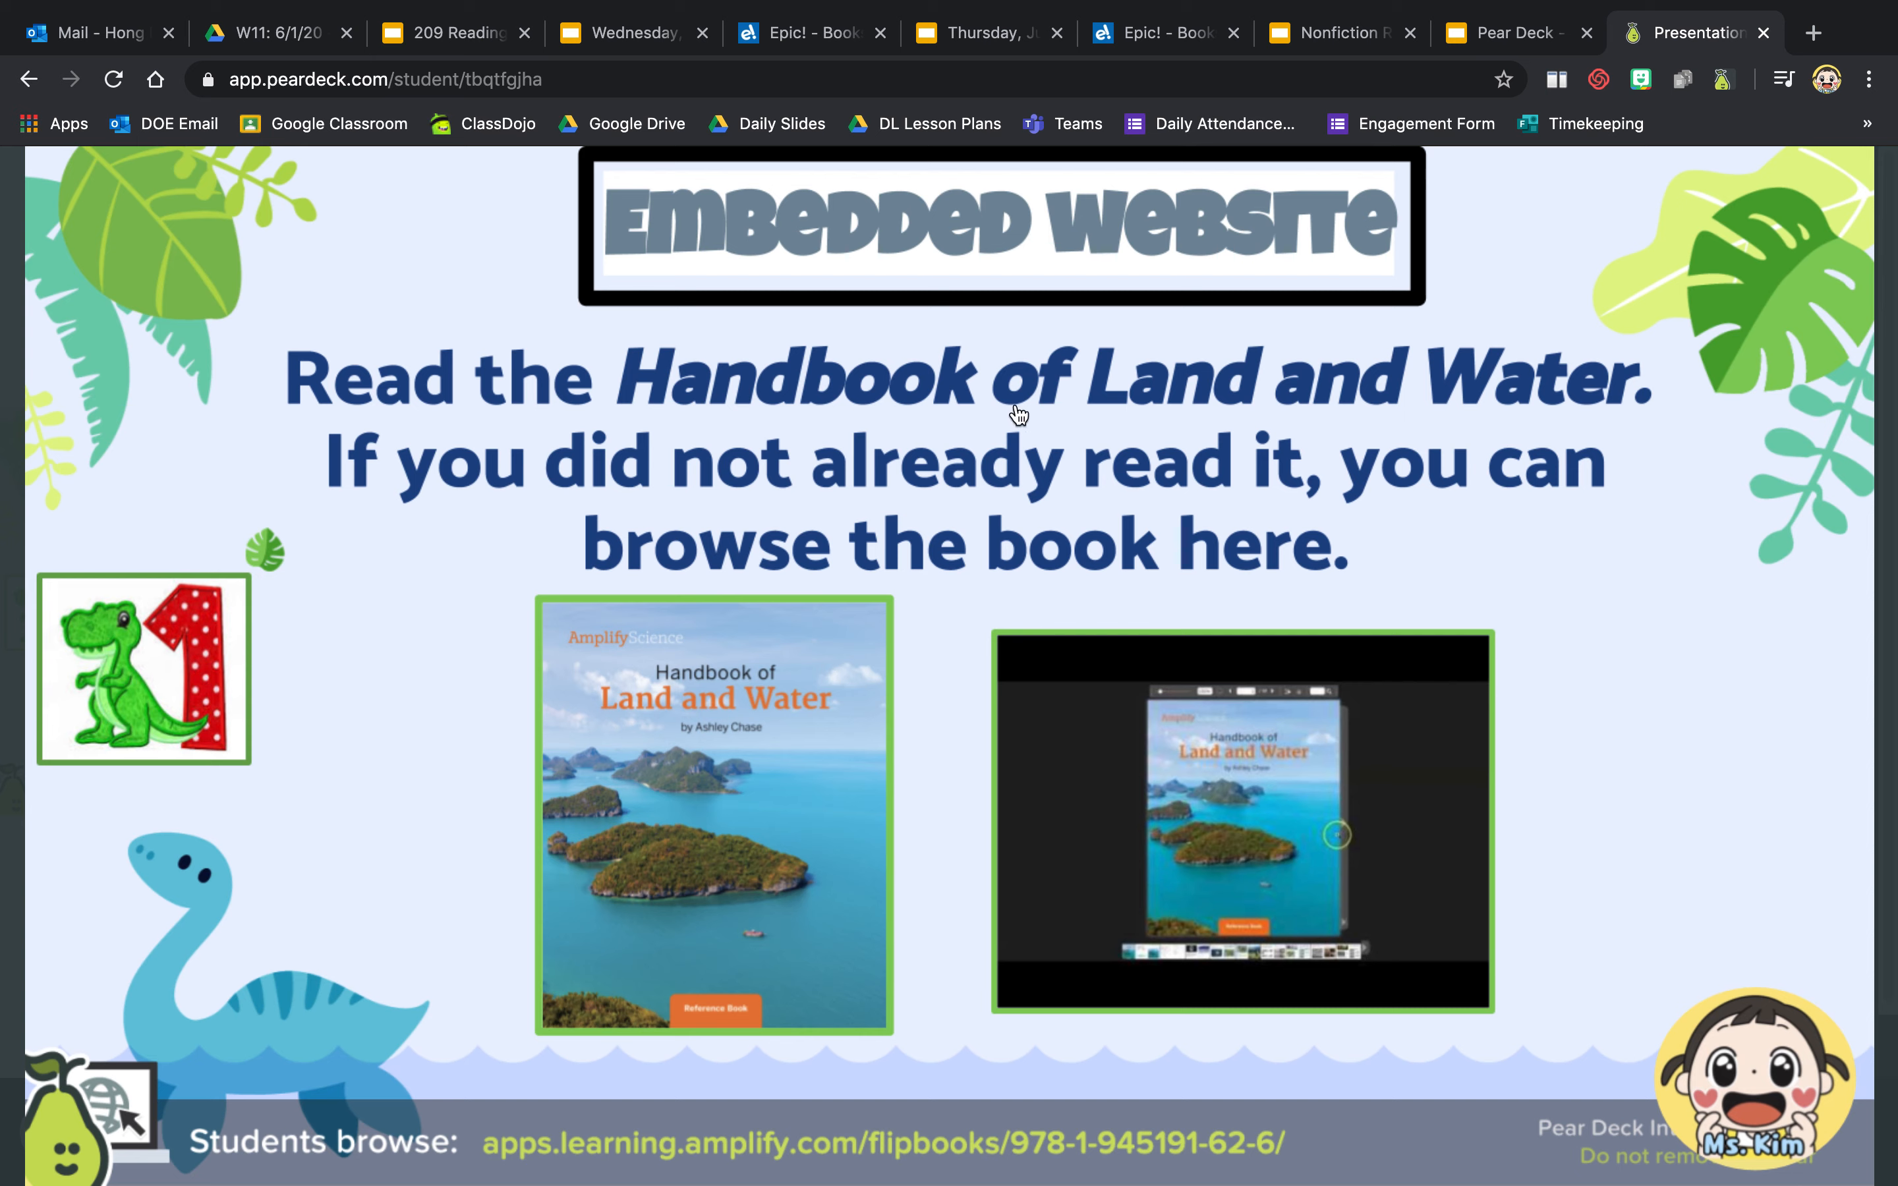
mouse_move(1148, 467)
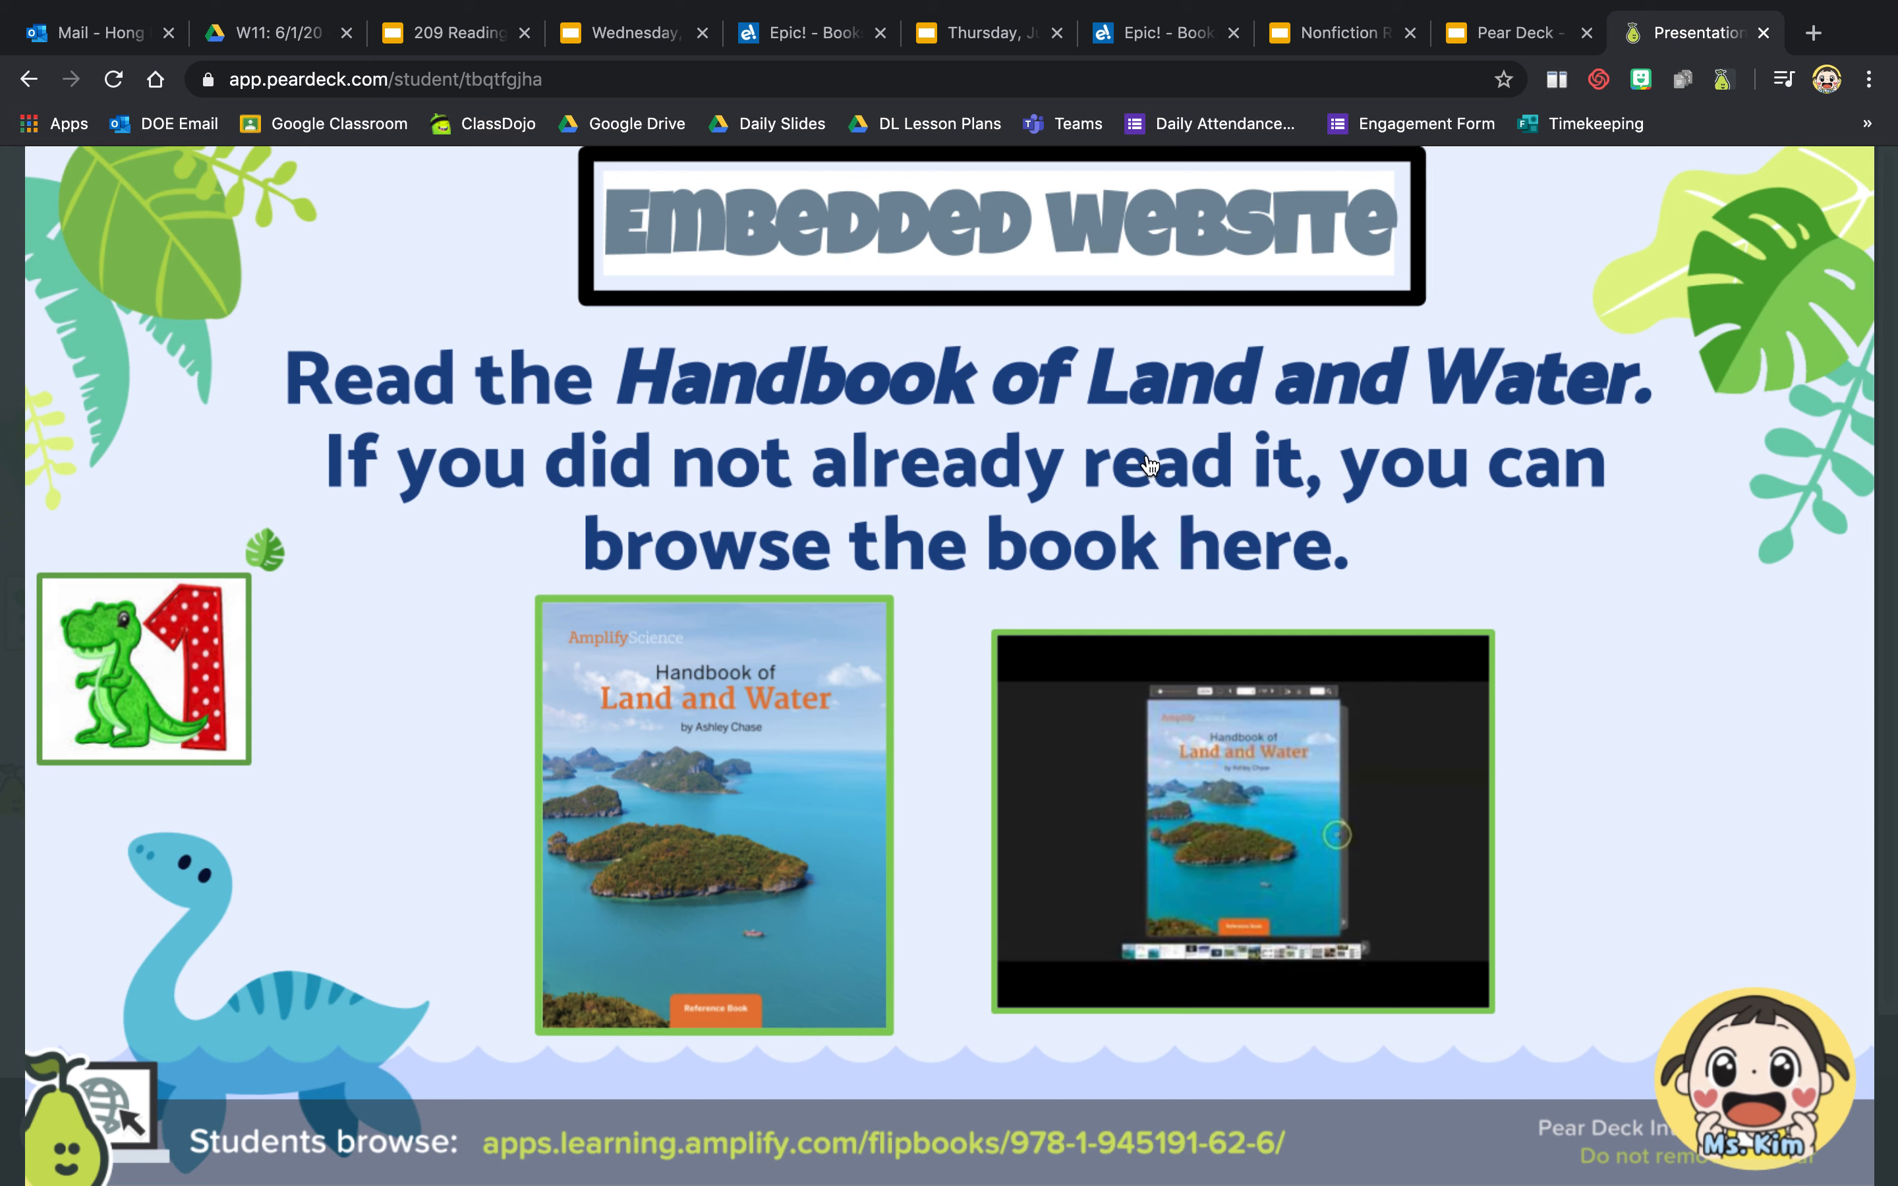
mouse_move(905, 709)
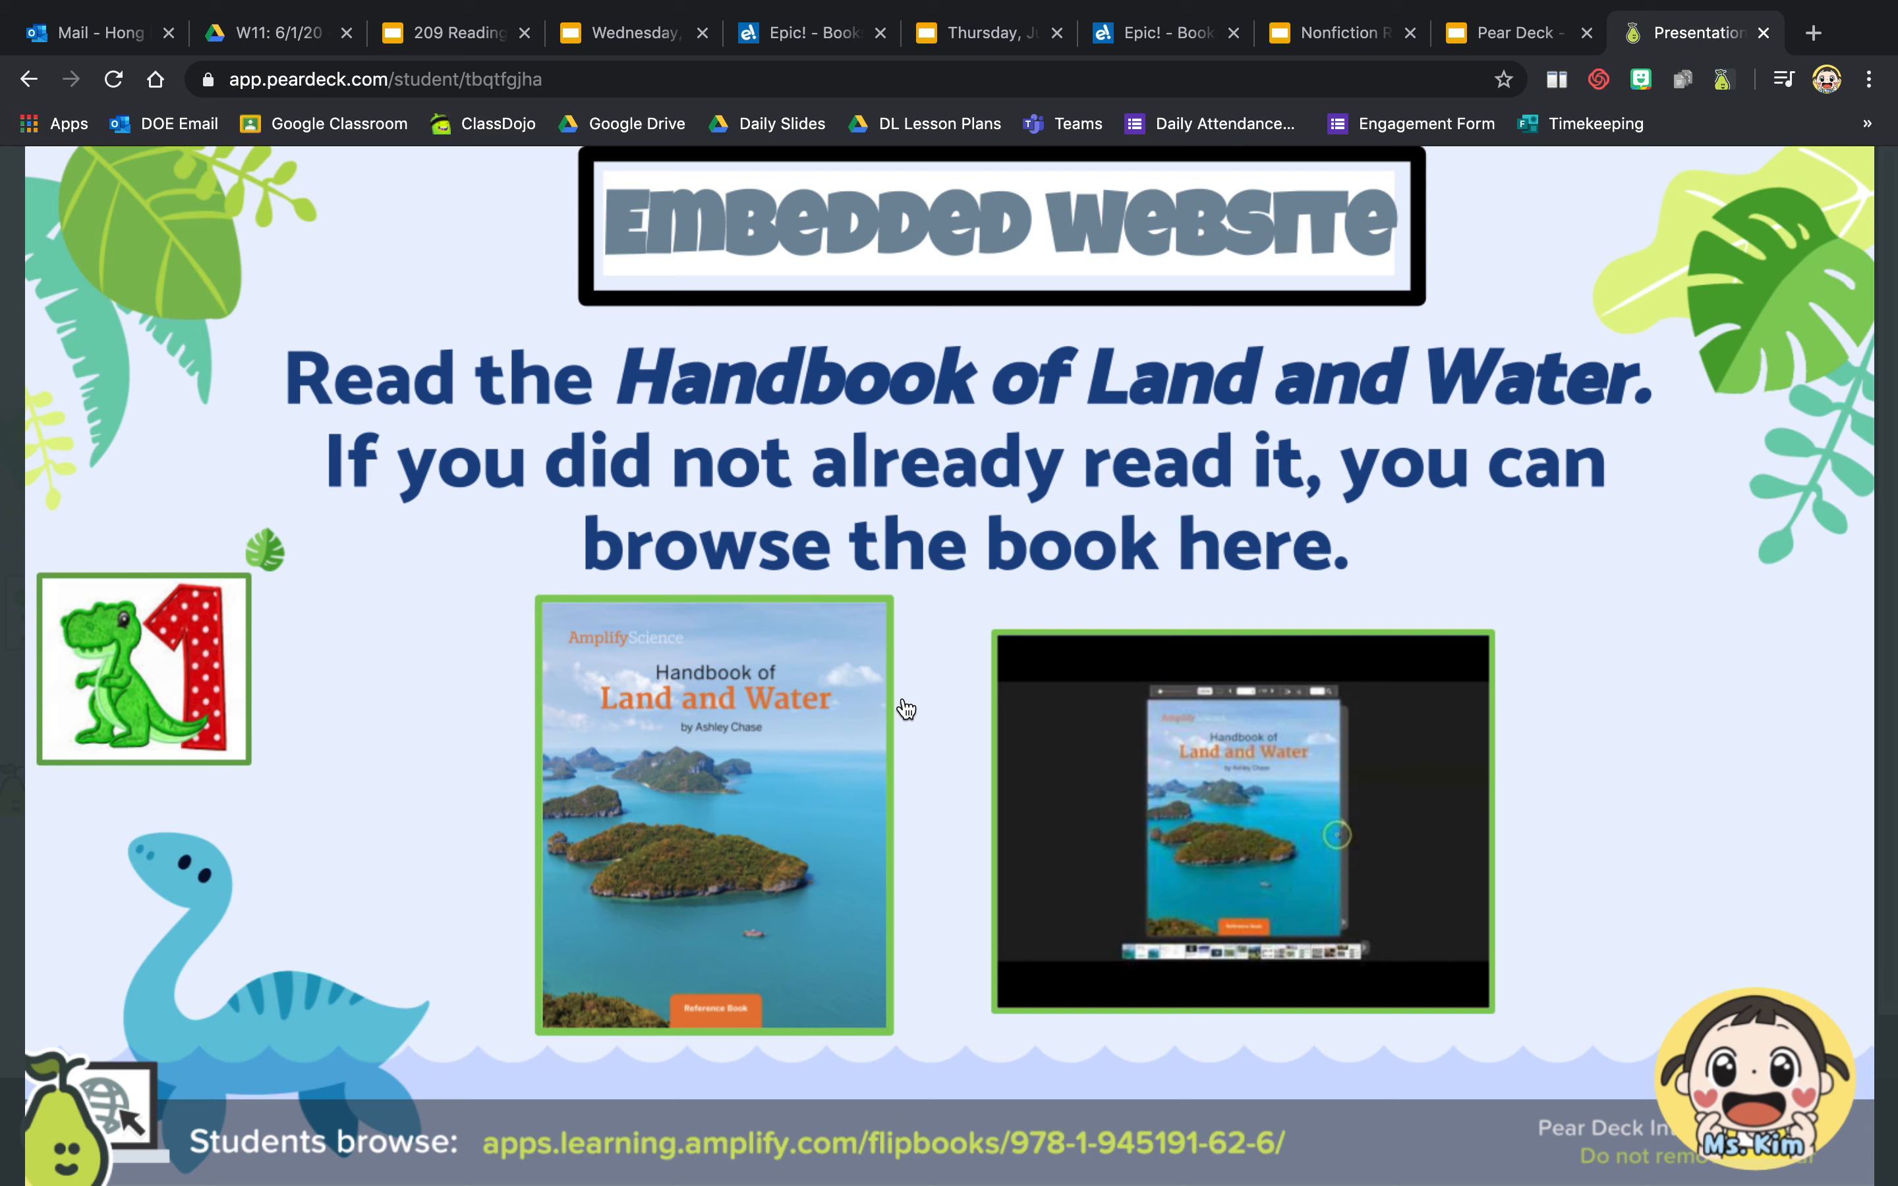
mouse_move(1056, 748)
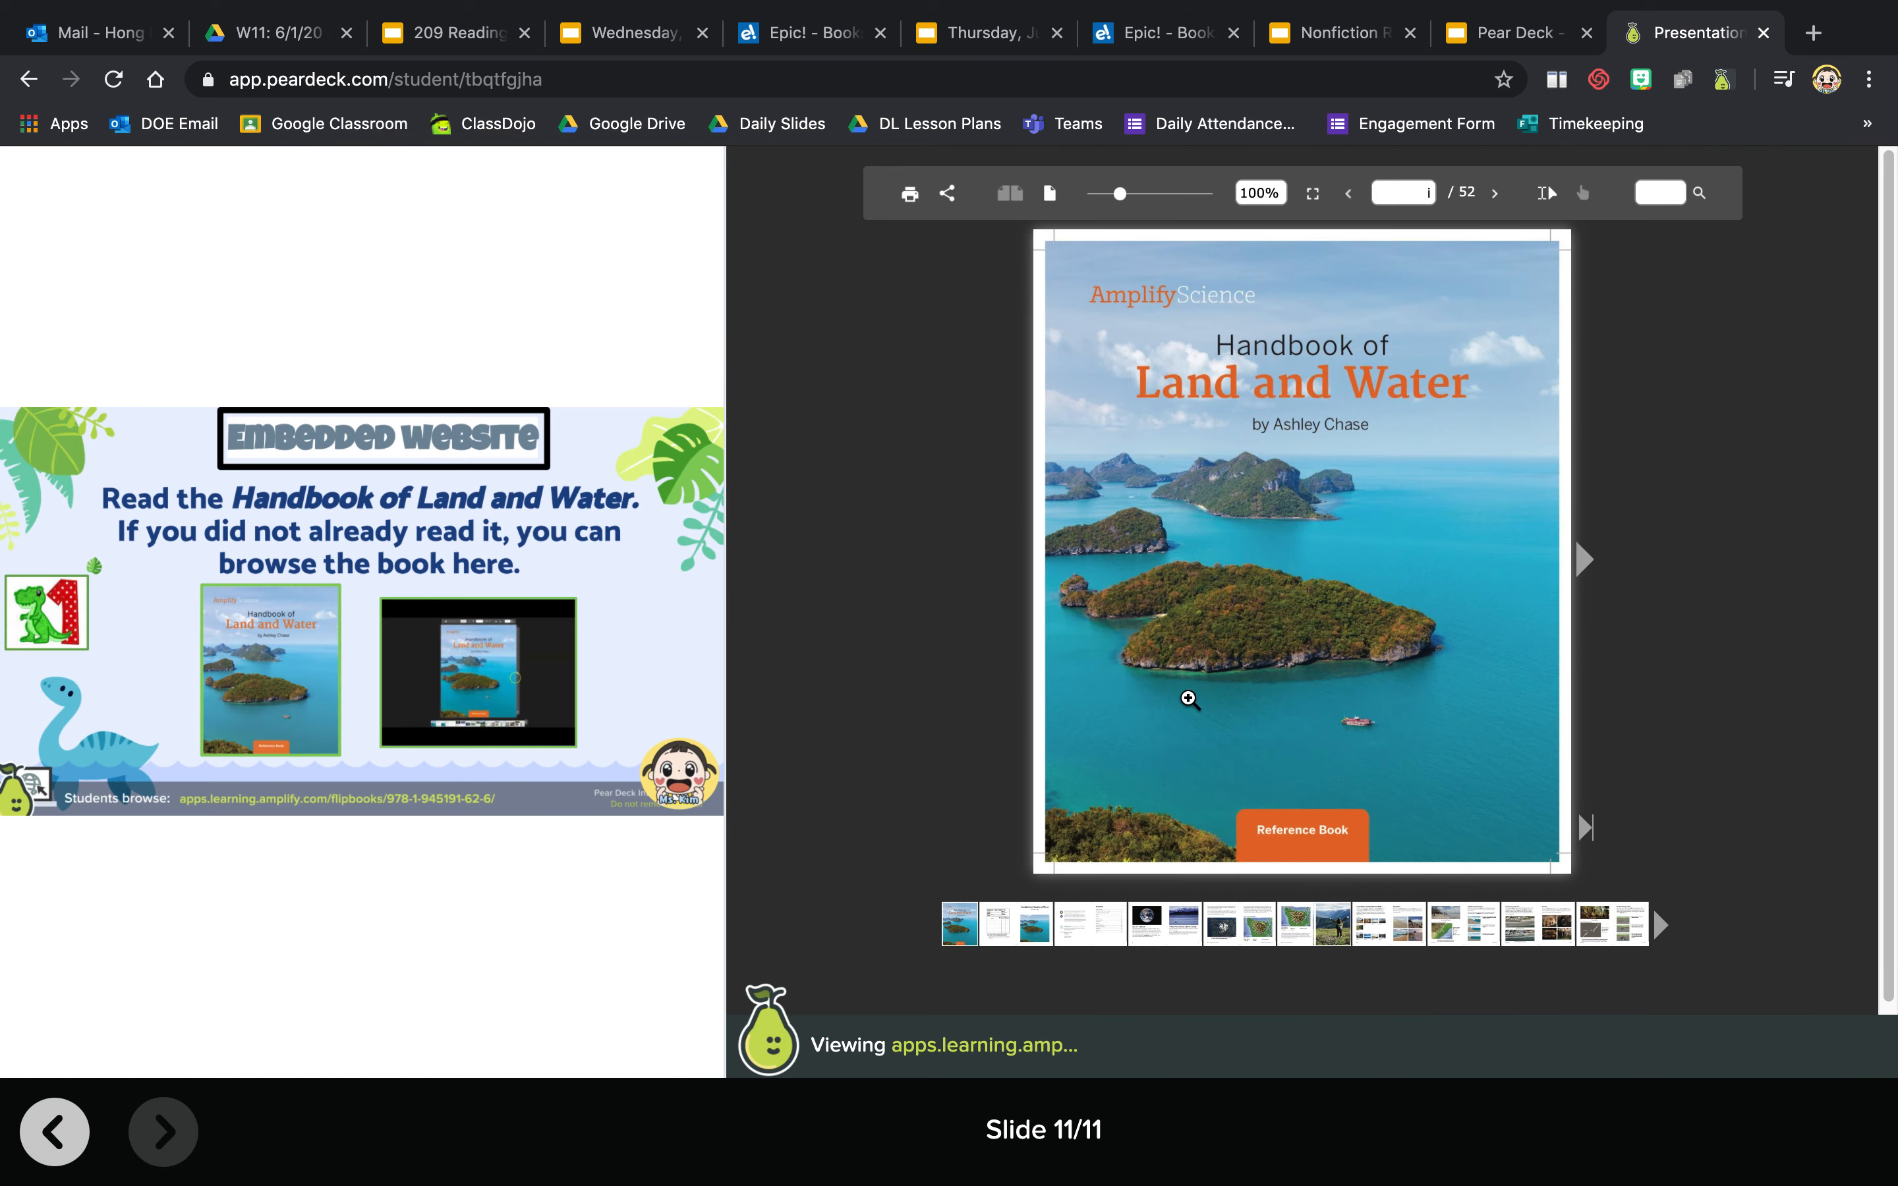
mouse_move(1586, 563)
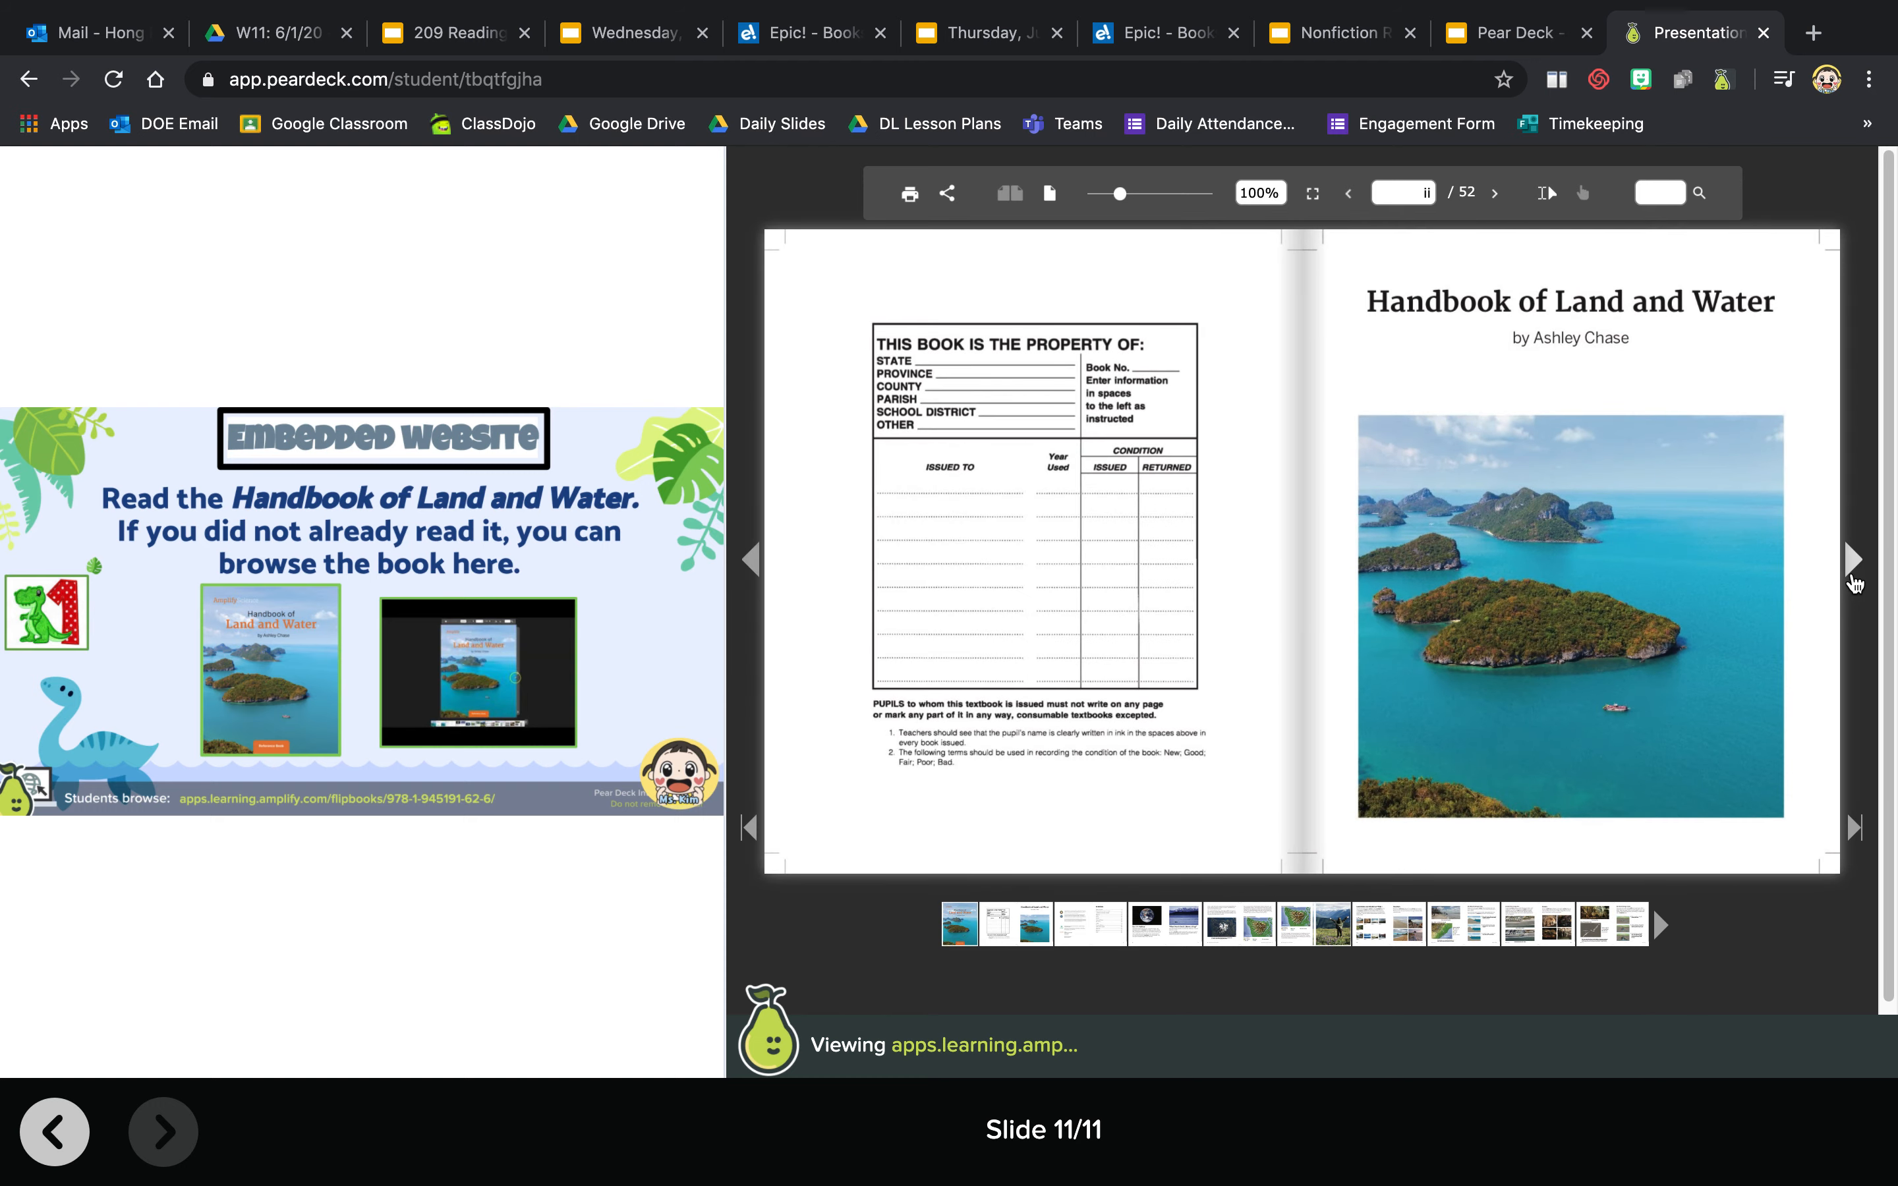
- Turn the Handbook of Land and Water flipbook forward to pages 6–7 with the Olympic Mountains map
click(1853, 557)
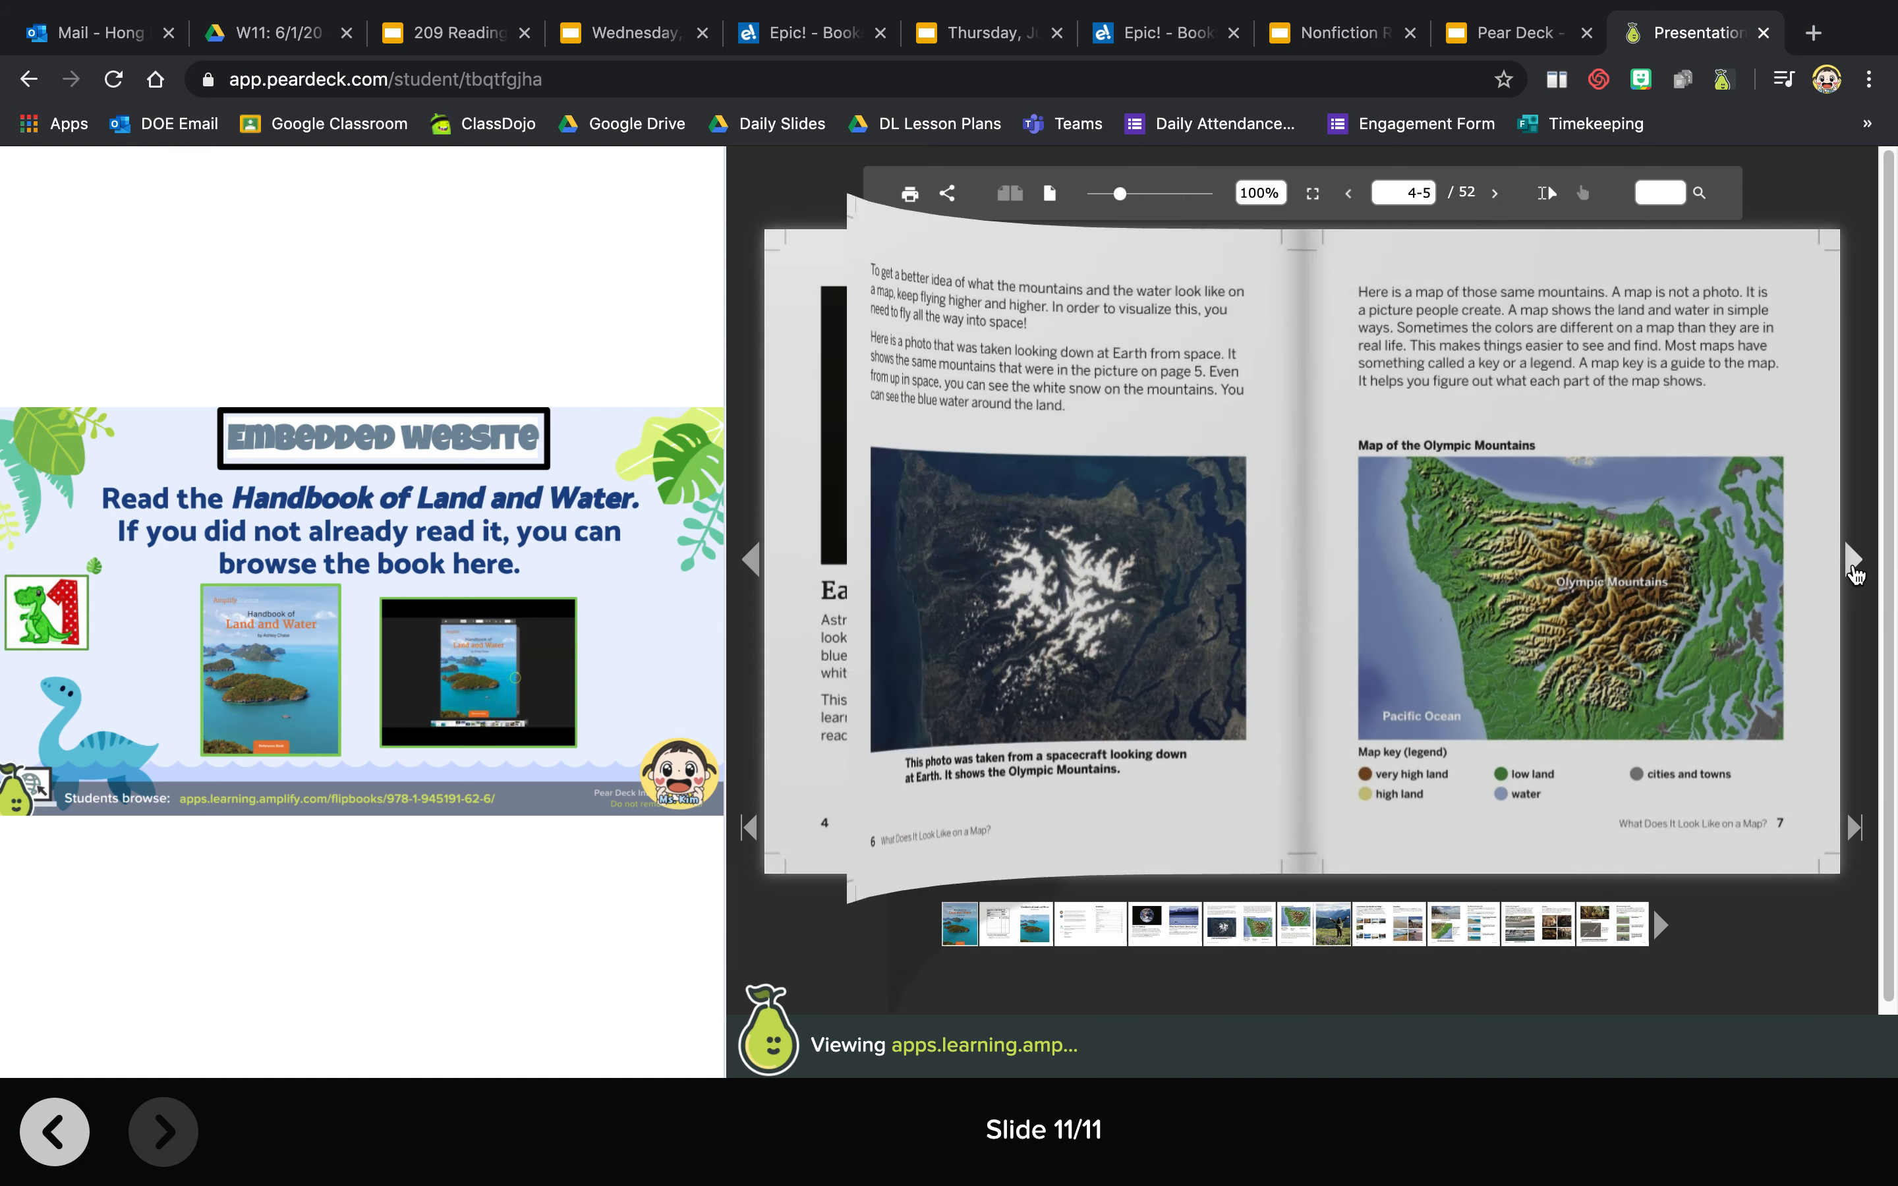
click(1856, 559)
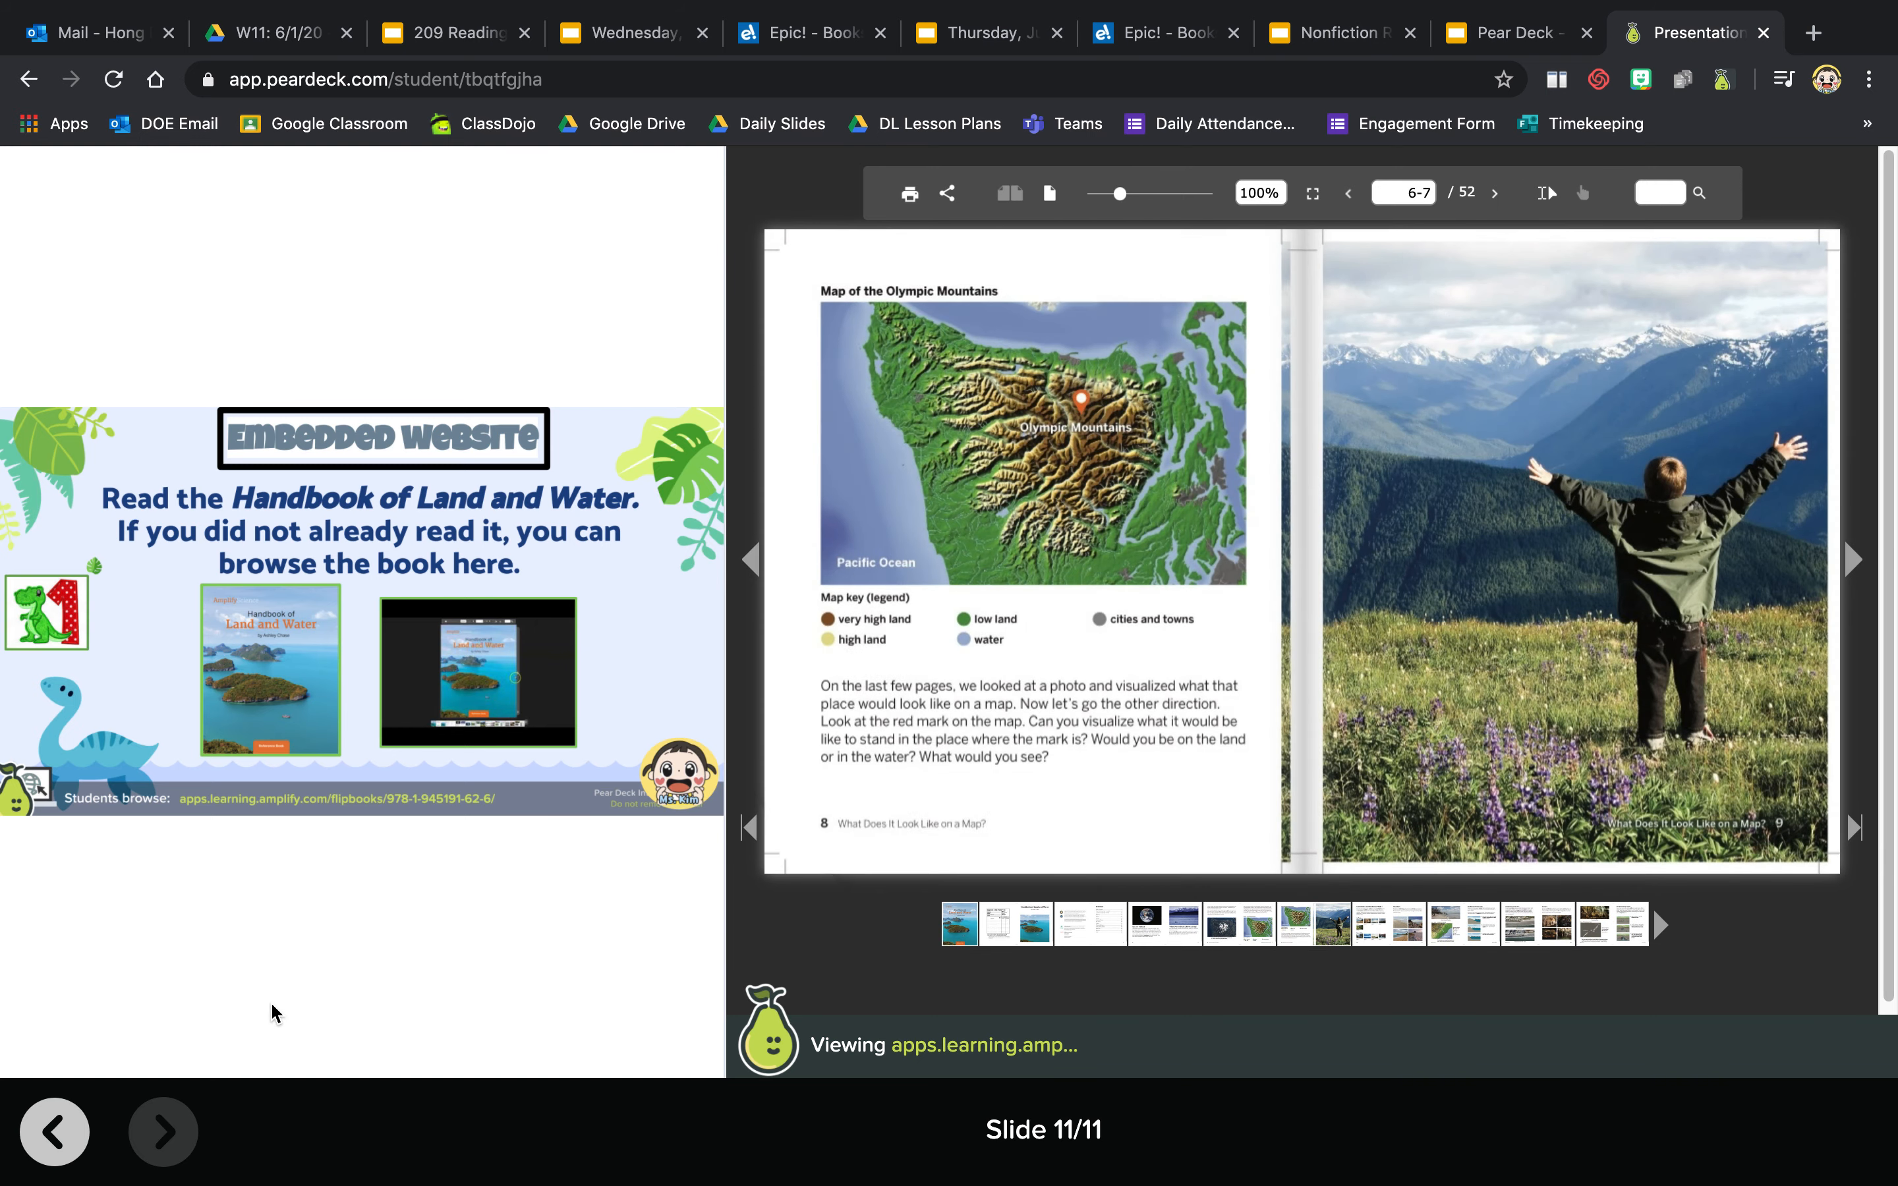